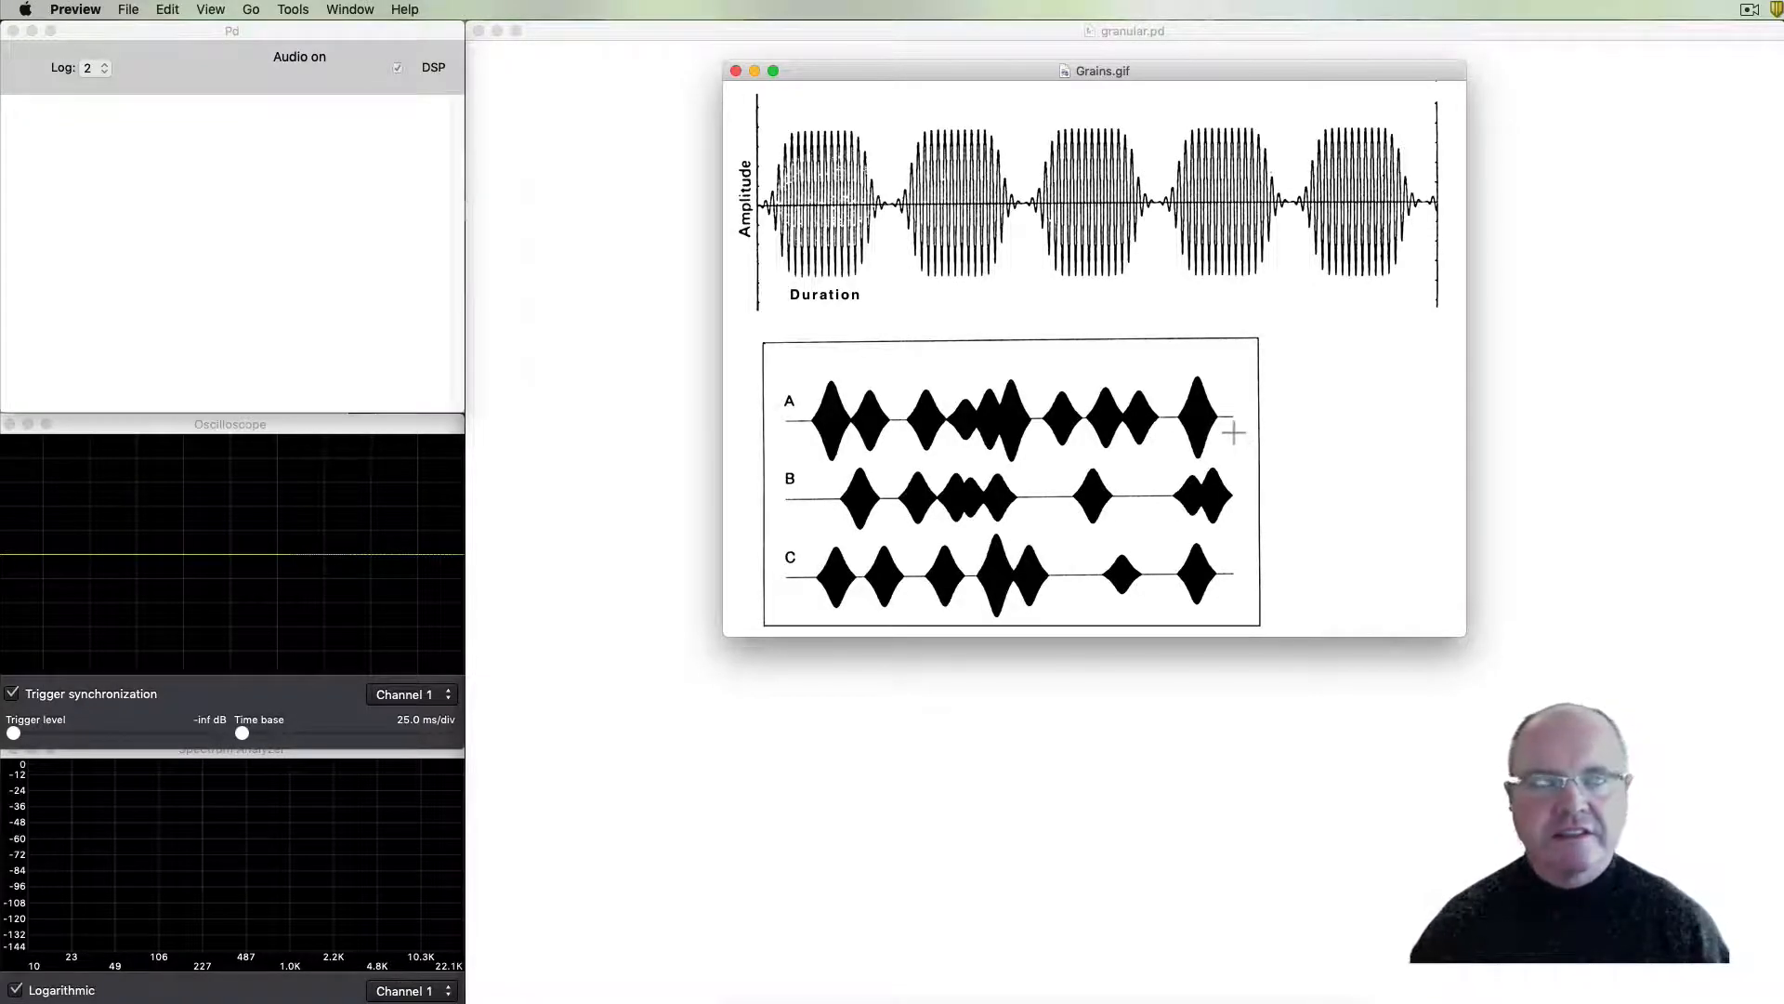
mouse_move(1183, 652)
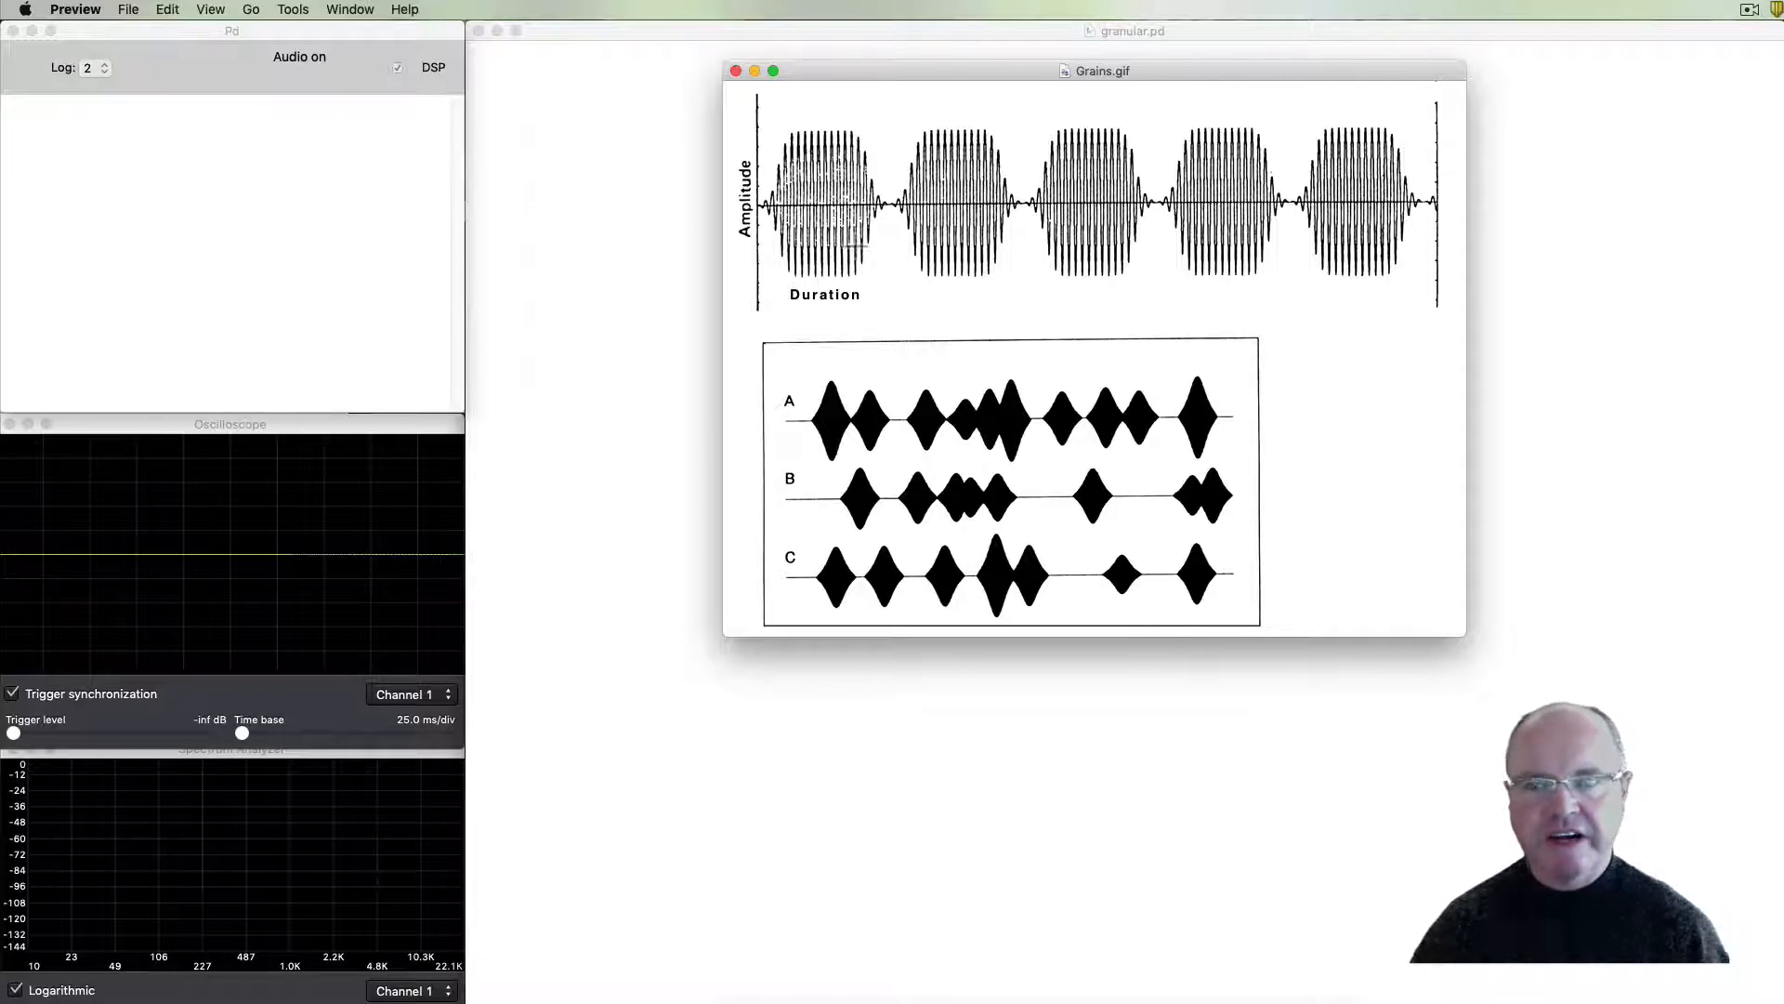
mouse_move(882, 273)
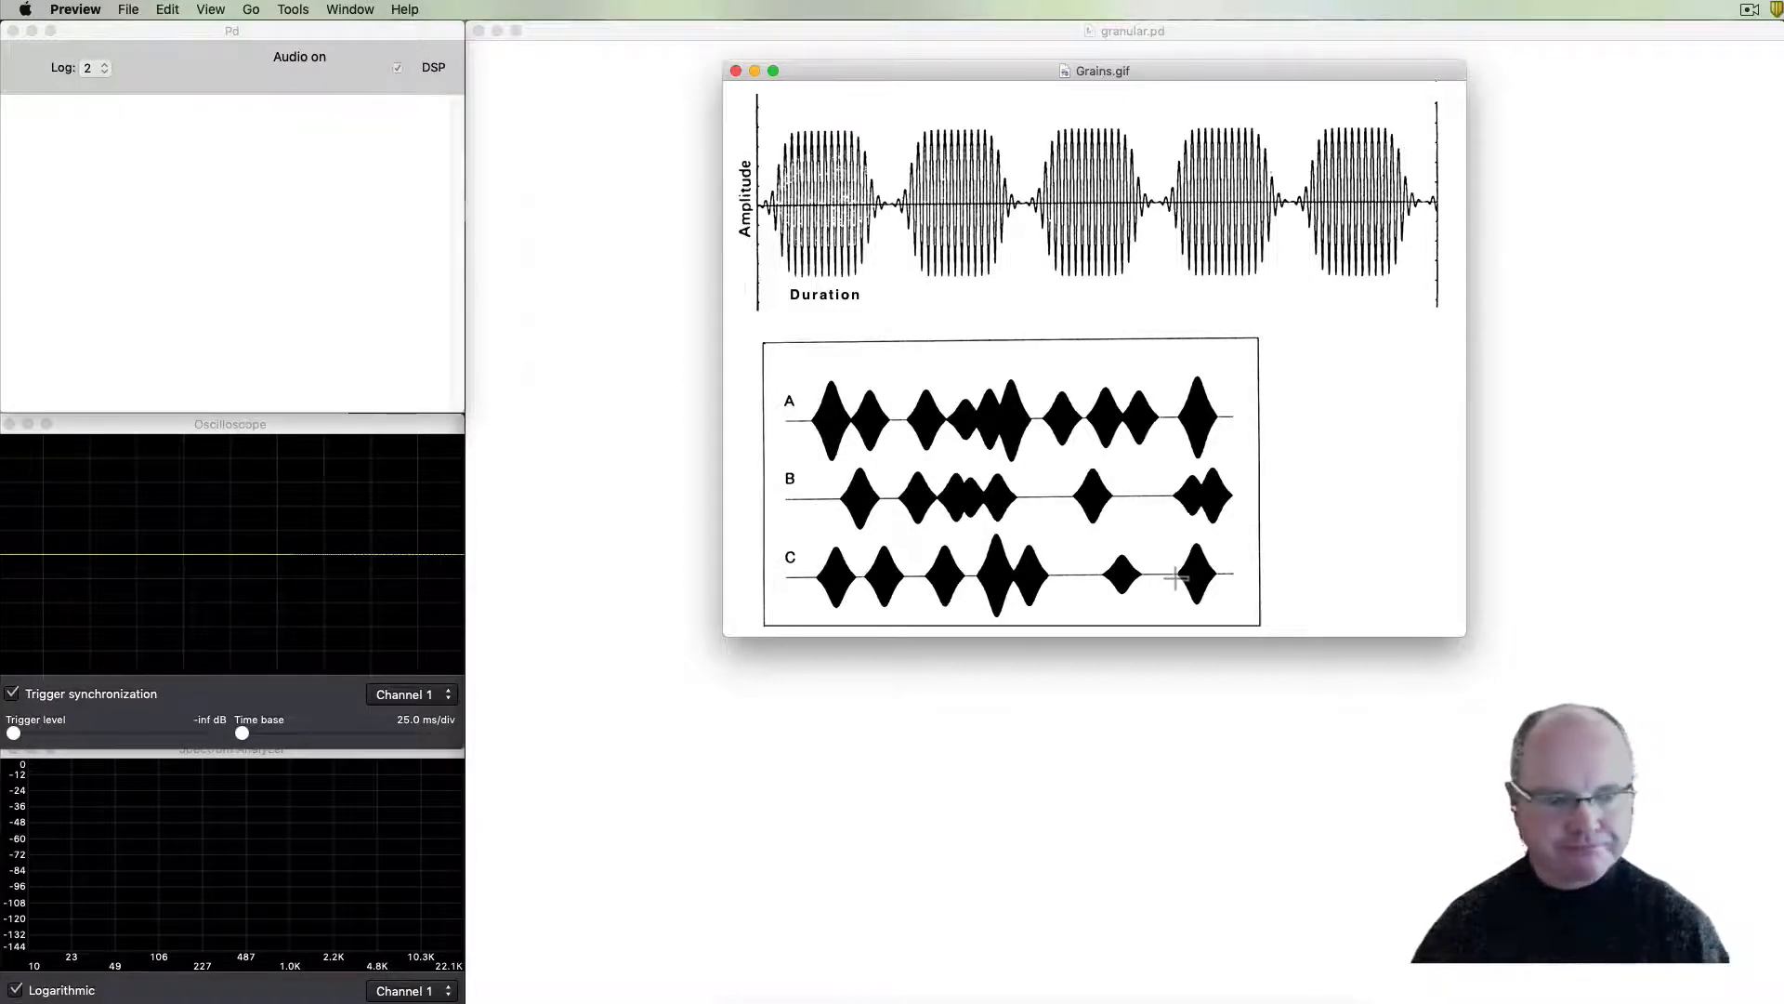
- Load the piano-loop WAV into the grainData array, filling it with 717536 samples
click(735, 71)
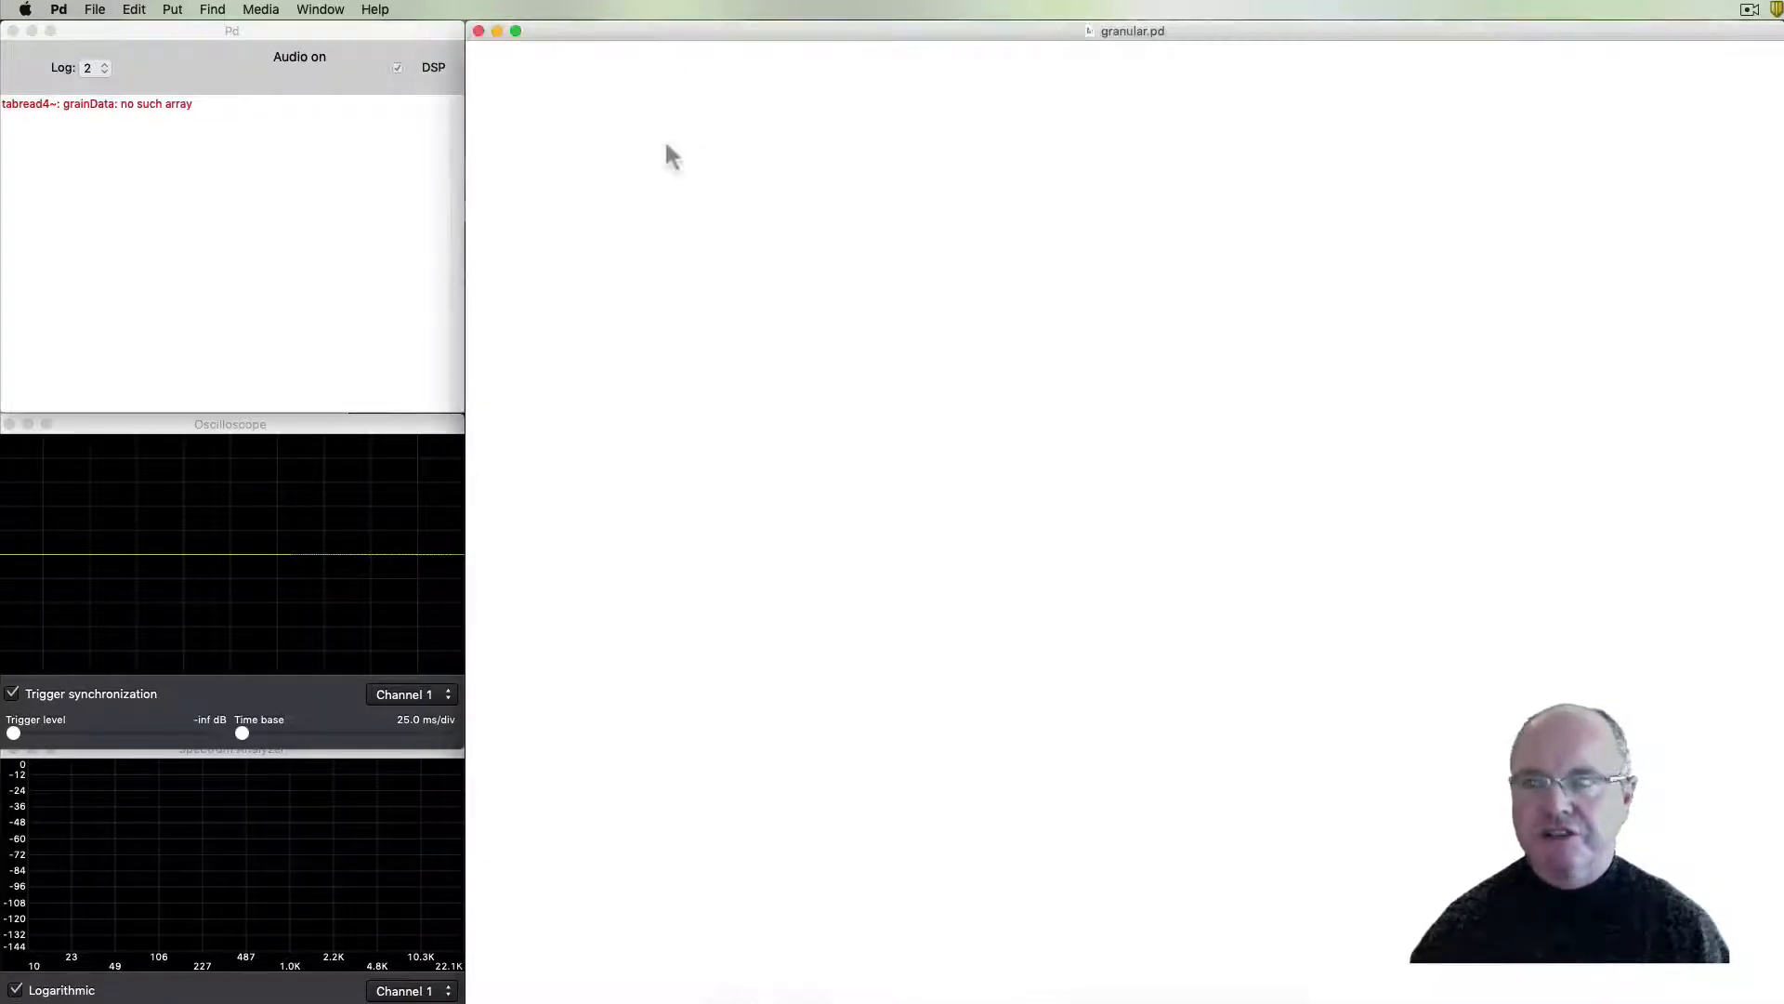
key(cmd+e)
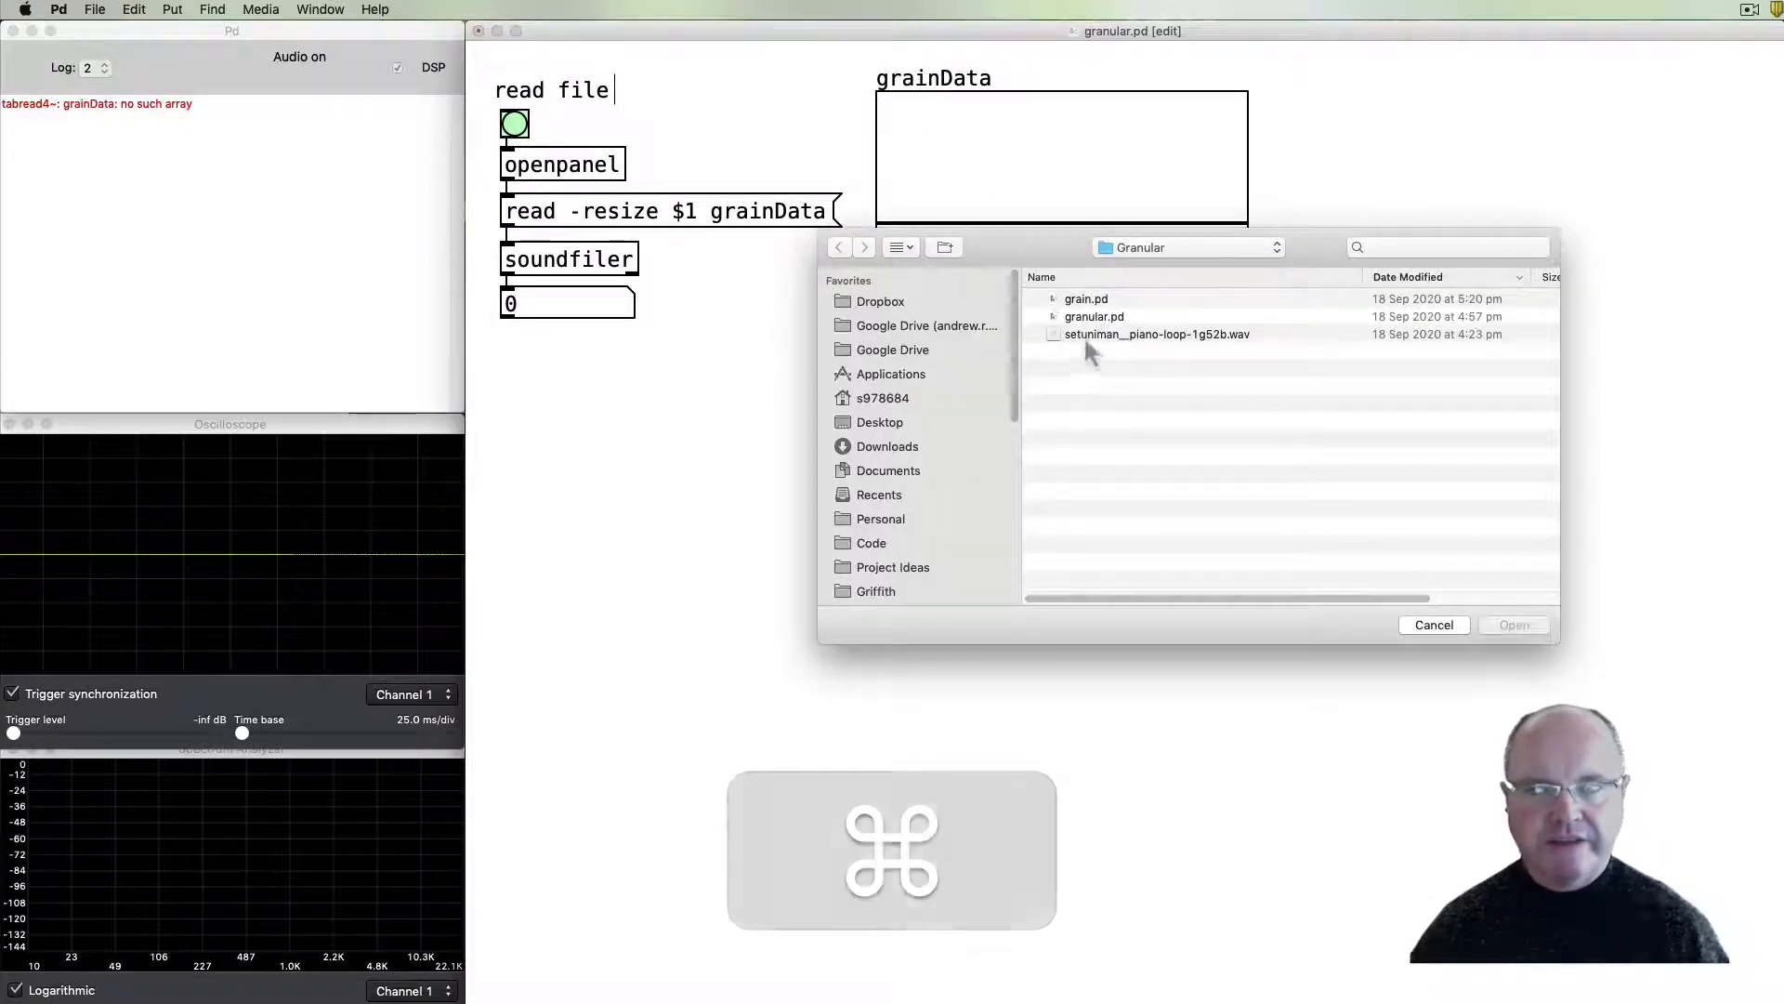
click(1156, 334)
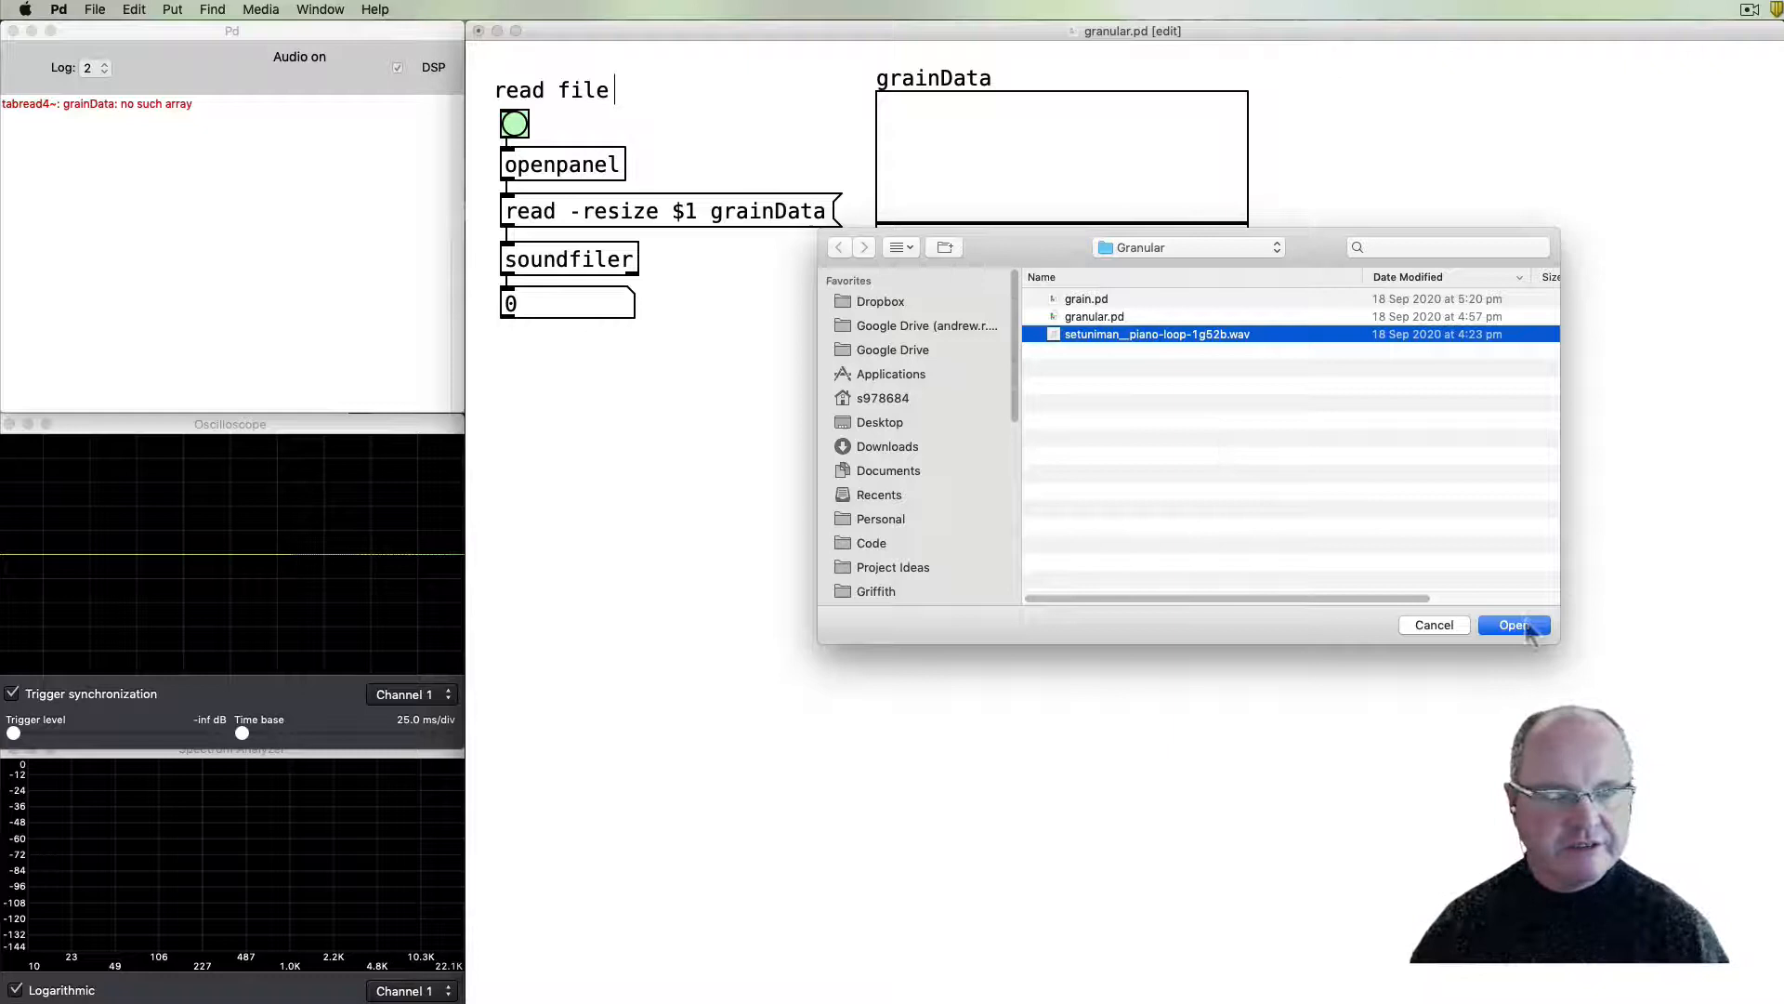
click(1514, 624)
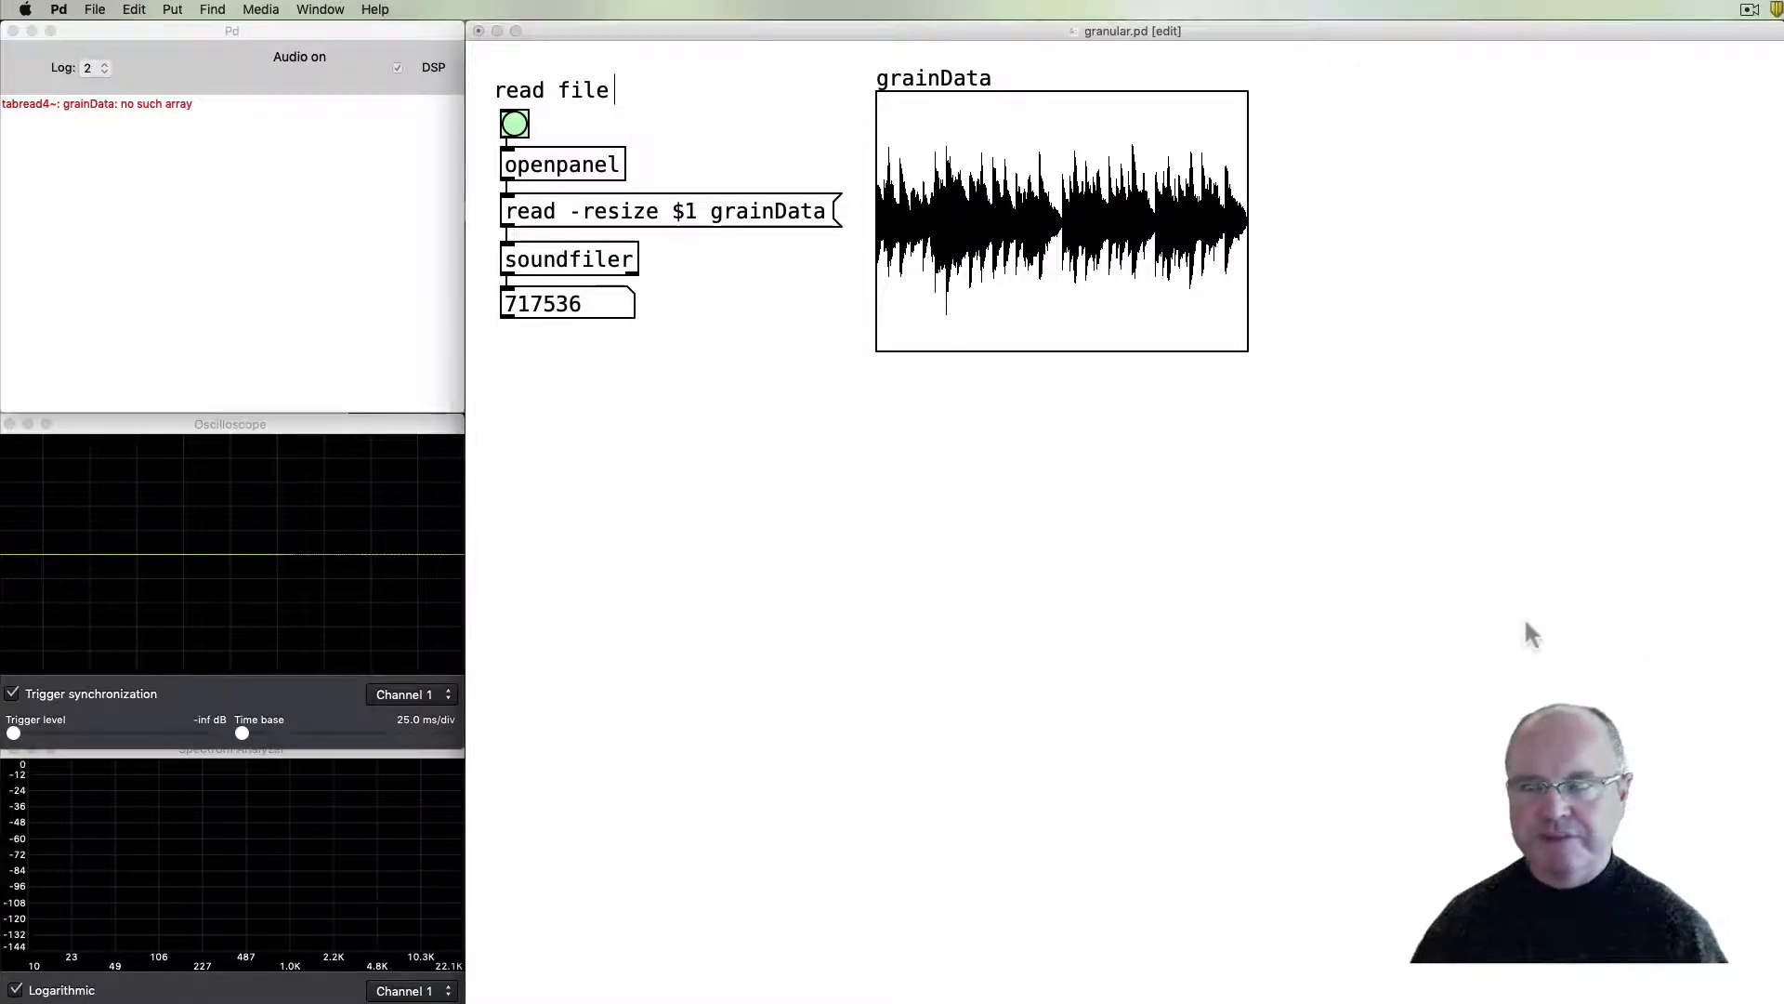
mouse_move(569, 330)
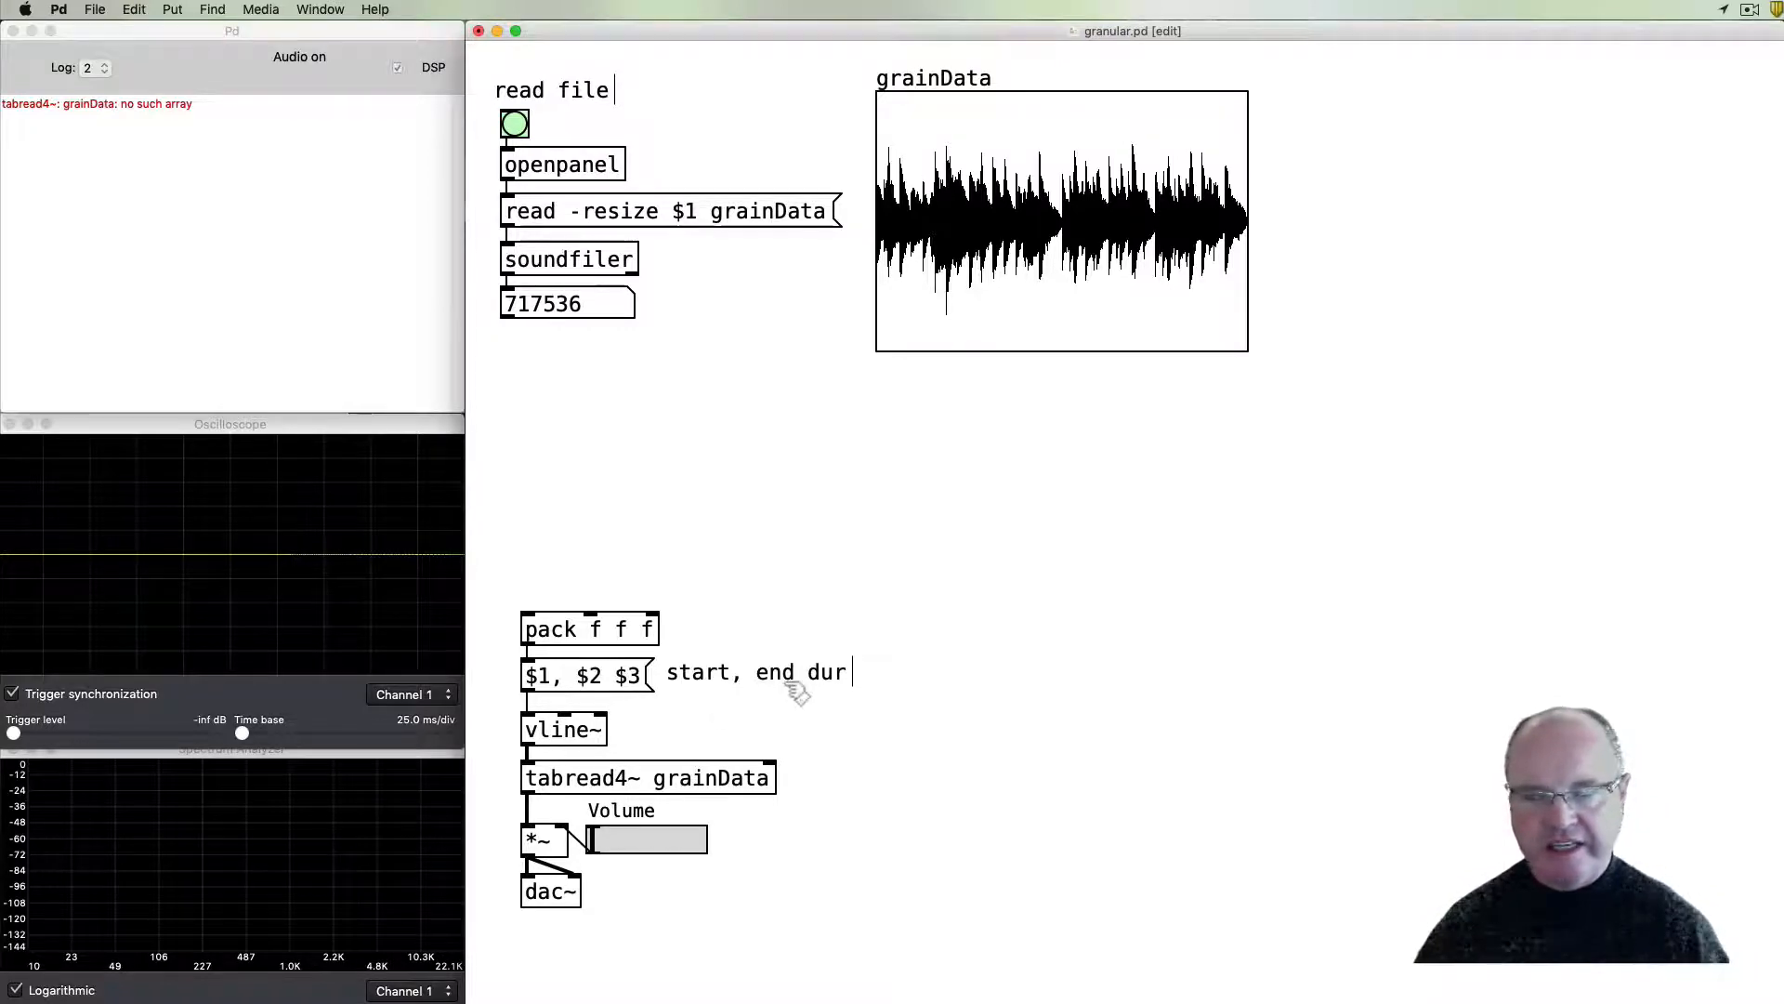
mouse_move(841, 704)
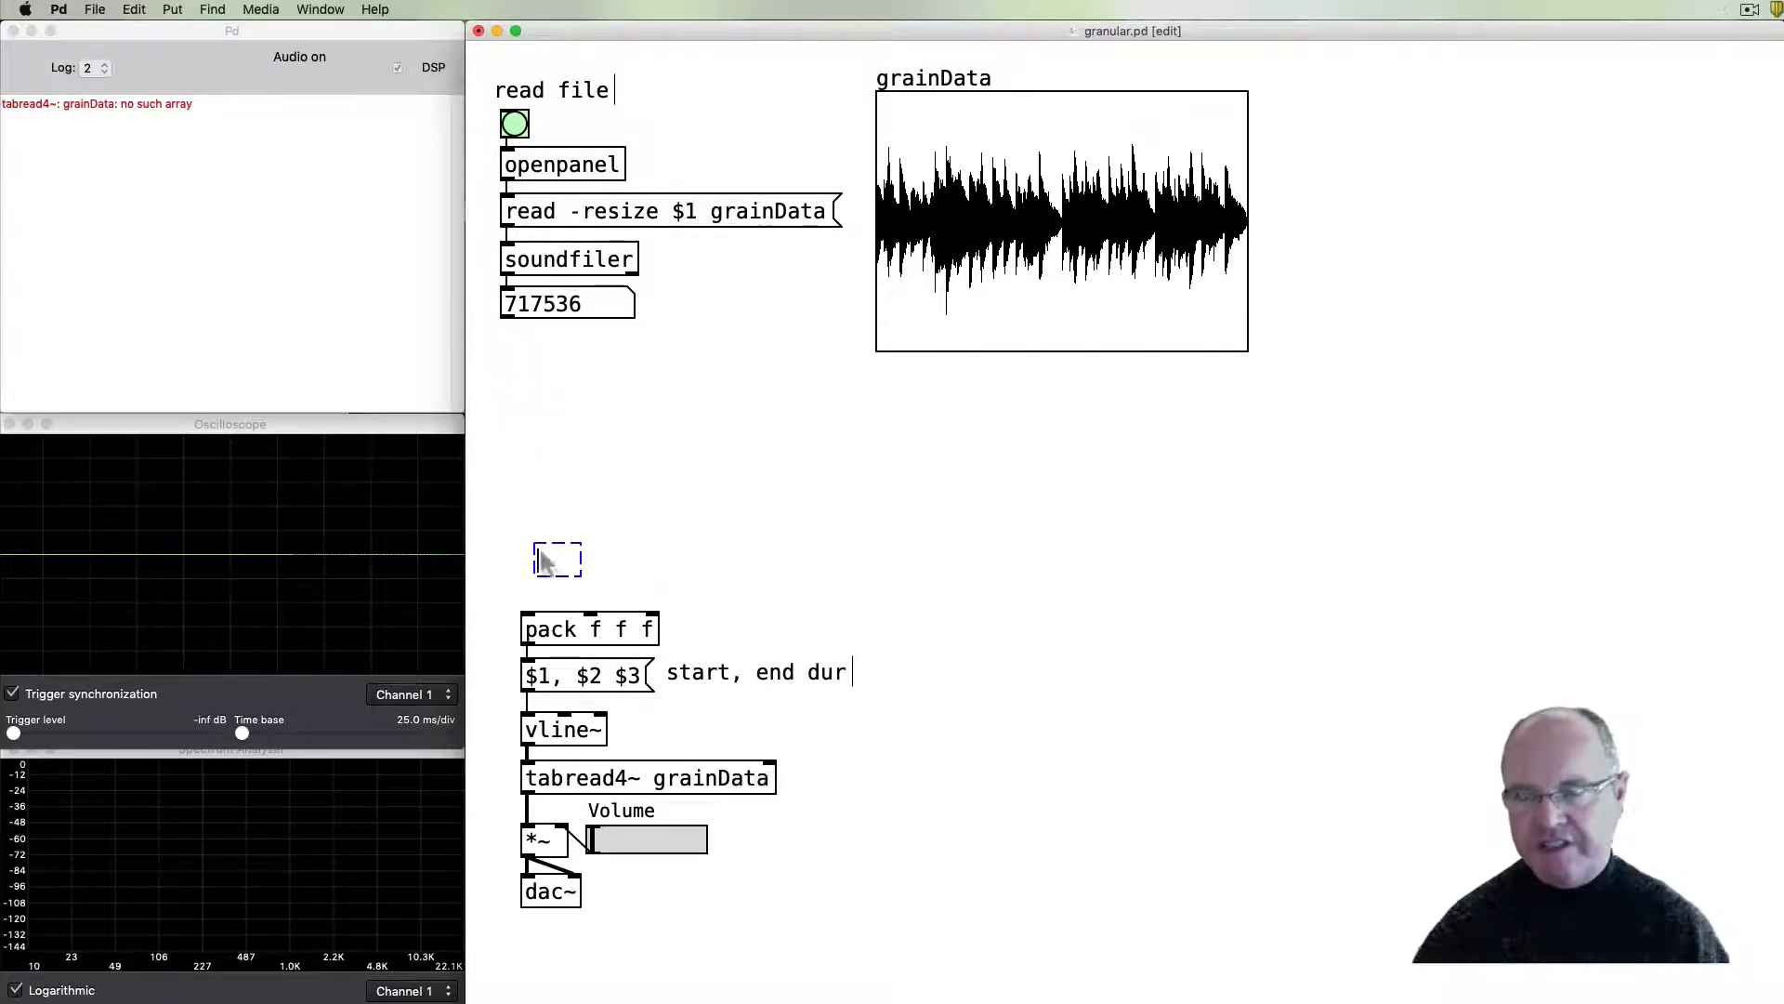
- Place a start number box into 't f f', branching to pack directly and via '+'
drag(558, 557, 546, 541)
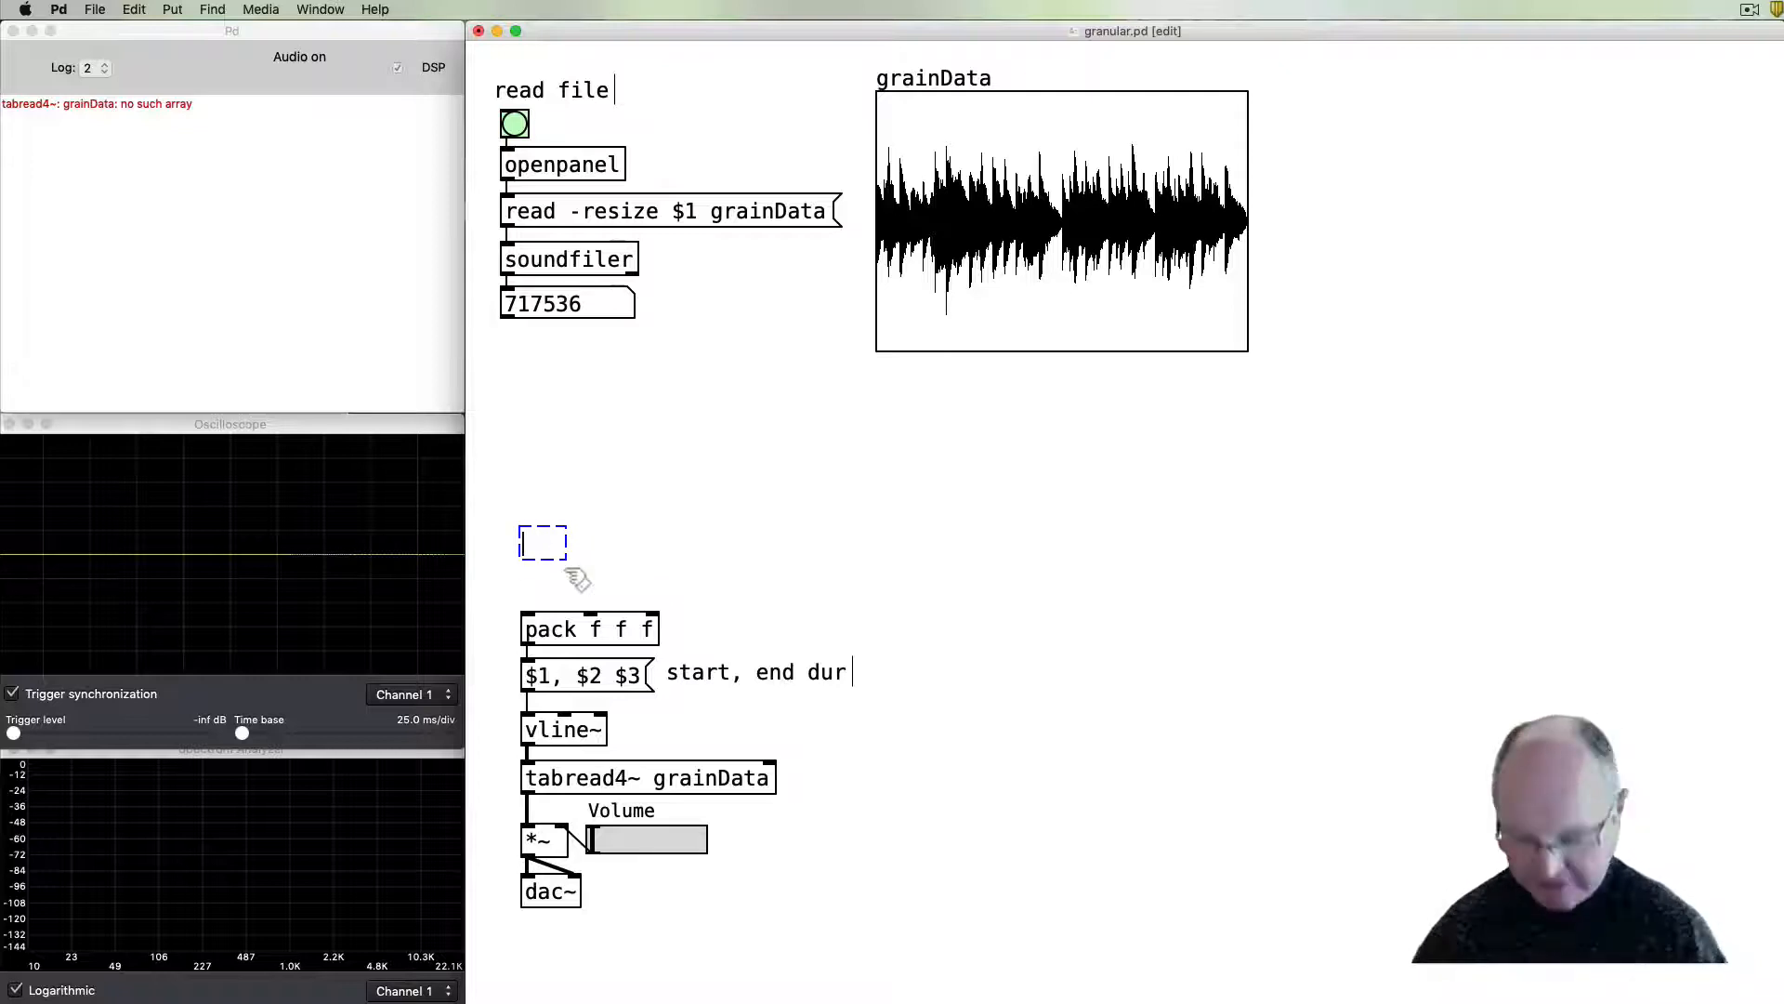
text(t f f)
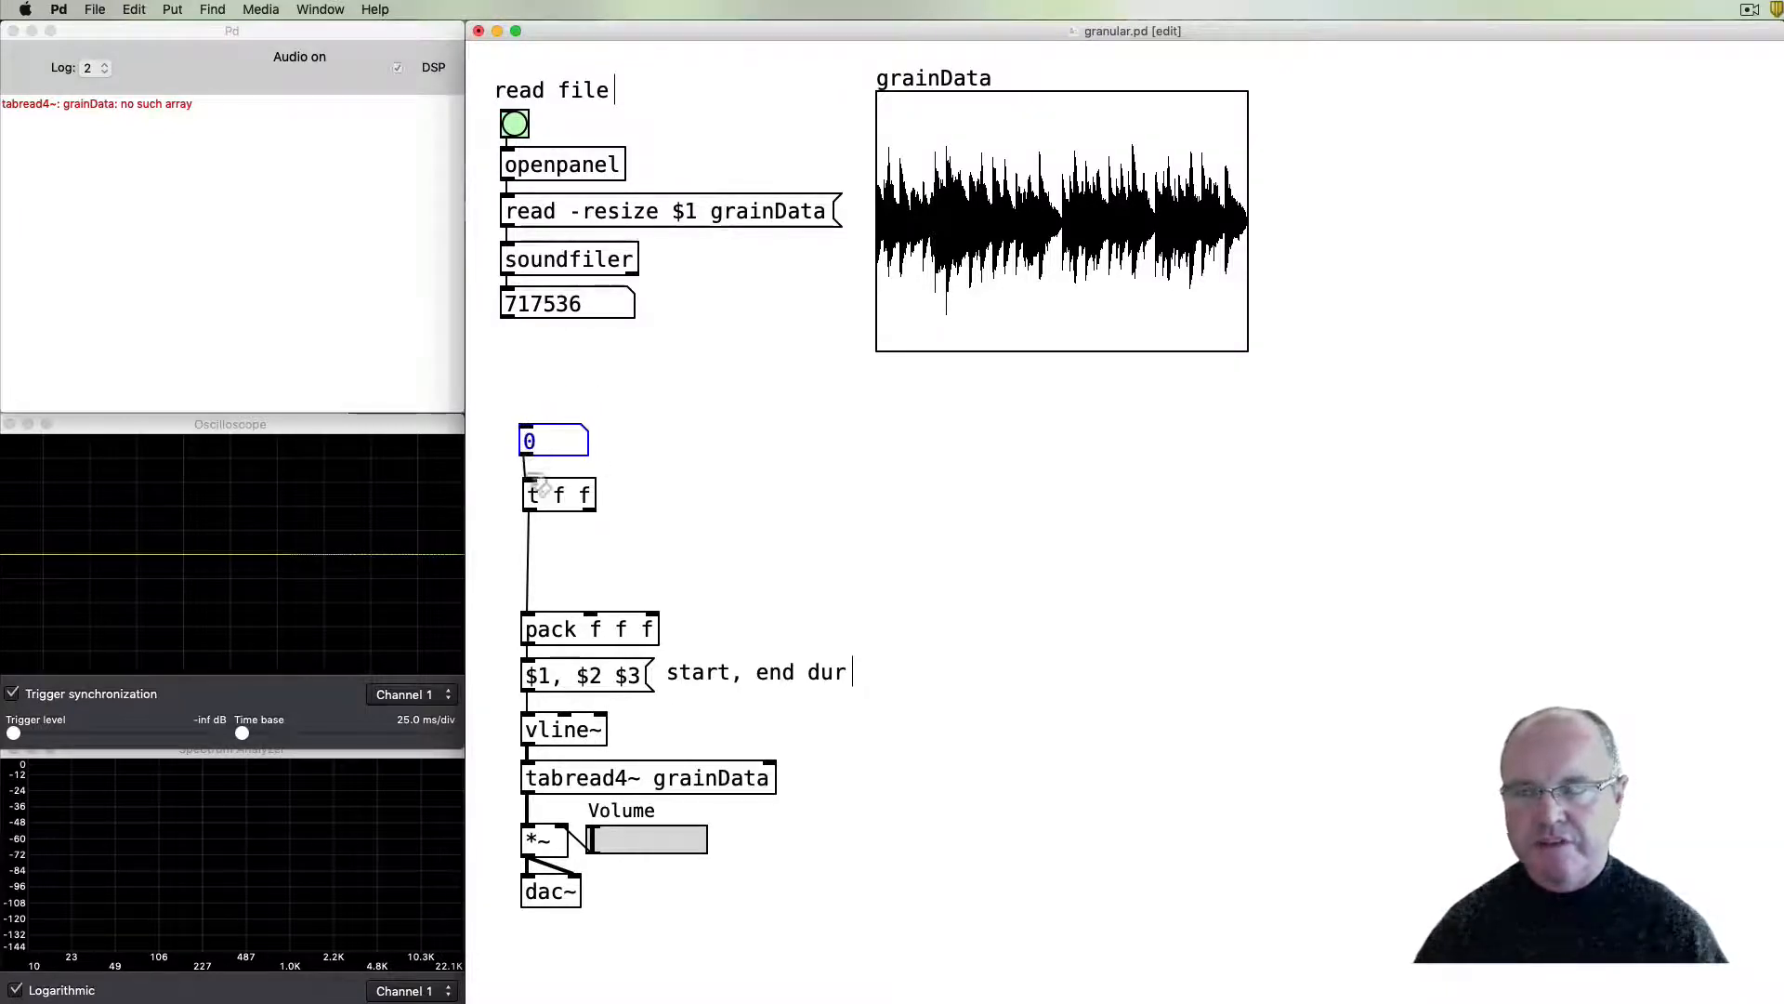
mouse_move(602, 569)
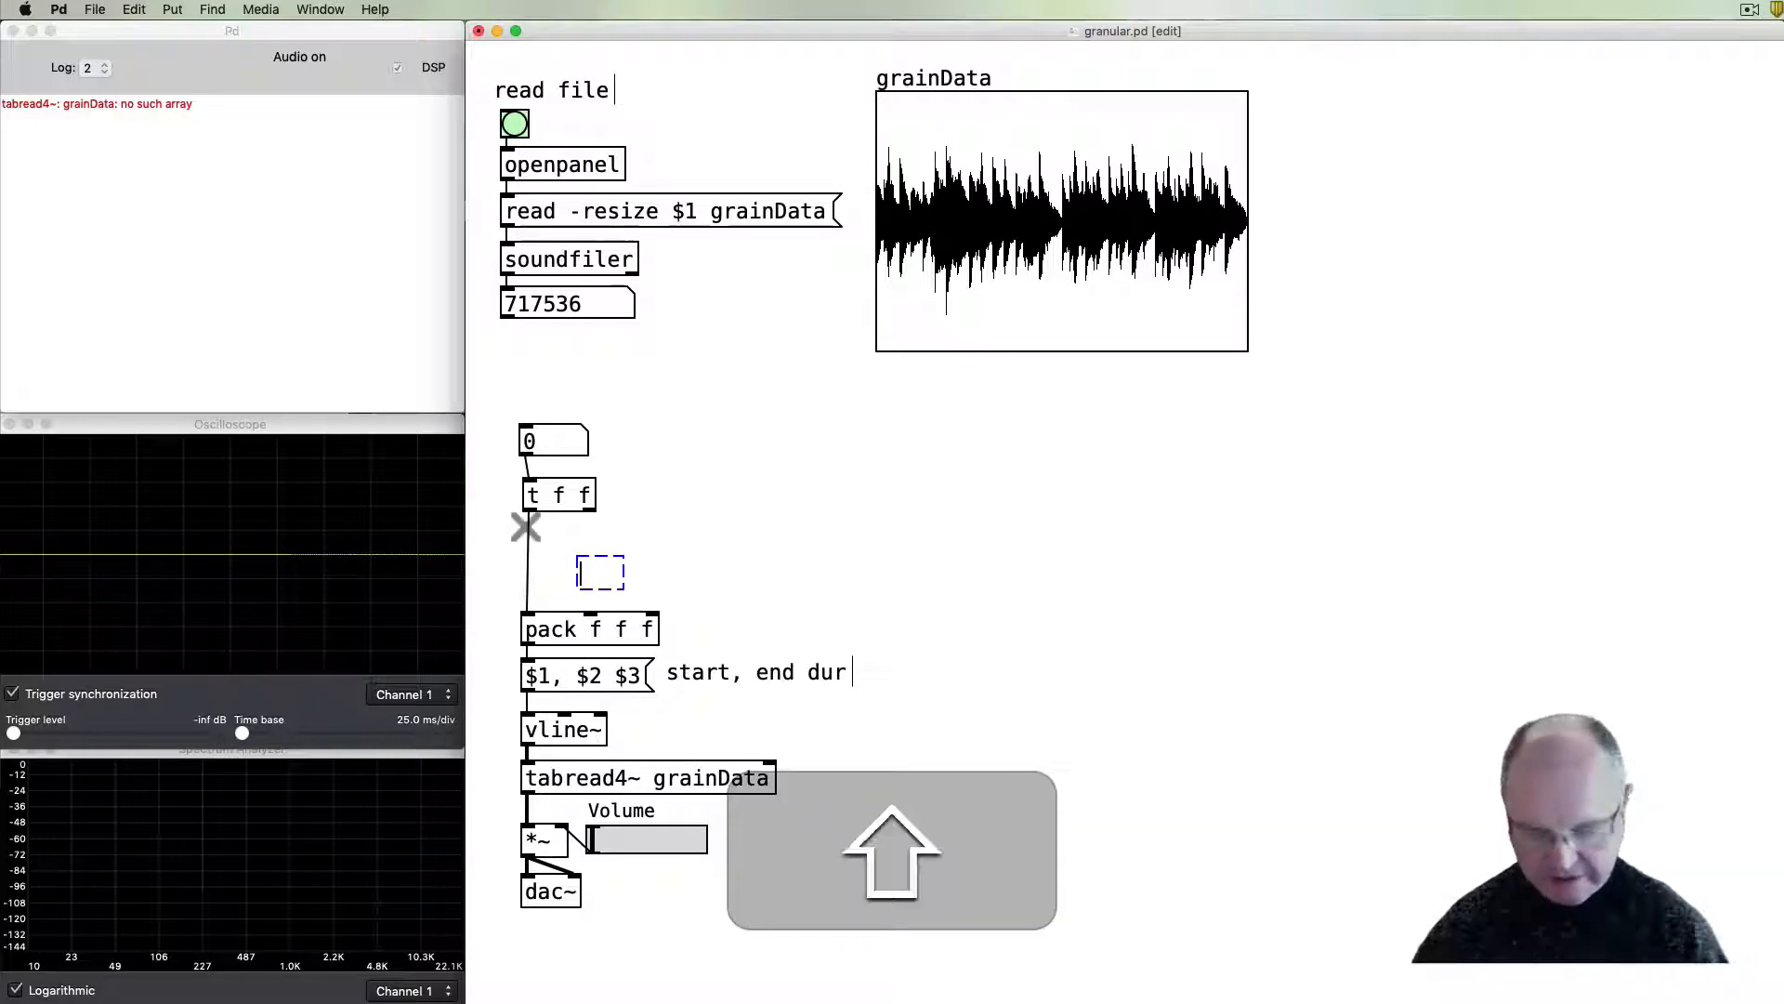
text(+)
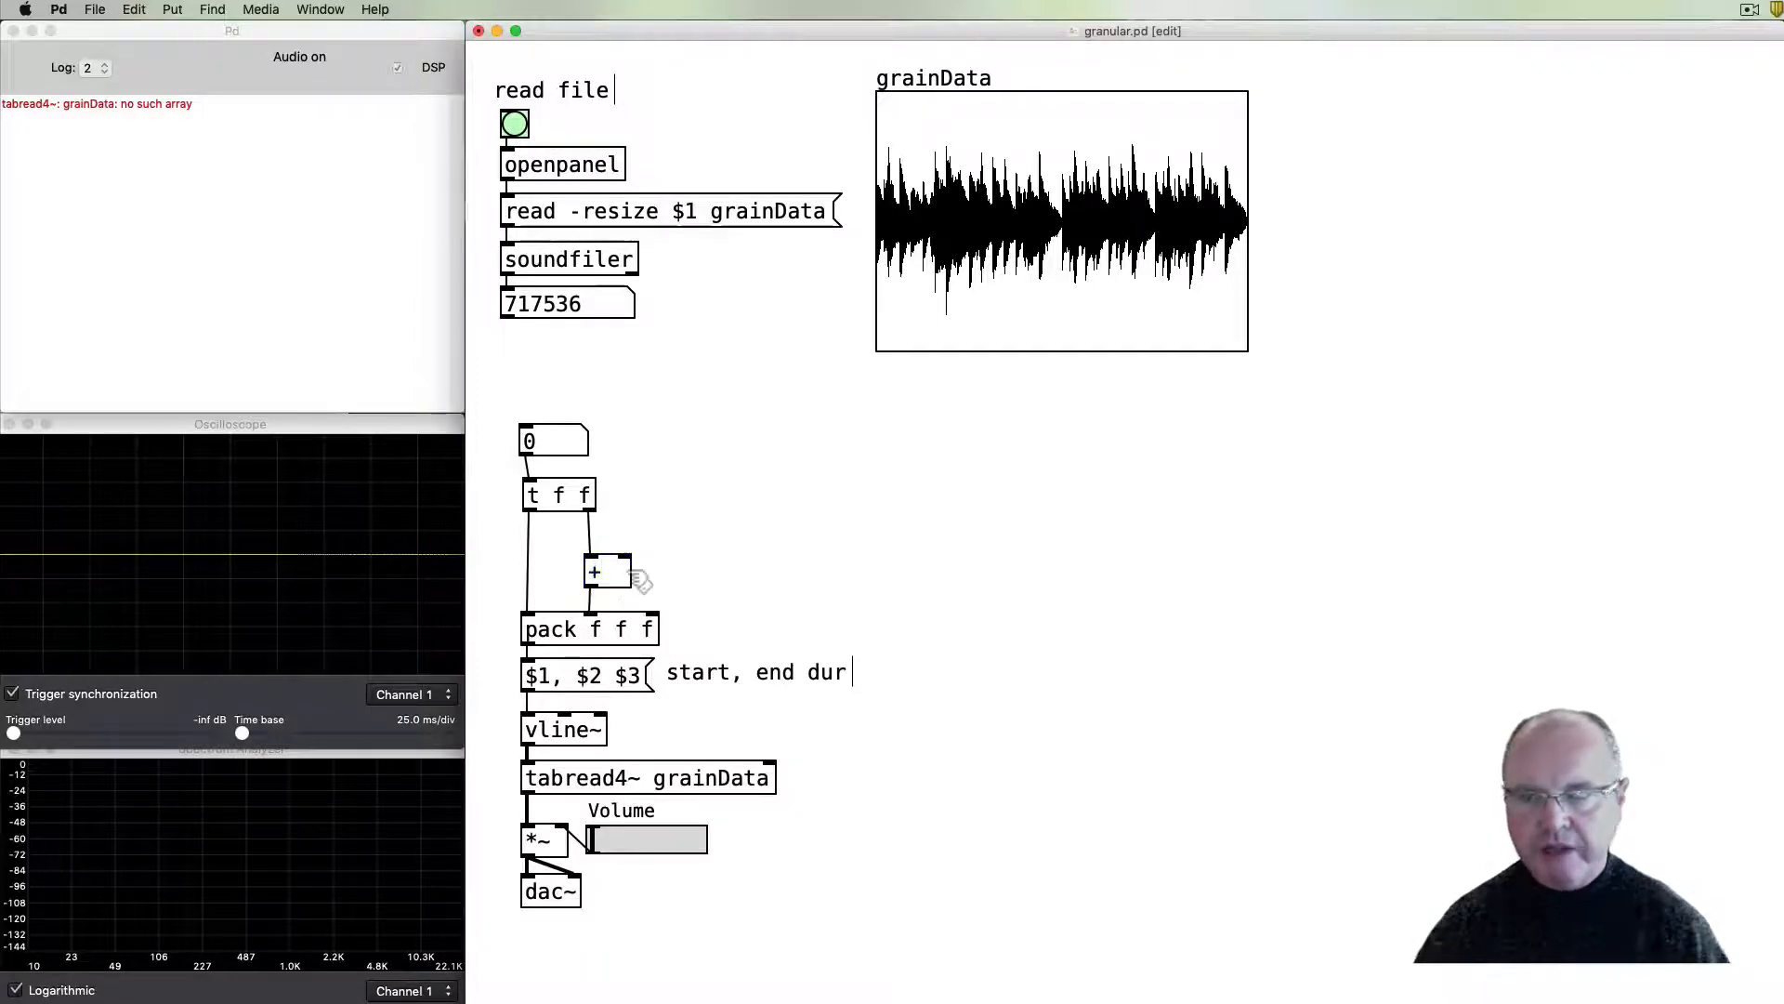
mouse_move(671, 489)
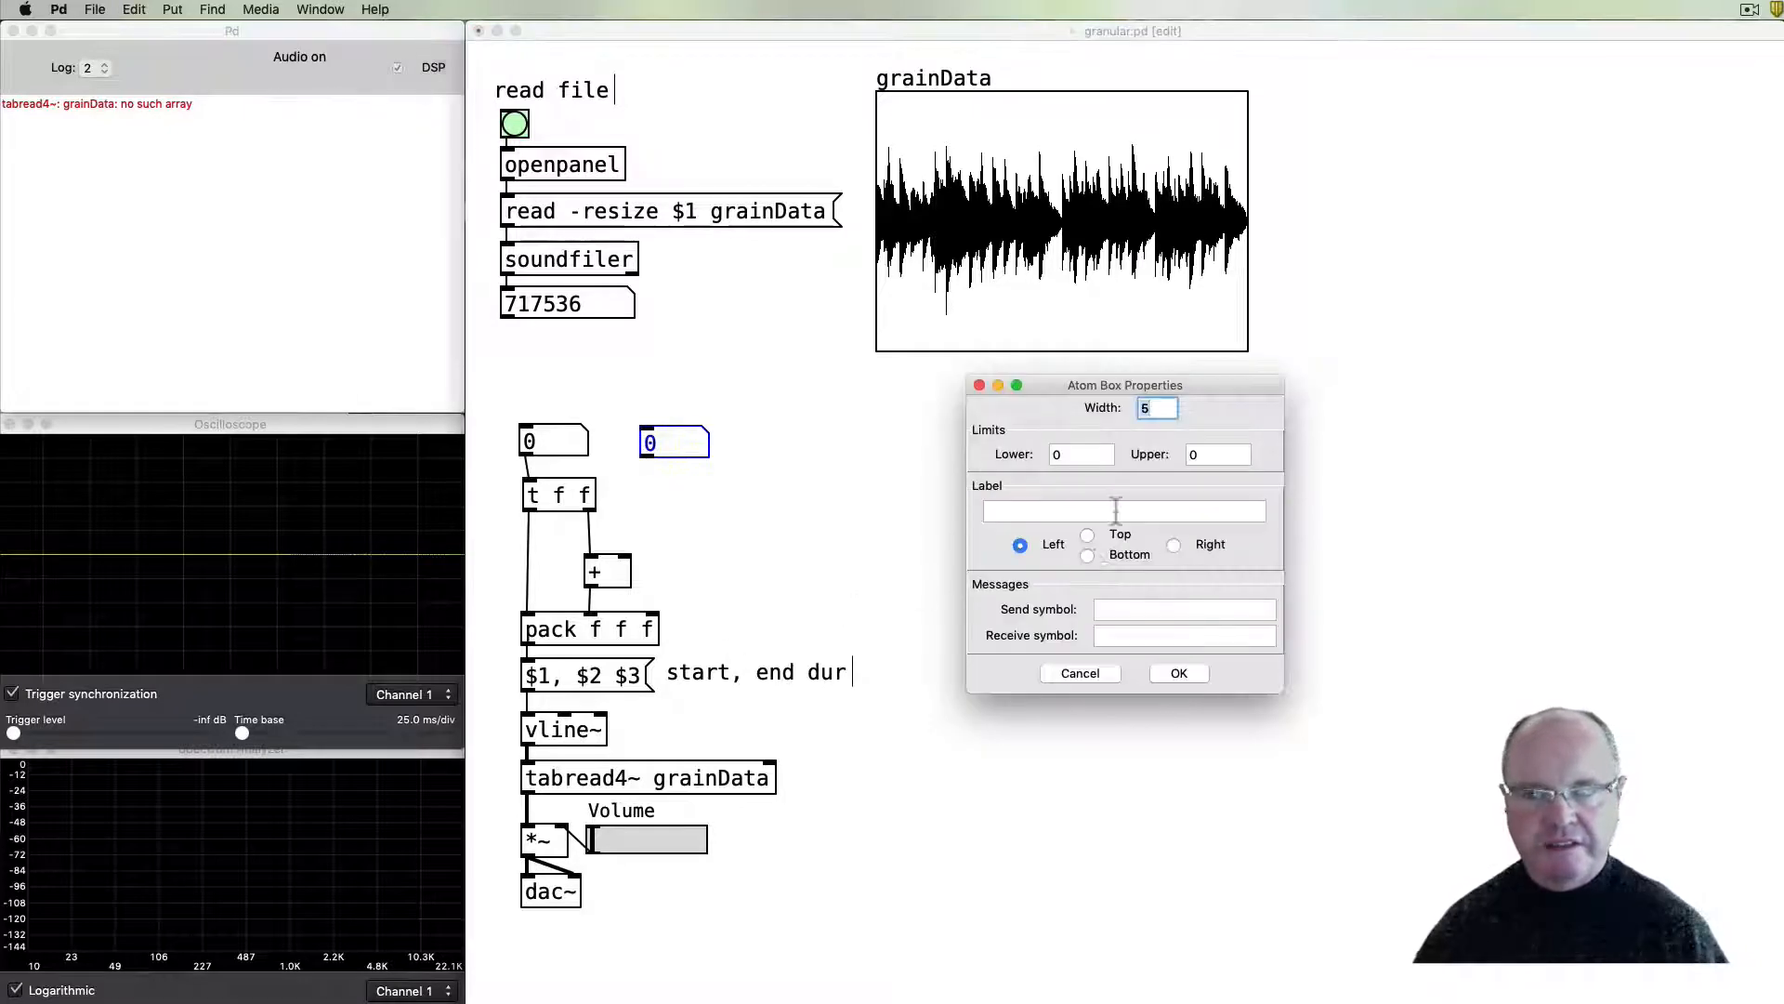
- Add a Dur number box with upper limit 10, feeding '* 44.1' into '+'
text(Dur)
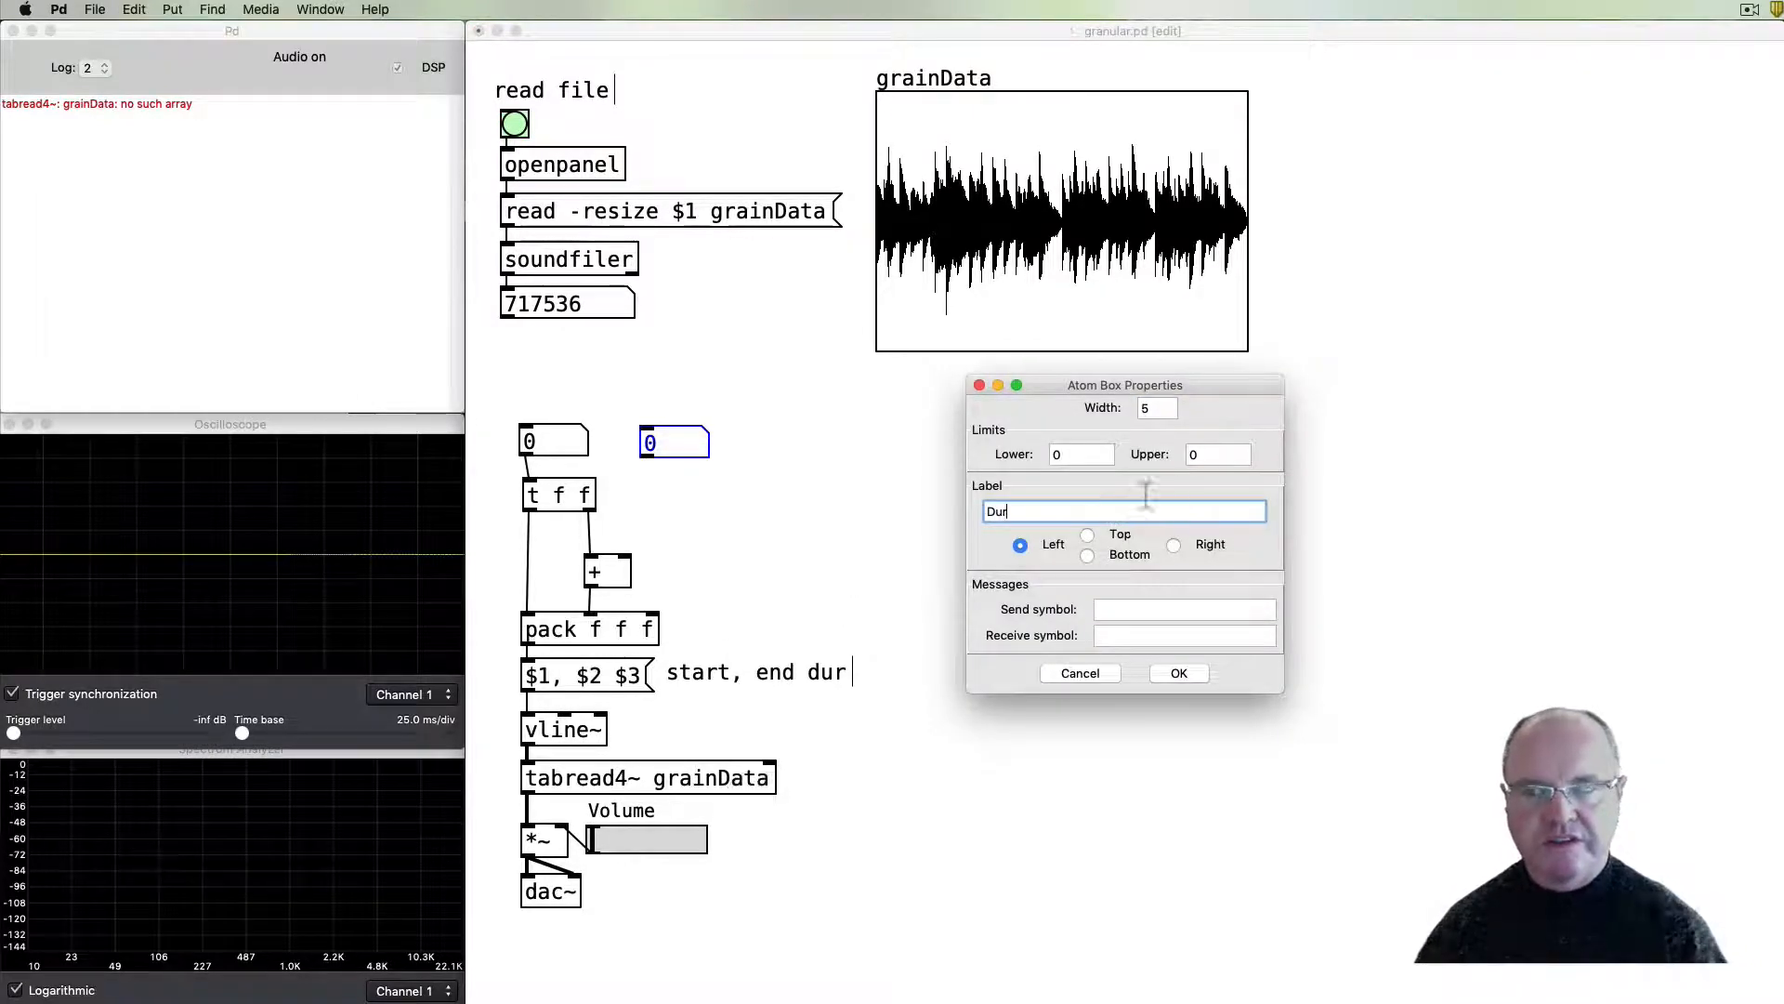
text(10)
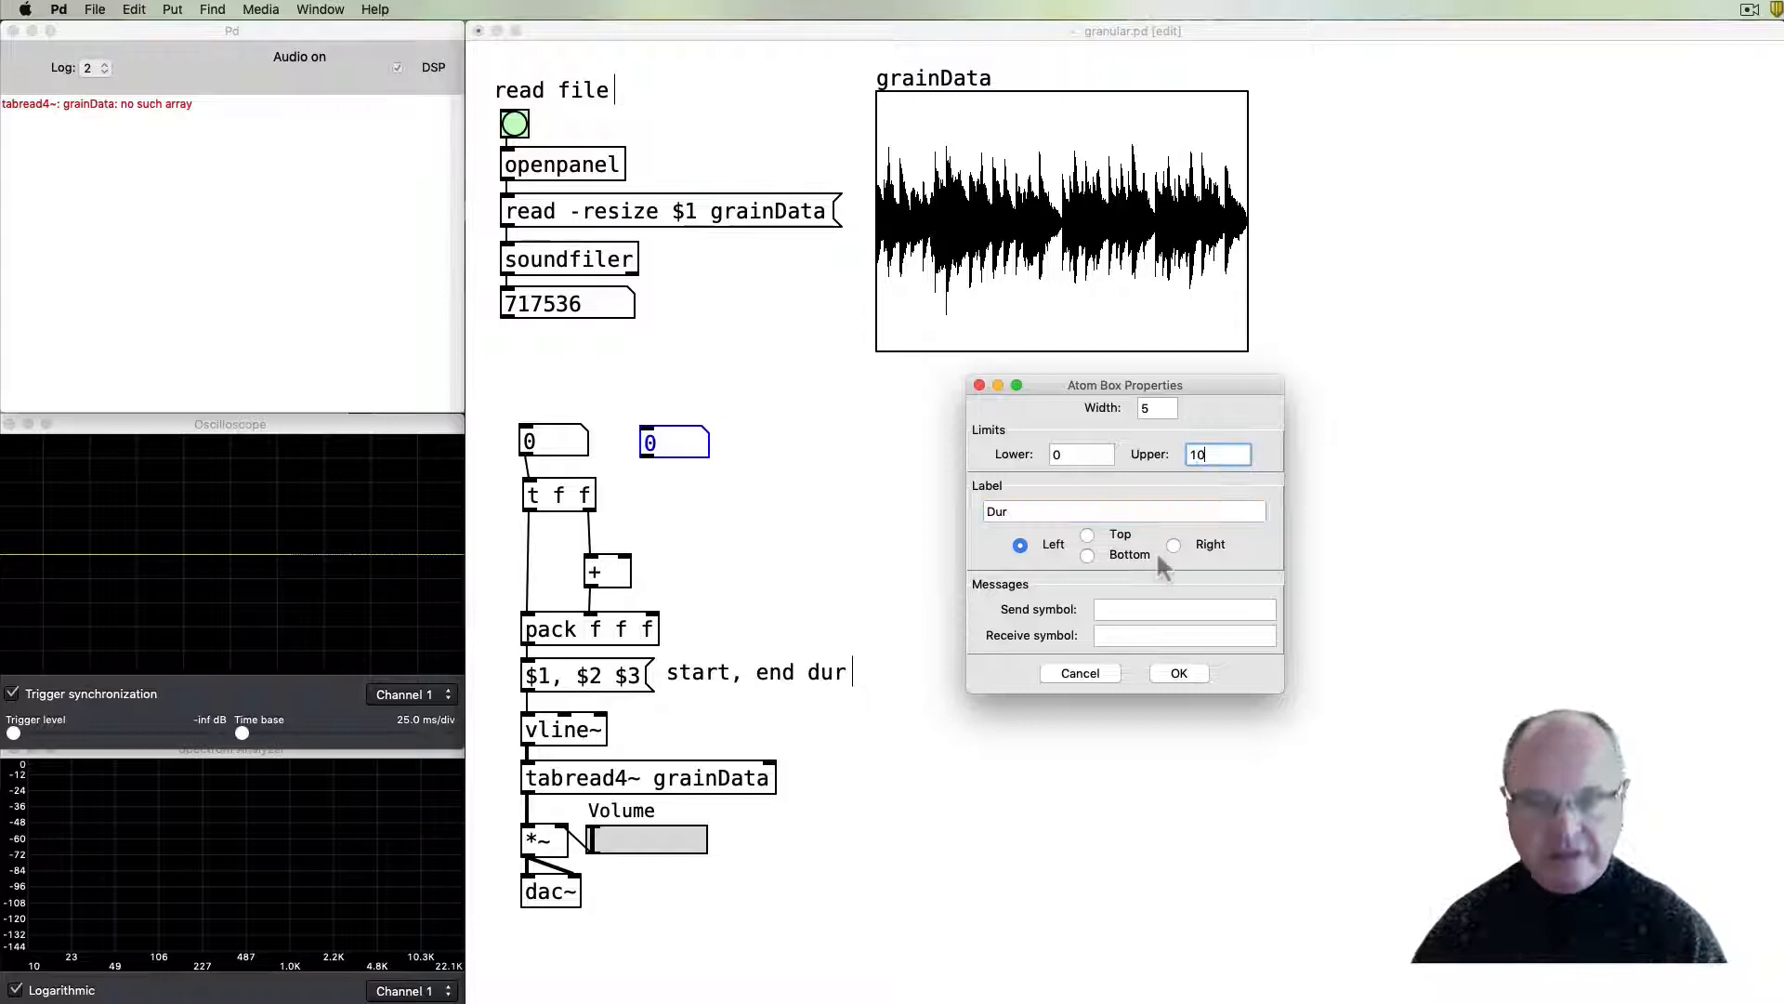
click(1177, 673)
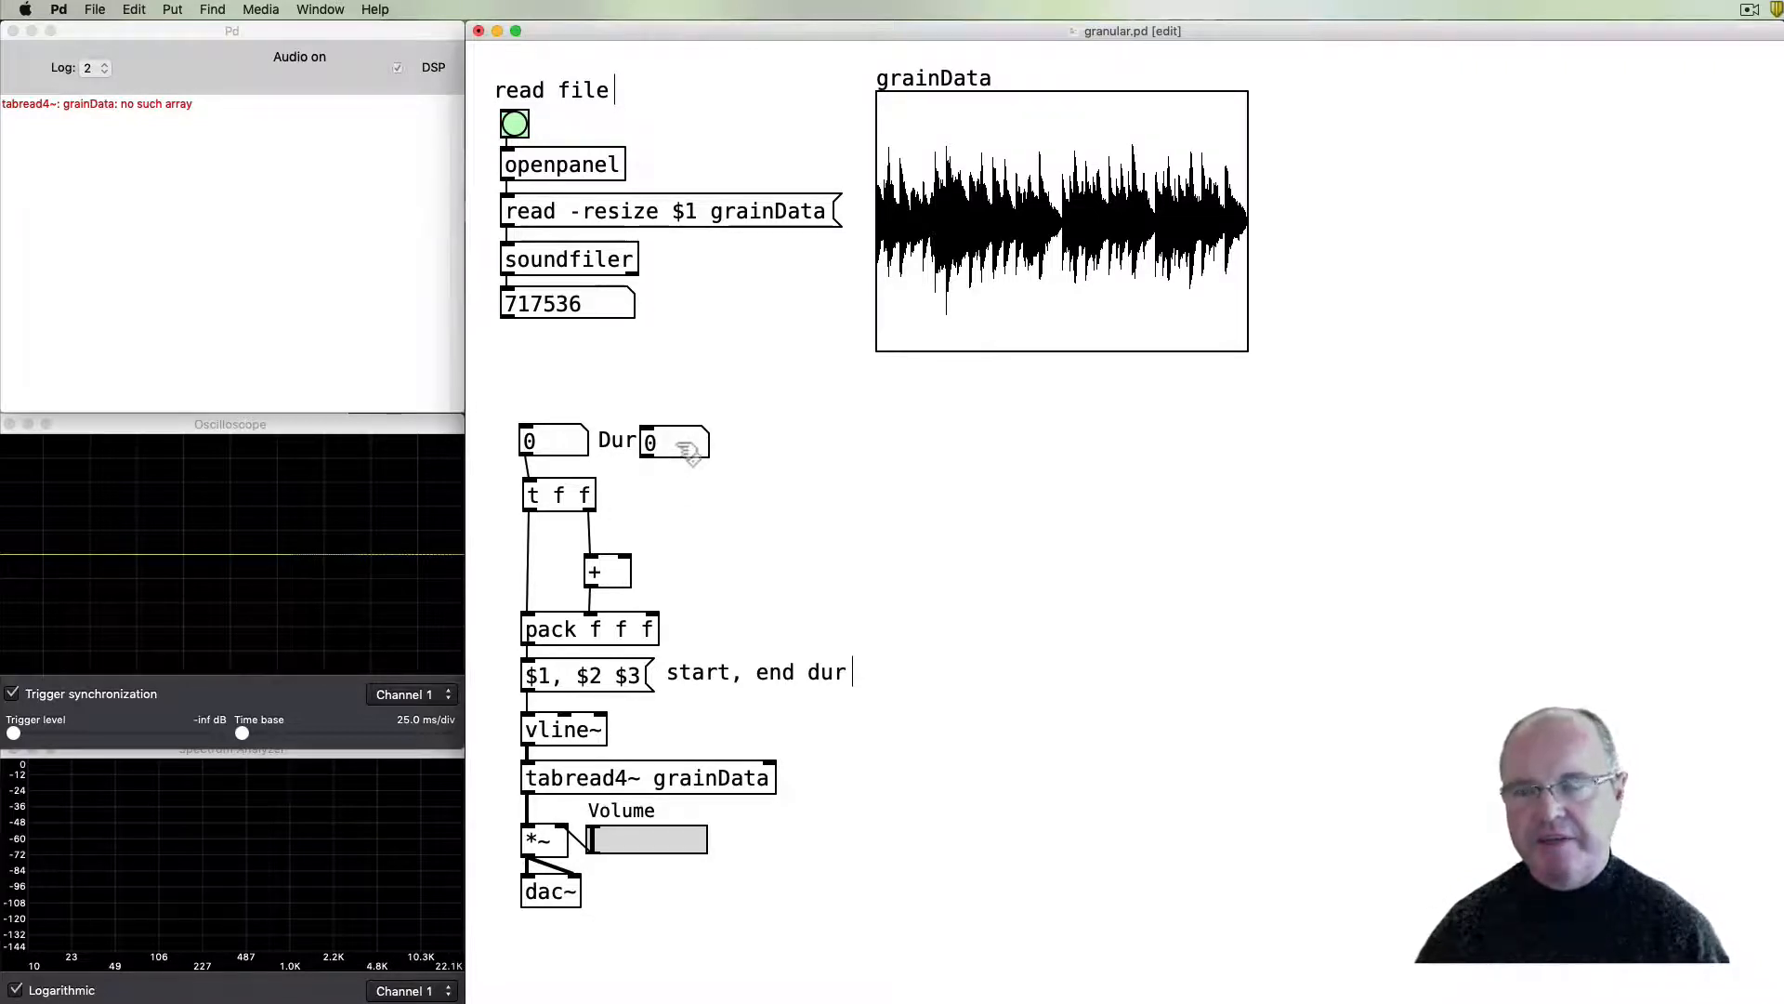
mouse_move(609, 538)
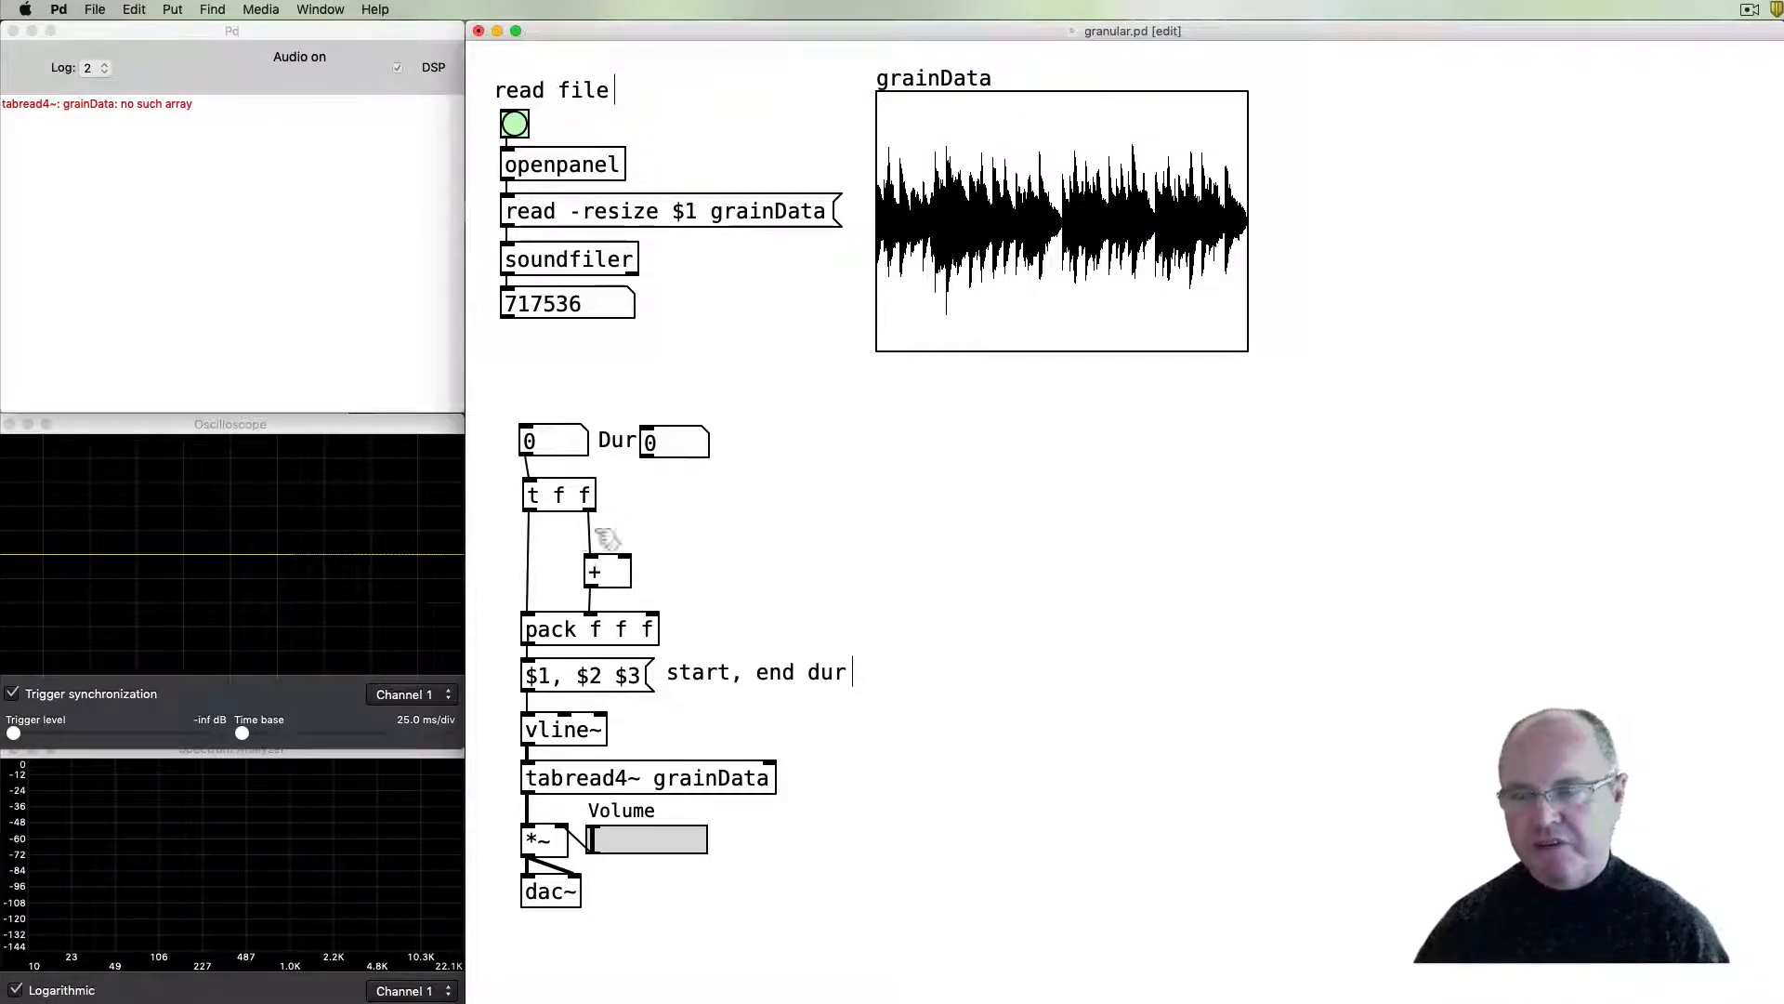
mouse_move(680, 517)
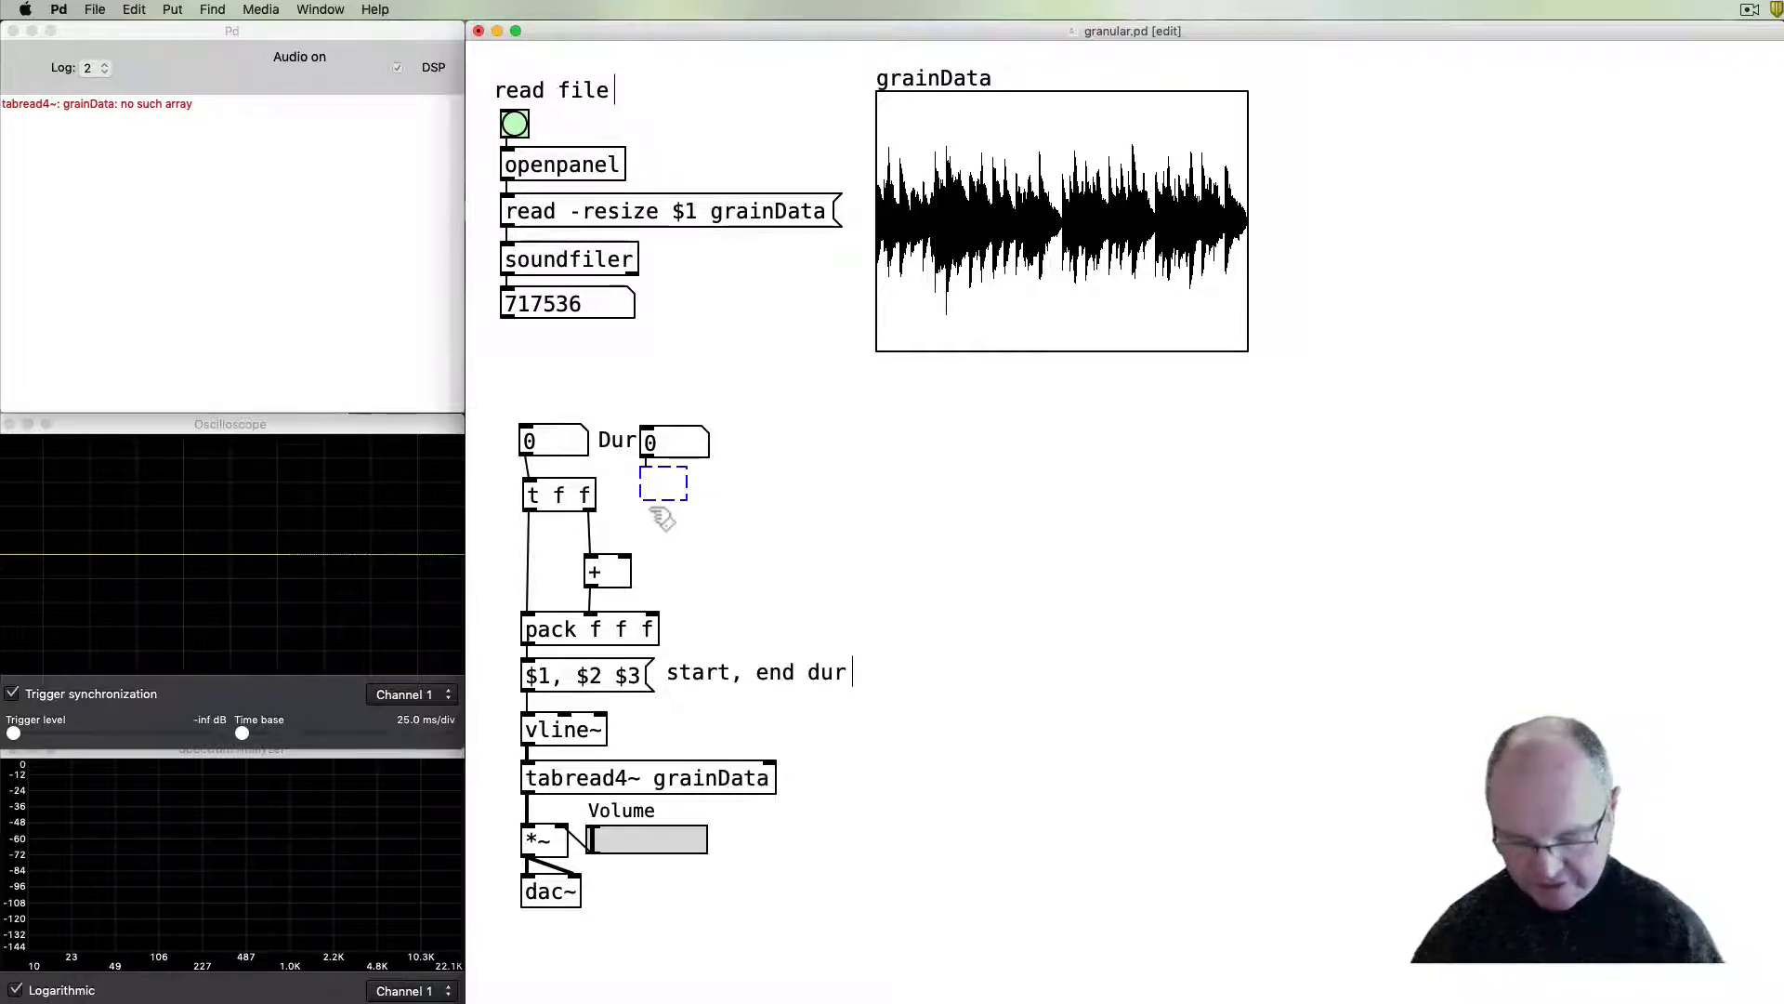
text(* 44.1)
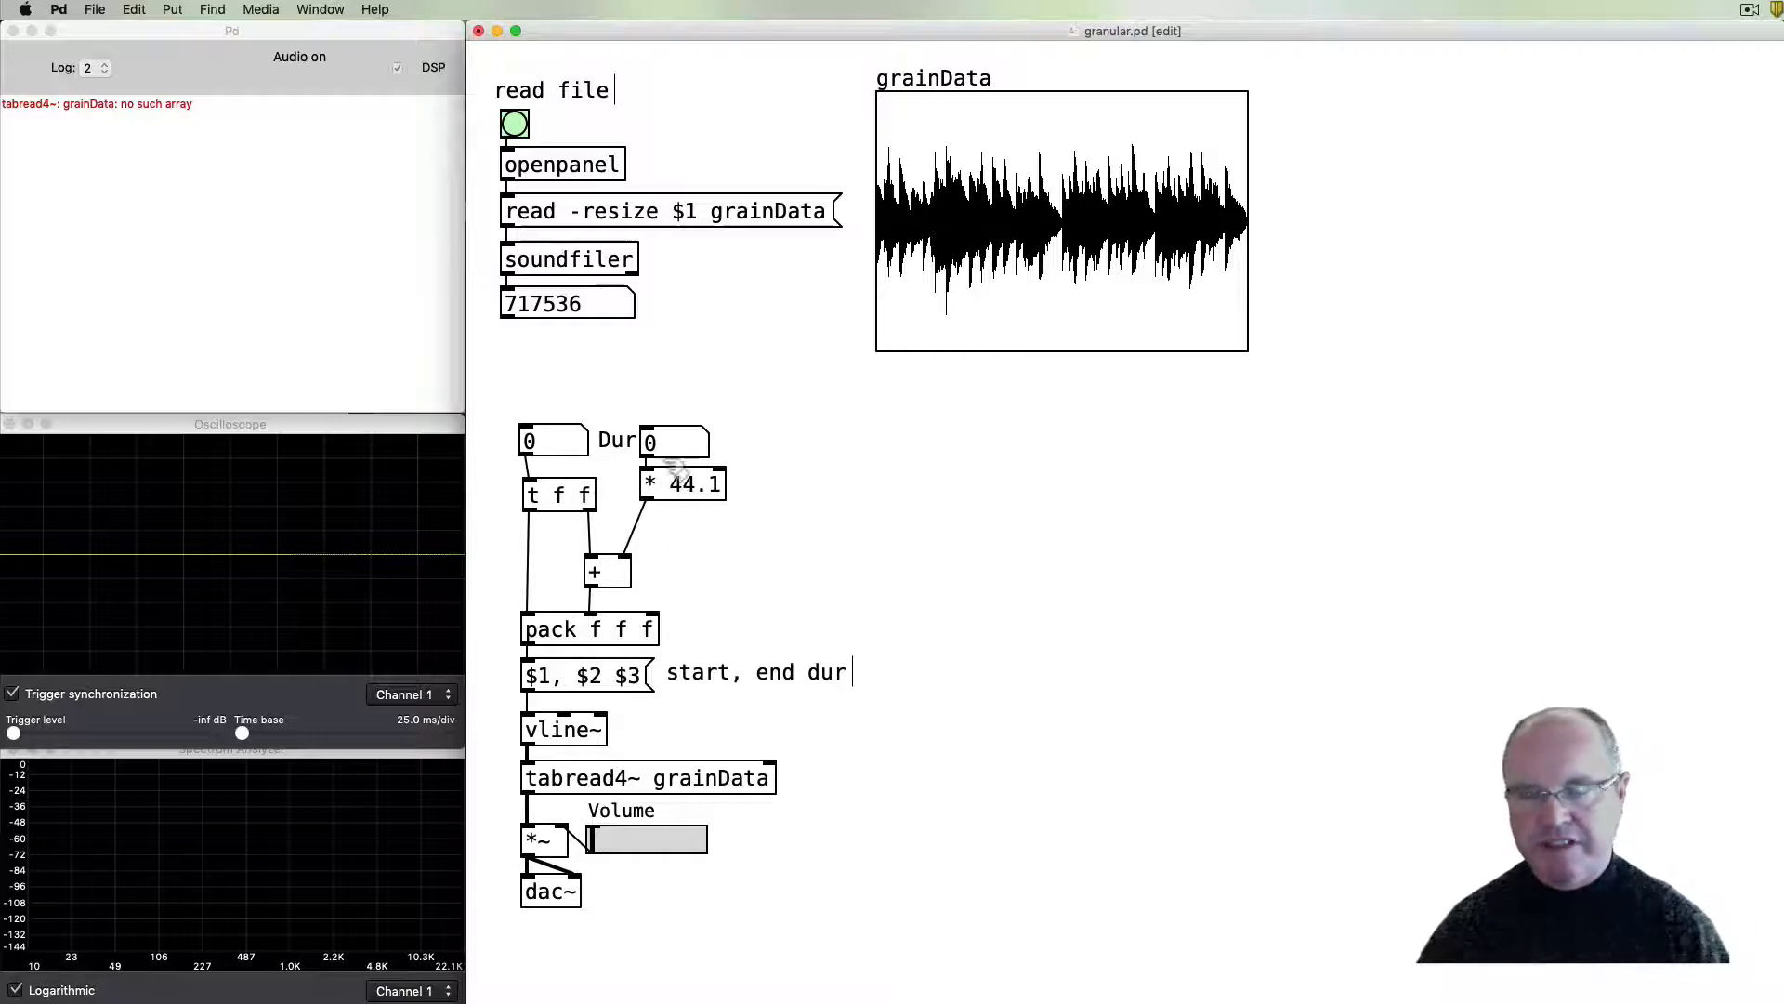
mouse_move(704, 544)
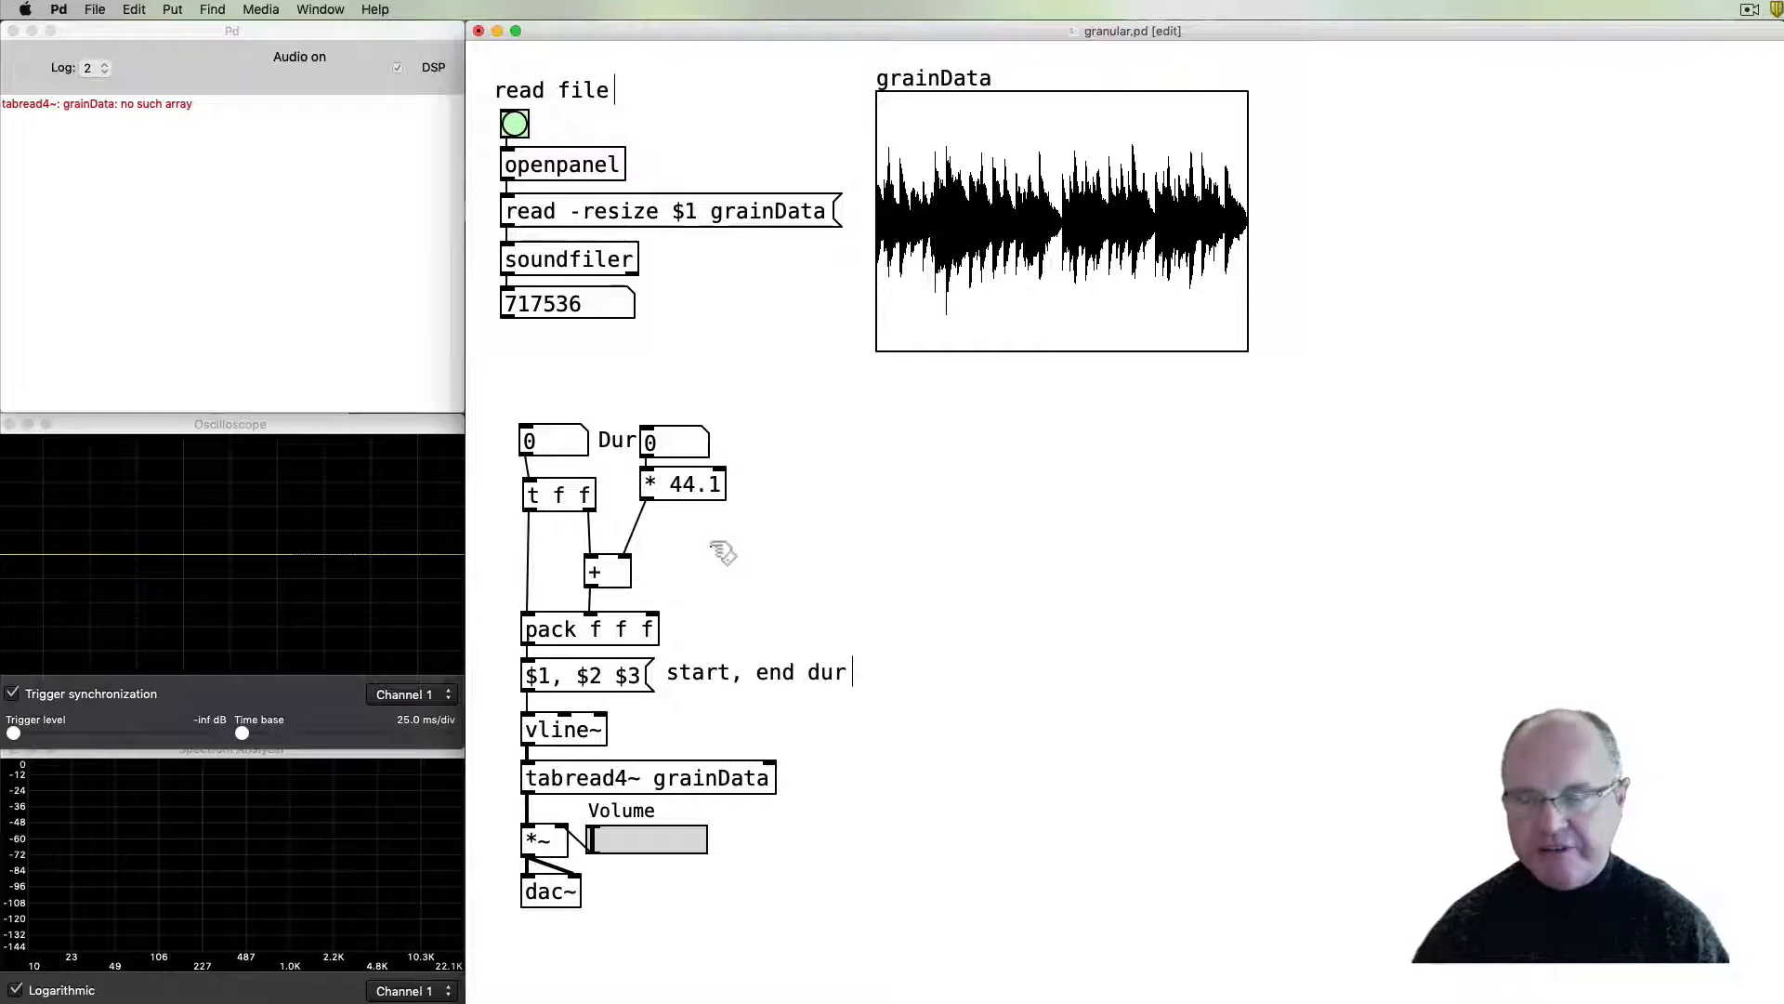
mouse_move(789, 467)
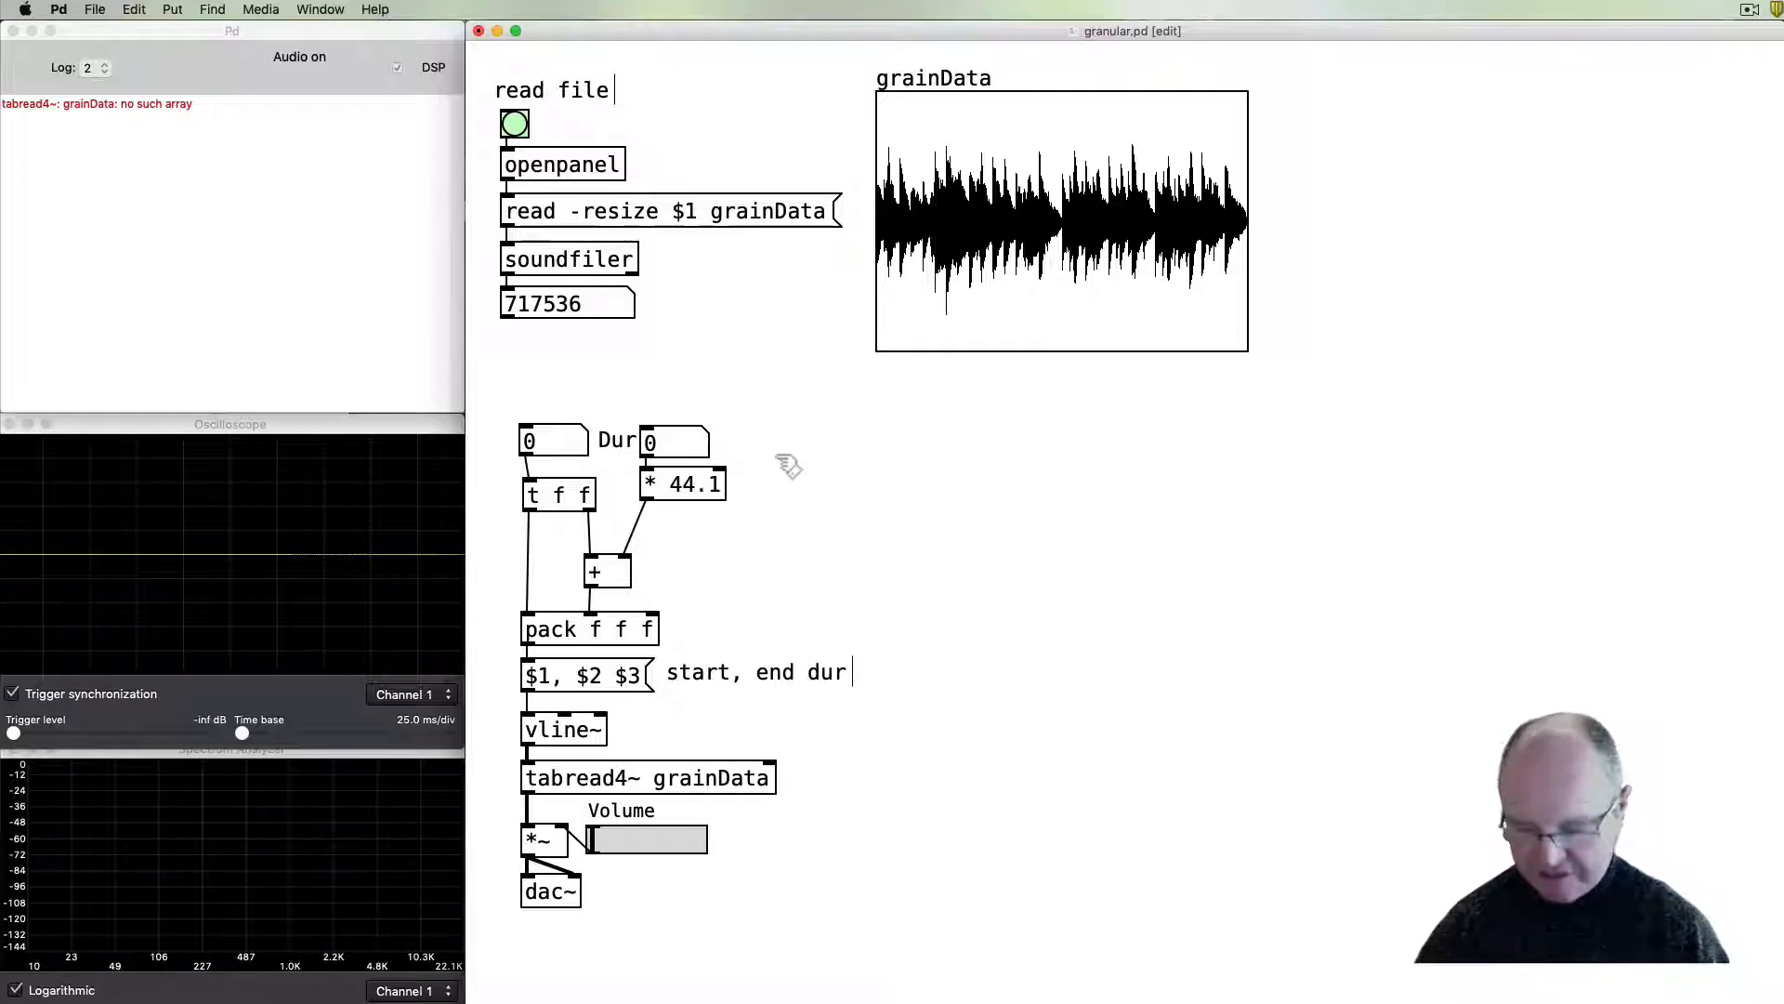
- Add a Speed number box with lower limit .1, positioned right of Dur
click(787, 442)
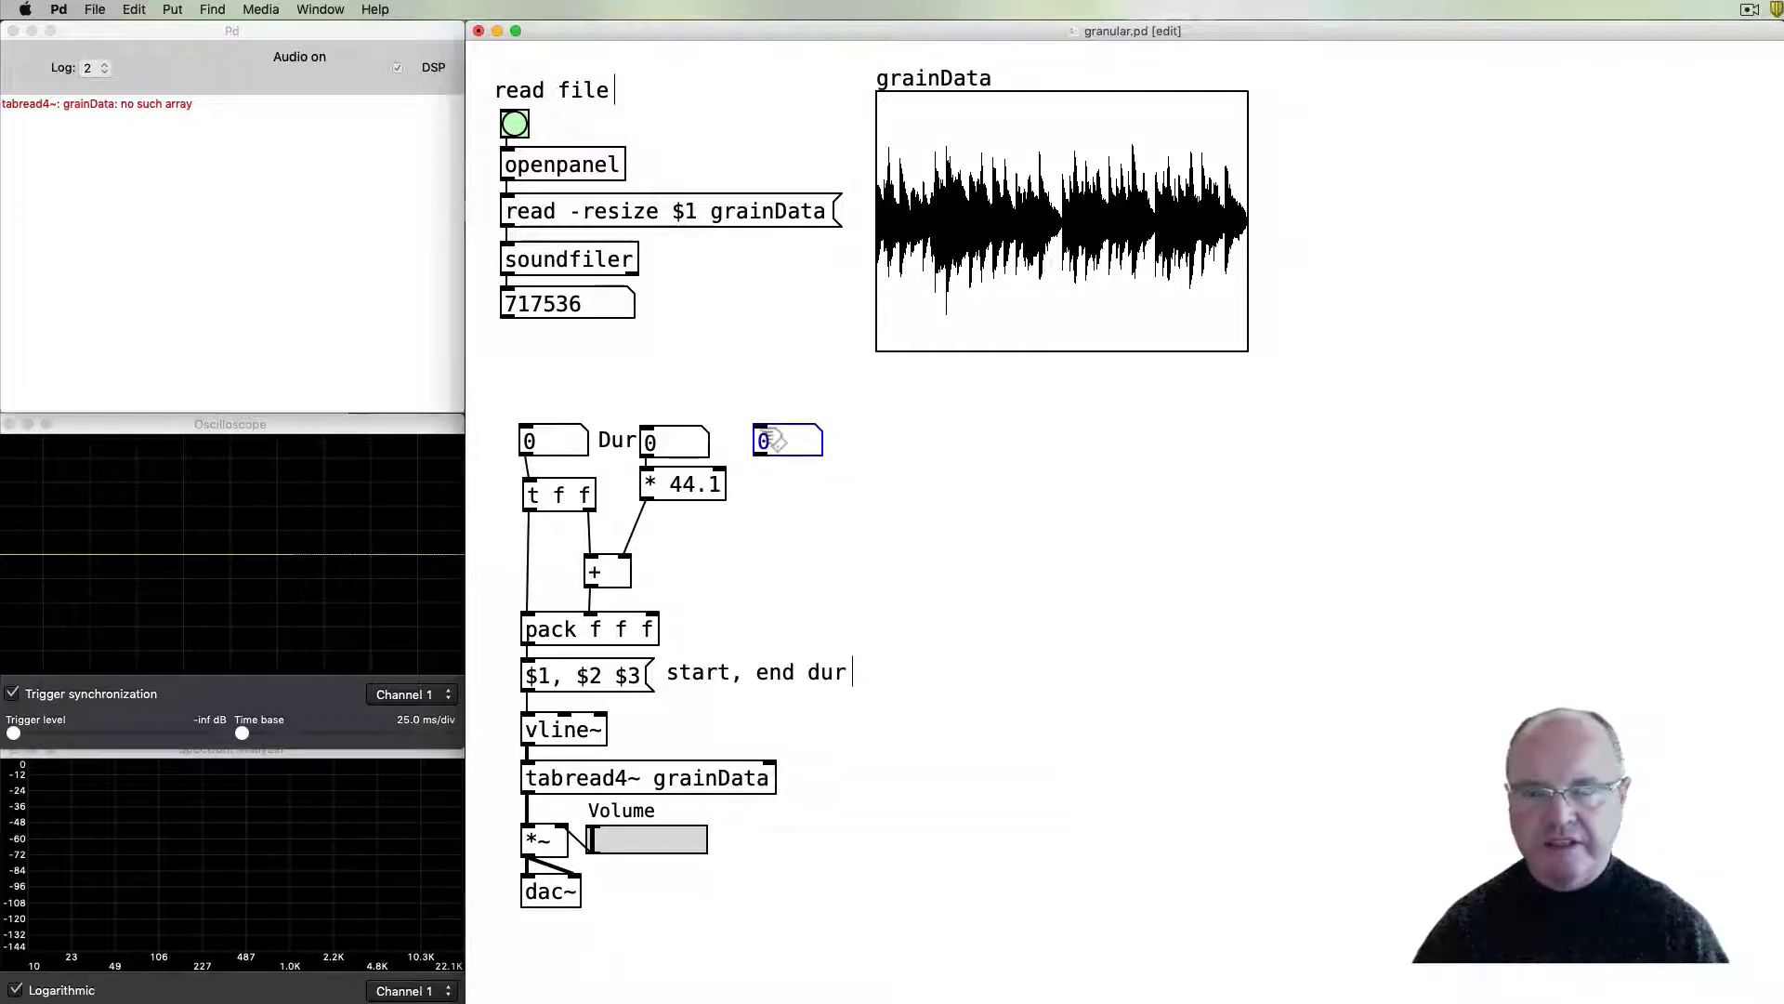
right_click(786, 440)
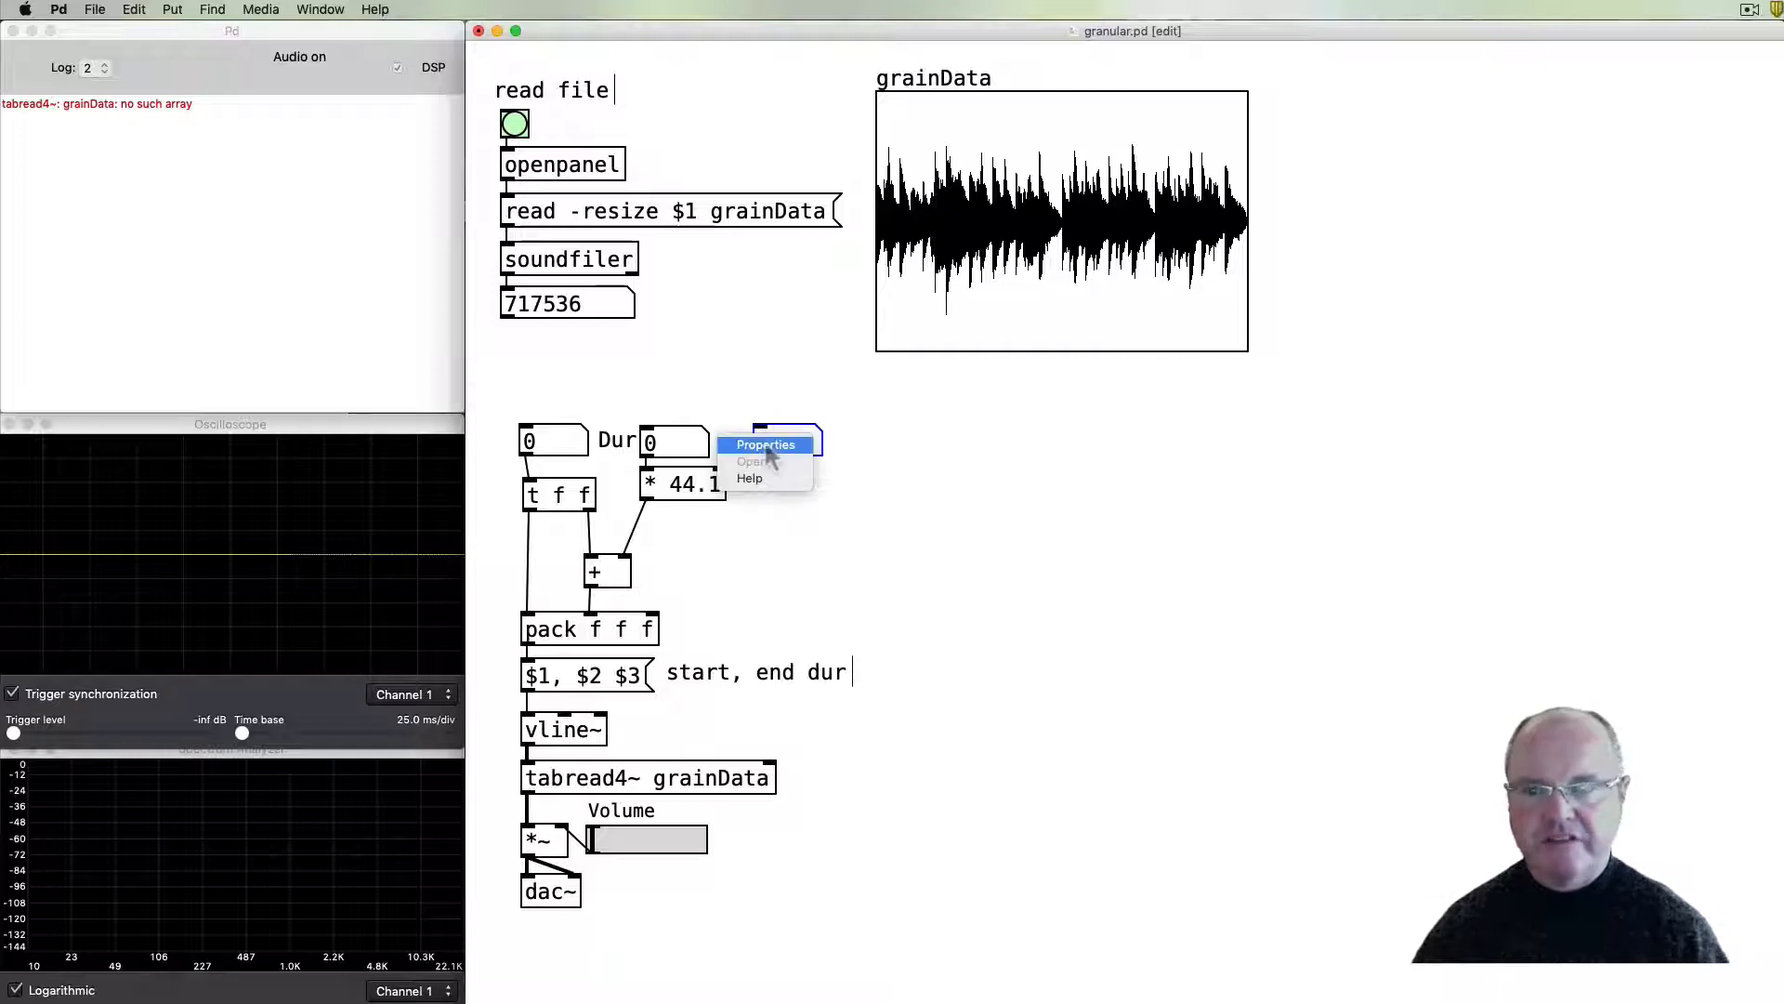
click(765, 445)
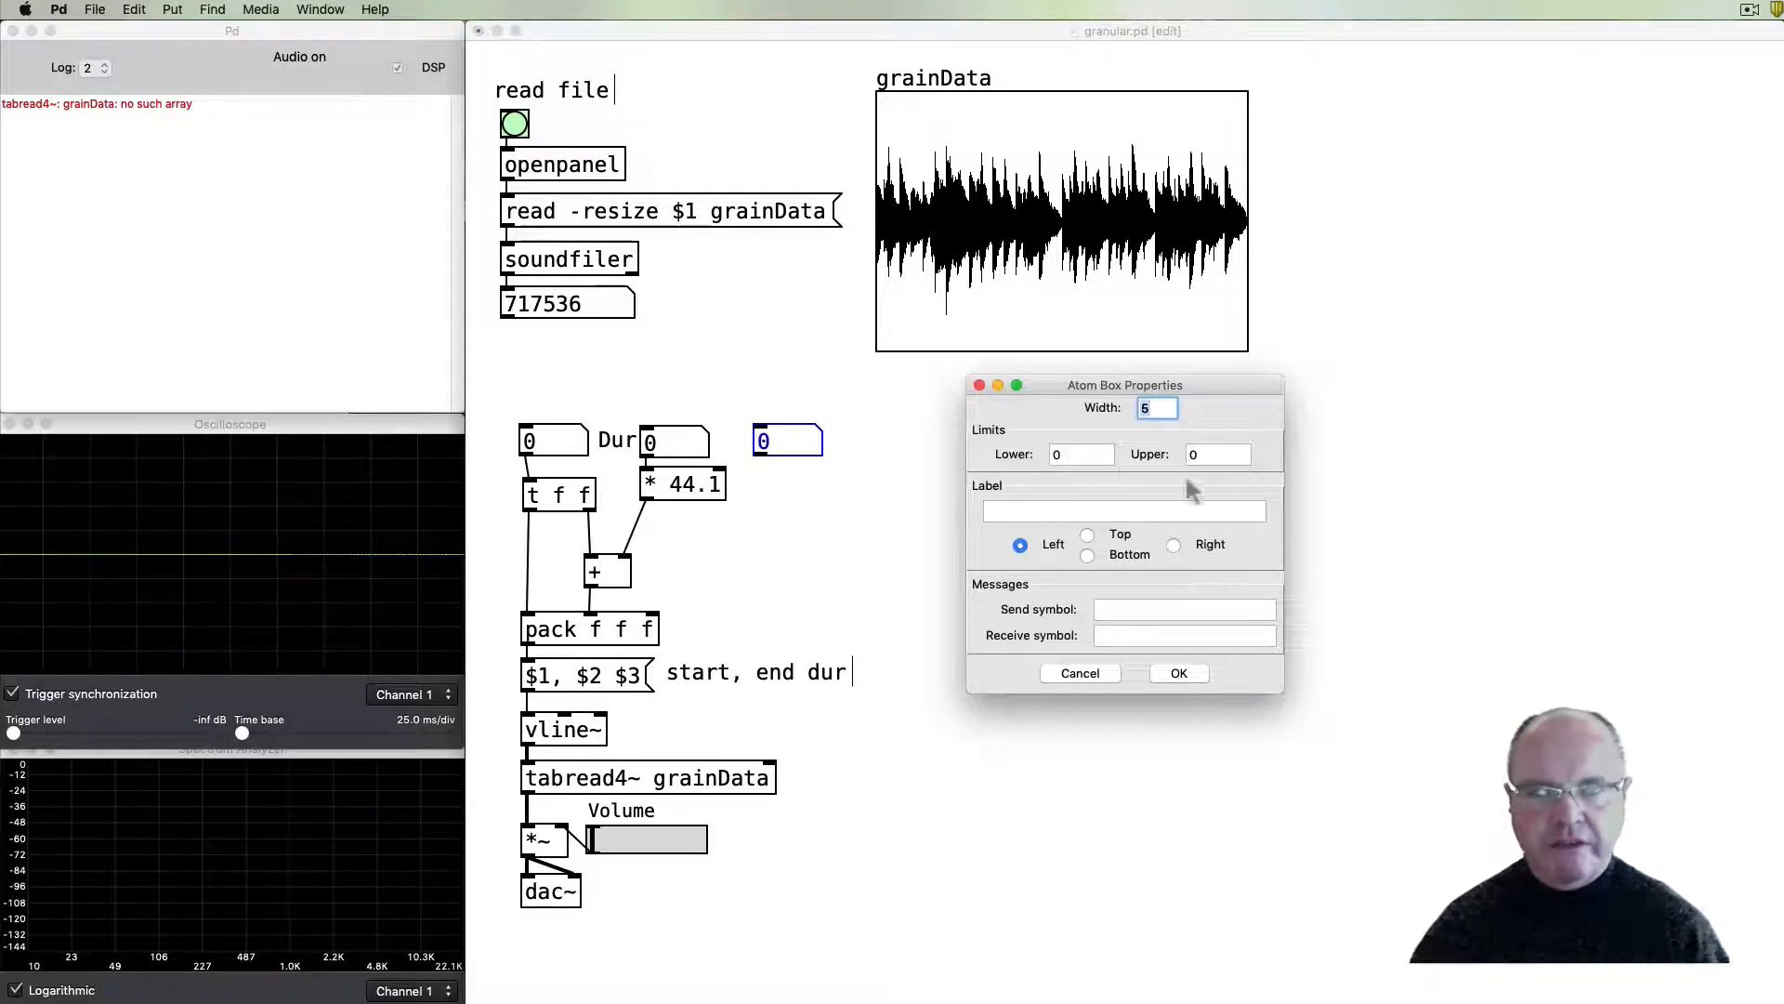
click(1079, 454)
text(.1)
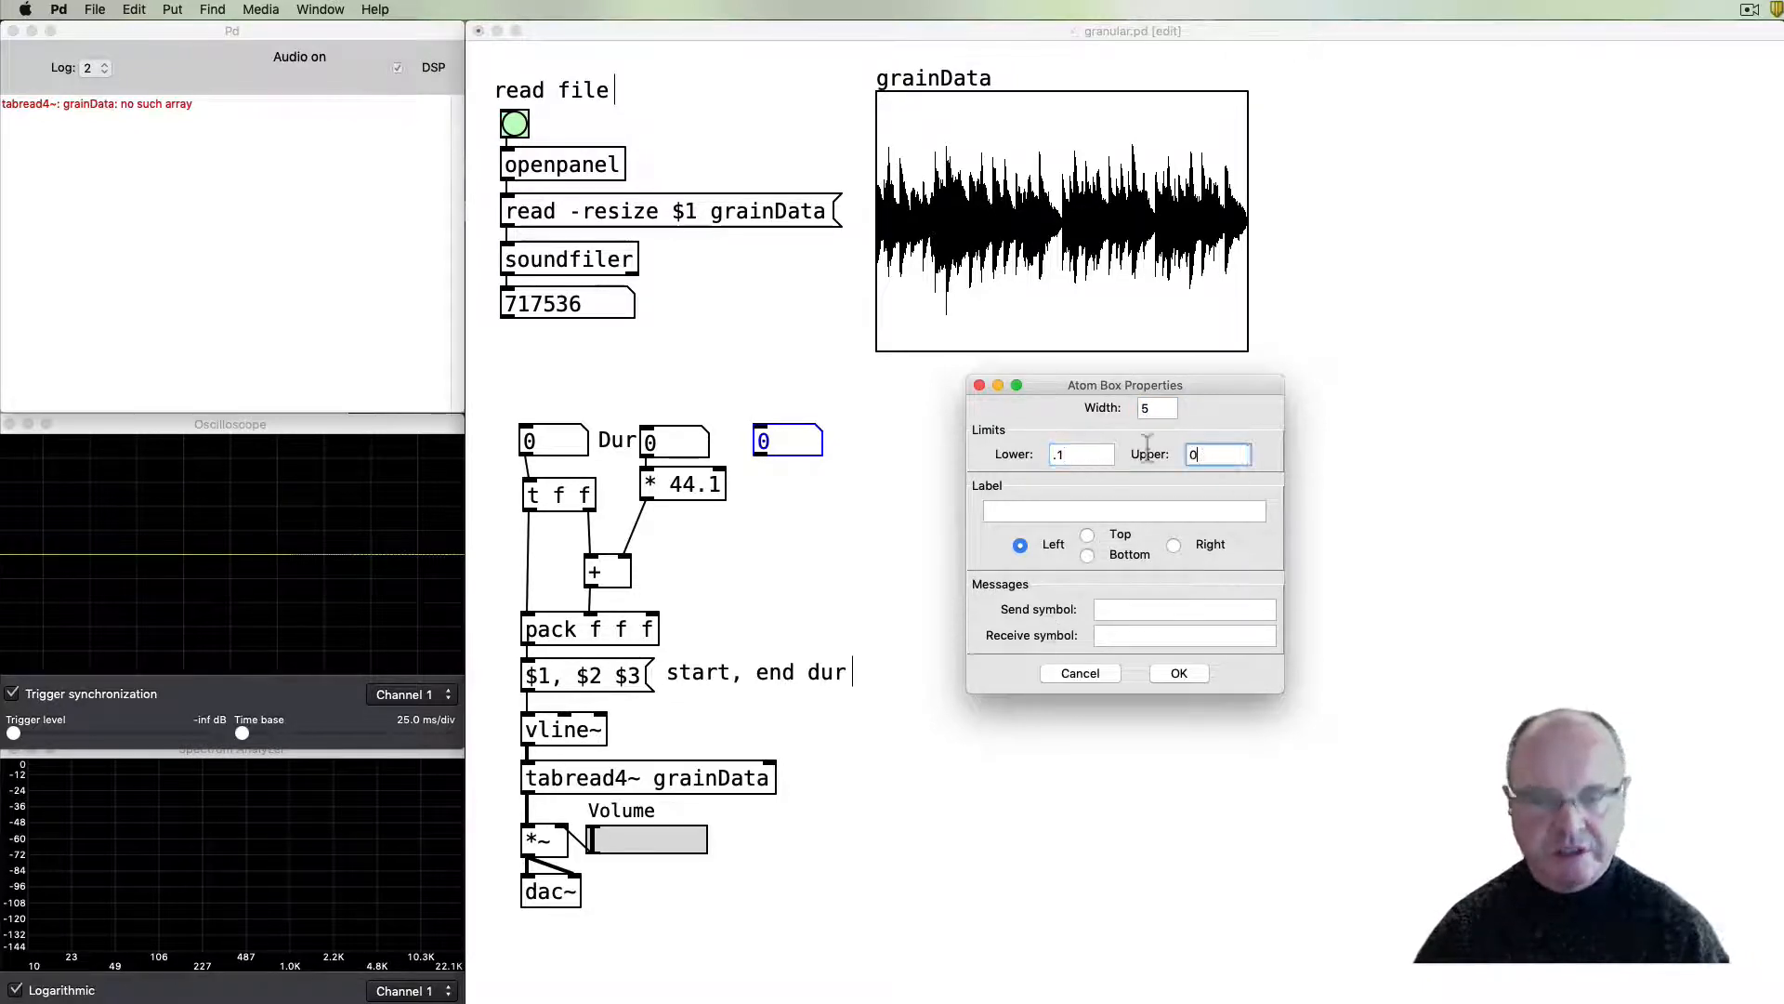
text(s)
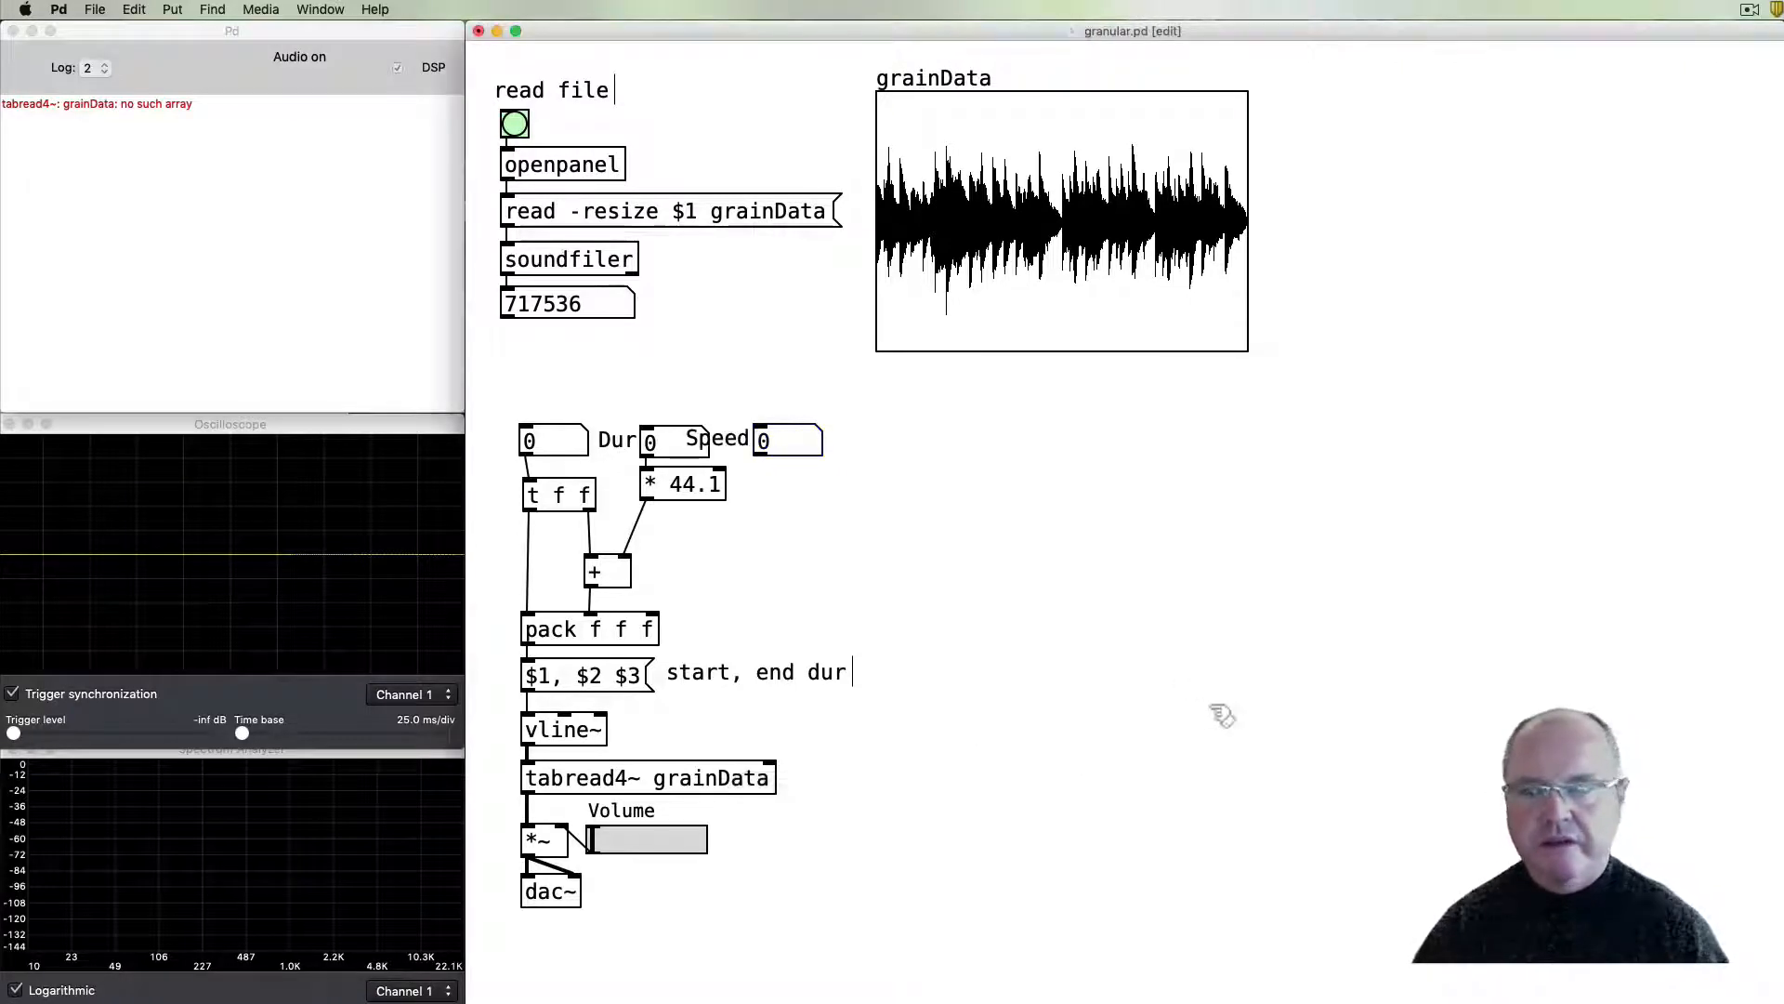
drag(789, 441, 845, 445)
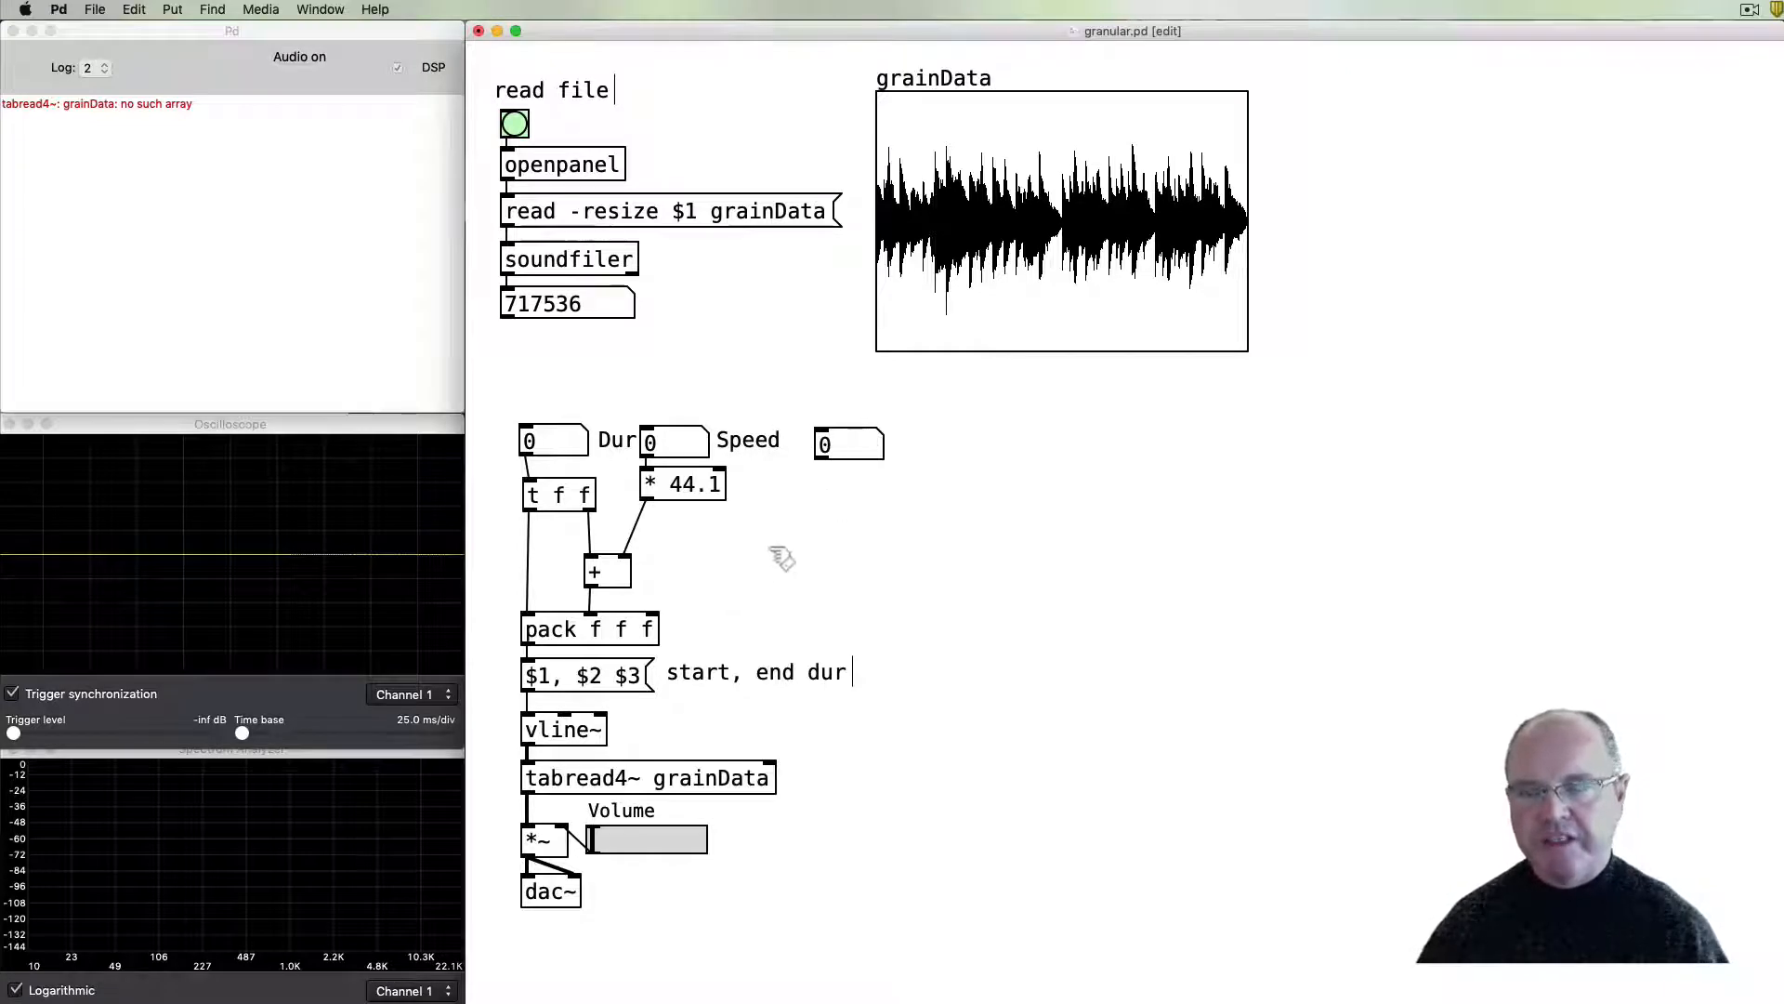
key(cmd)
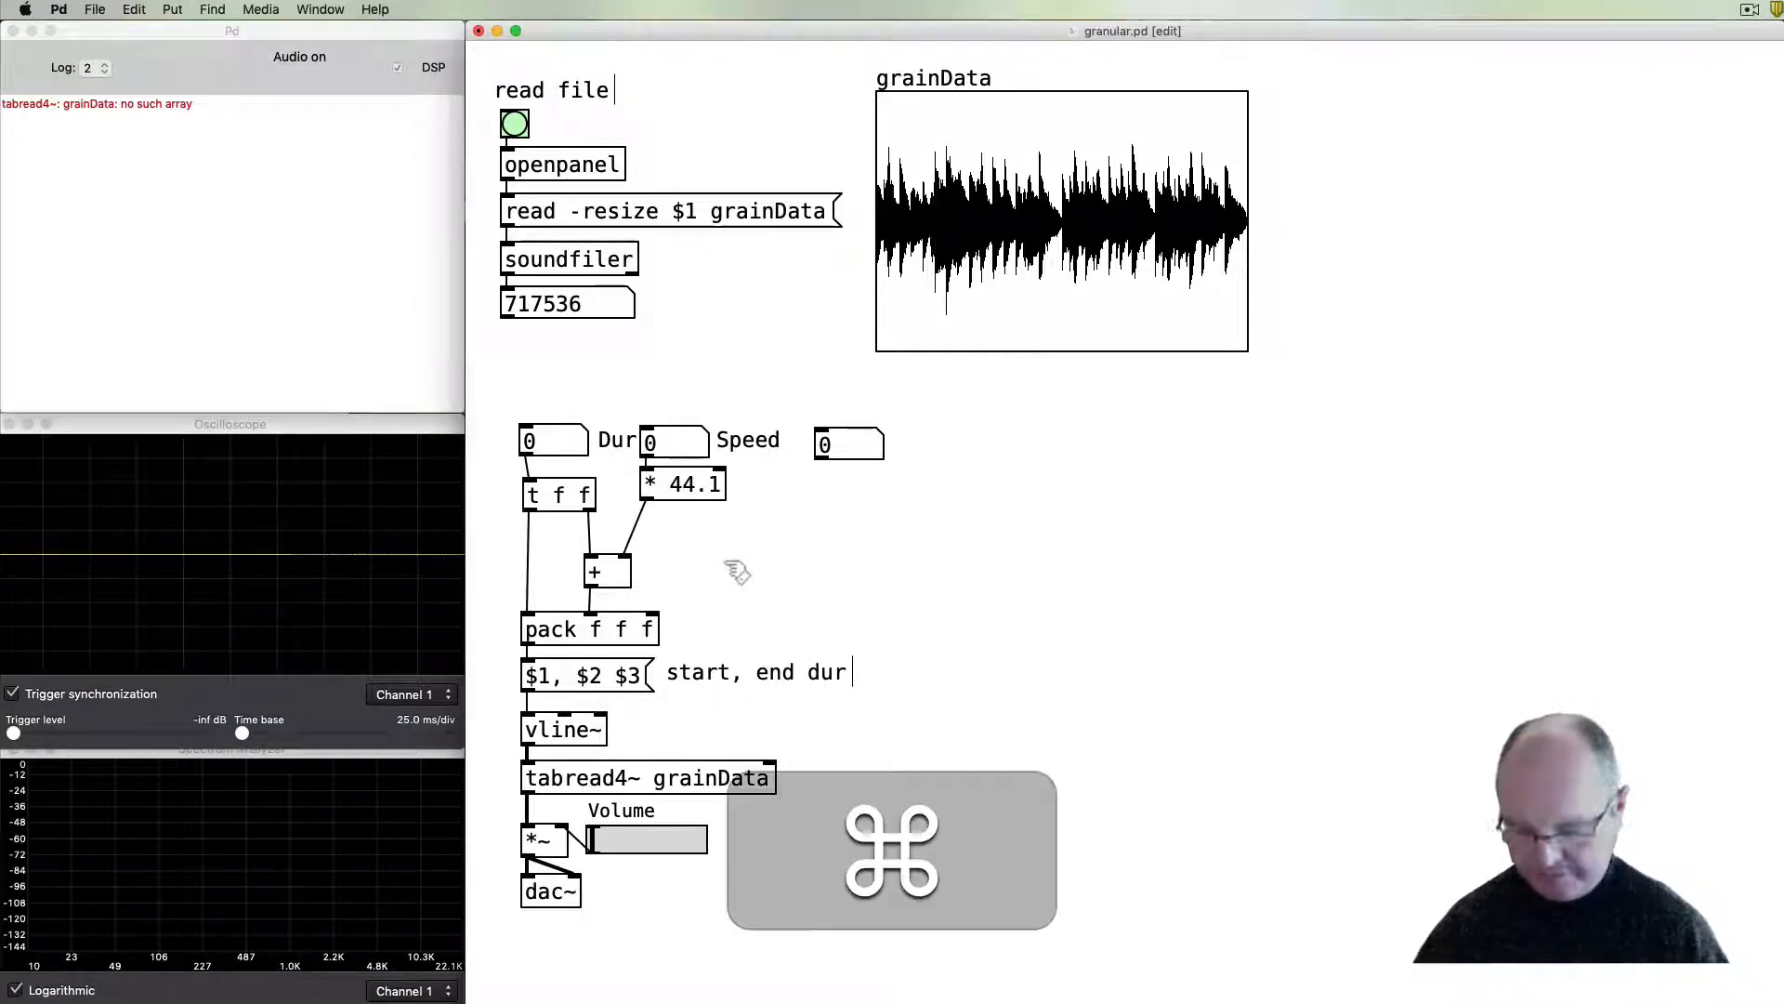
- Route Speed through 't b f' into a '/ 1' object feeding pack f f f
click(694, 573)
text(/ 1)
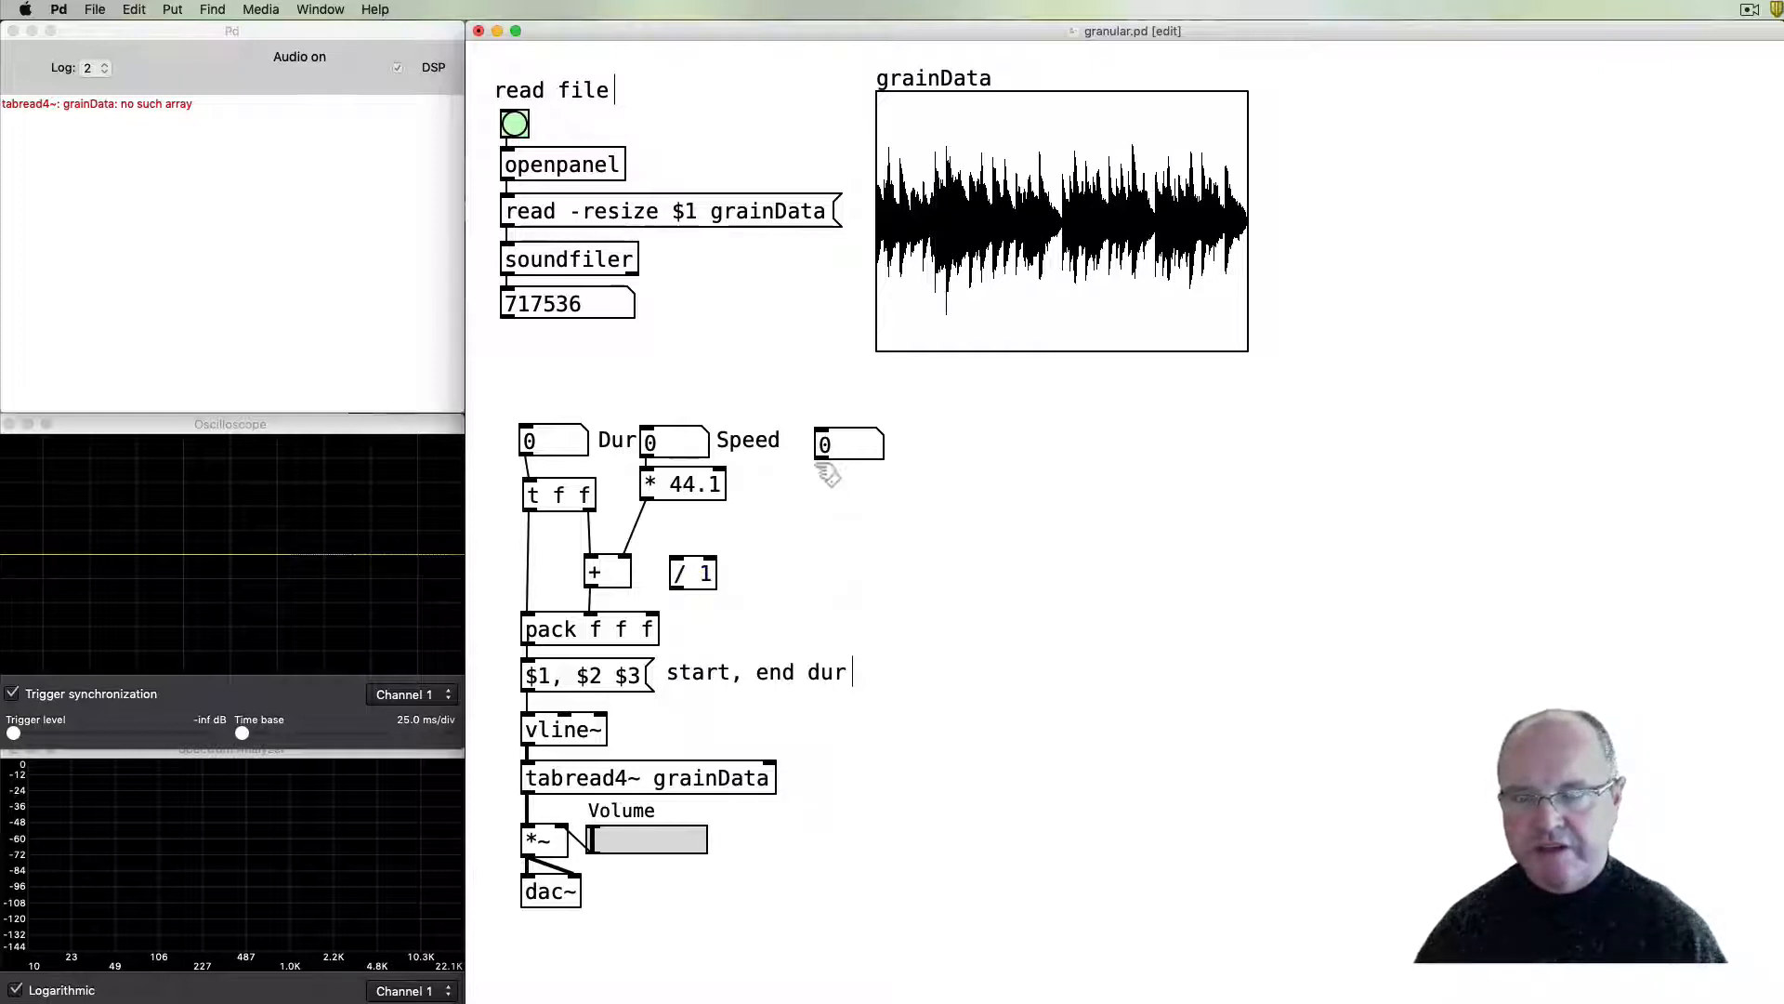
drag(826, 461, 695, 558)
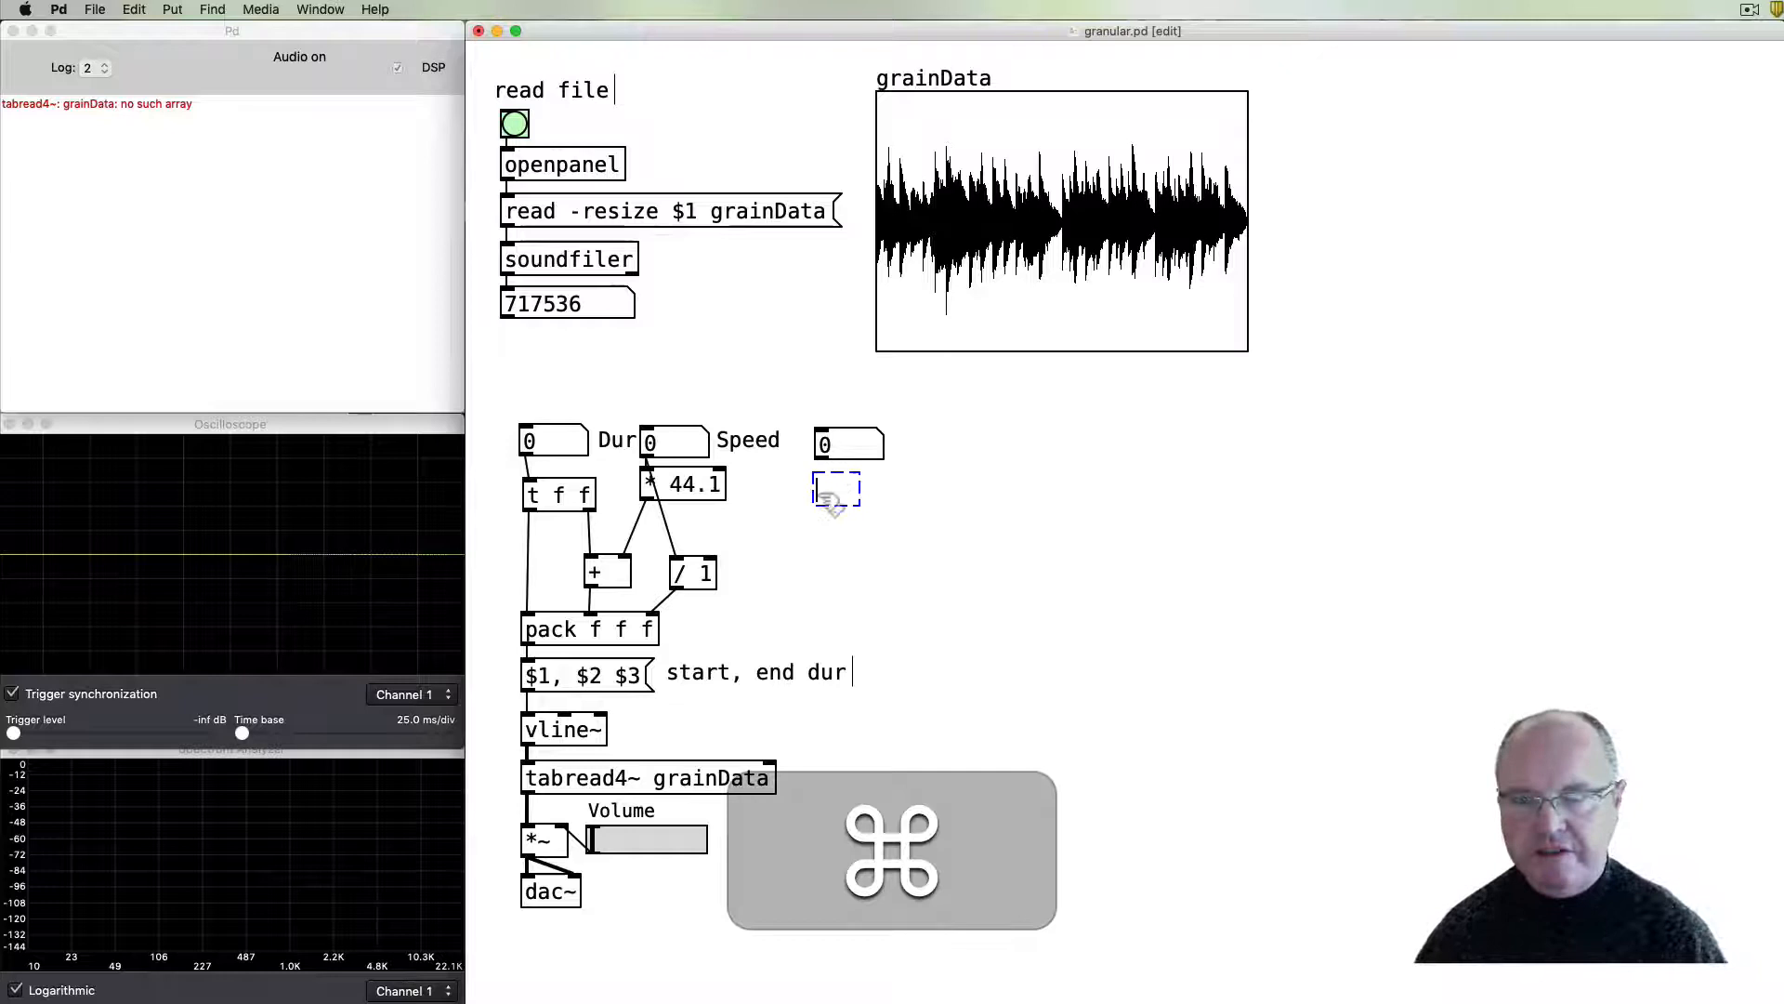
text(t b f)
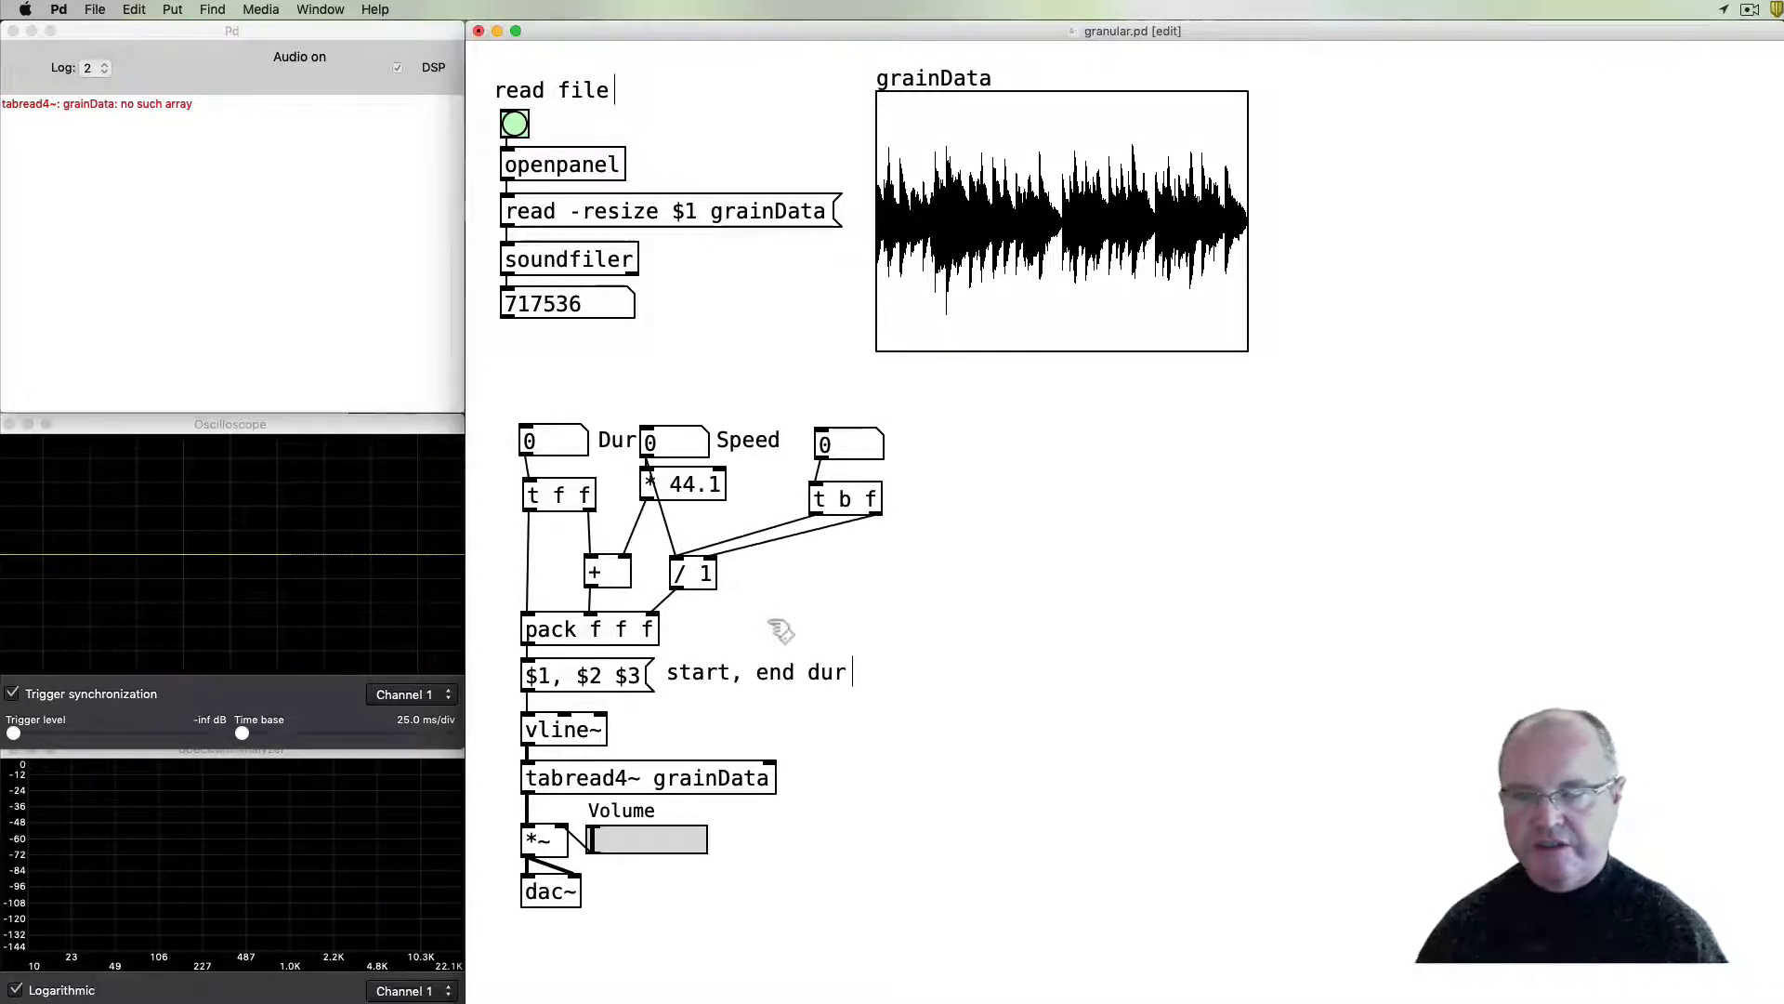
mouse_move(694, 704)
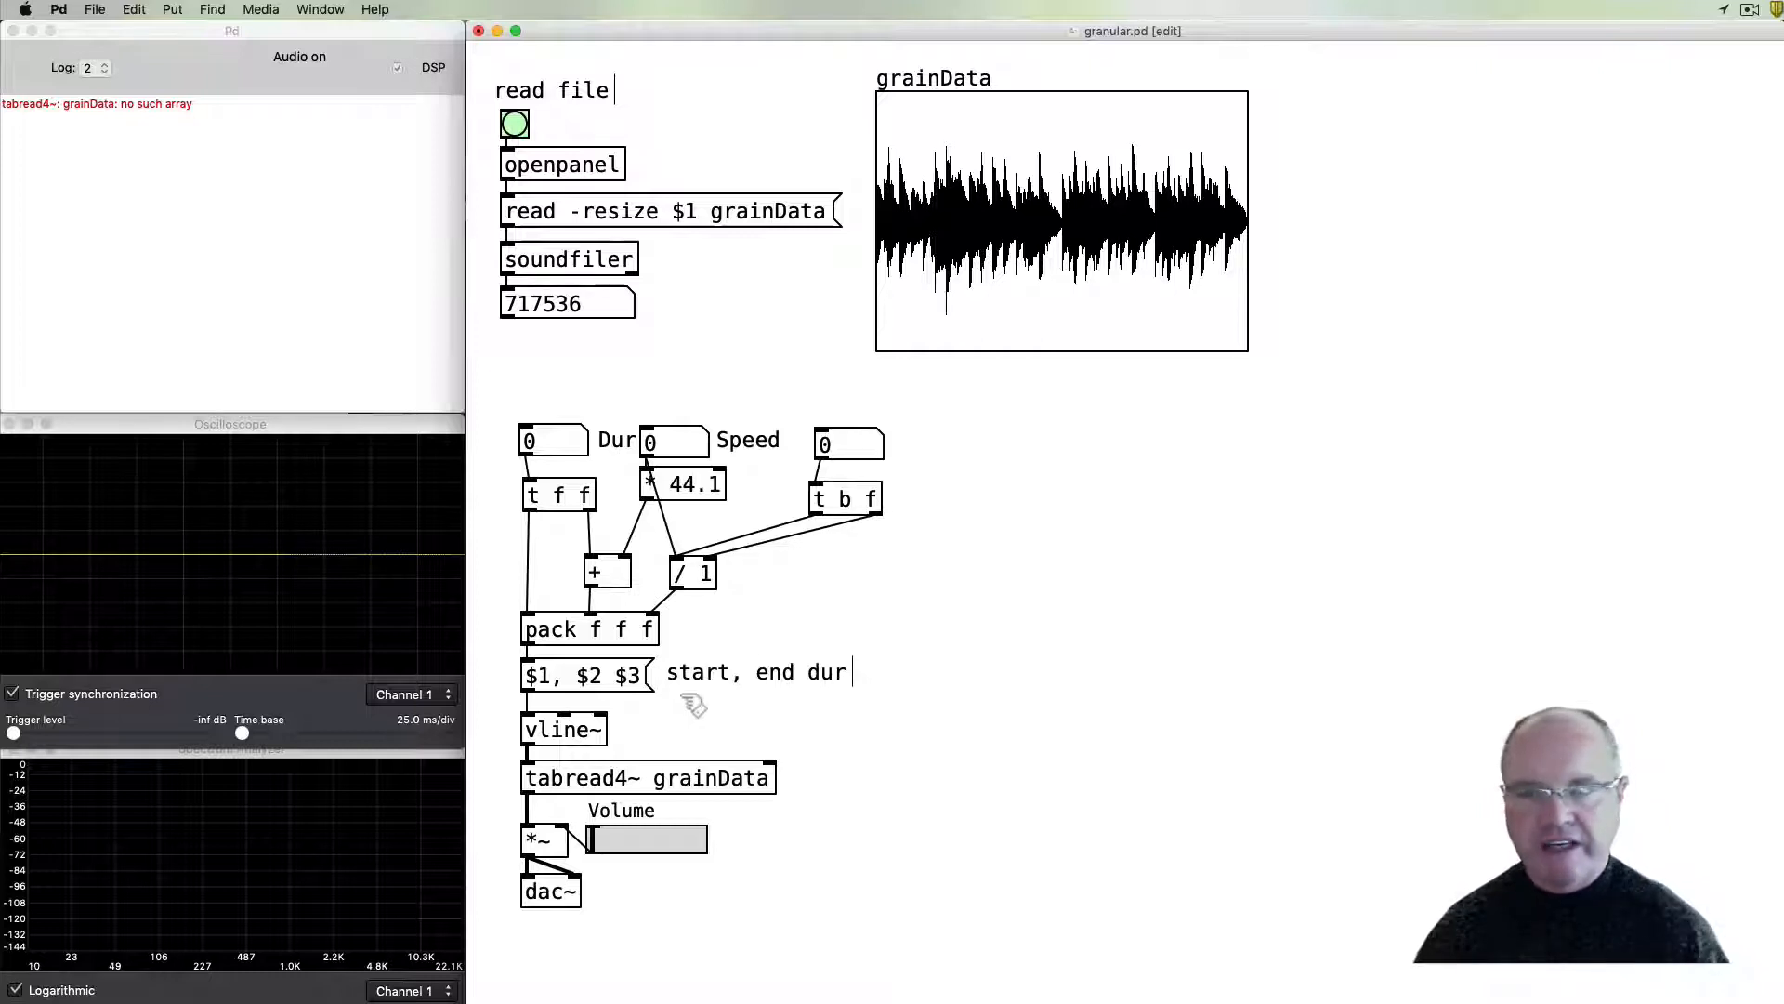
mouse_move(847, 444)
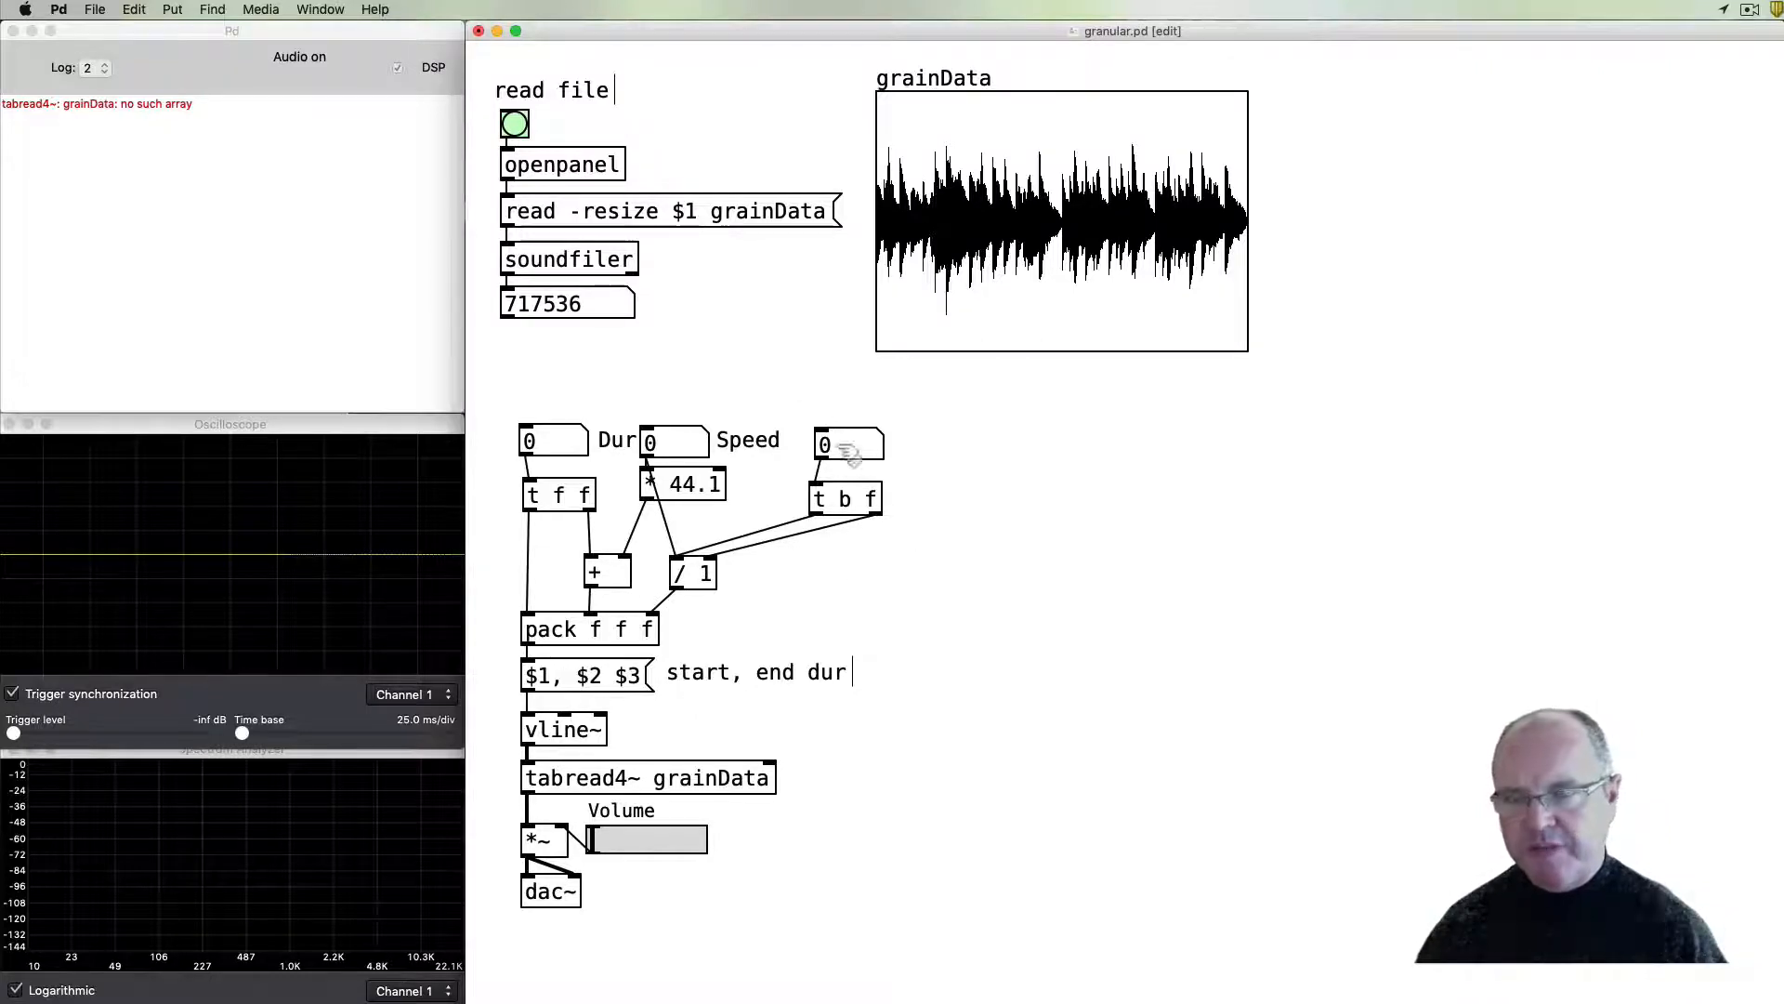
mouse_move(694, 587)
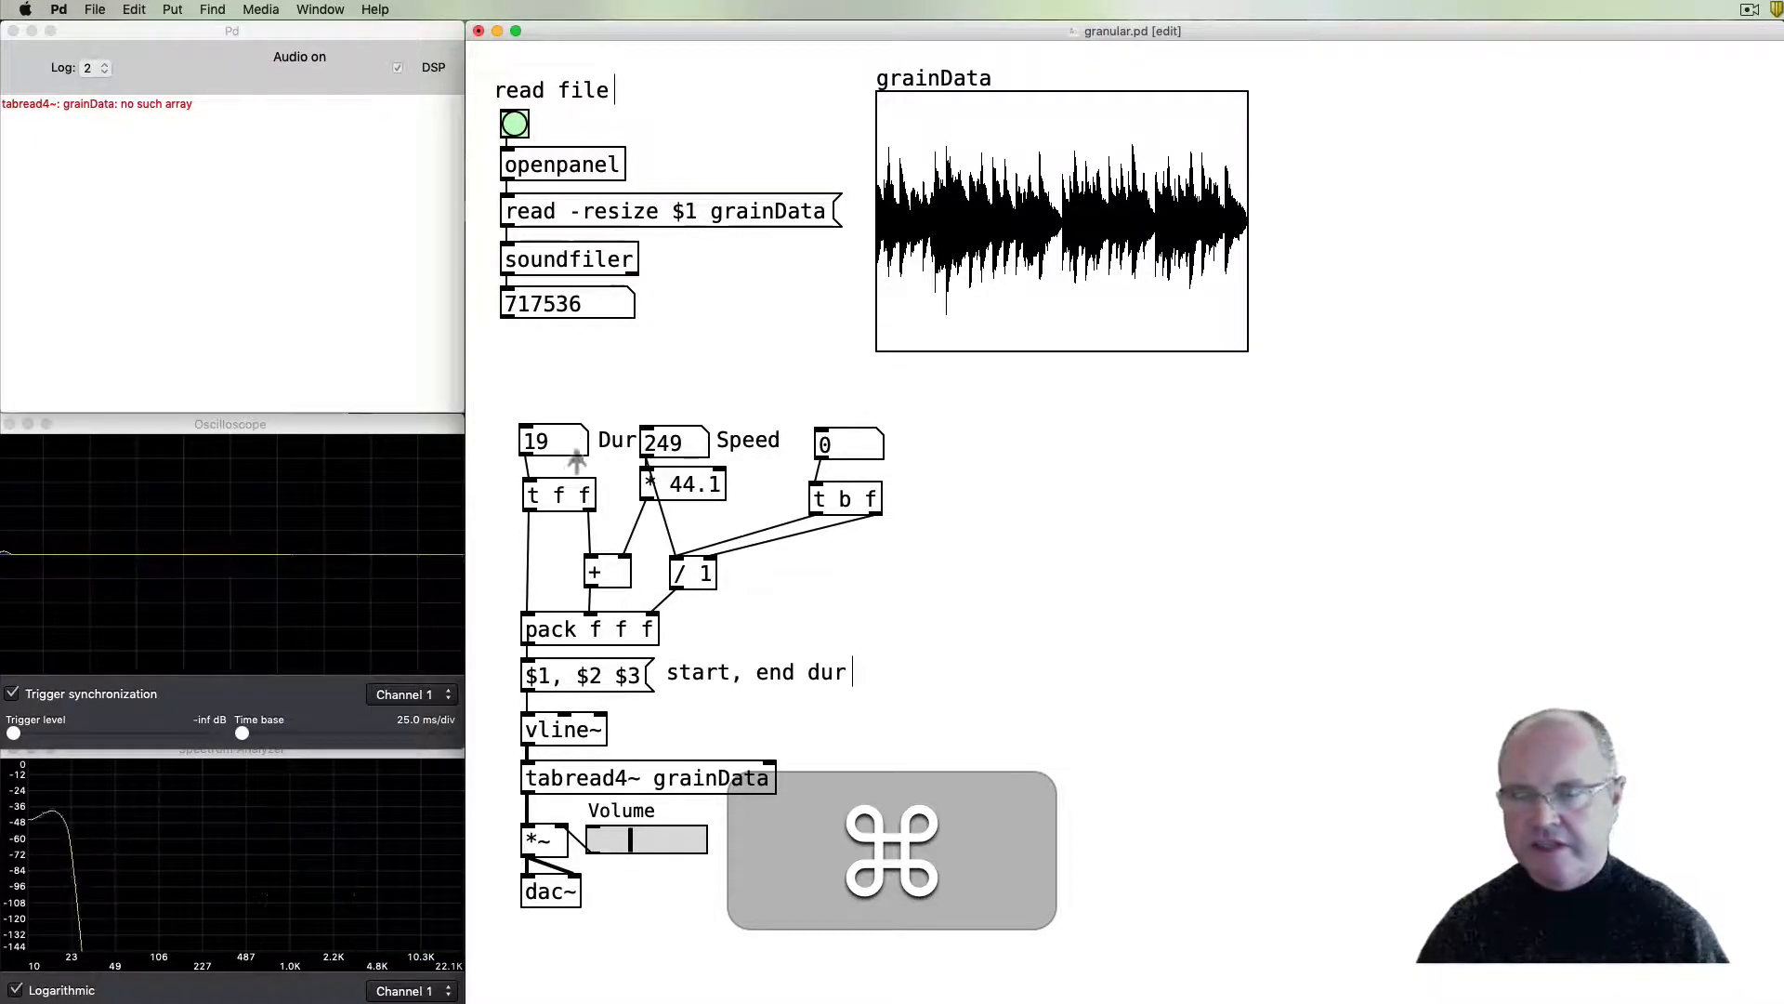
- Set the grain duration to 20000 and bang twice to audition the grains
drag(552, 441, 552, 455)
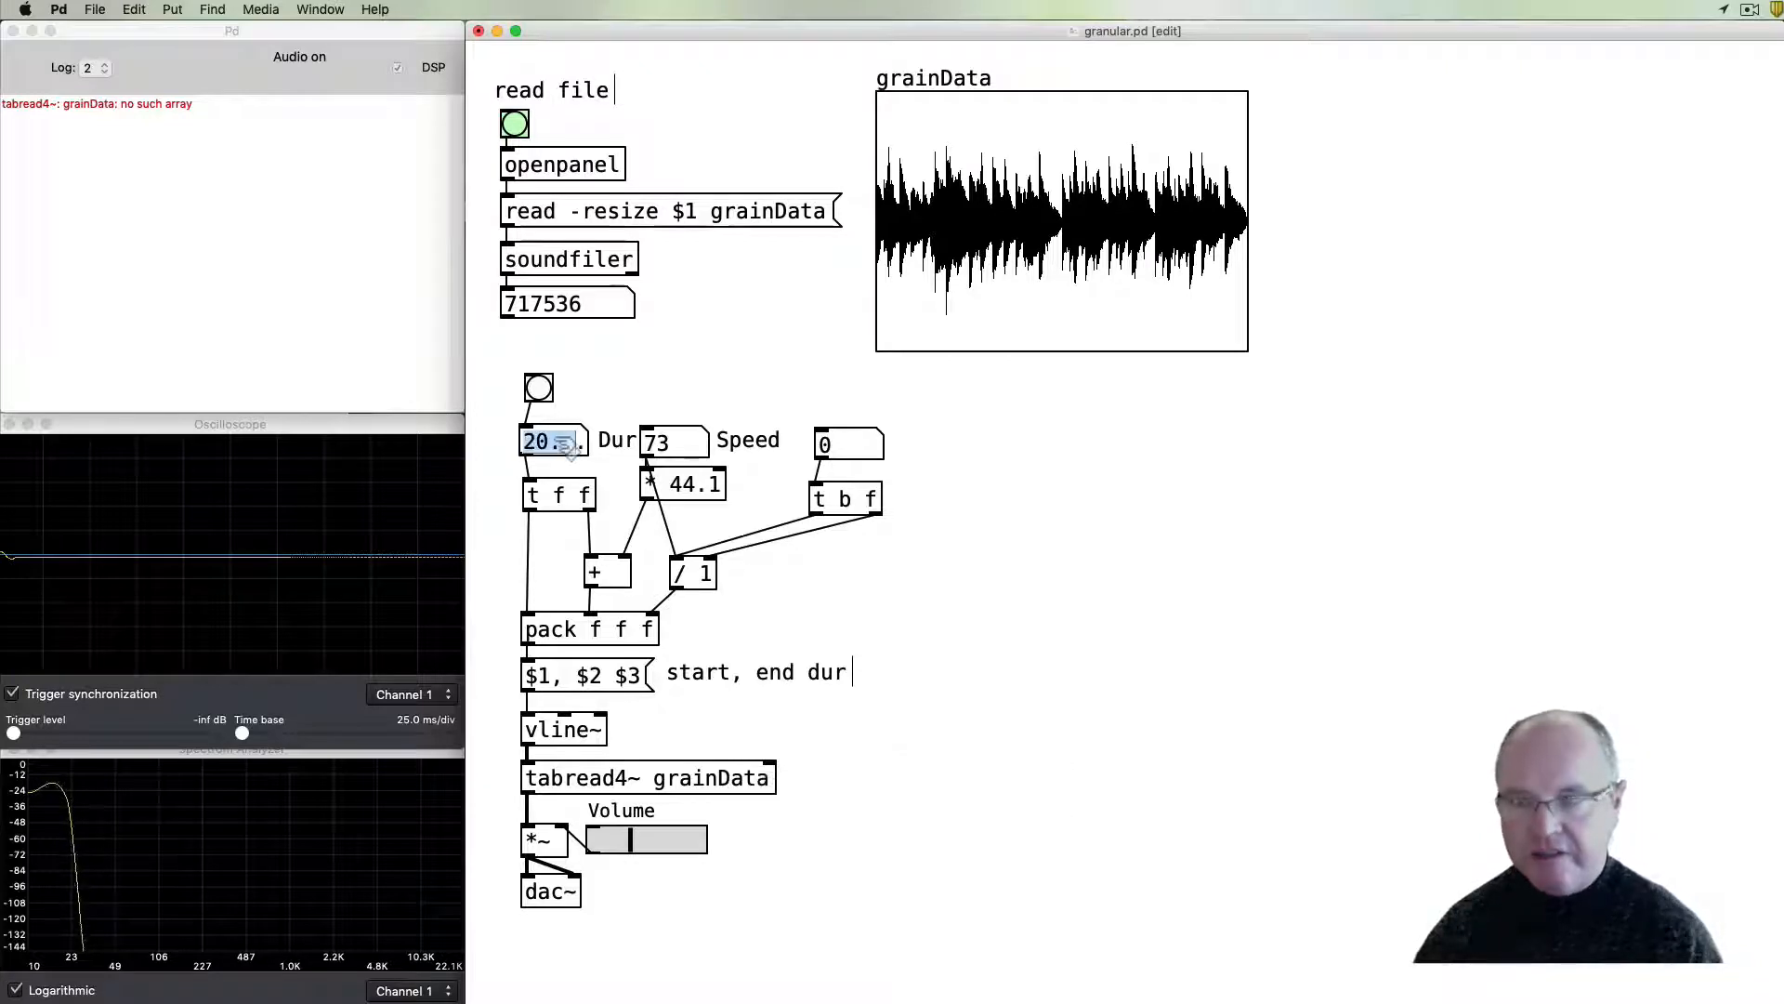
text(20000)
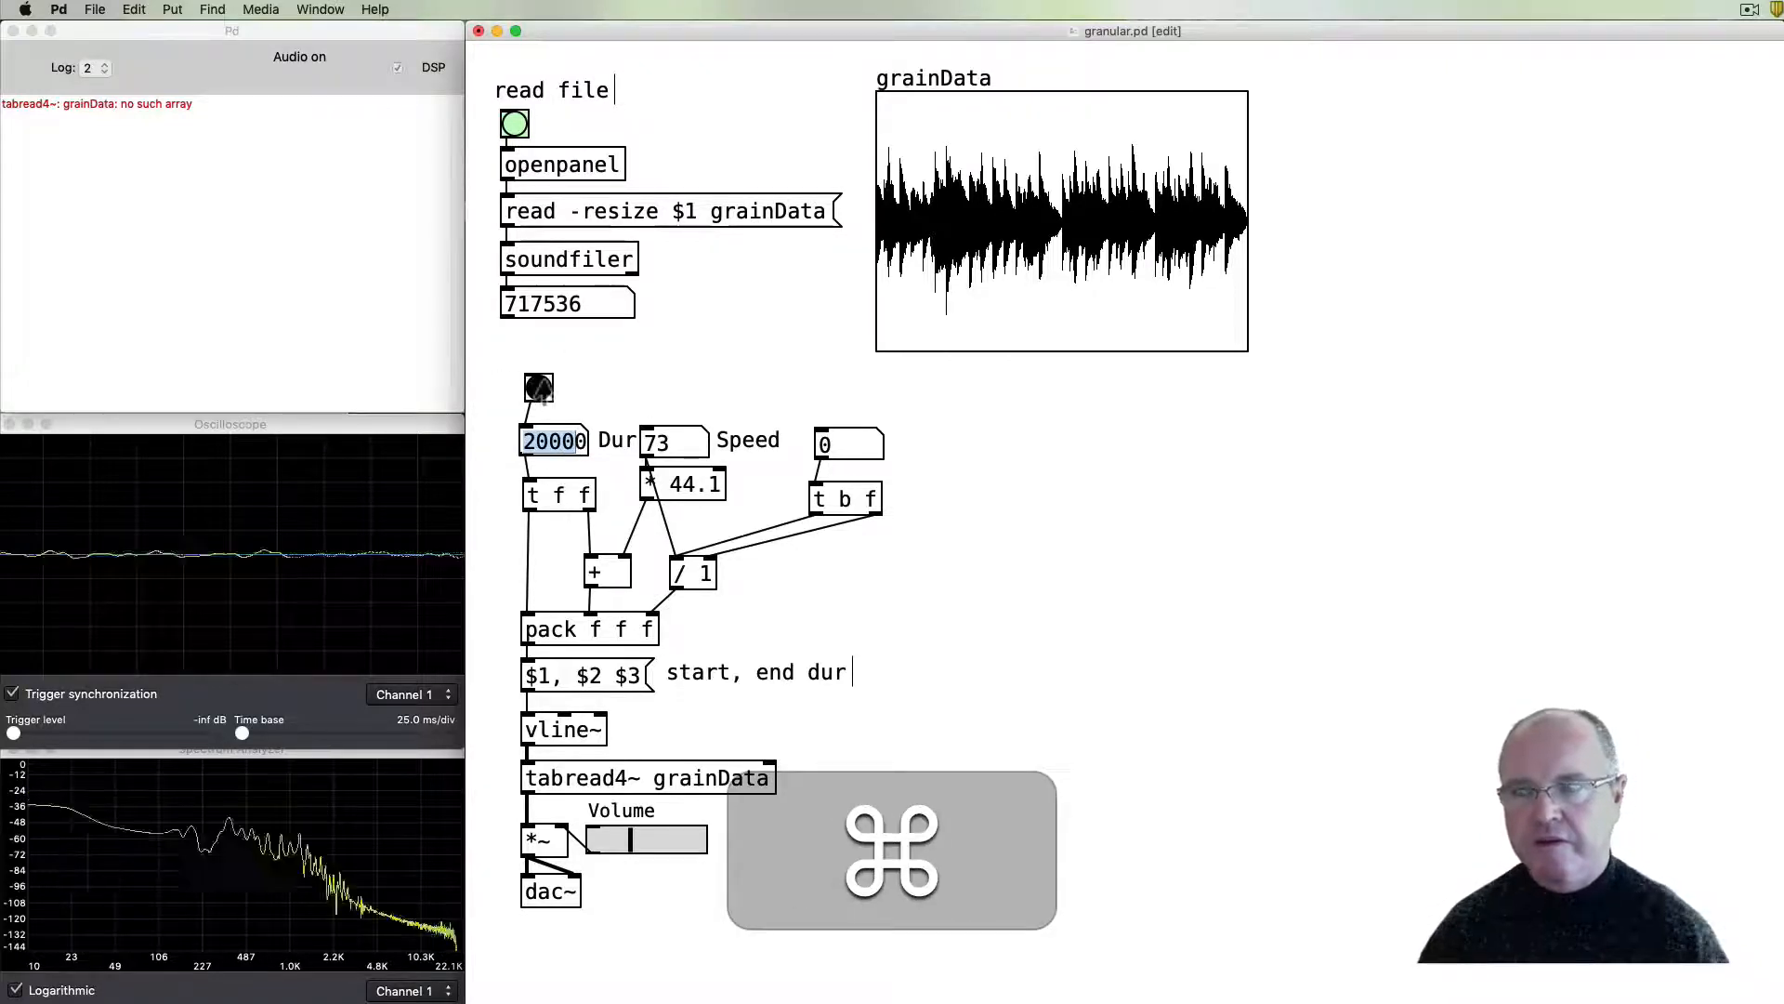
click(537, 386)
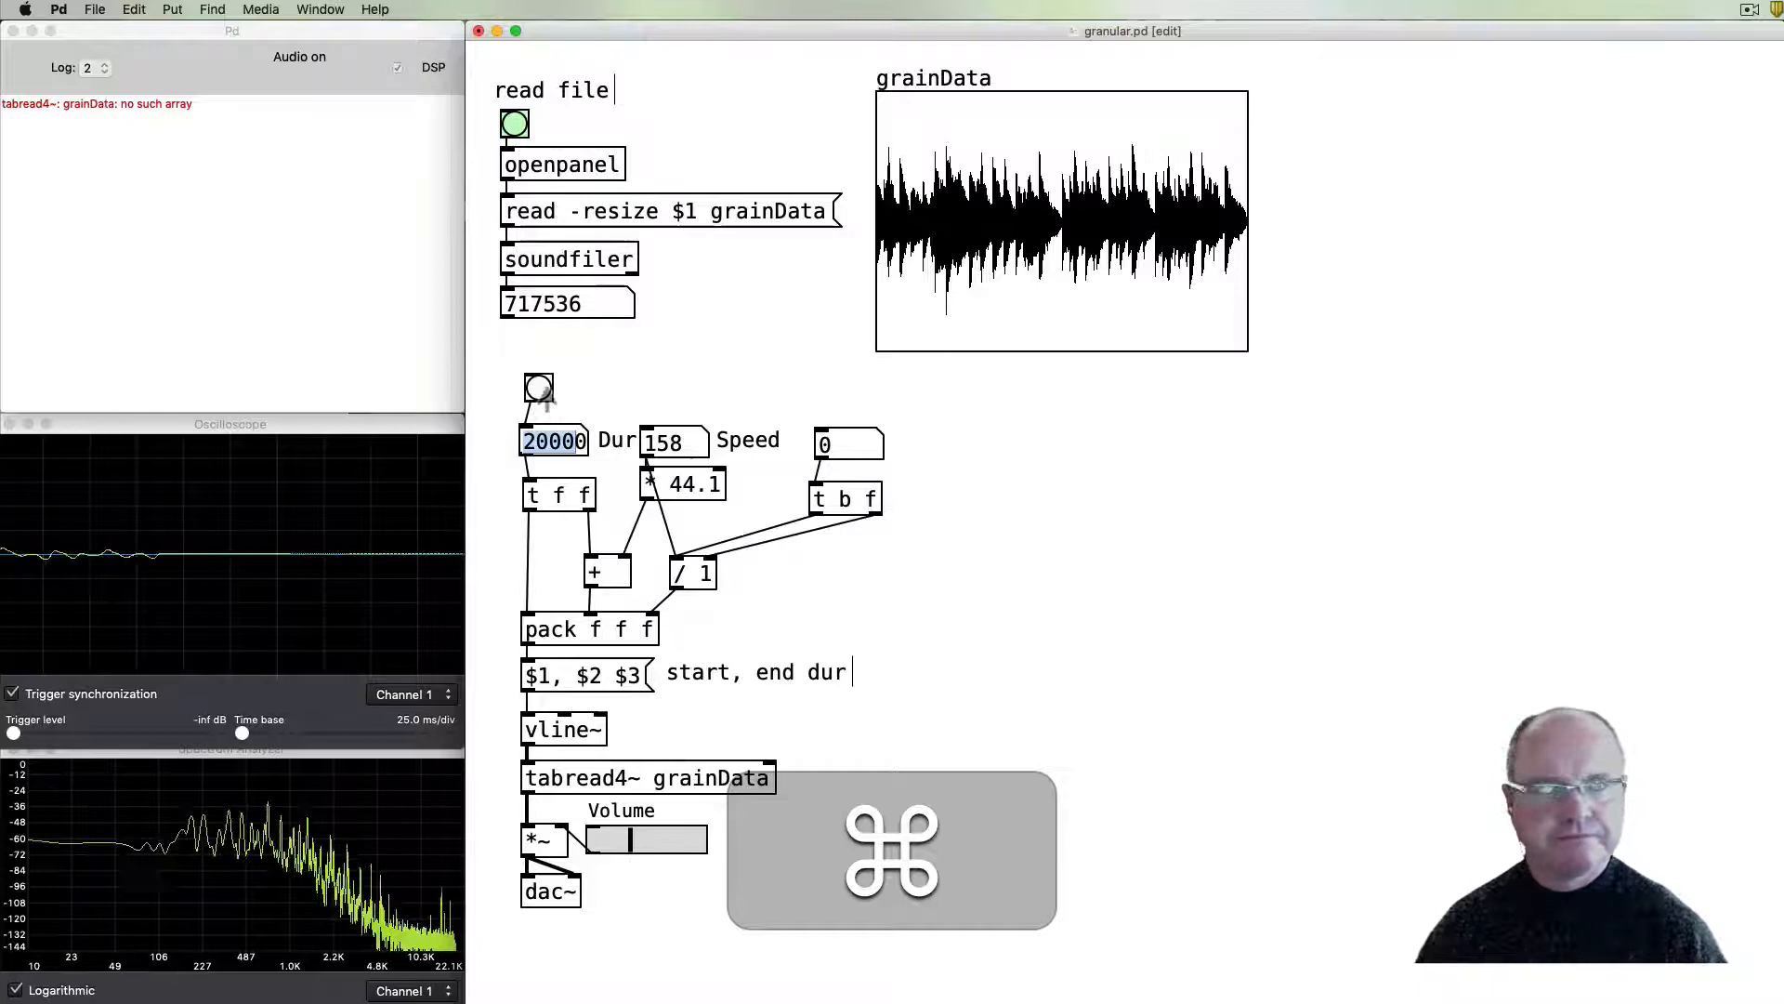
click(537, 387)
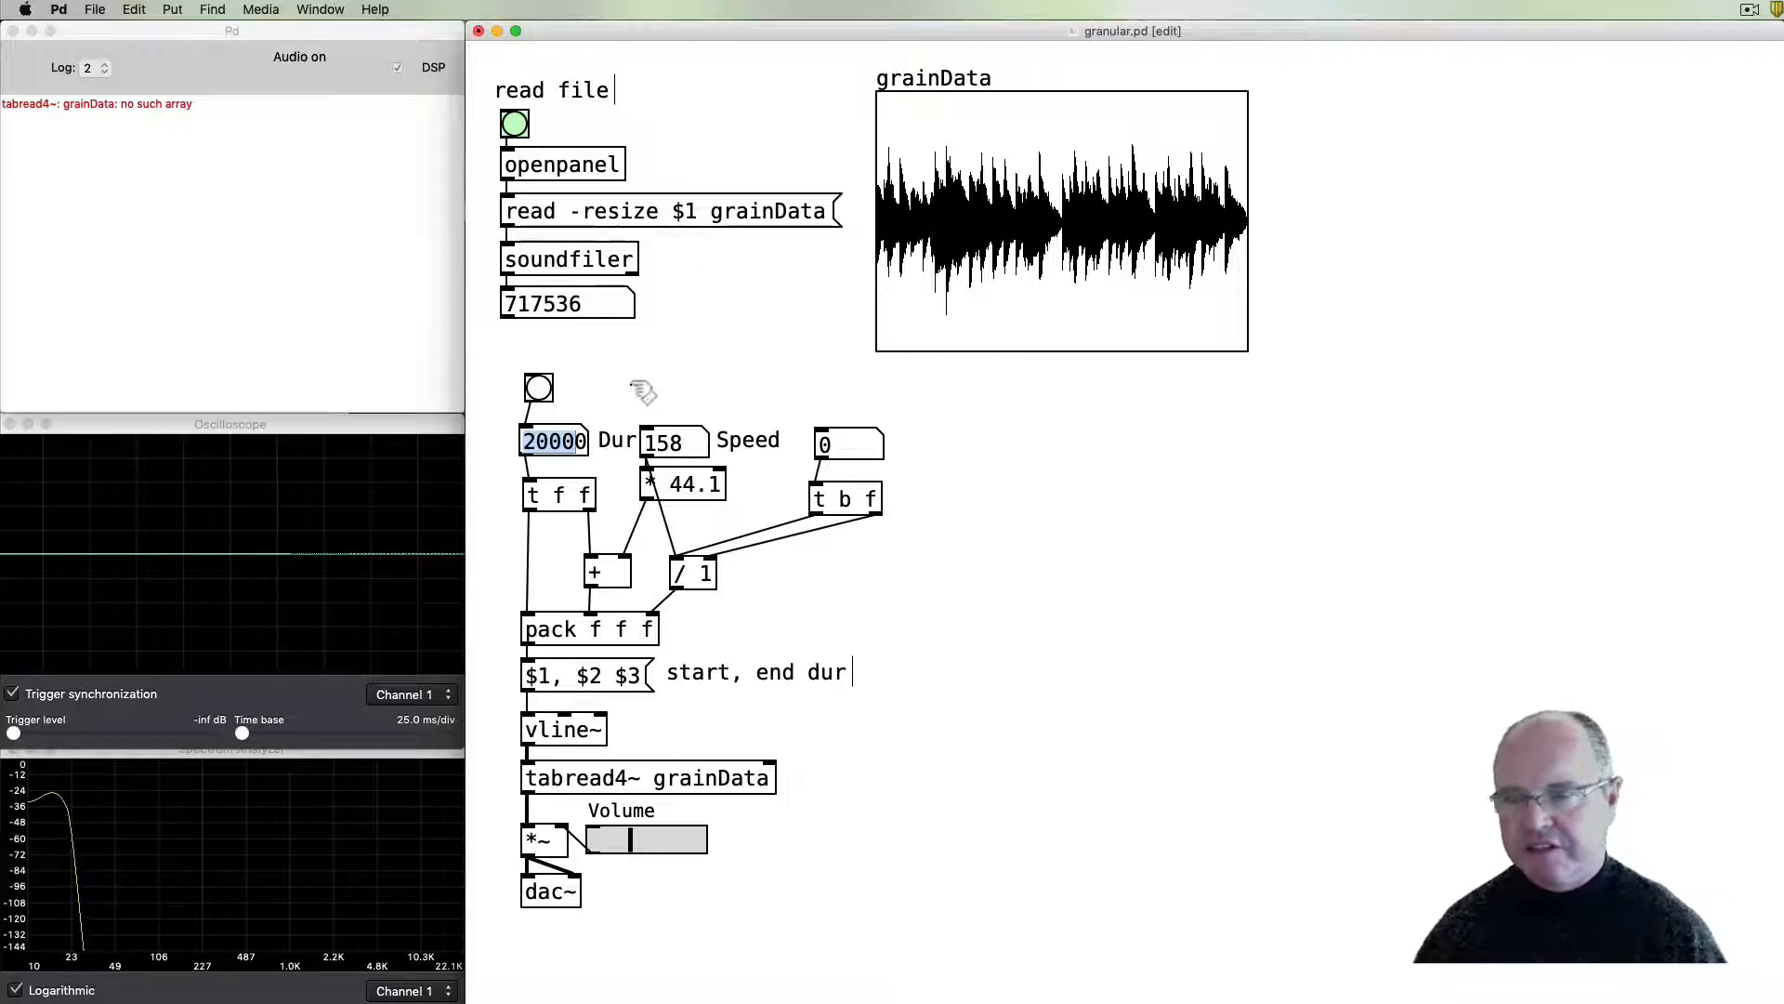
mouse_move(740, 769)
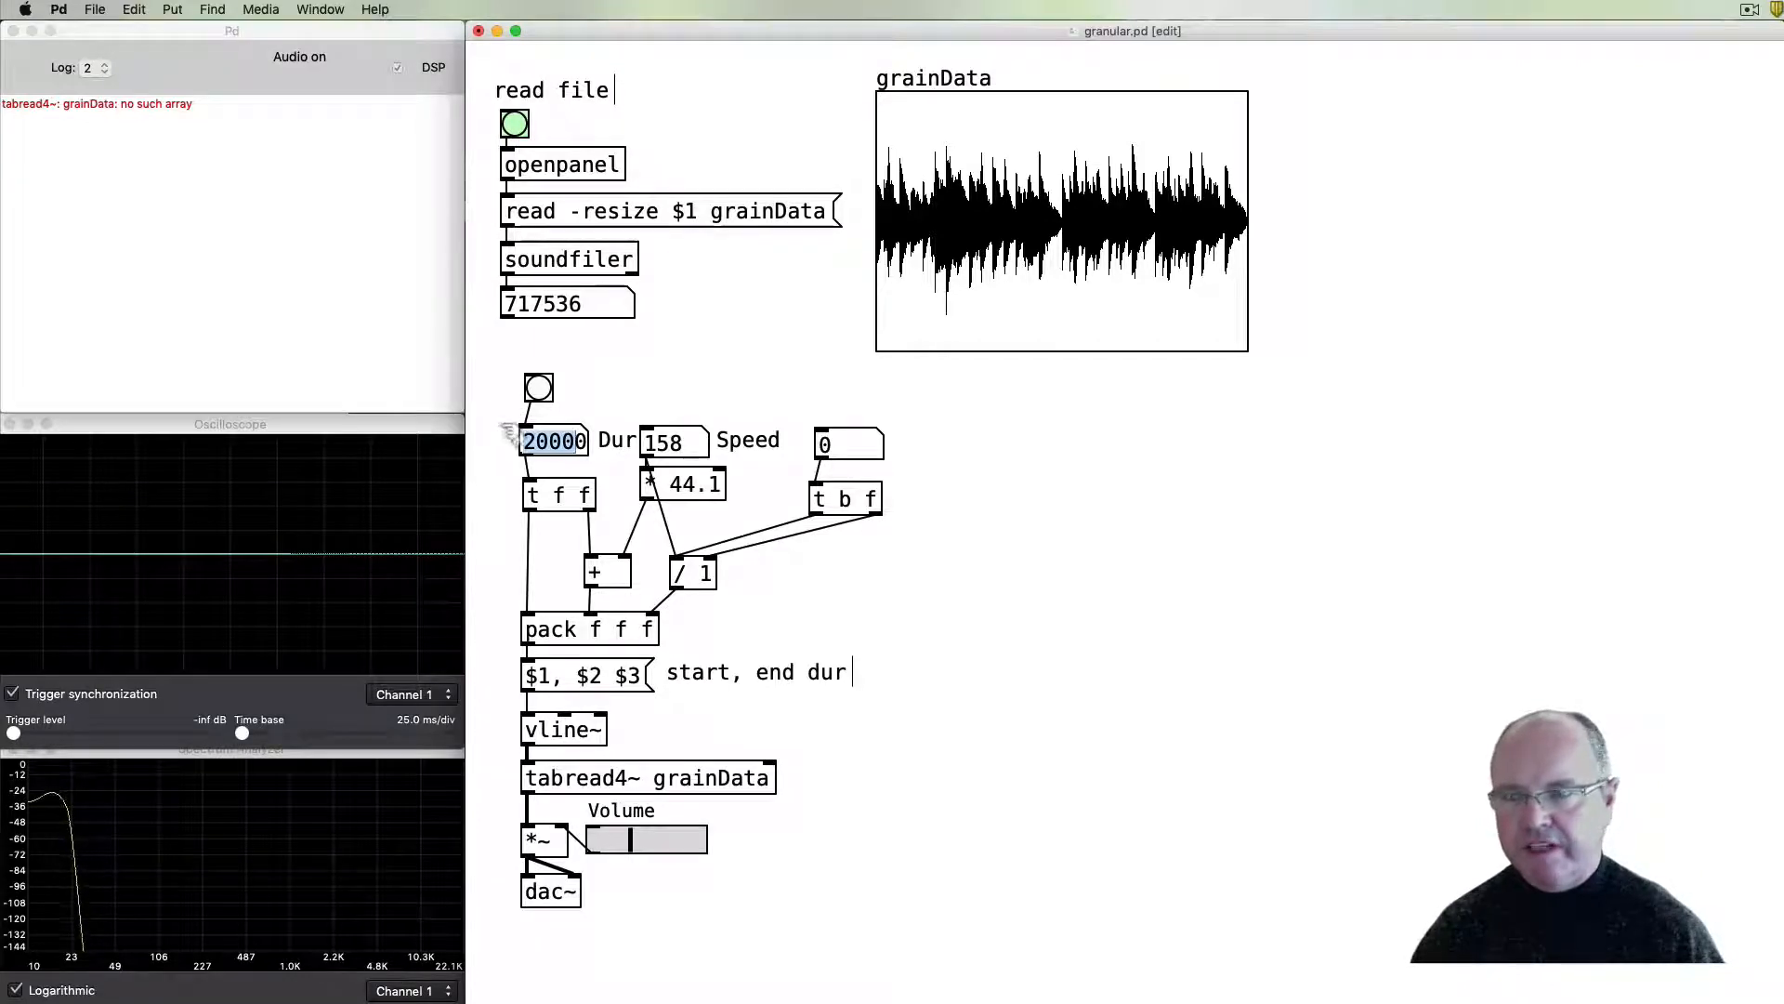
- Paste the grain chain into a new patch with inlet, r g-dur, r g-speed and outlet~
drag(501, 421, 865, 859)
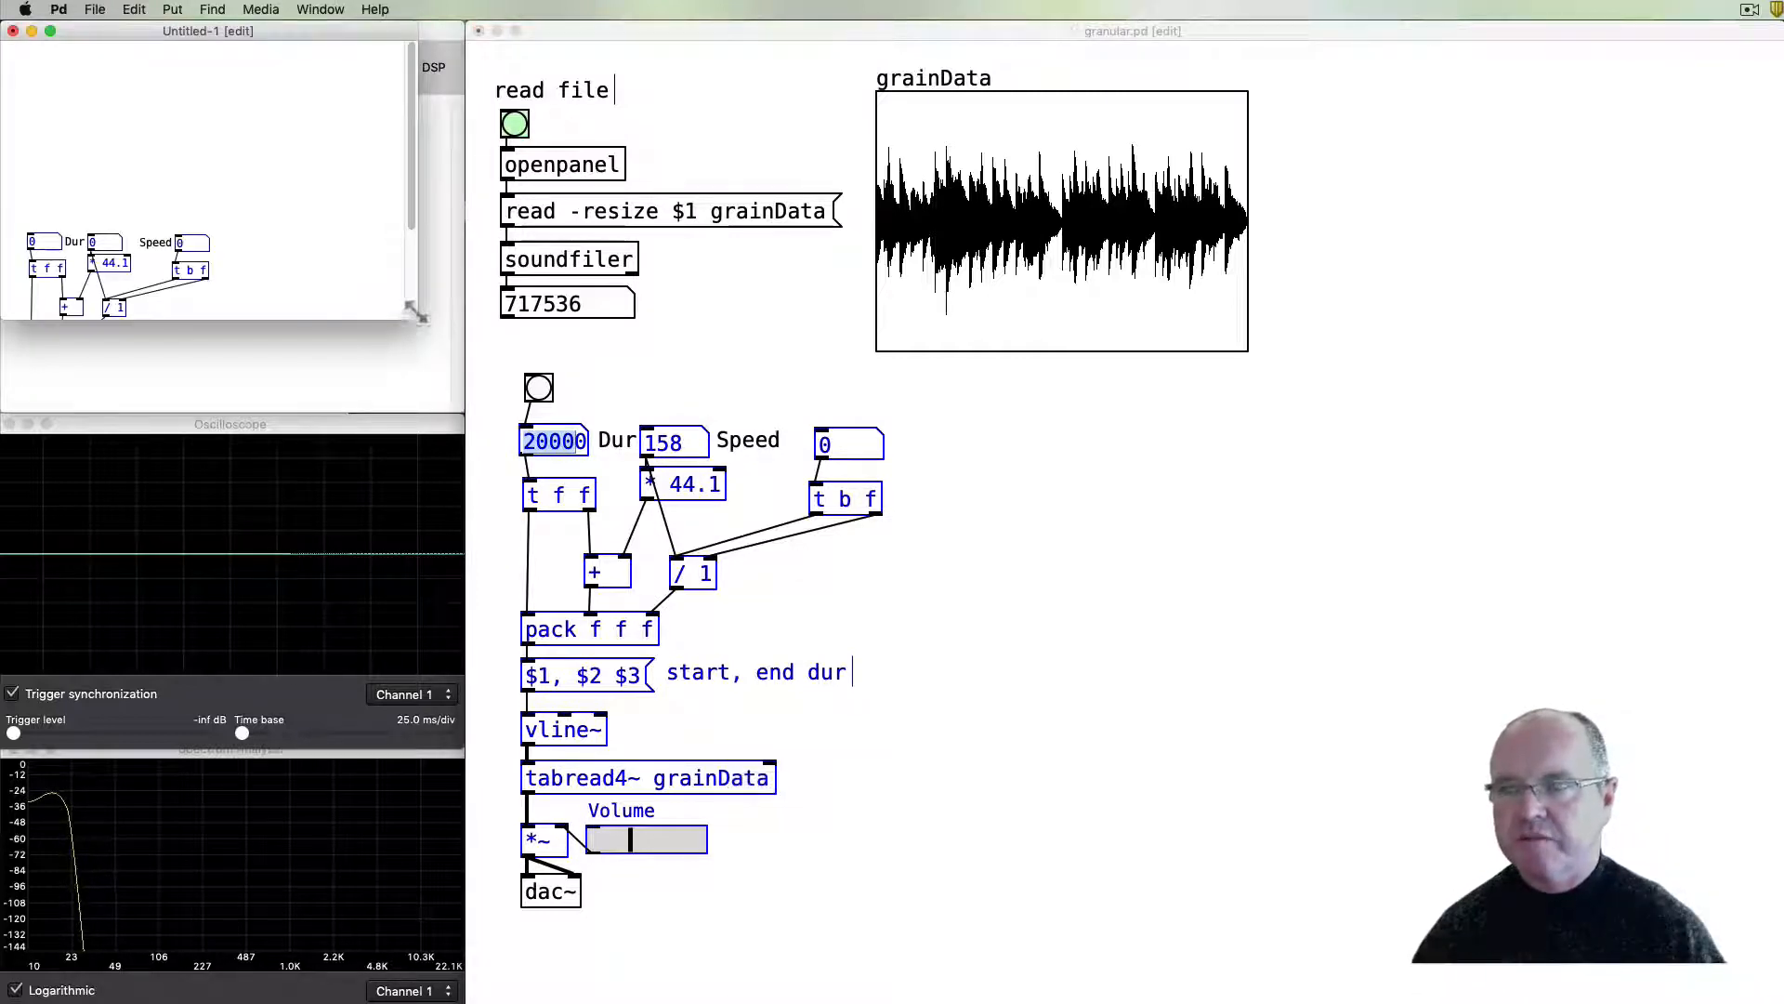
key(cmd)
text(inlet)
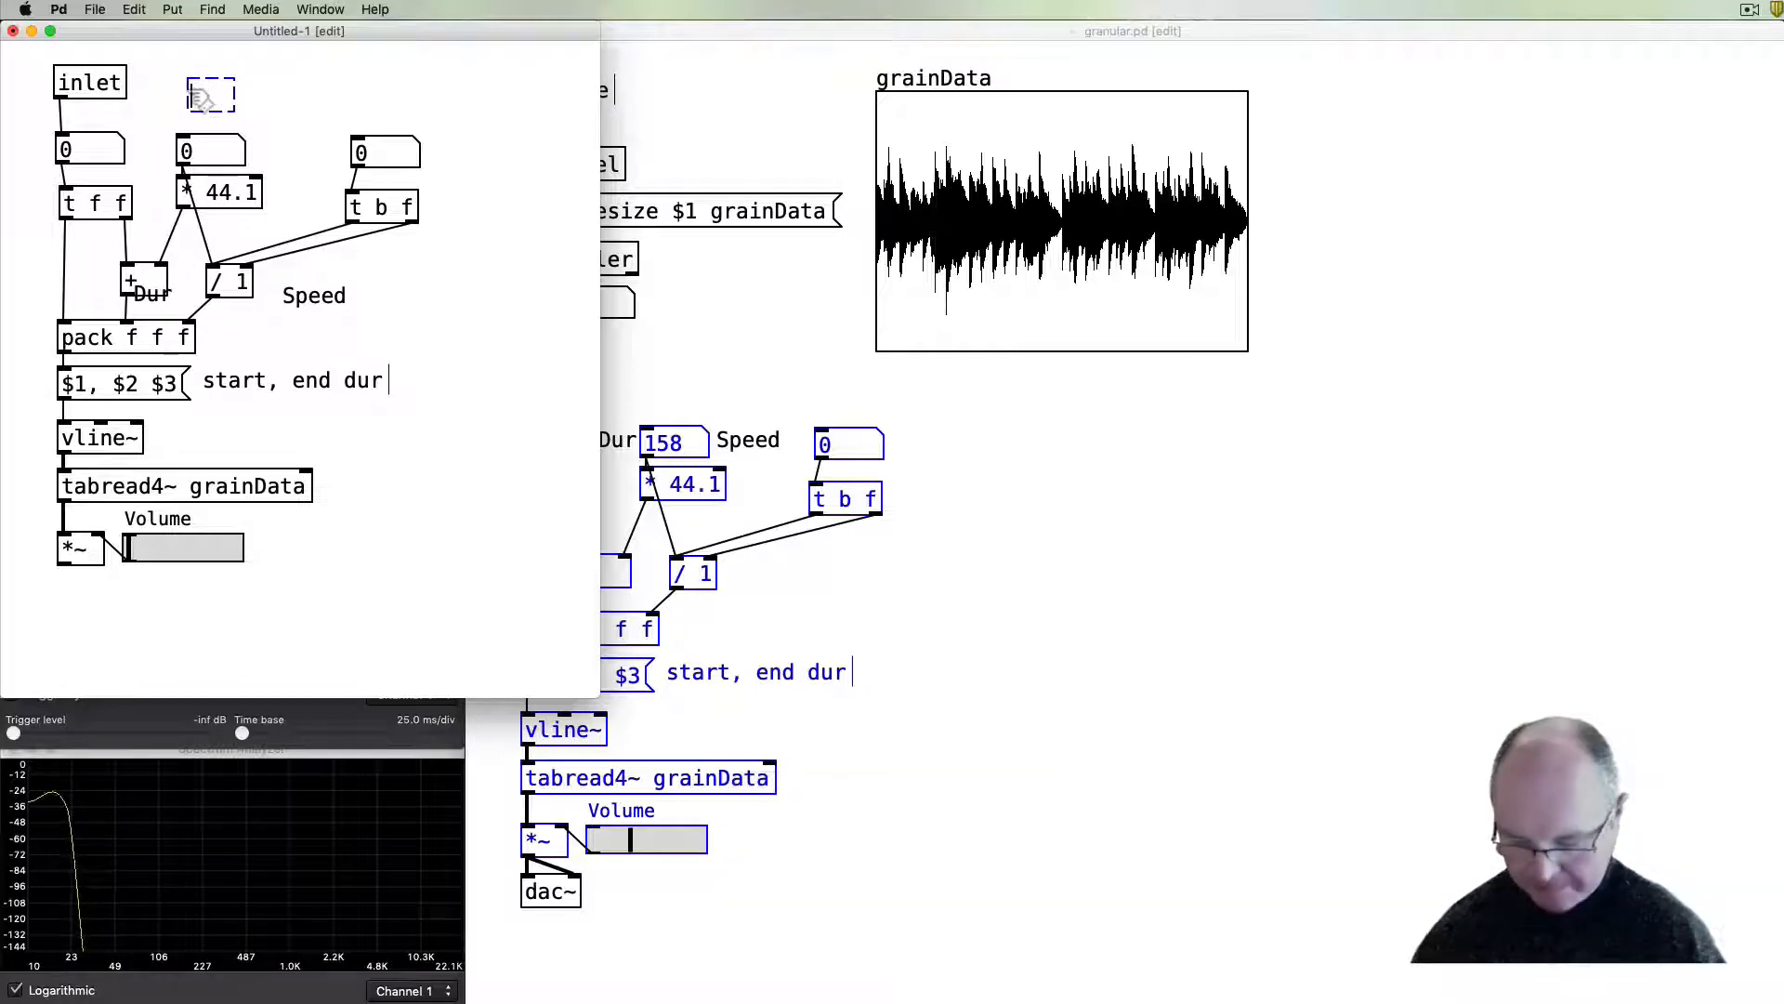
text(g-dur)
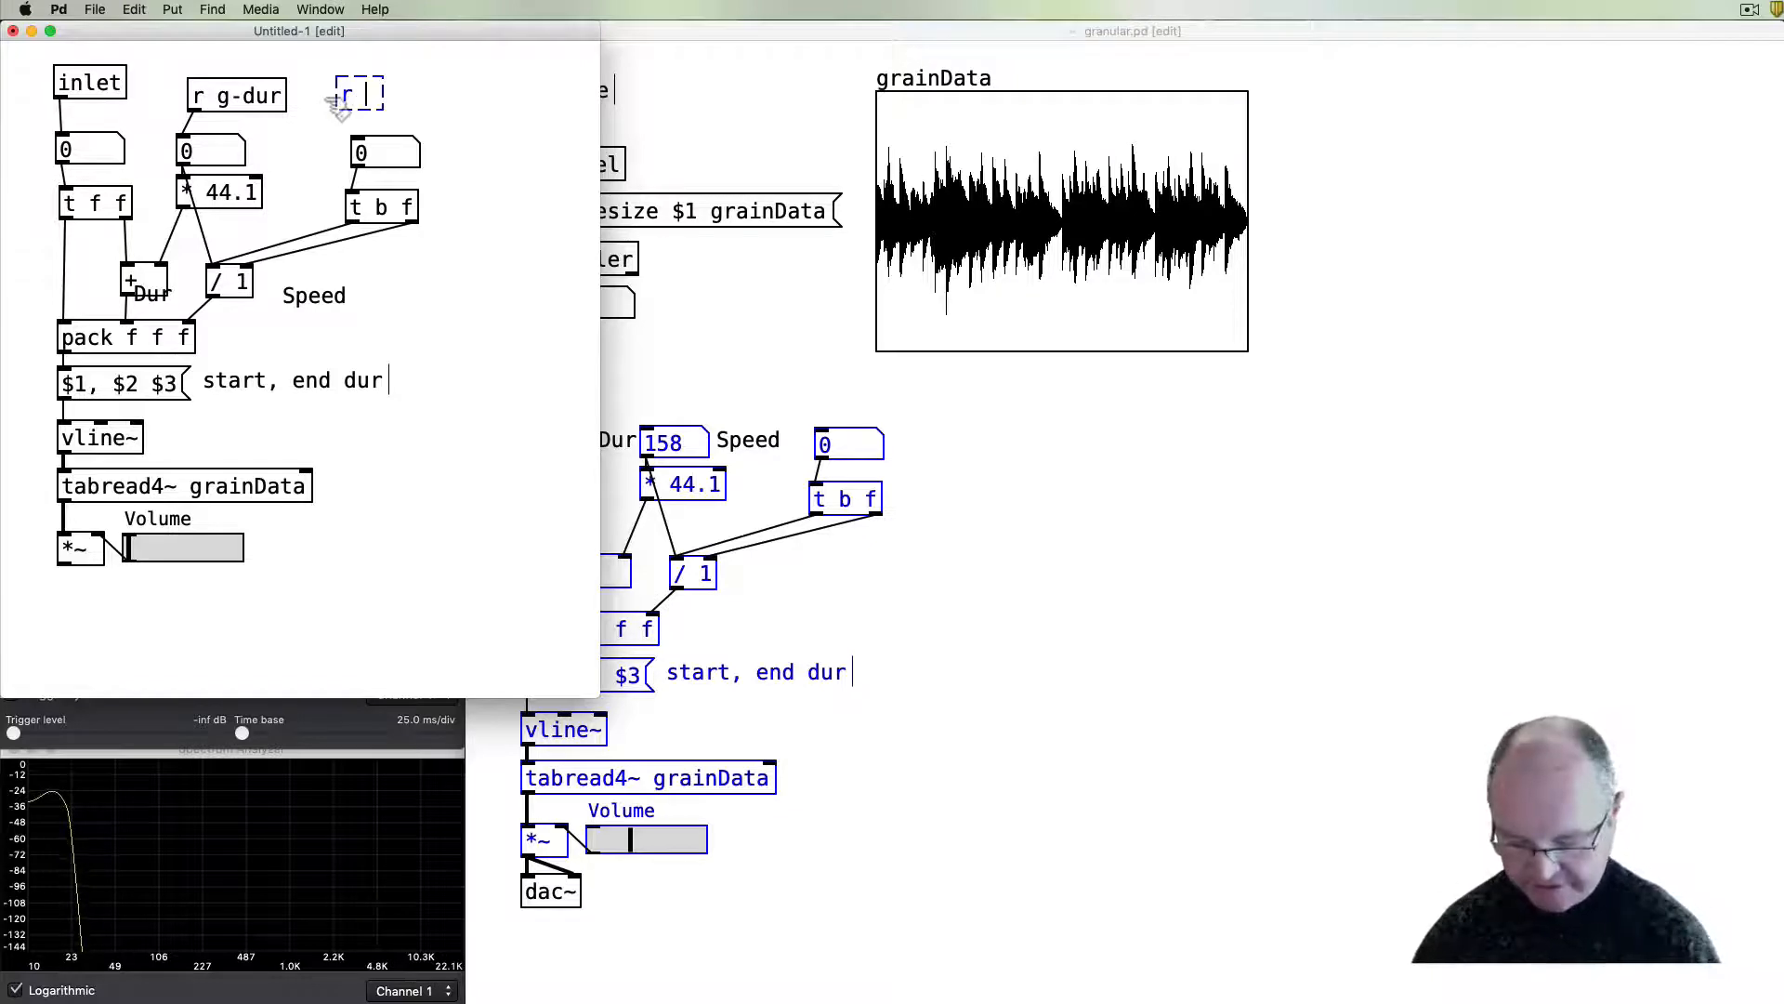
text(g-sp)
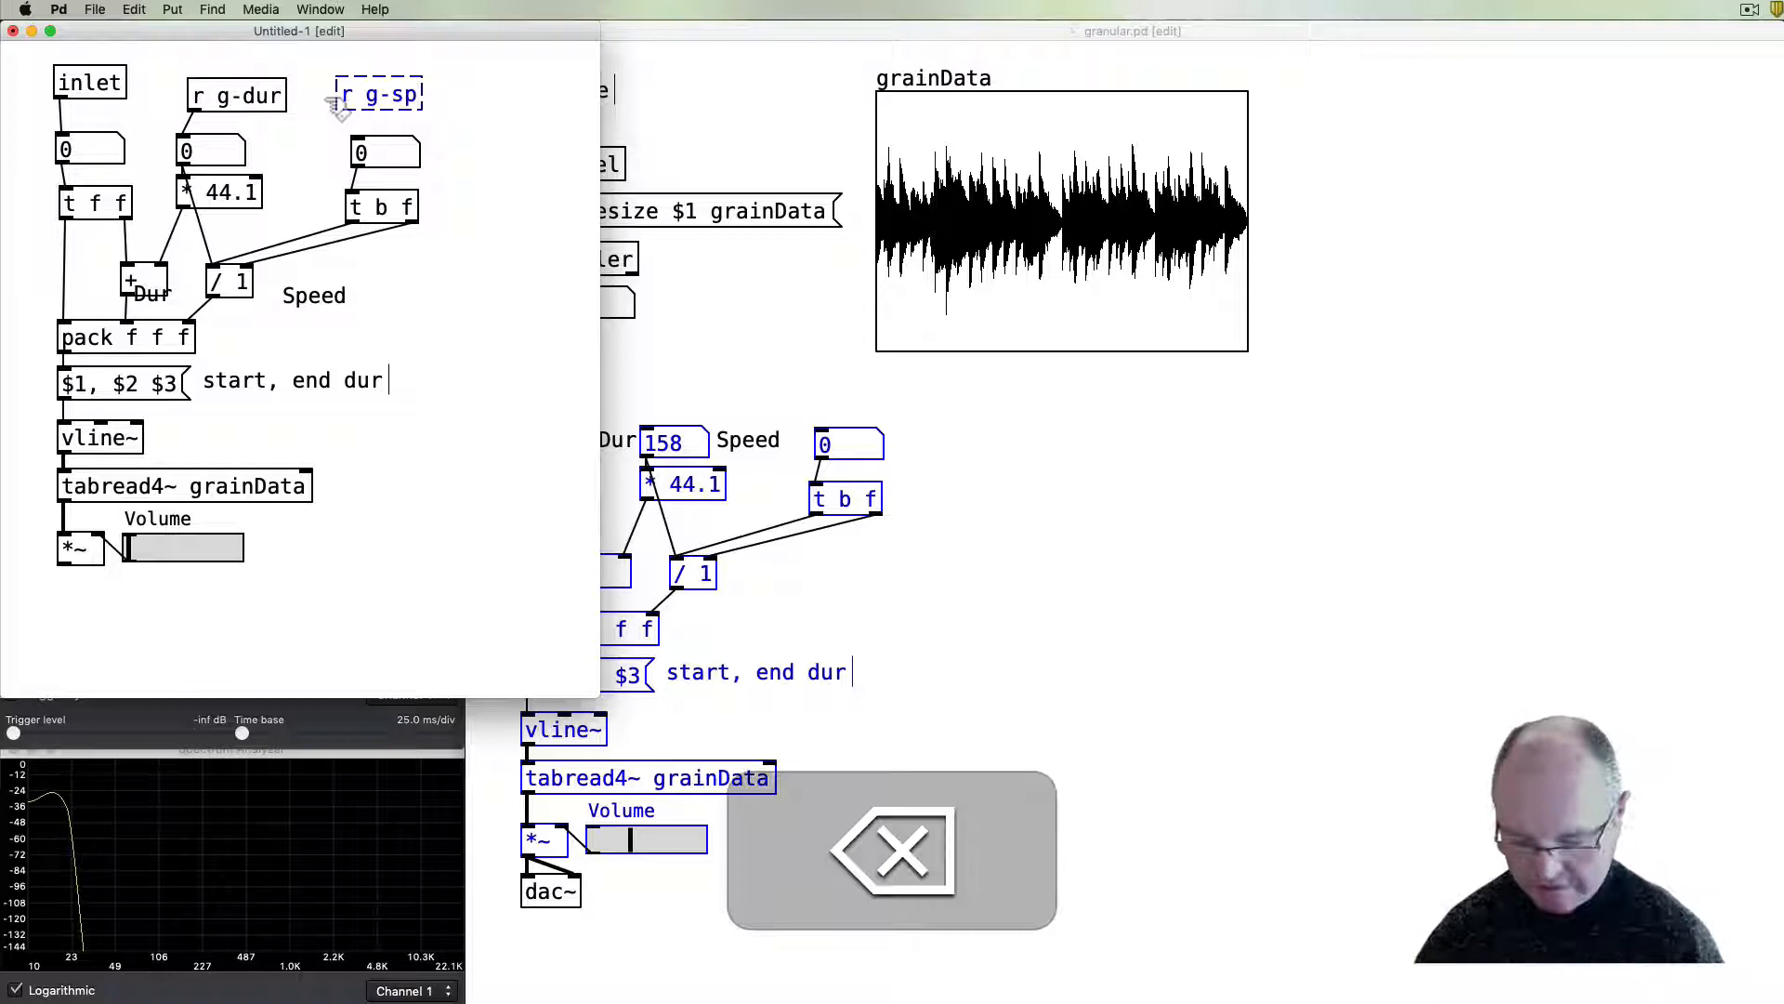
text(eep)
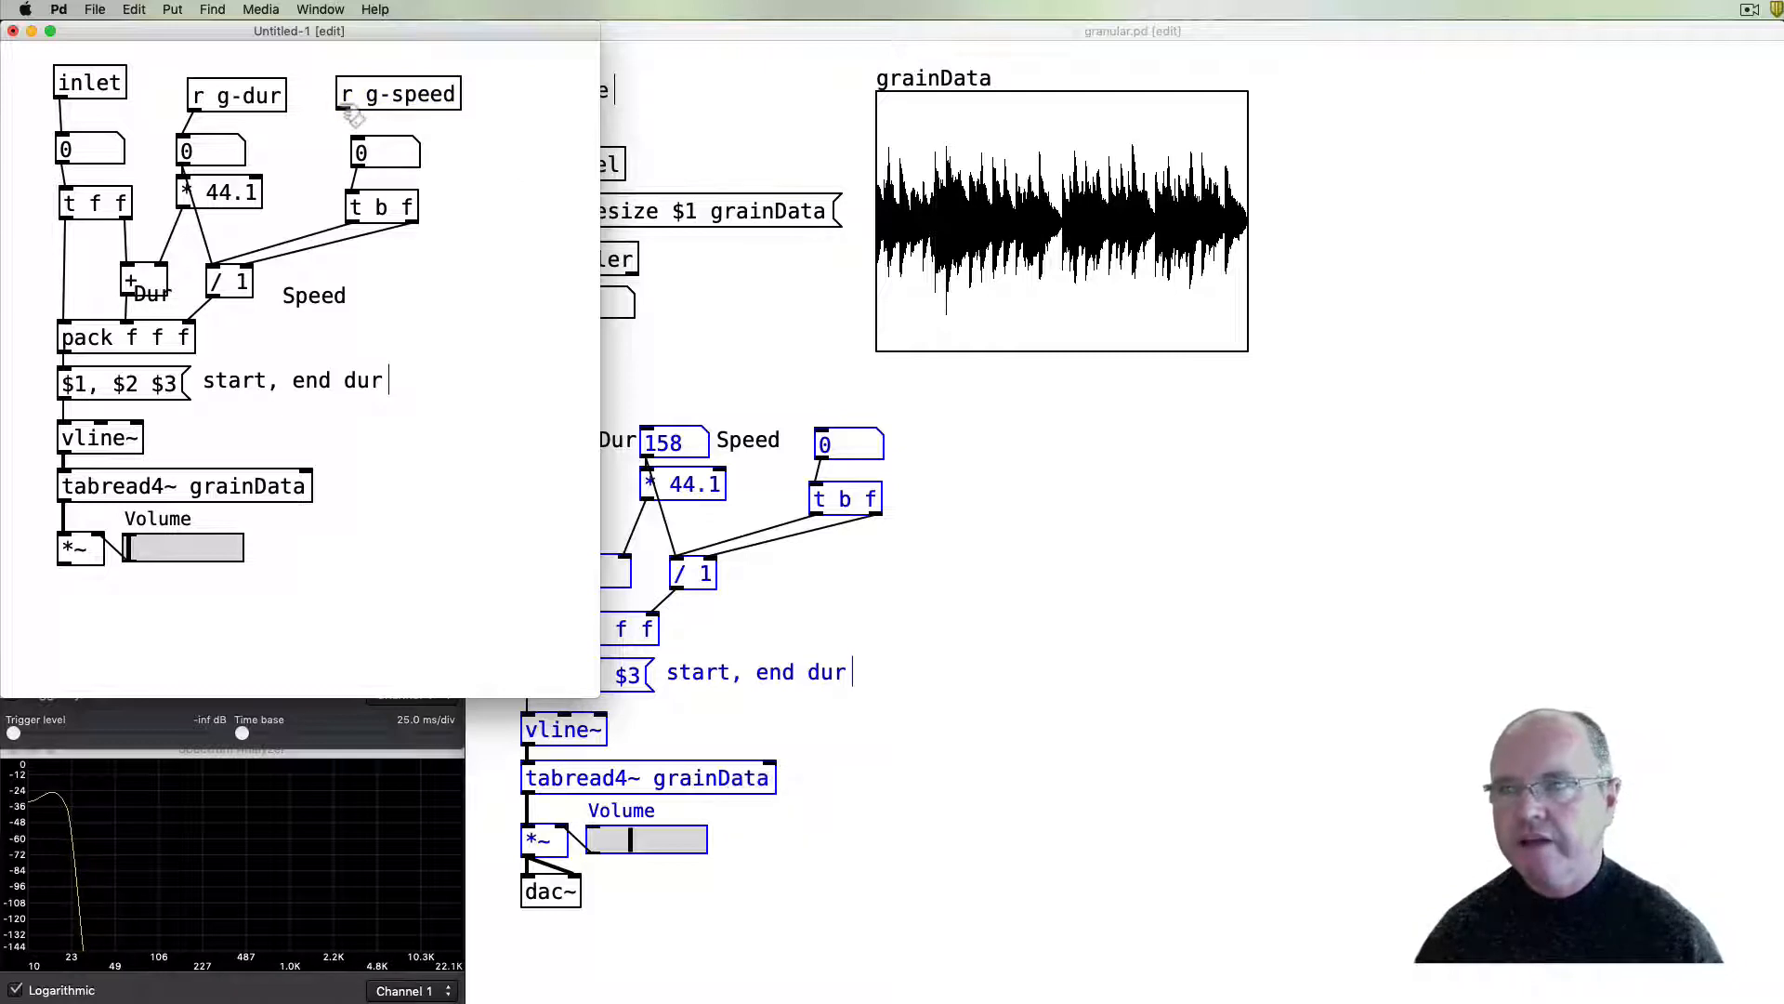
mouse_move(173, 632)
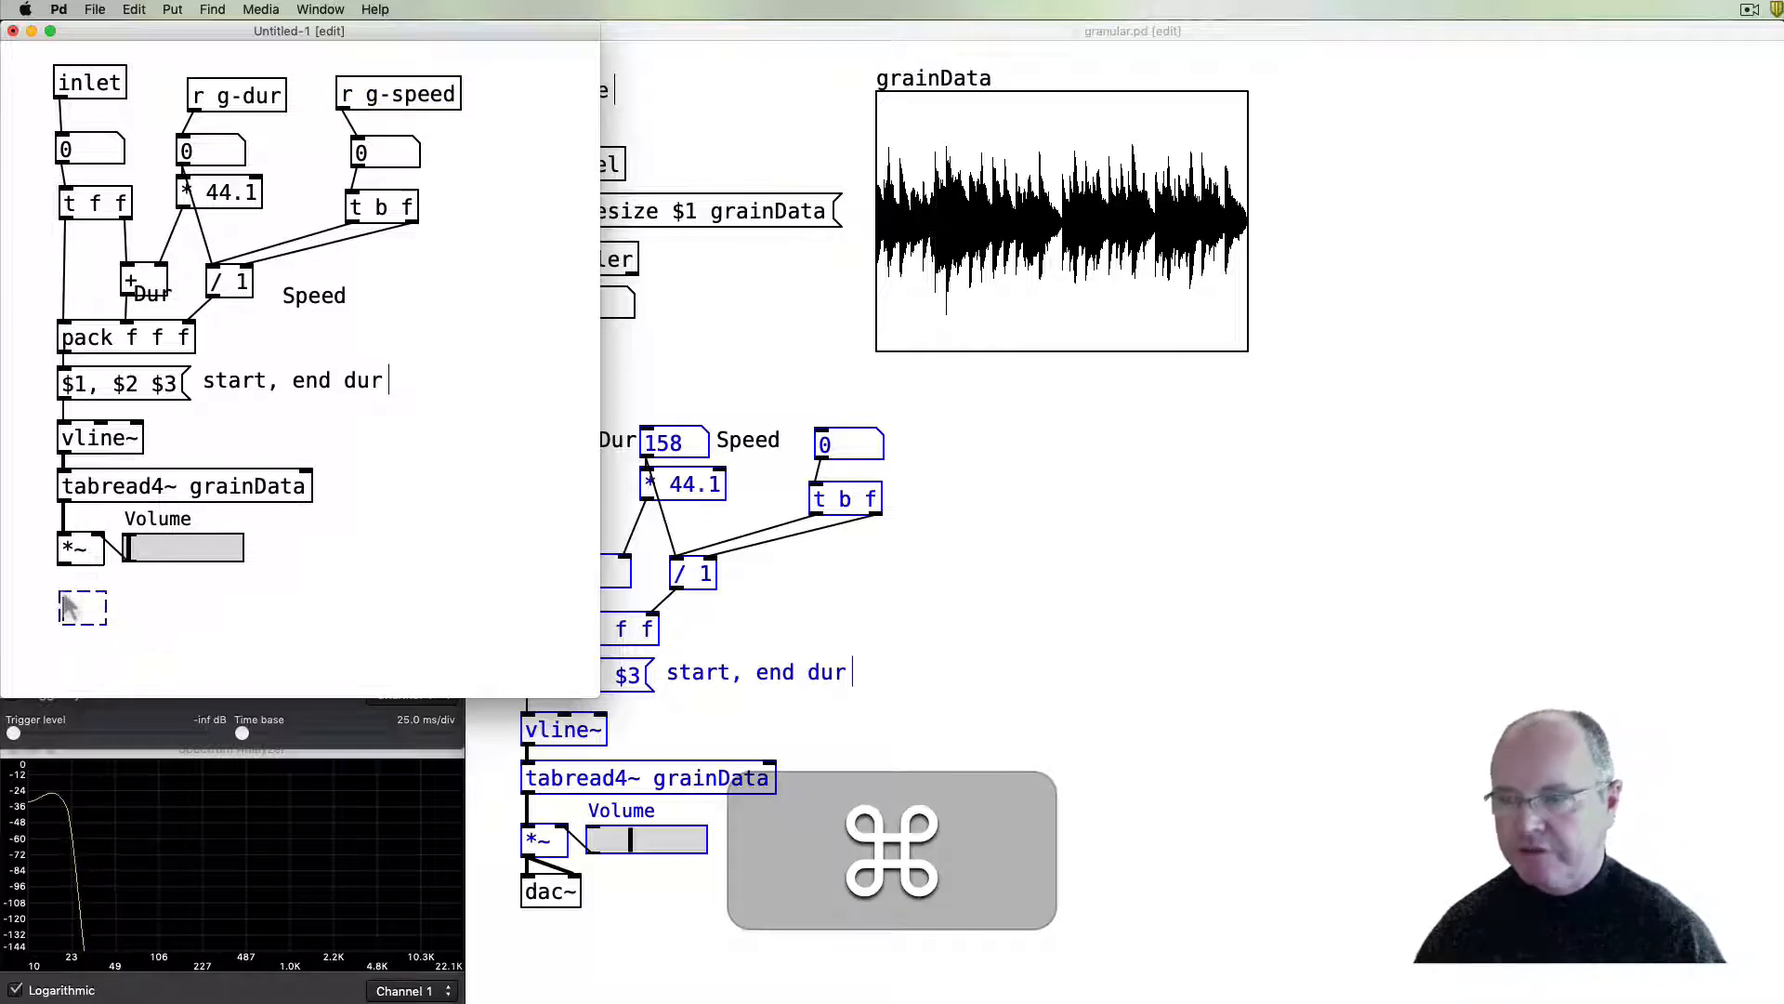
text(outlet~)
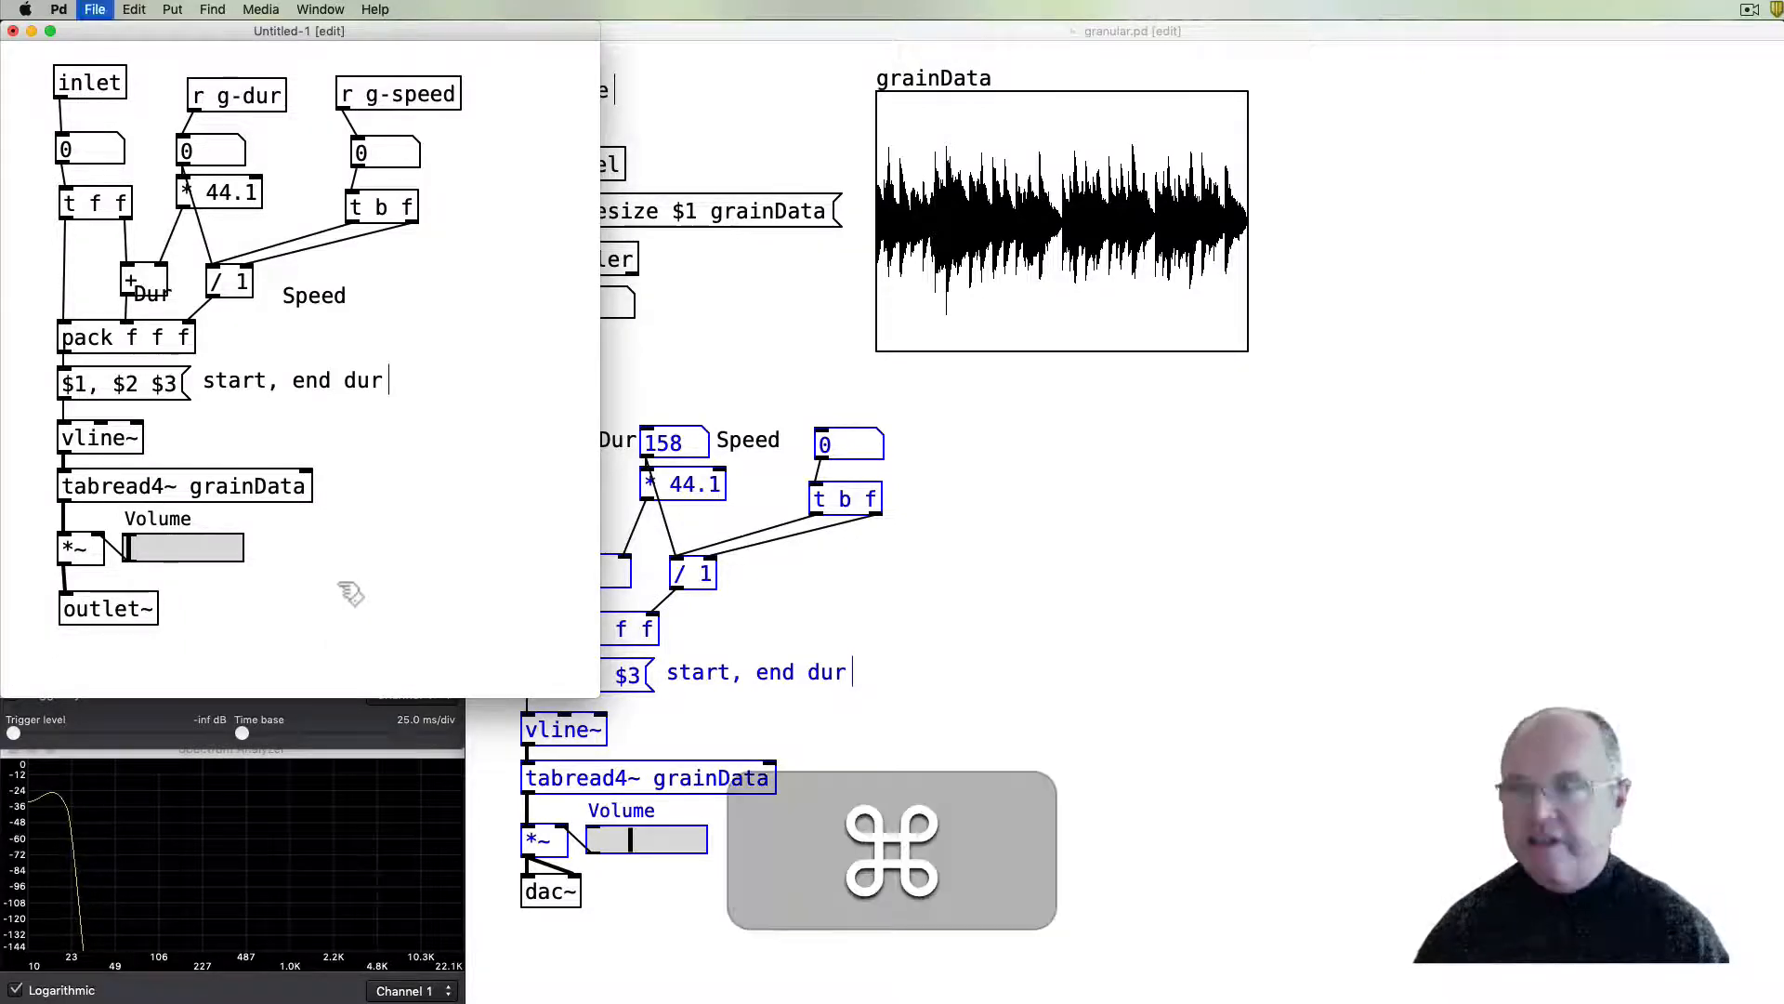
- Save the new patch as grain.pd in the Granular folder
key(cmd+s)
text(grain.pd)
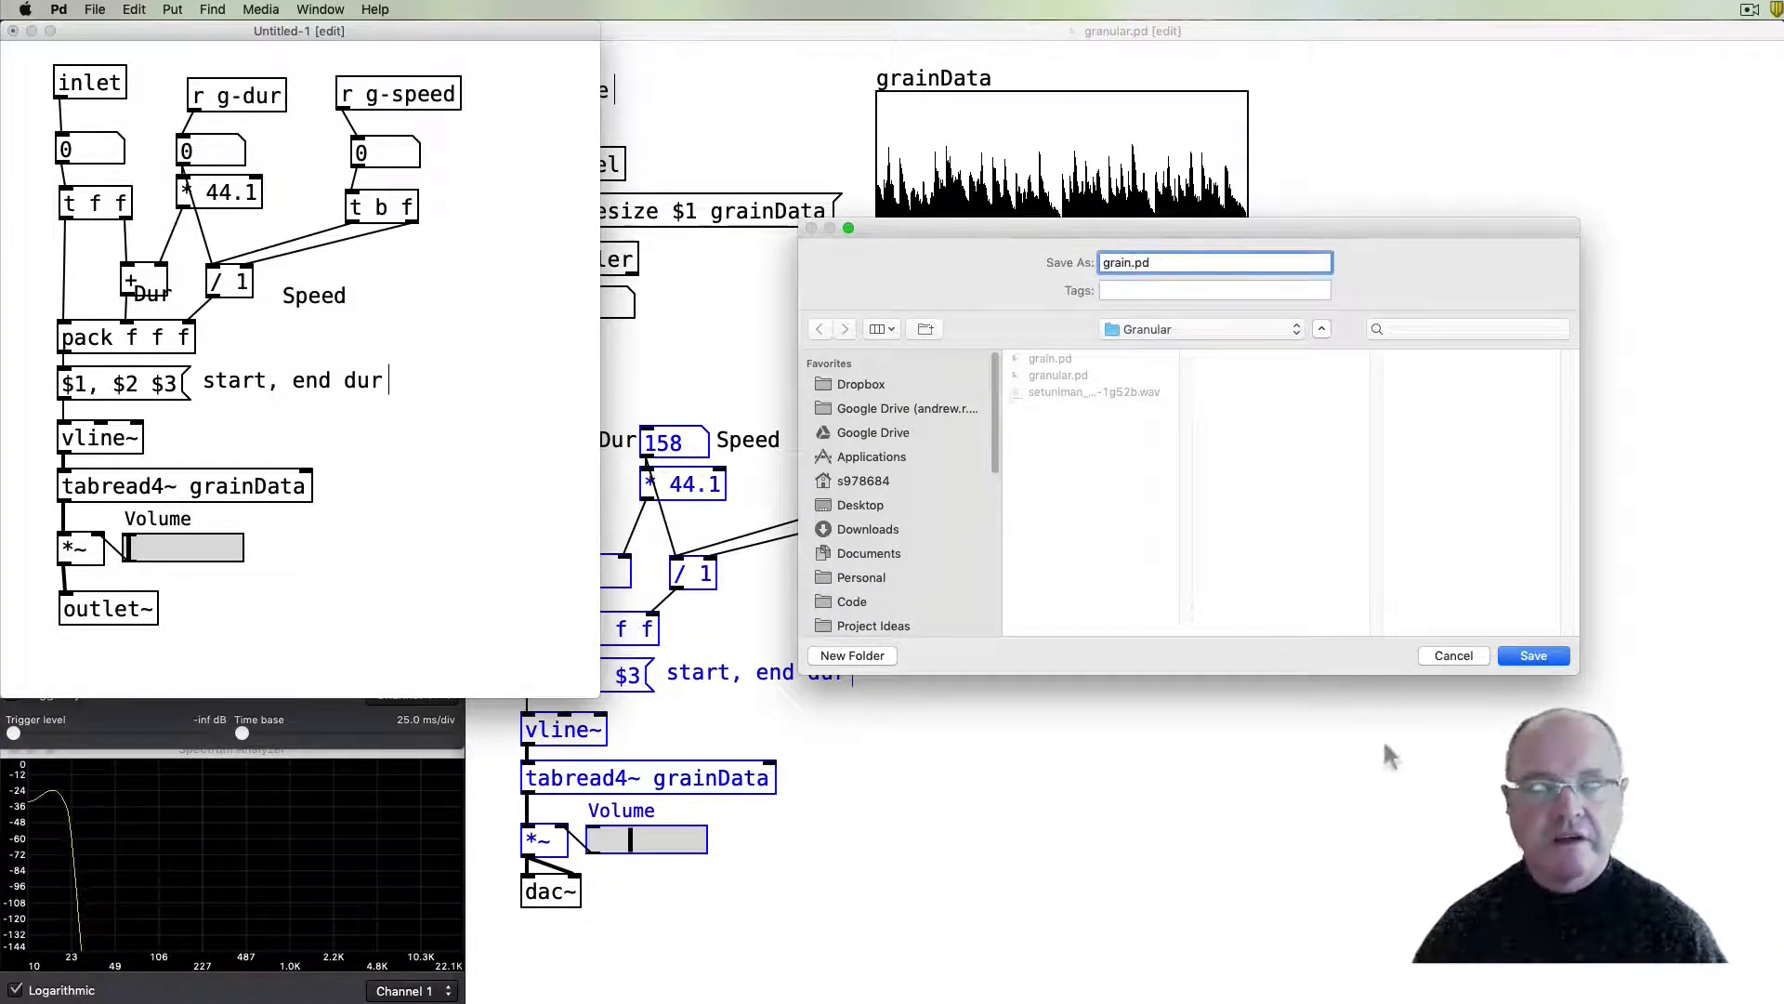
click(1533, 655)
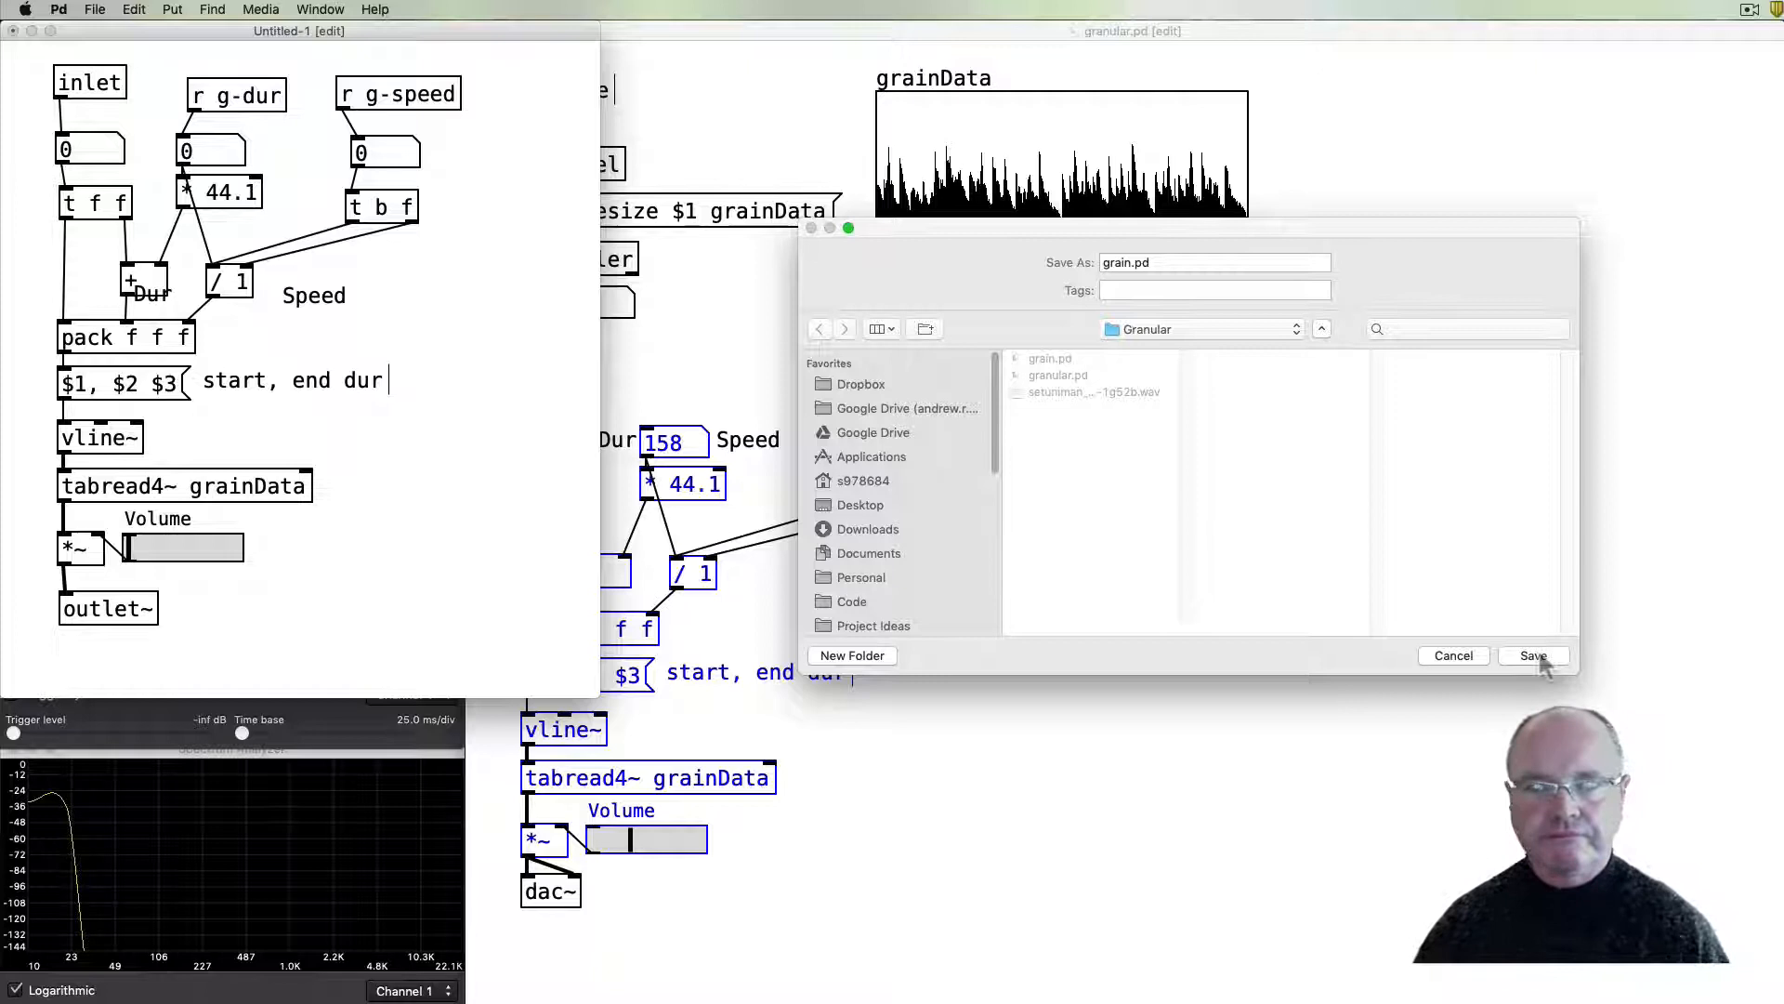
click(1534, 655)
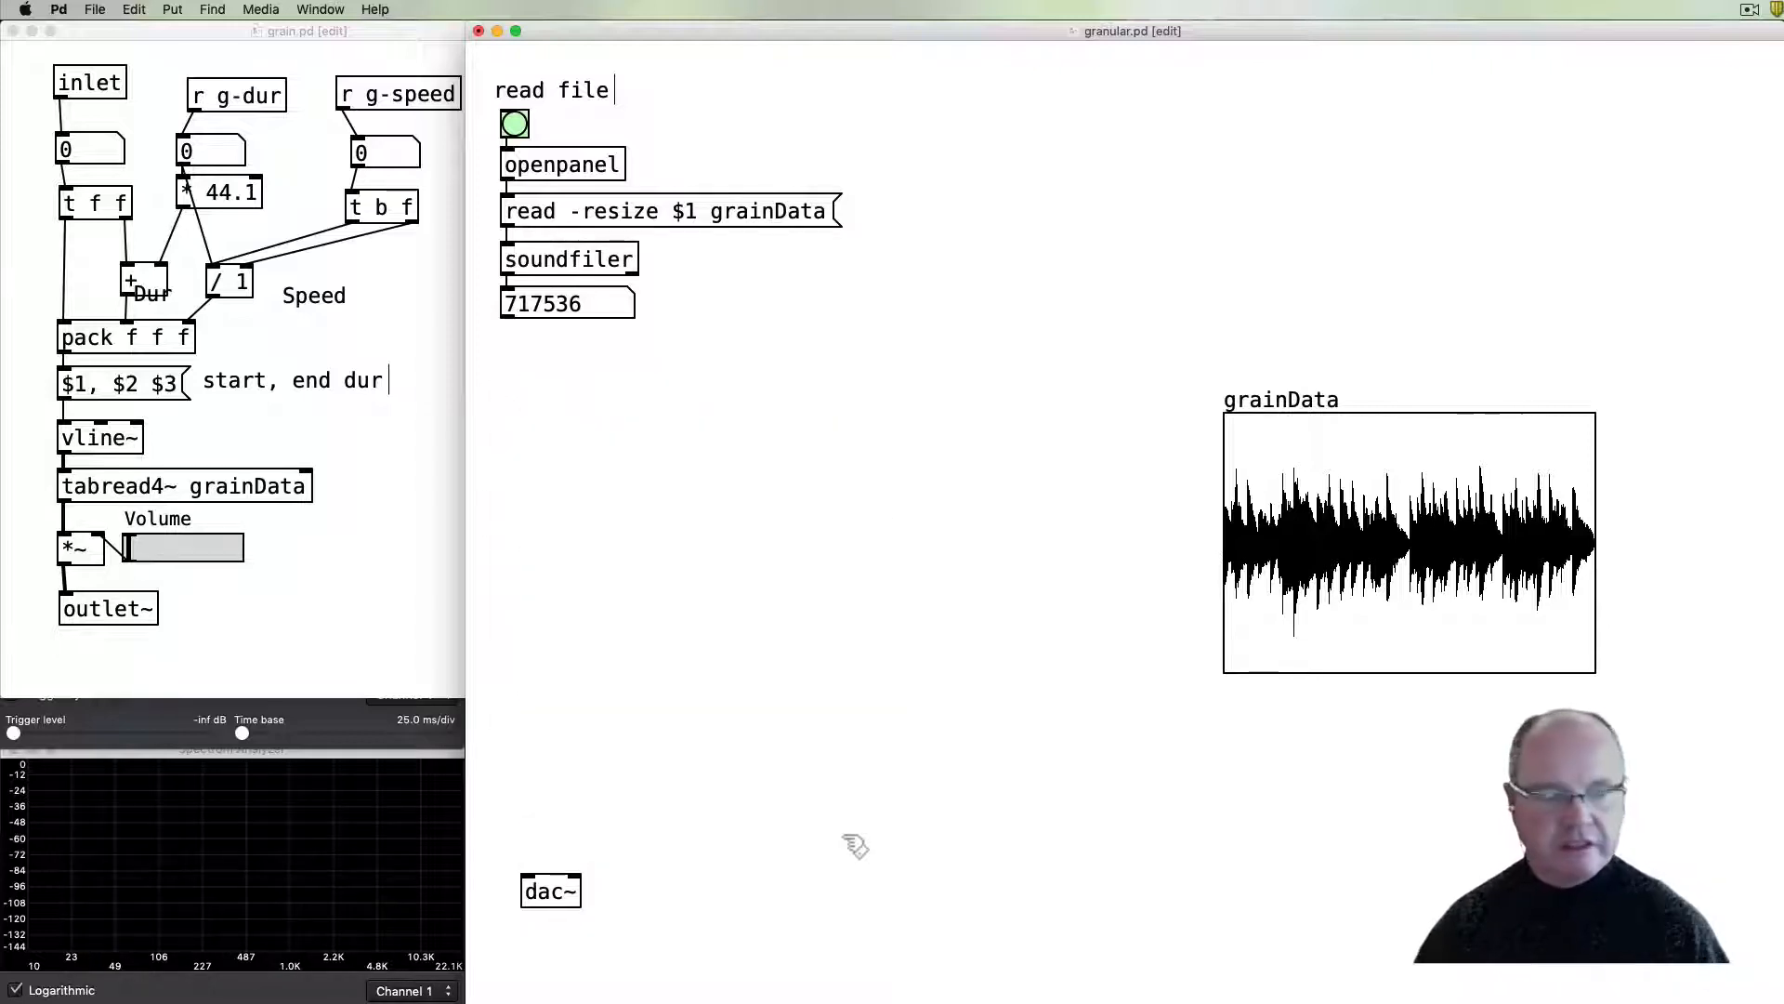
mouse_move(514, 566)
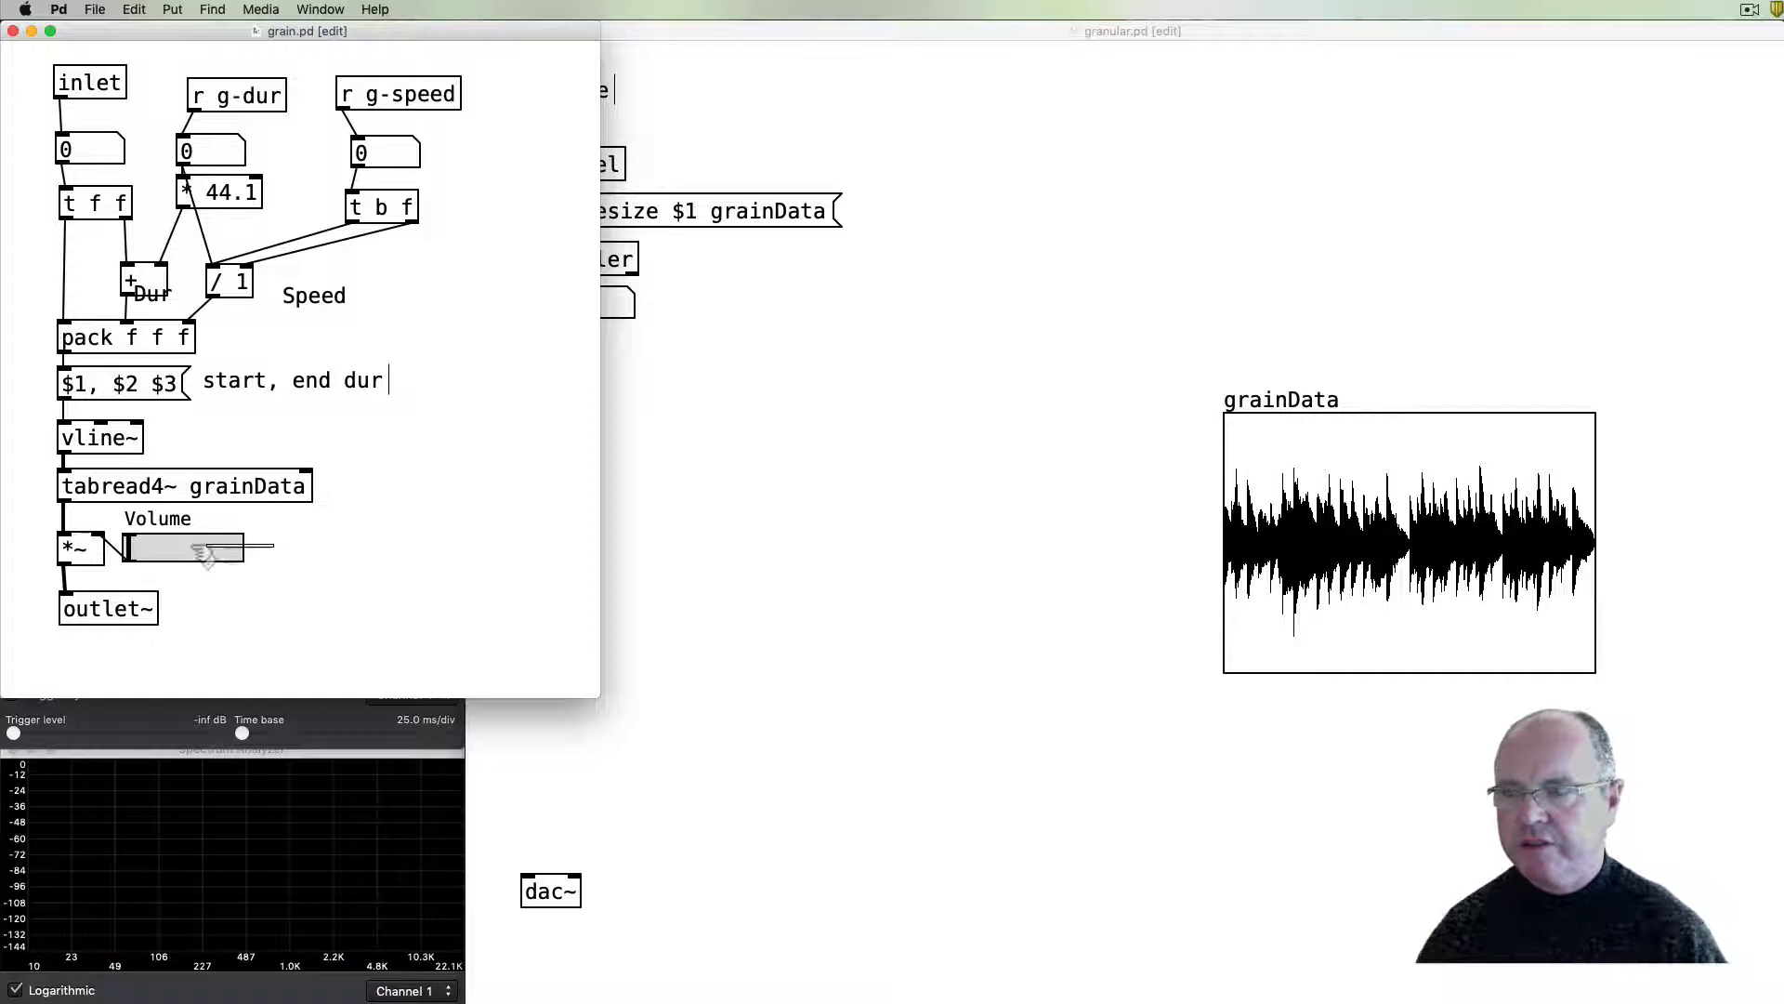
- Select the Volume slider in grain.pd to move it
click(182, 549)
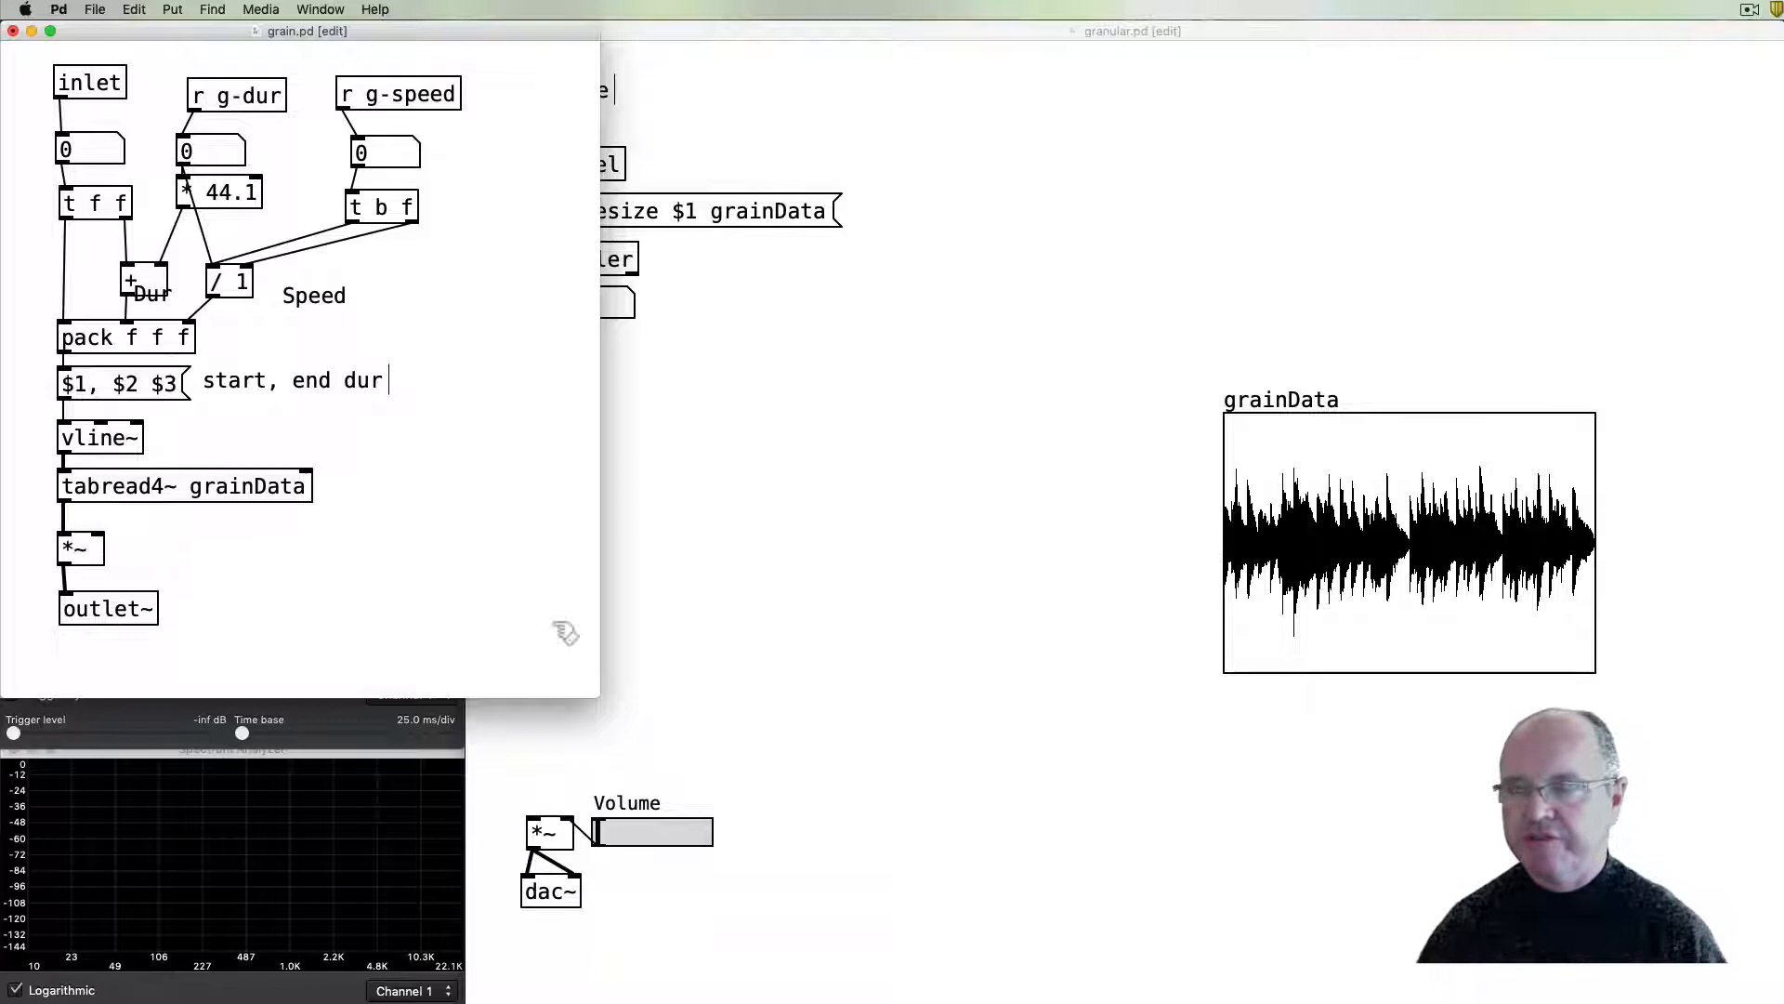
mouse_move(415, 604)
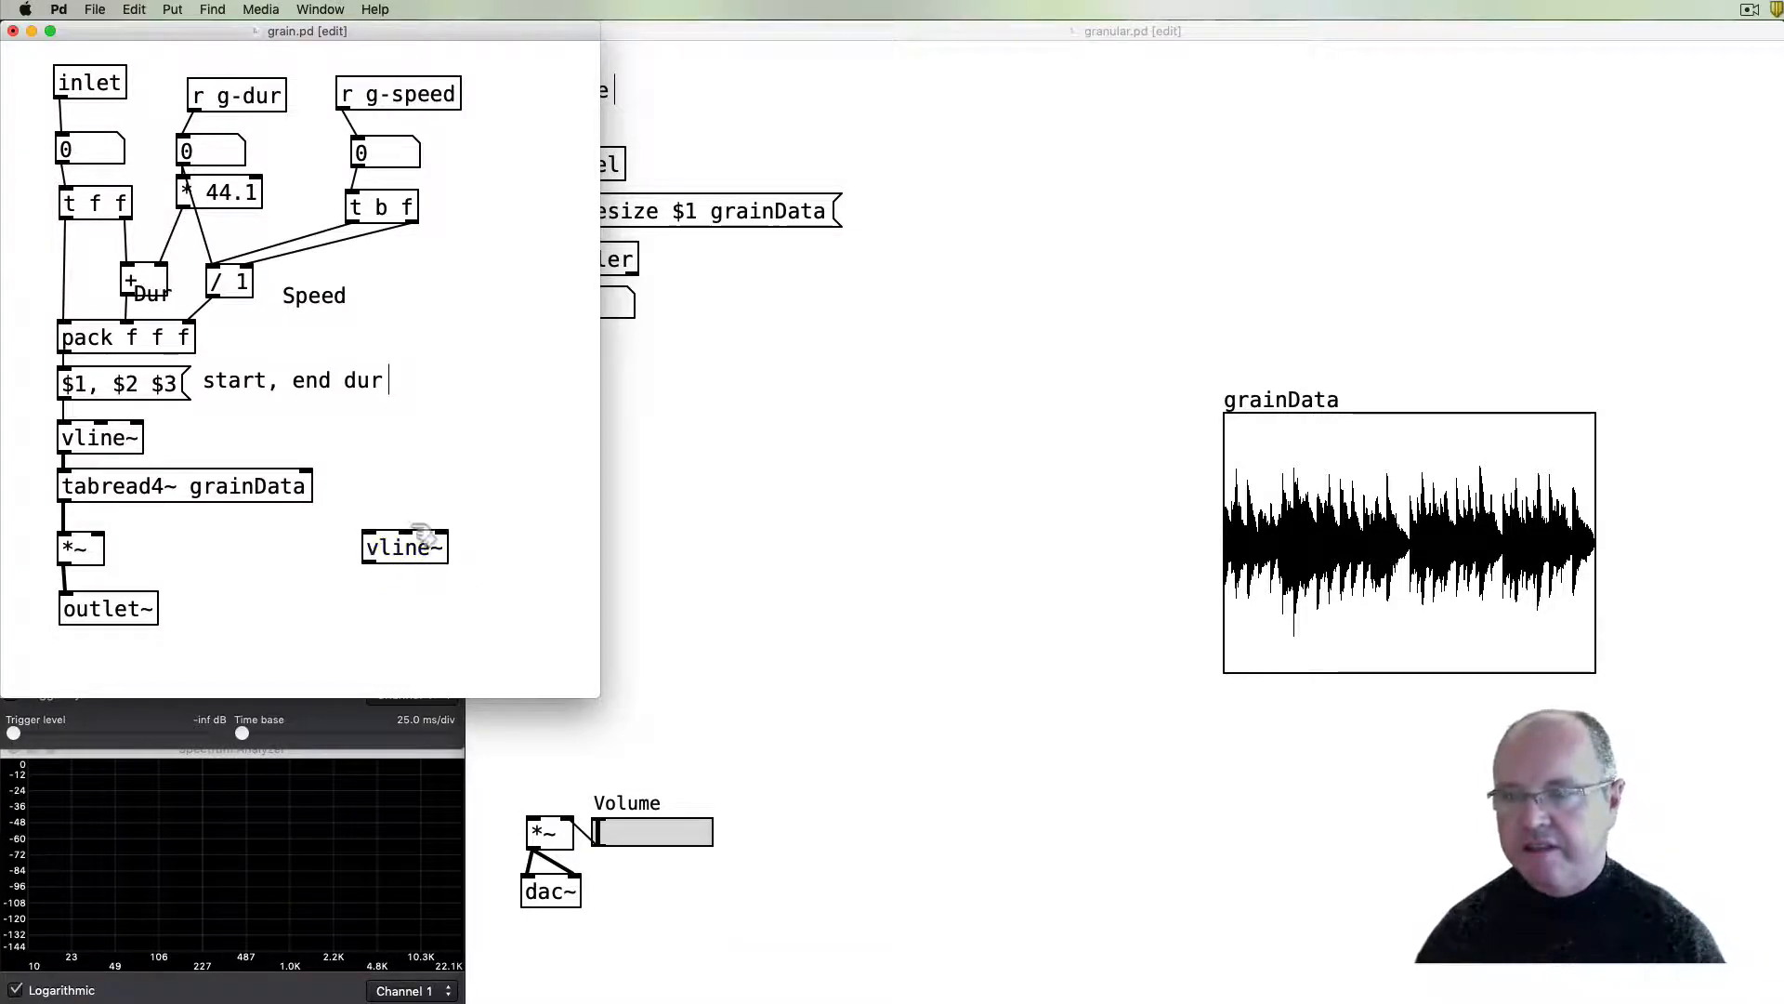
- Wire vline~ into *~ and build the '1 20, 0 20 $1' envelope message
drag(404, 546, 400, 498)
text(1 20)
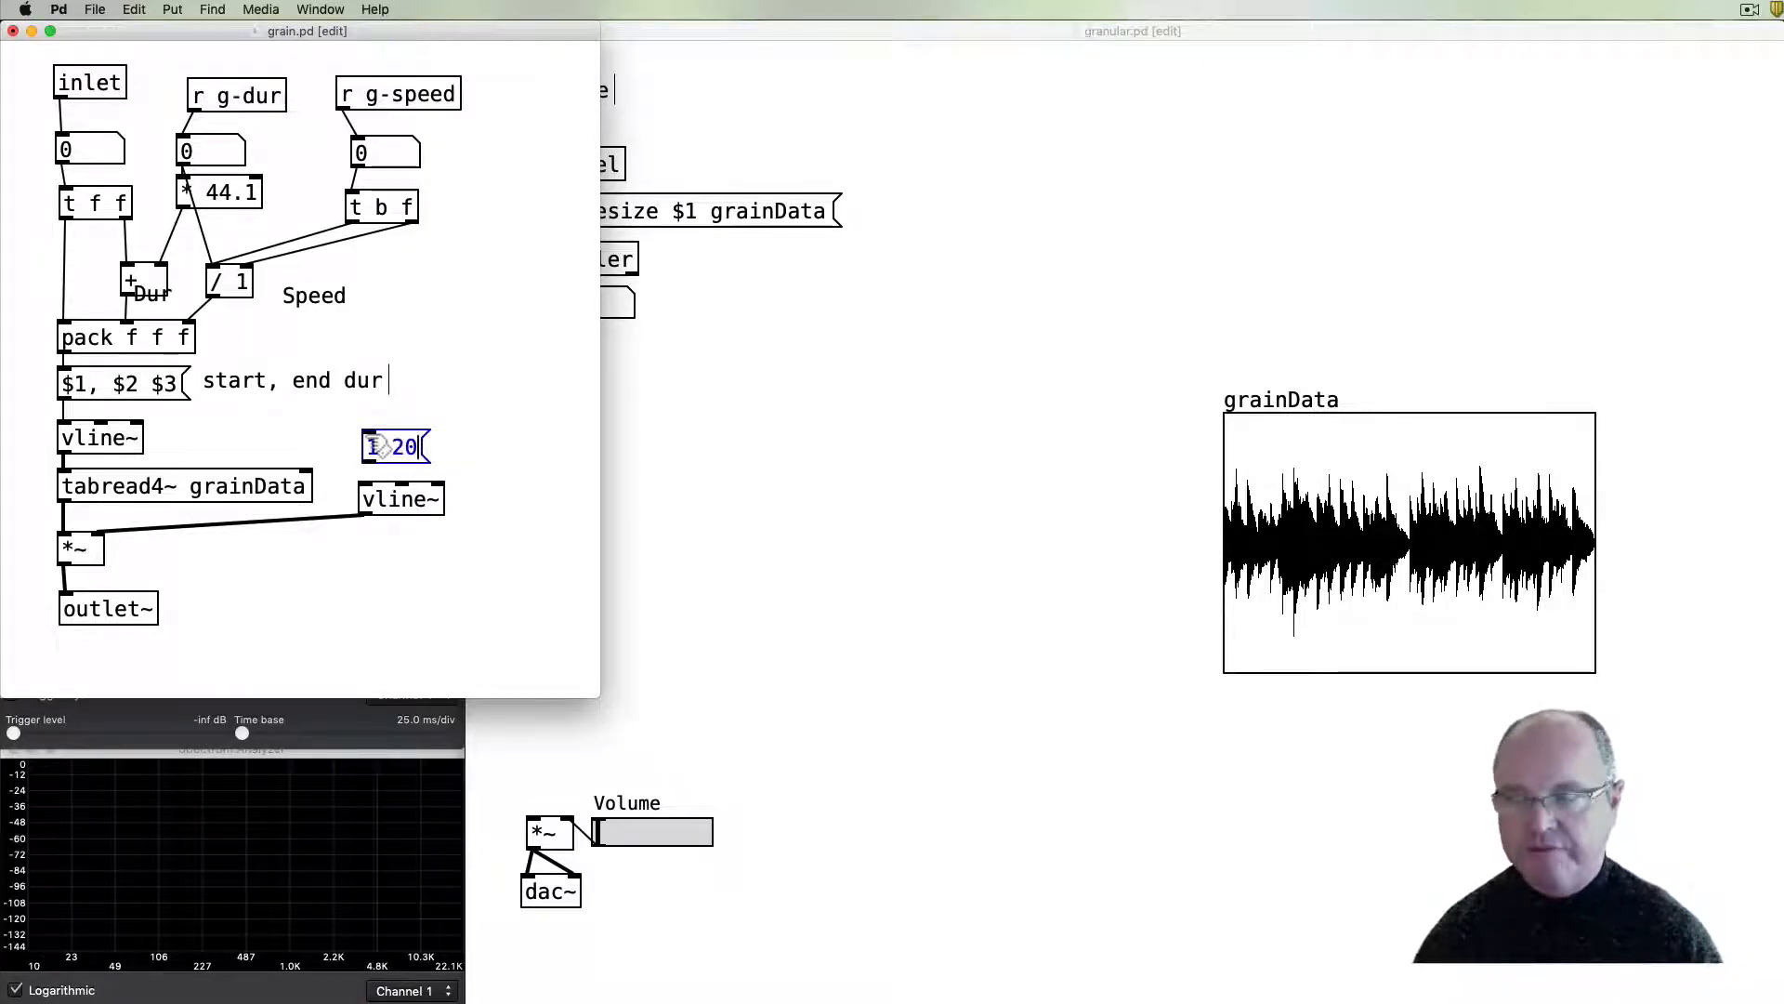
text(,)
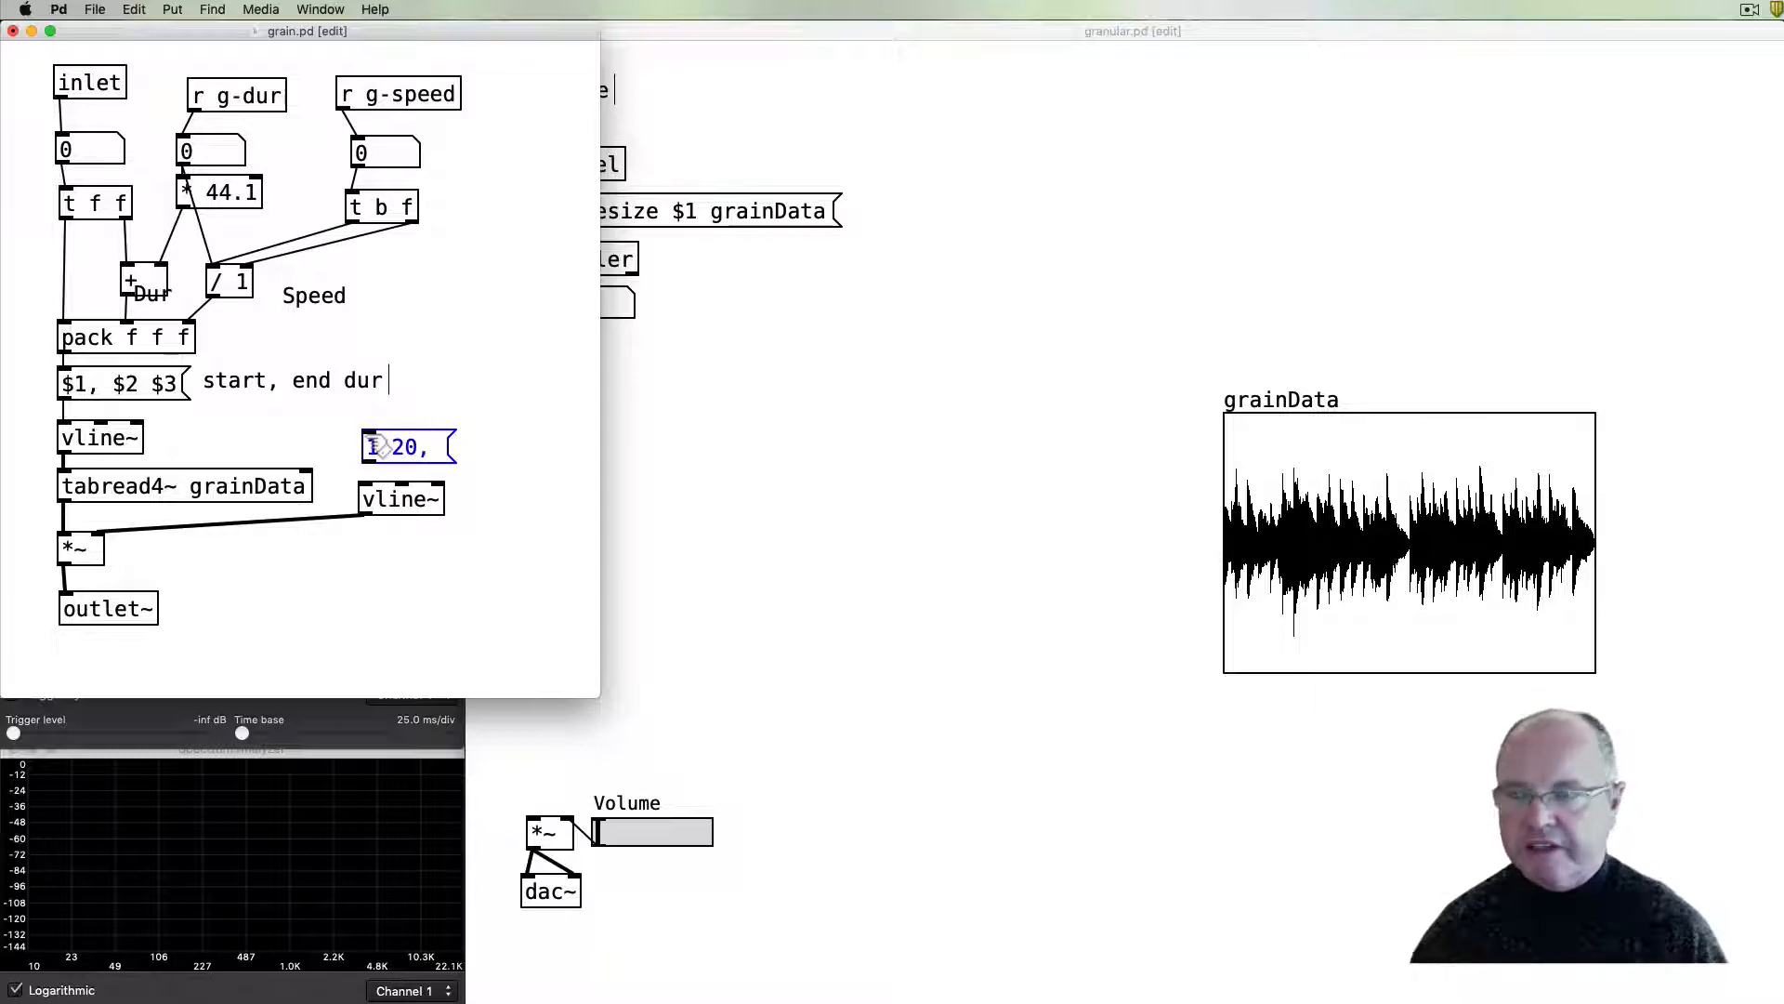
text(0 20 $)
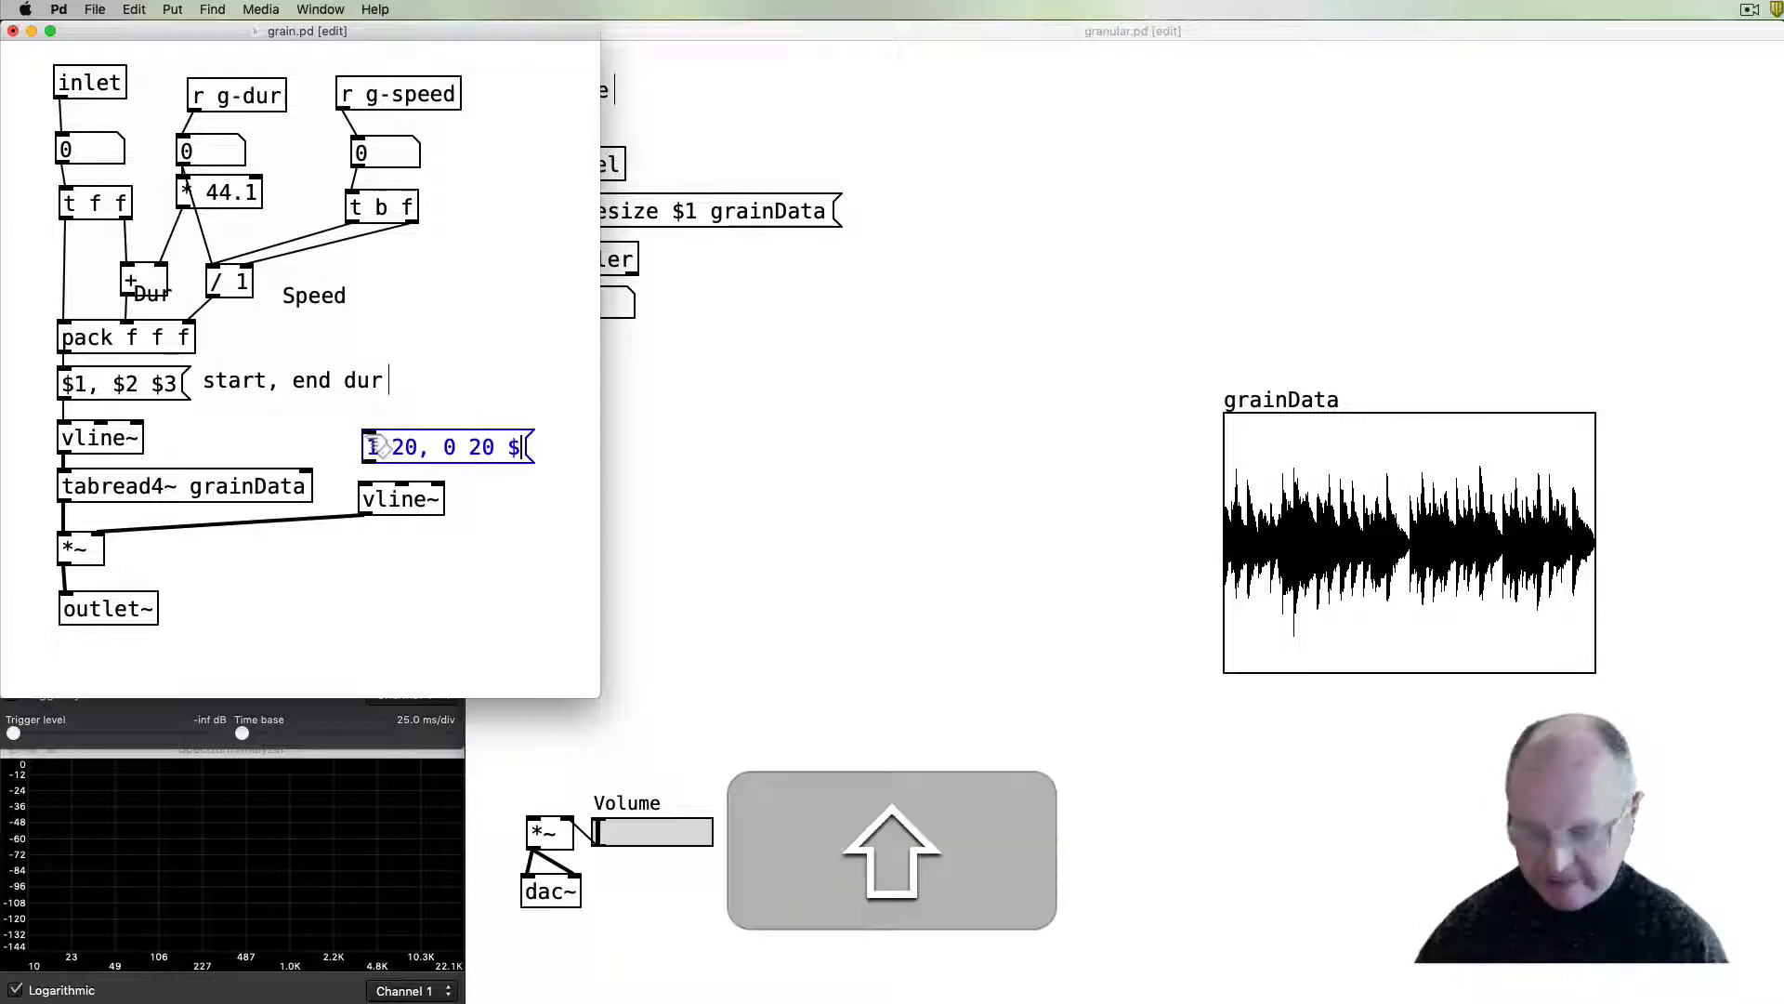
text(1)
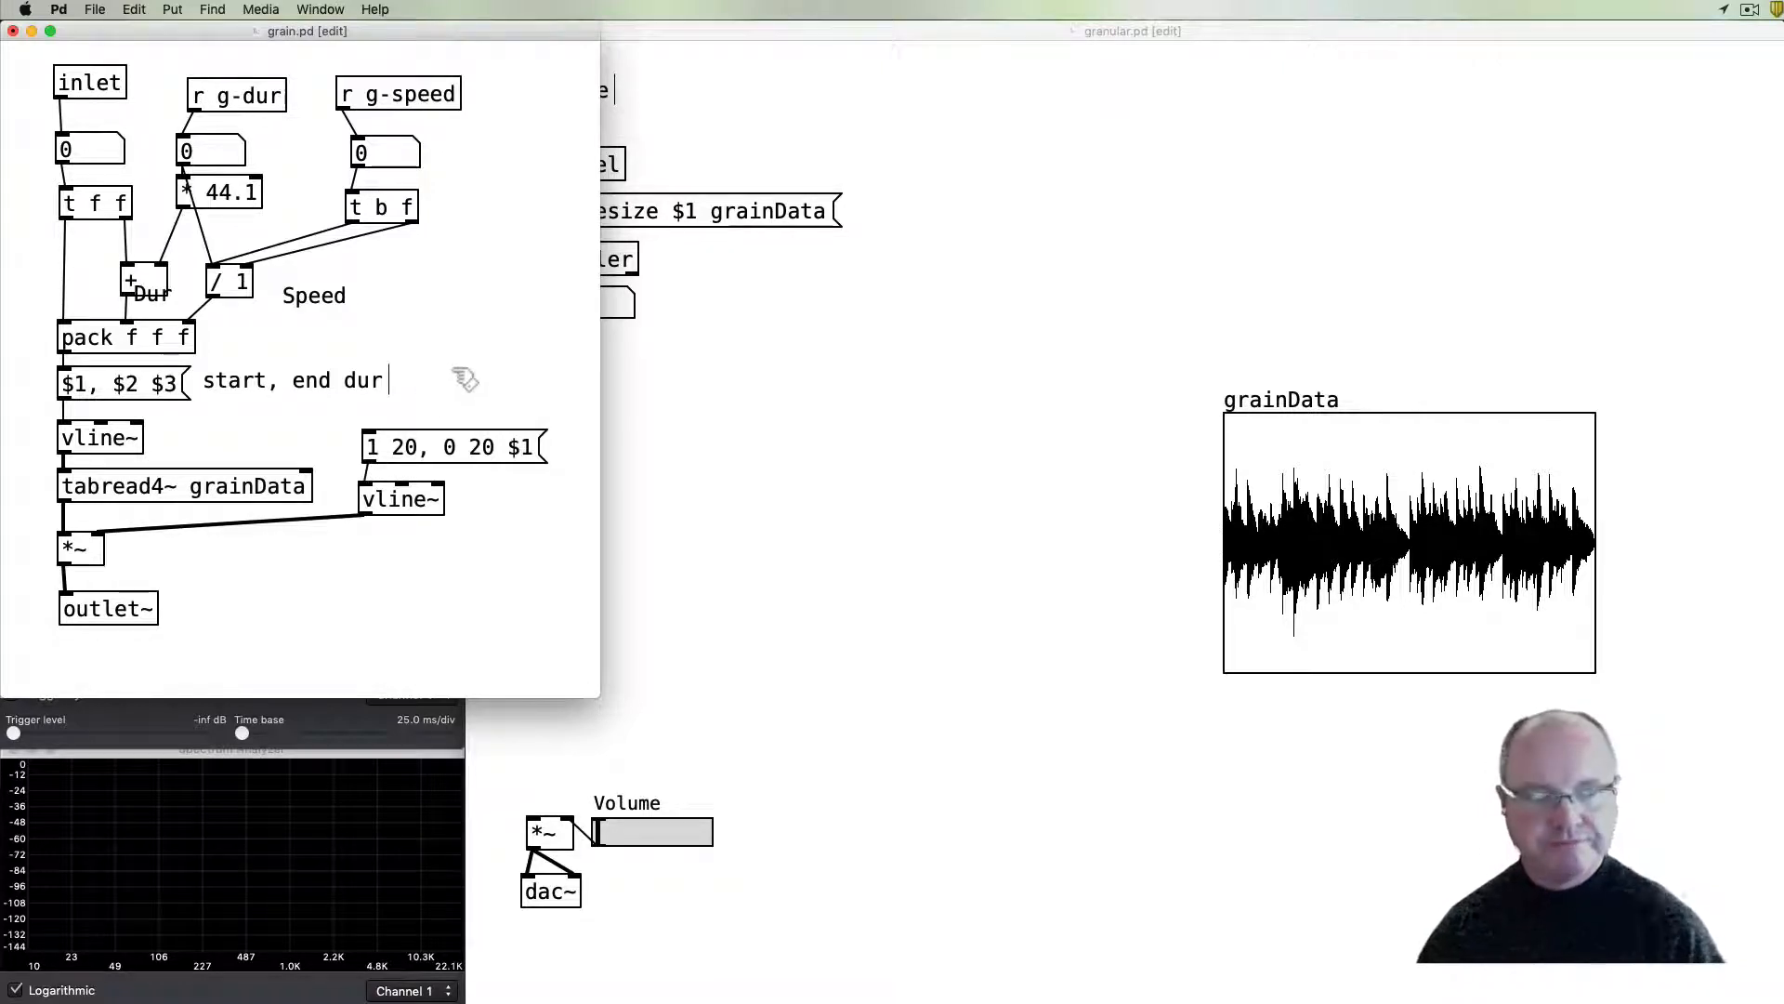
mouse_move(467, 376)
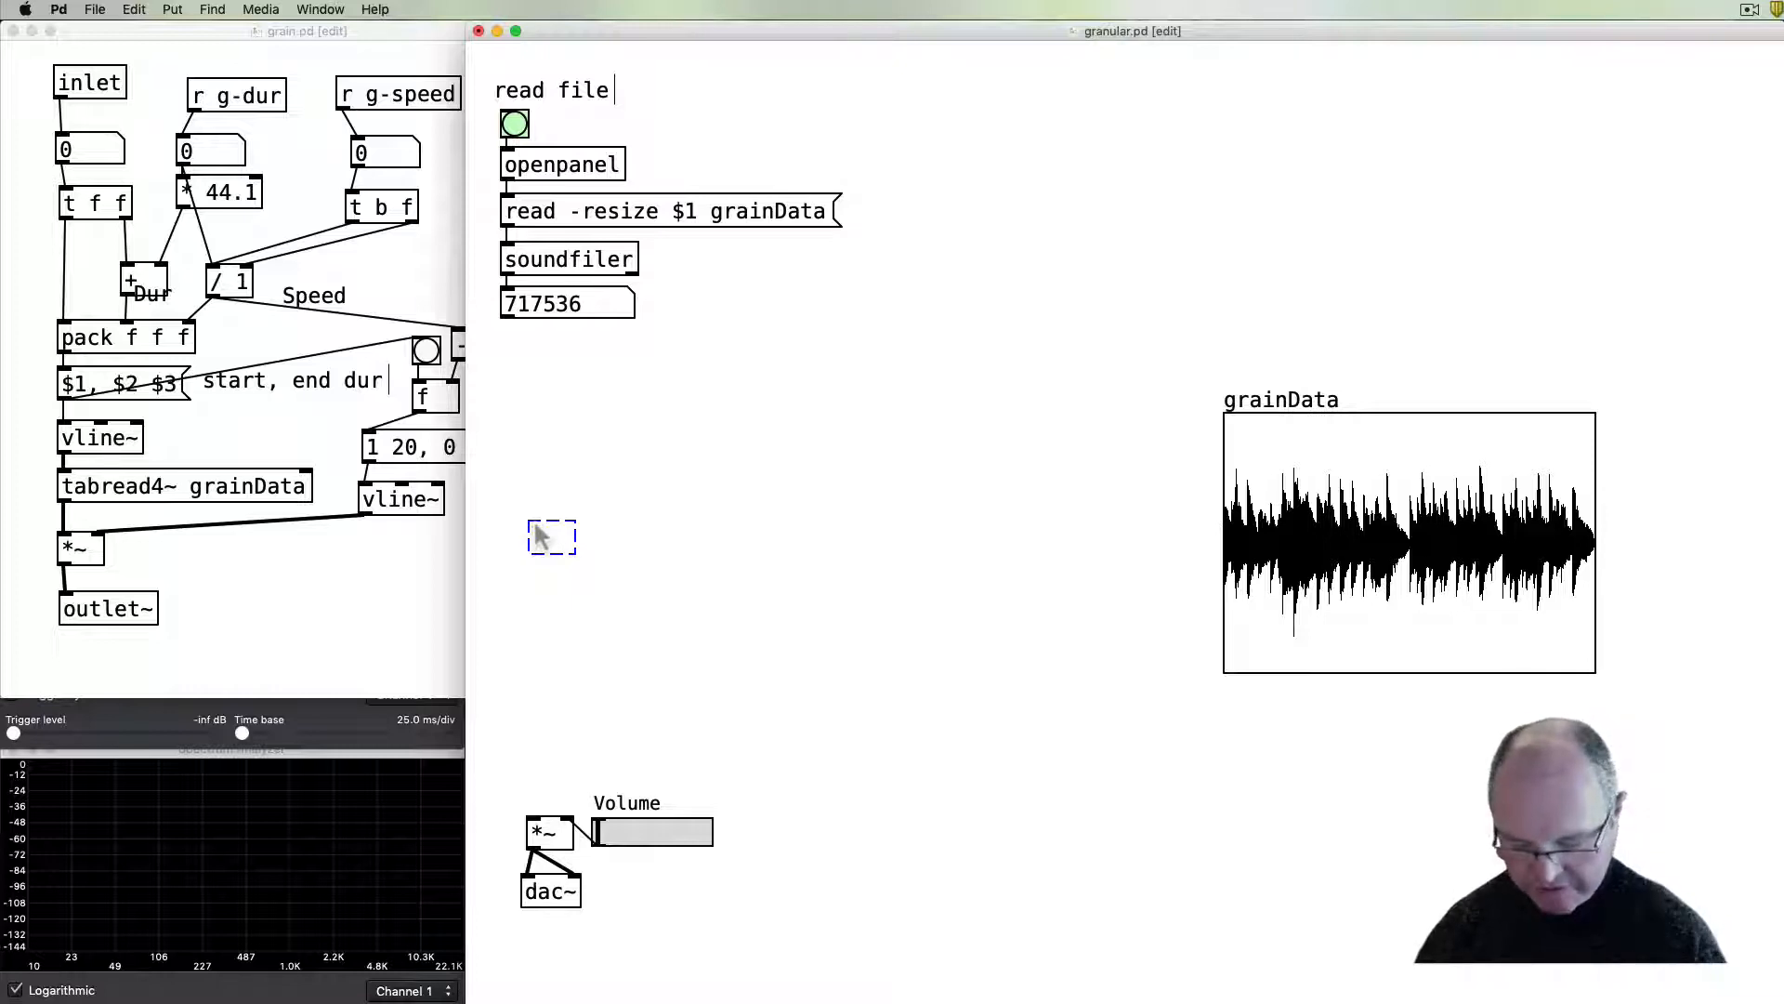
- Create a clone grain 16 object and drag it down near the *~ output
text(clone)
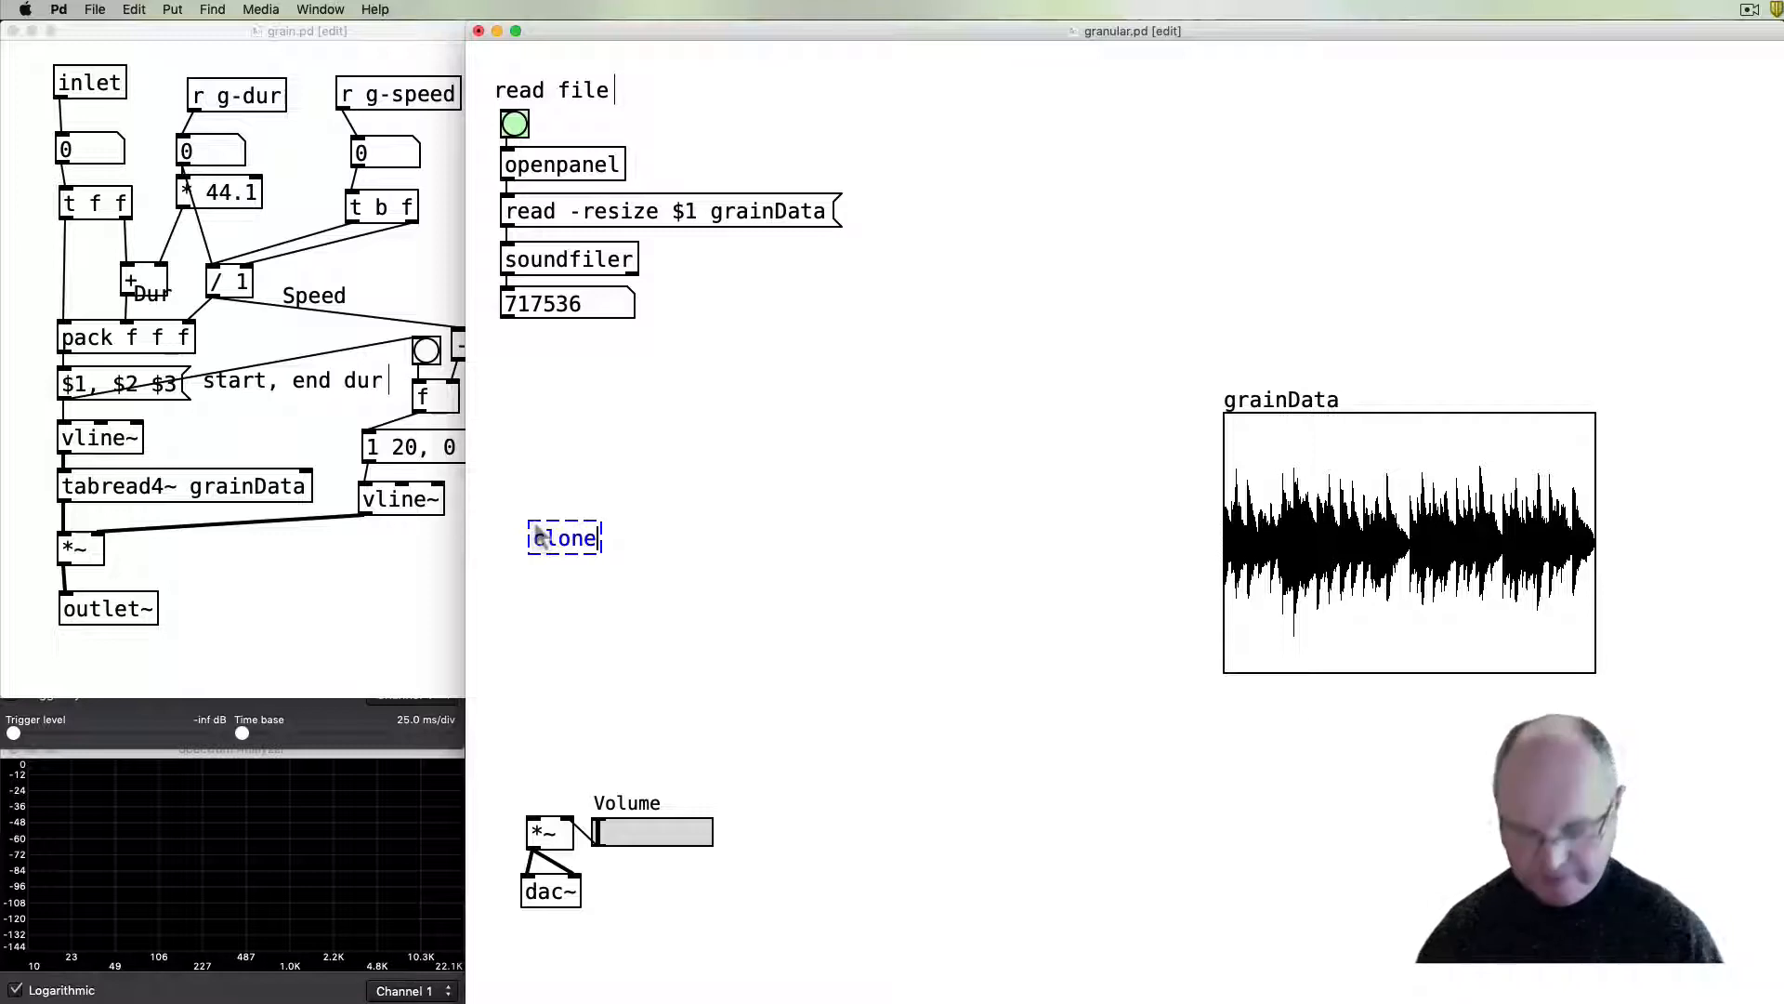
text(grain)
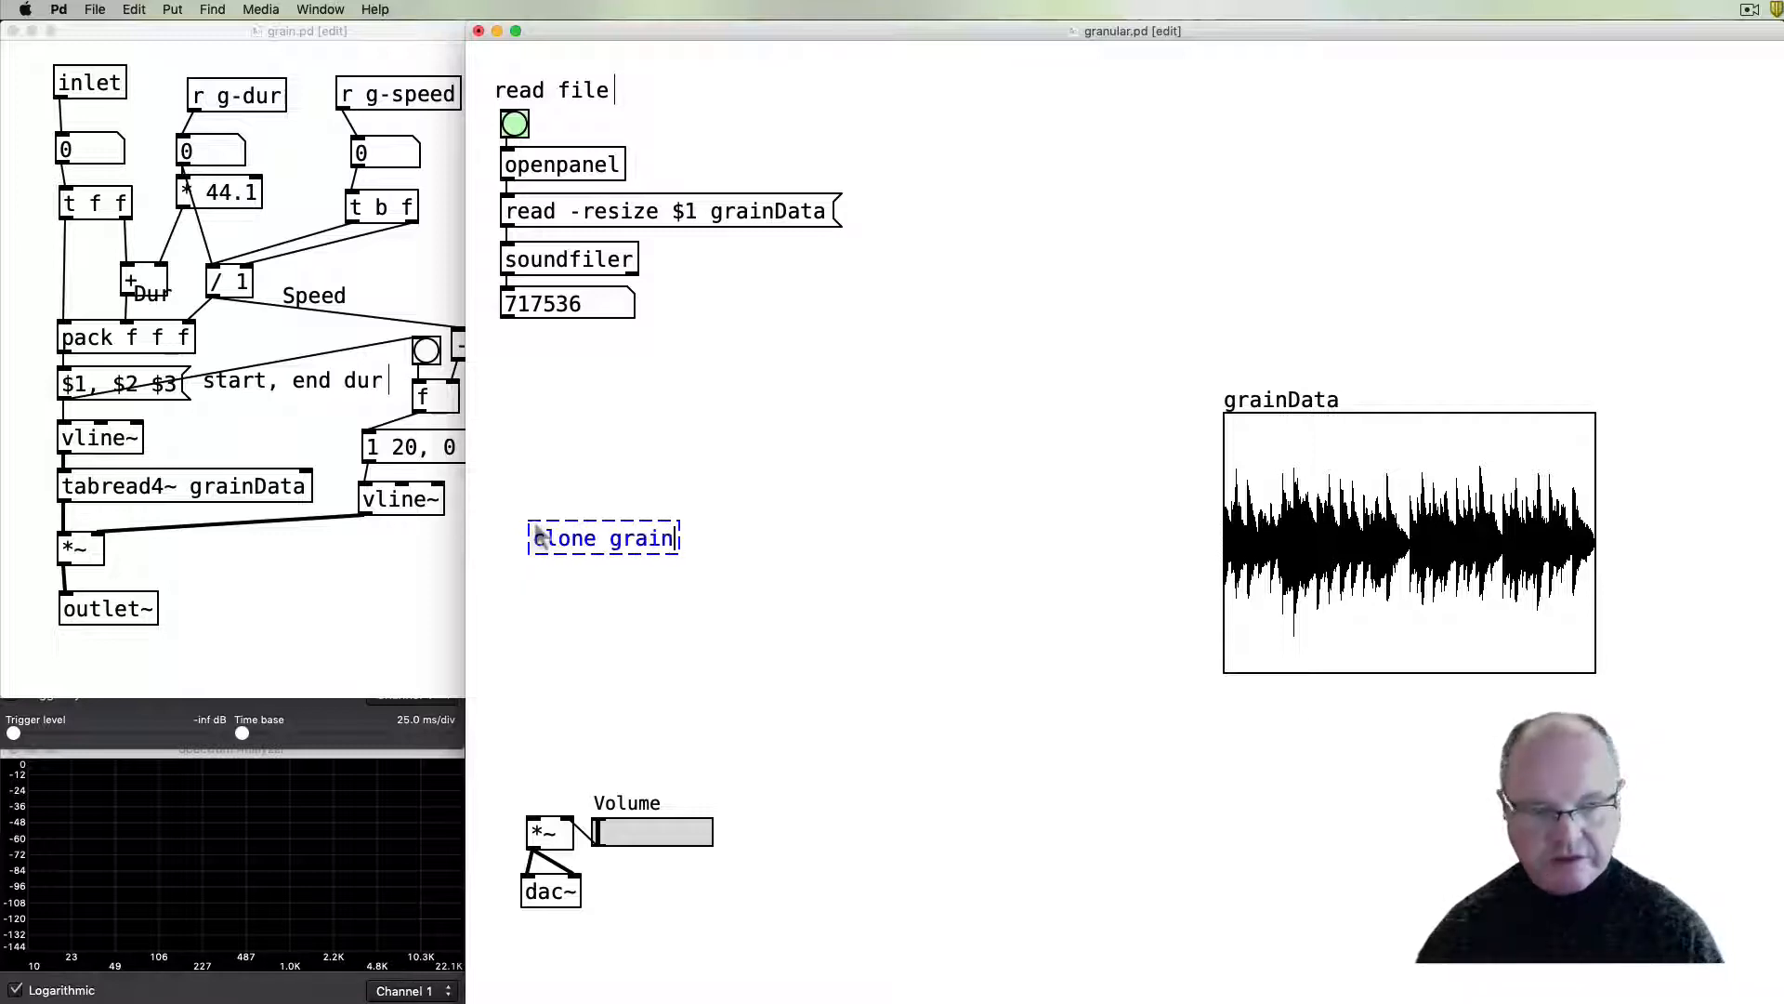
text(16)
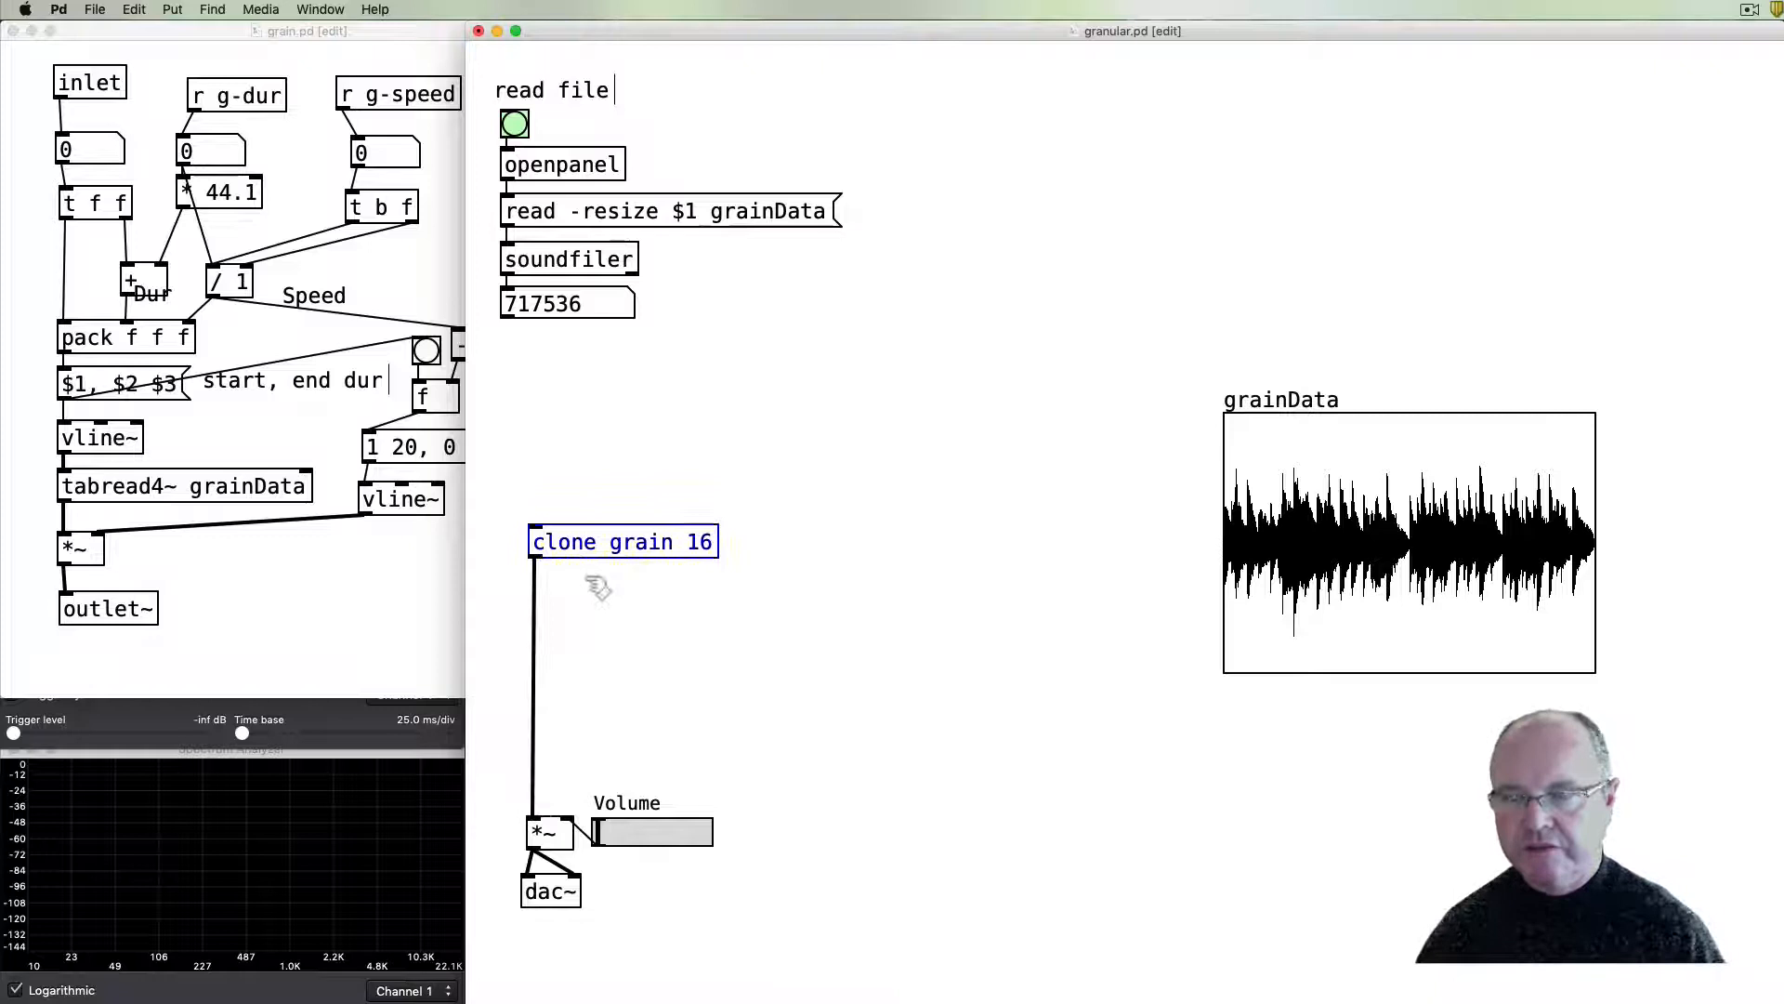
drag(622, 541, 622, 733)
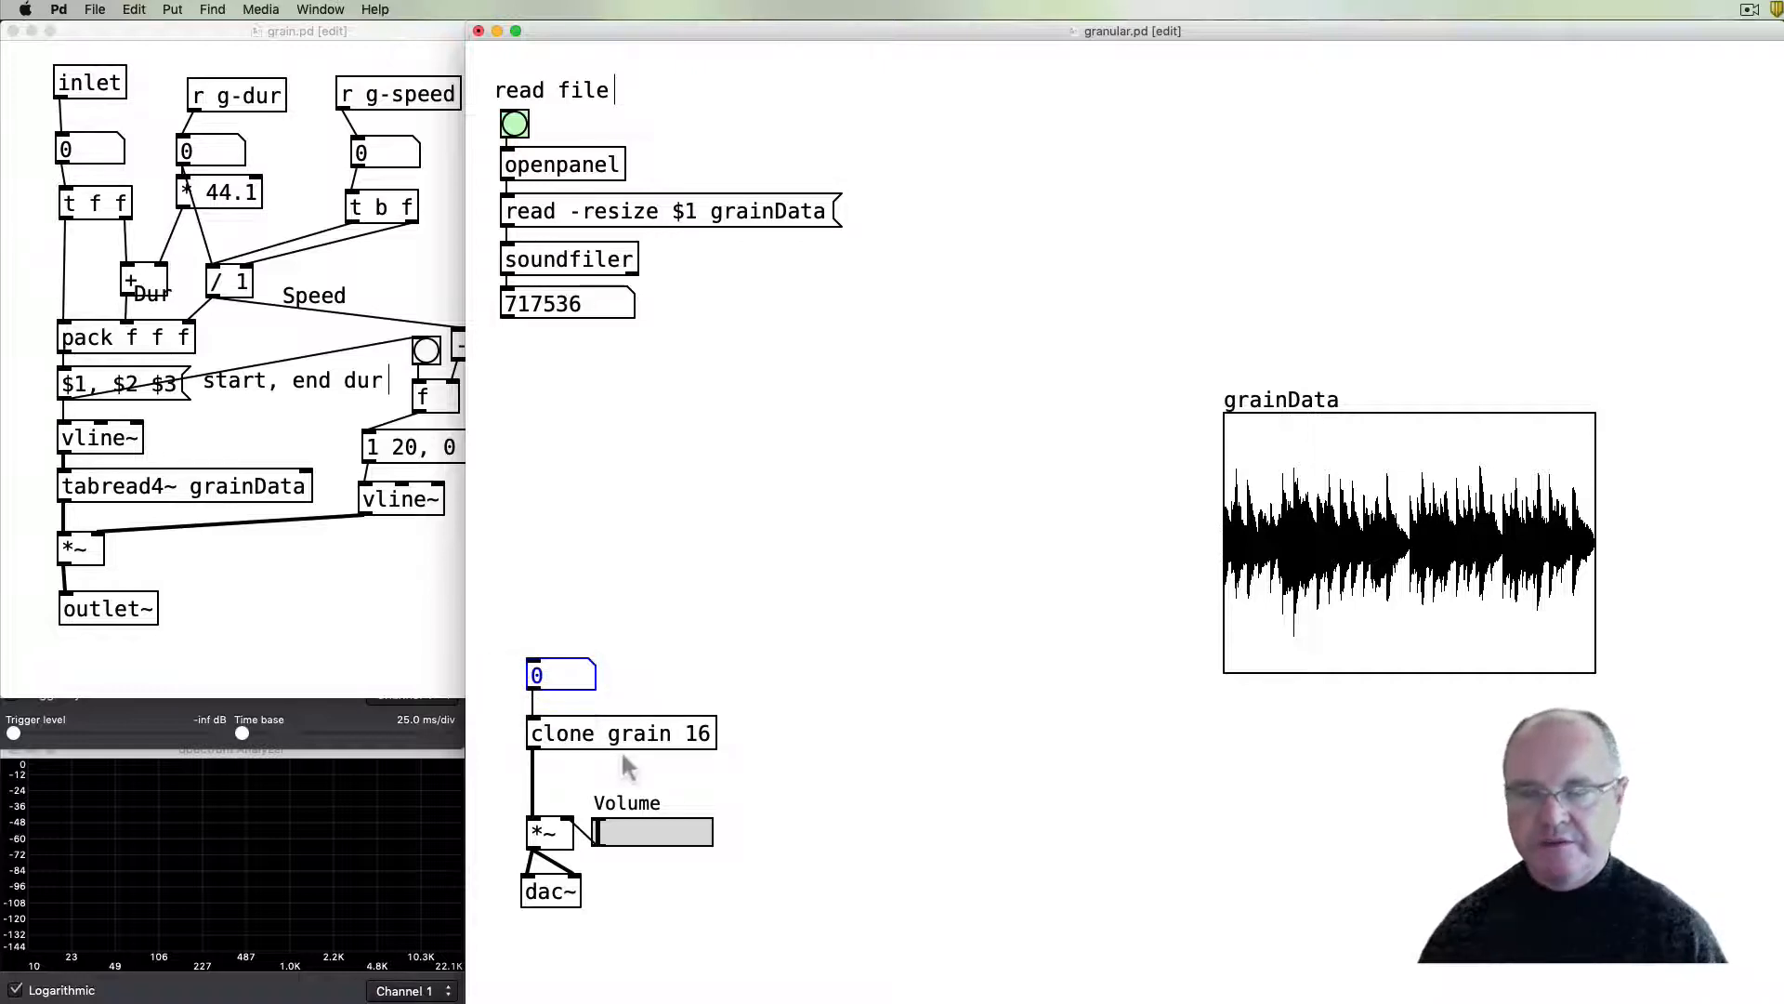
- Label the clone's number box 'Start' in its properties
text(Sy)
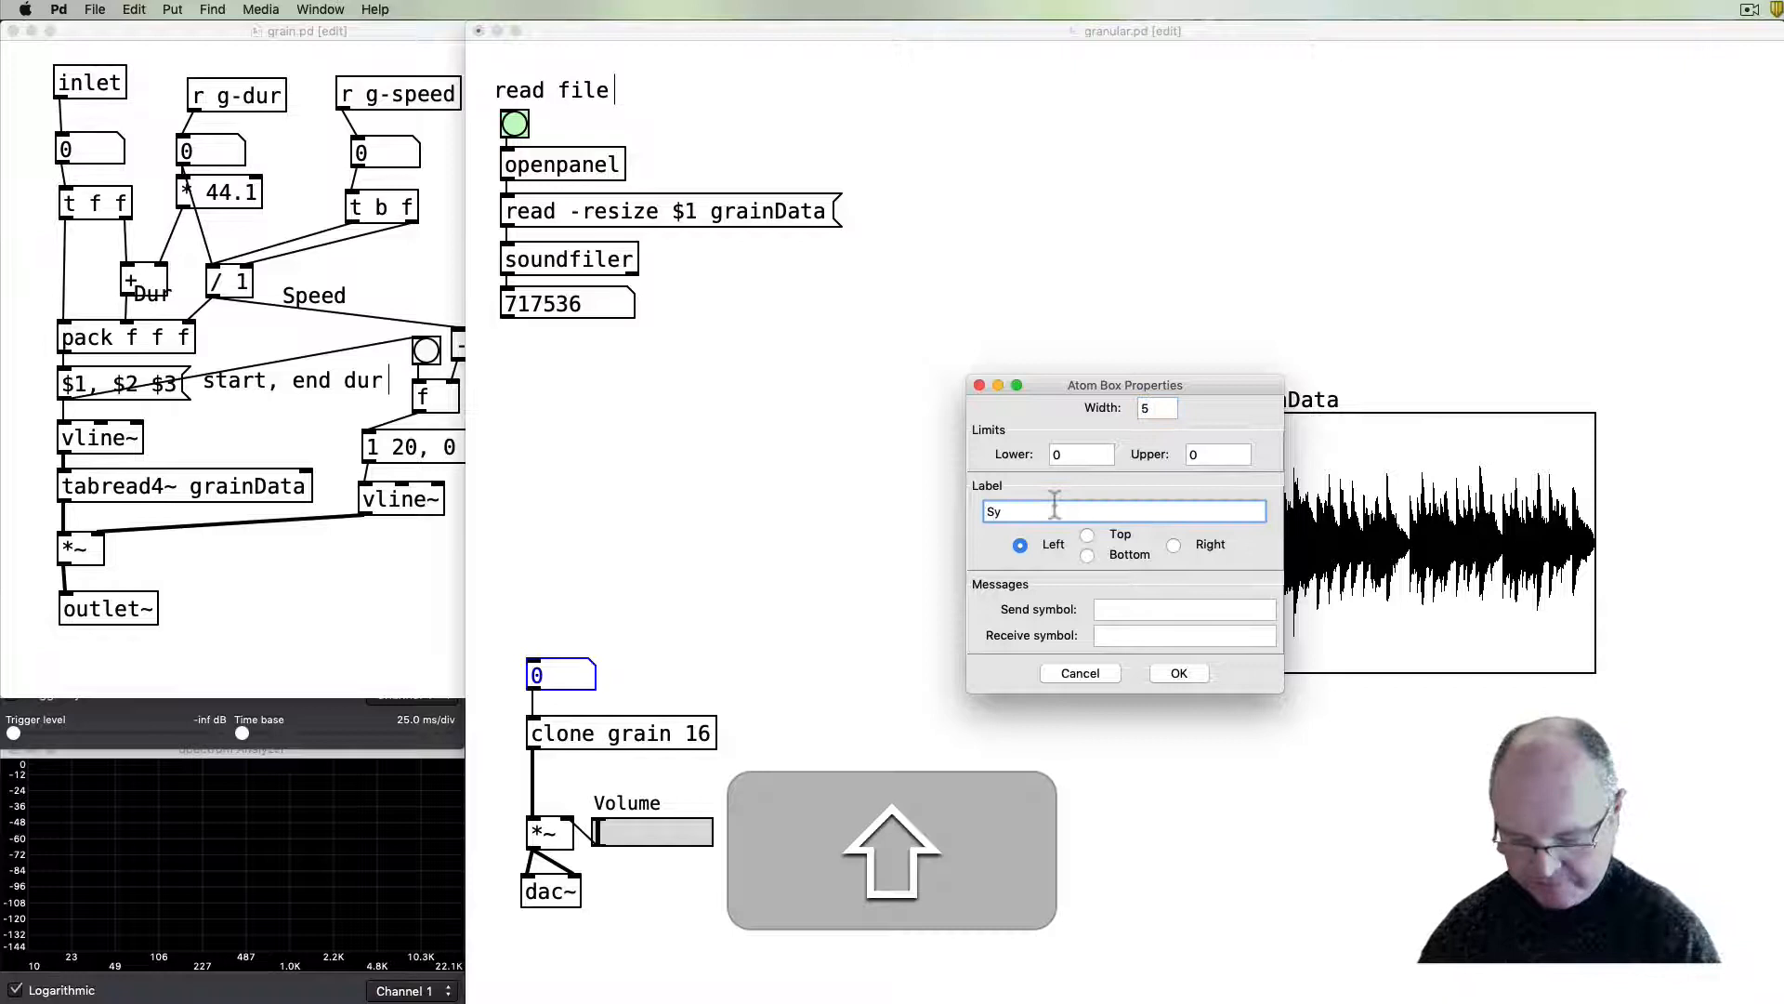
text(Start)
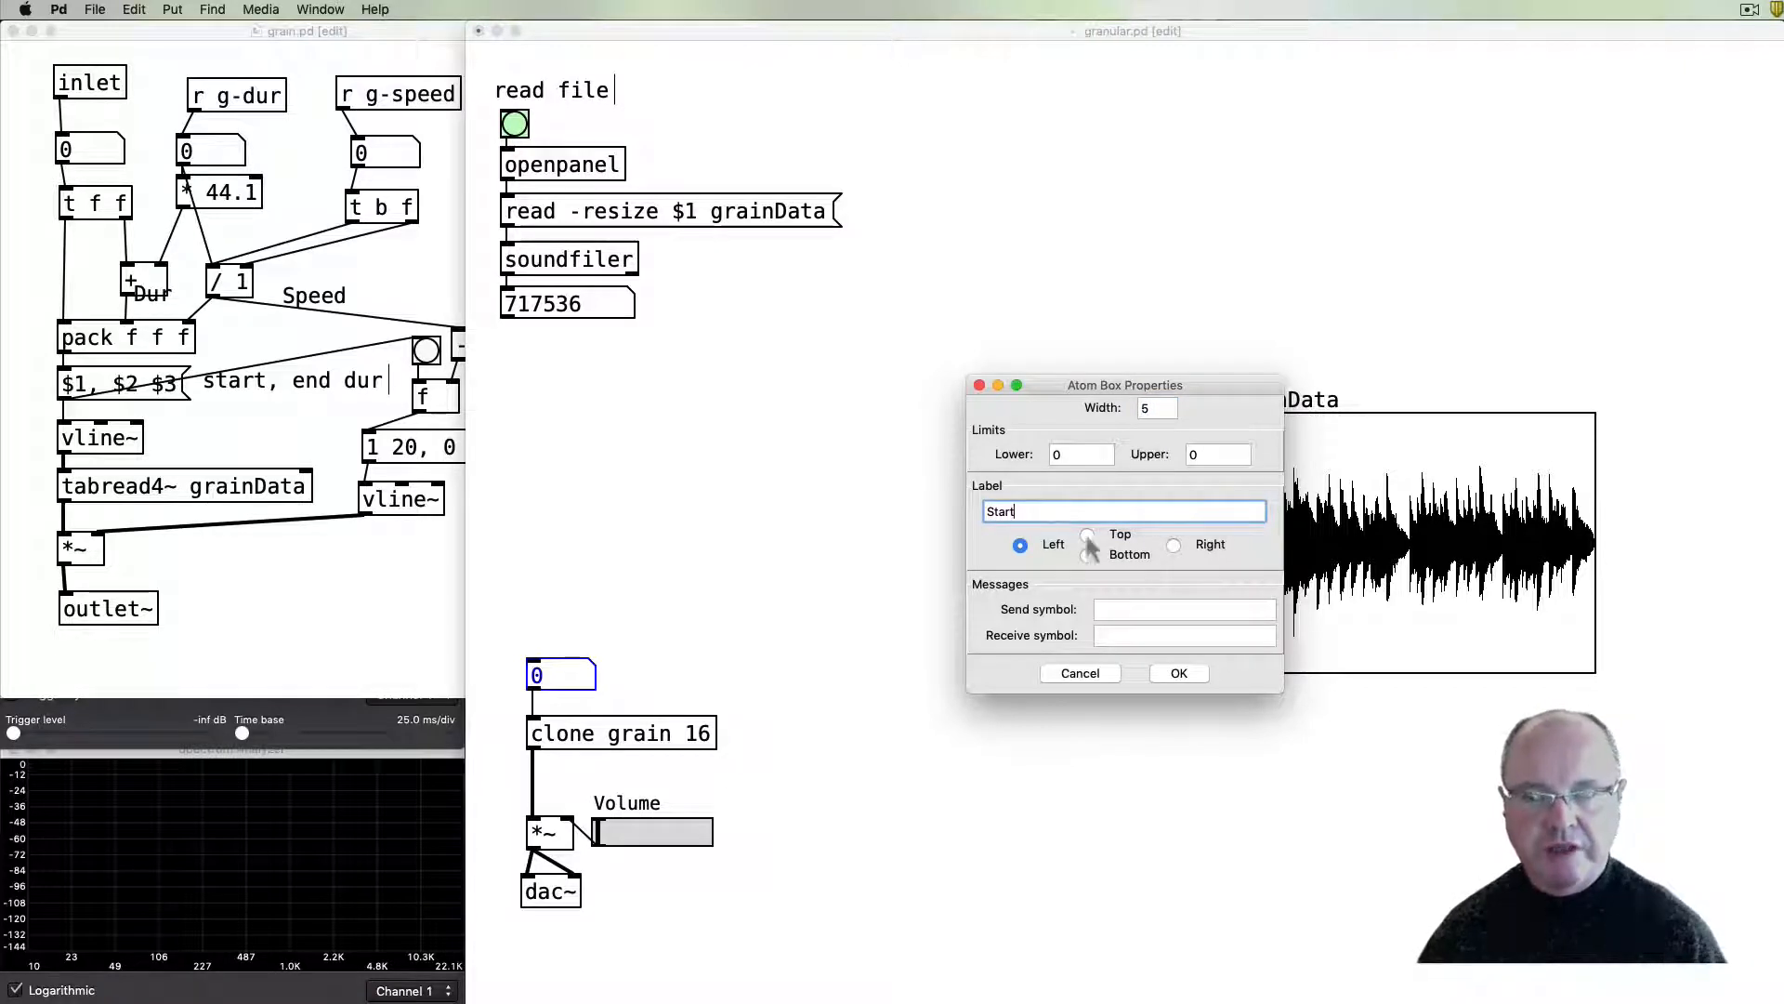
click(1178, 673)
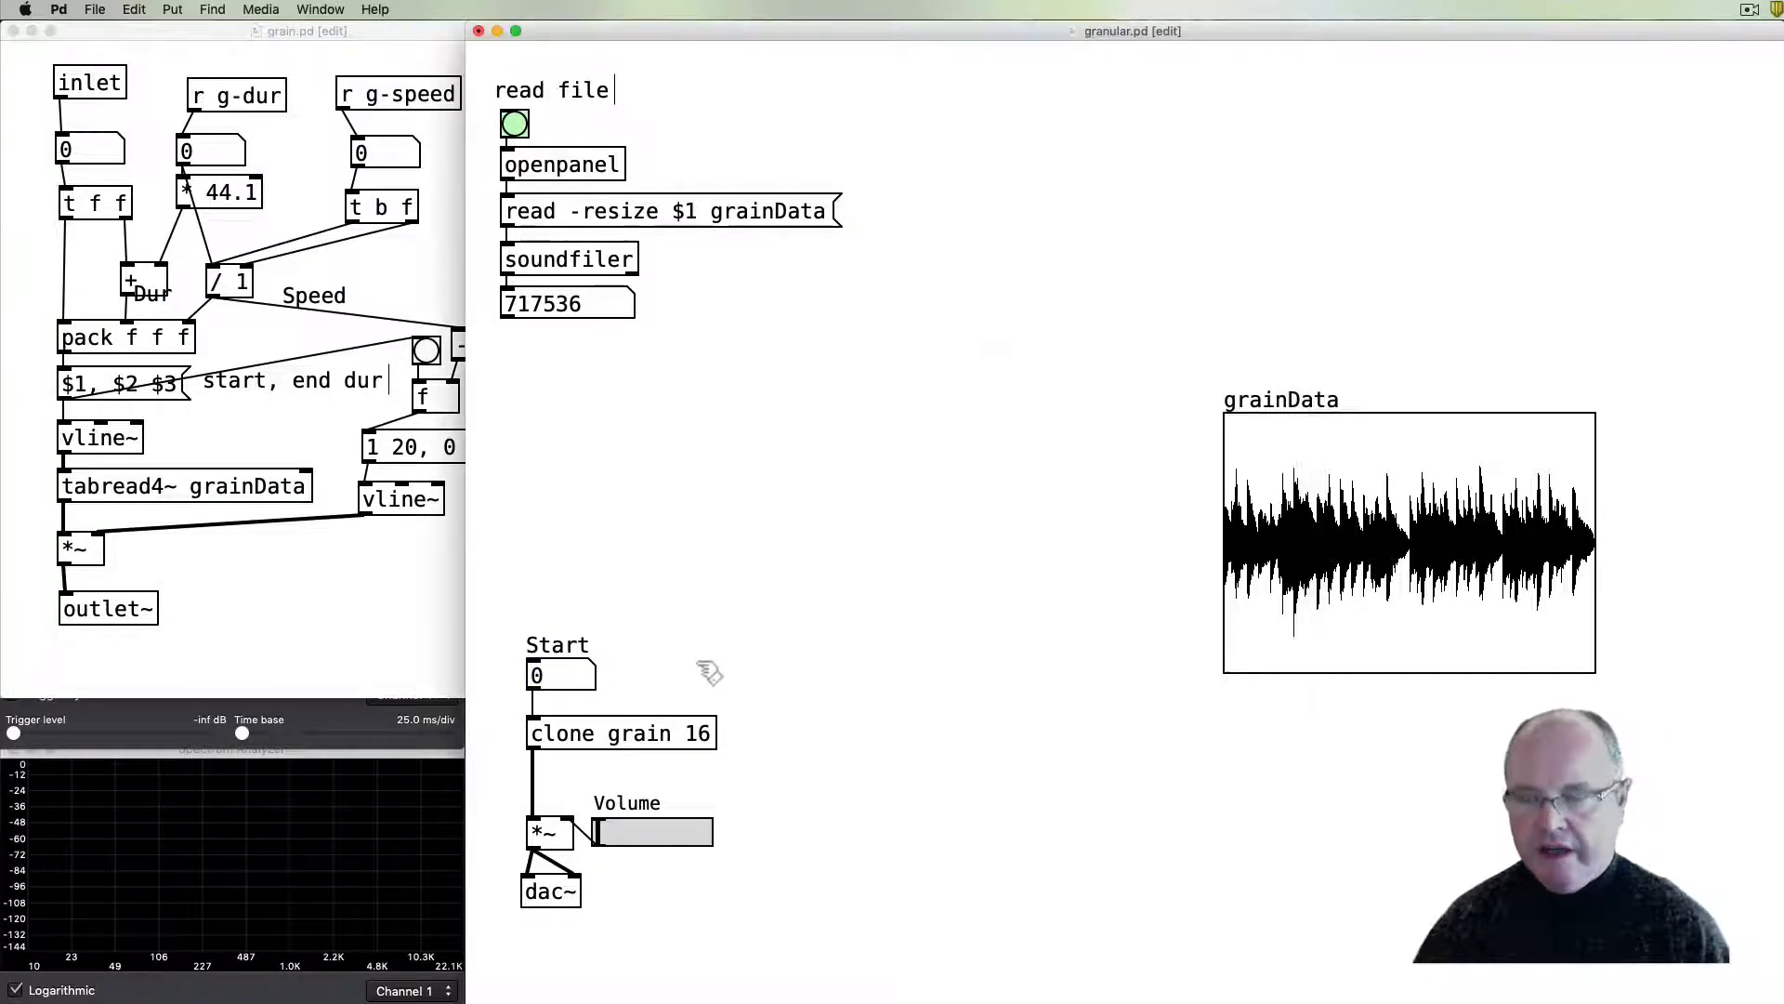
mouse_move(863, 675)
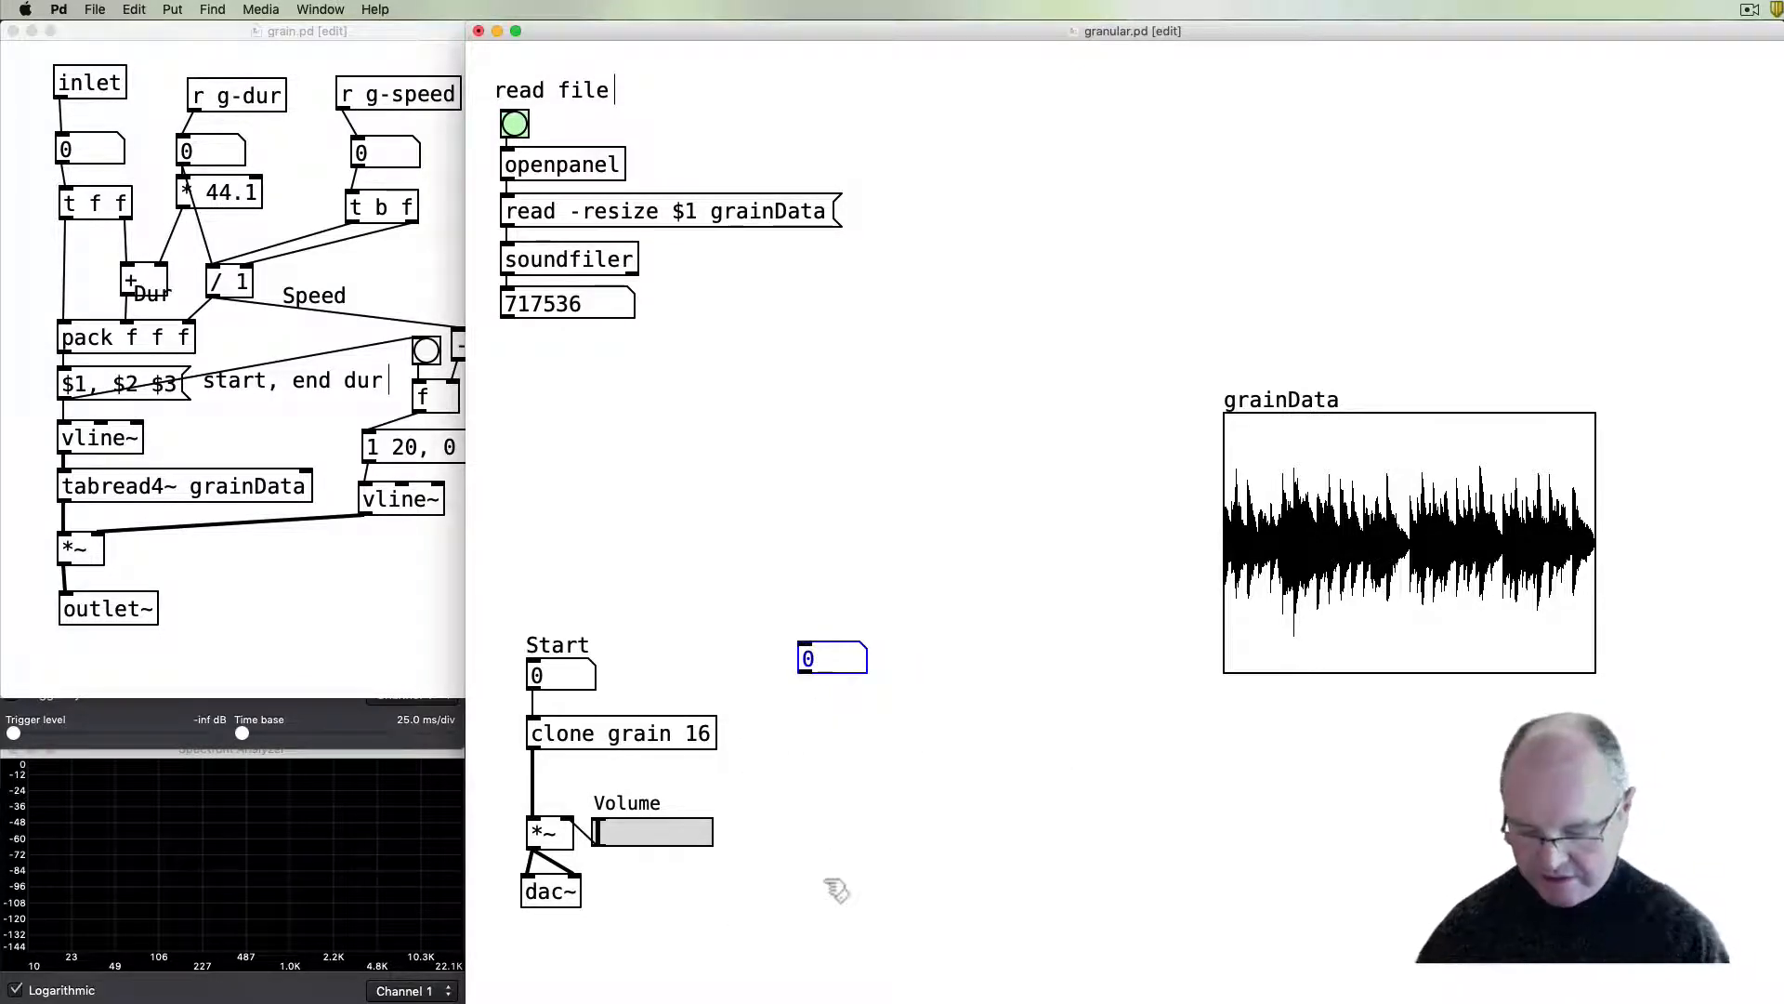
- Add [s g-dur] and [s g-speed] senders beneath new number boxes
text(s)
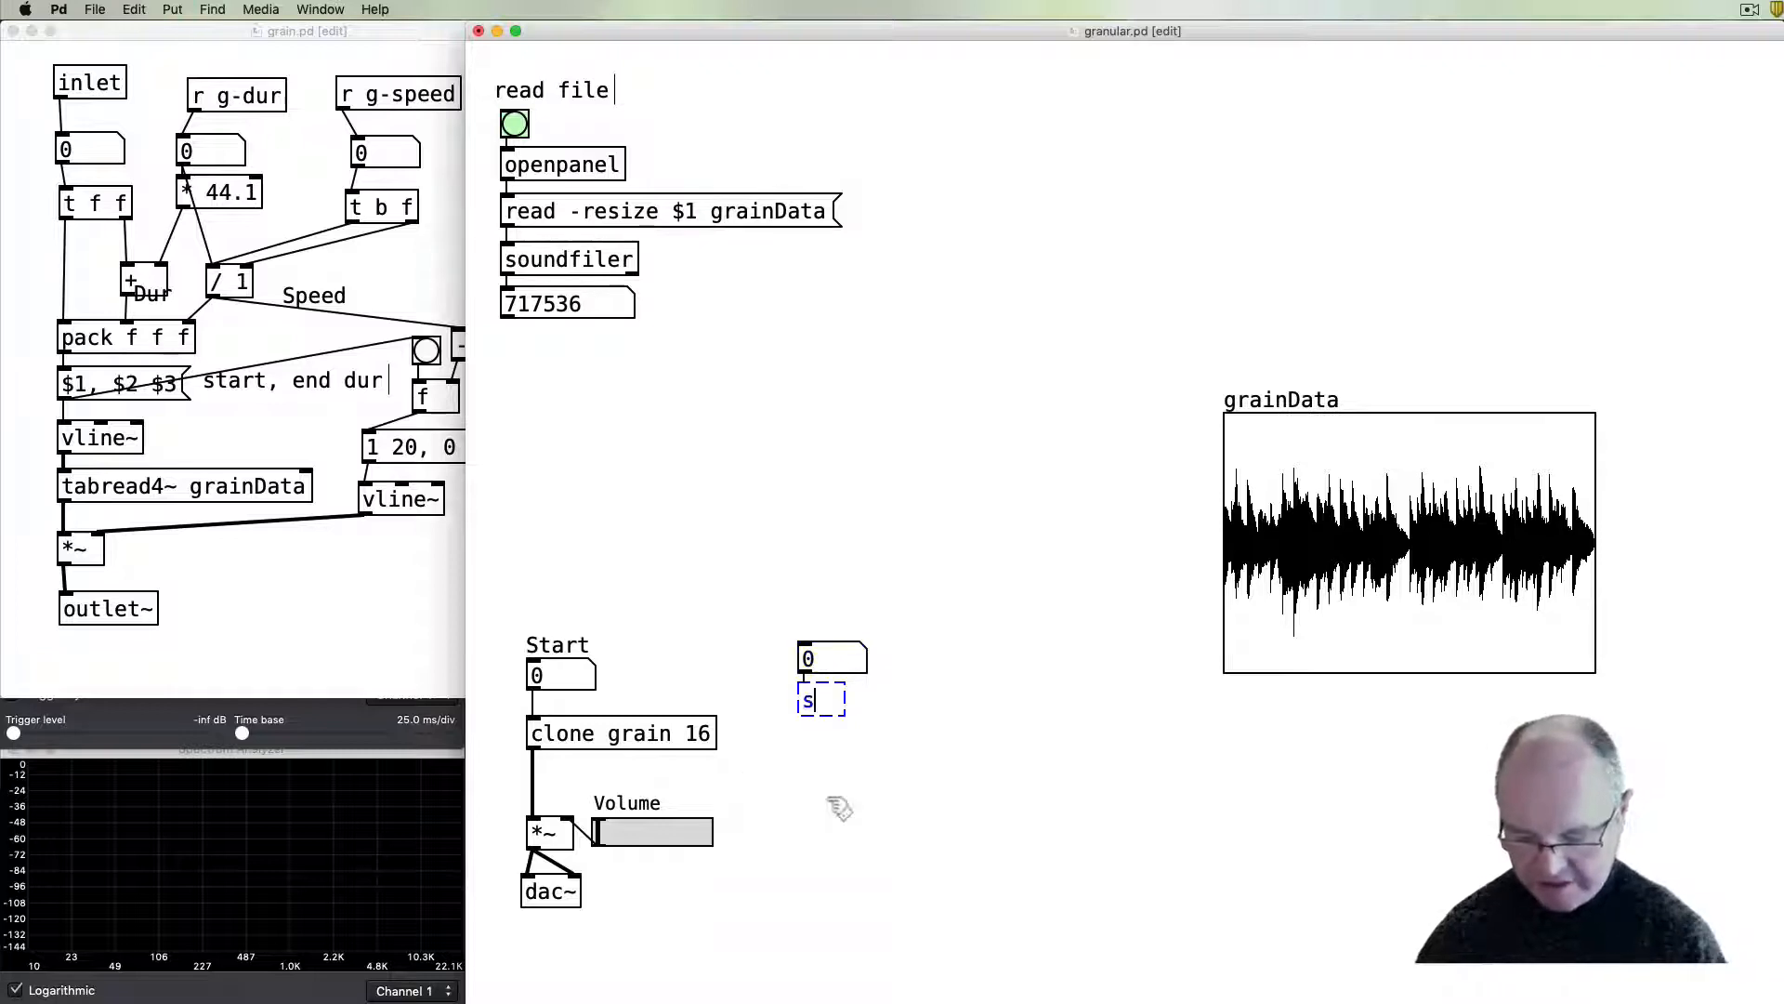
text(g-dur)
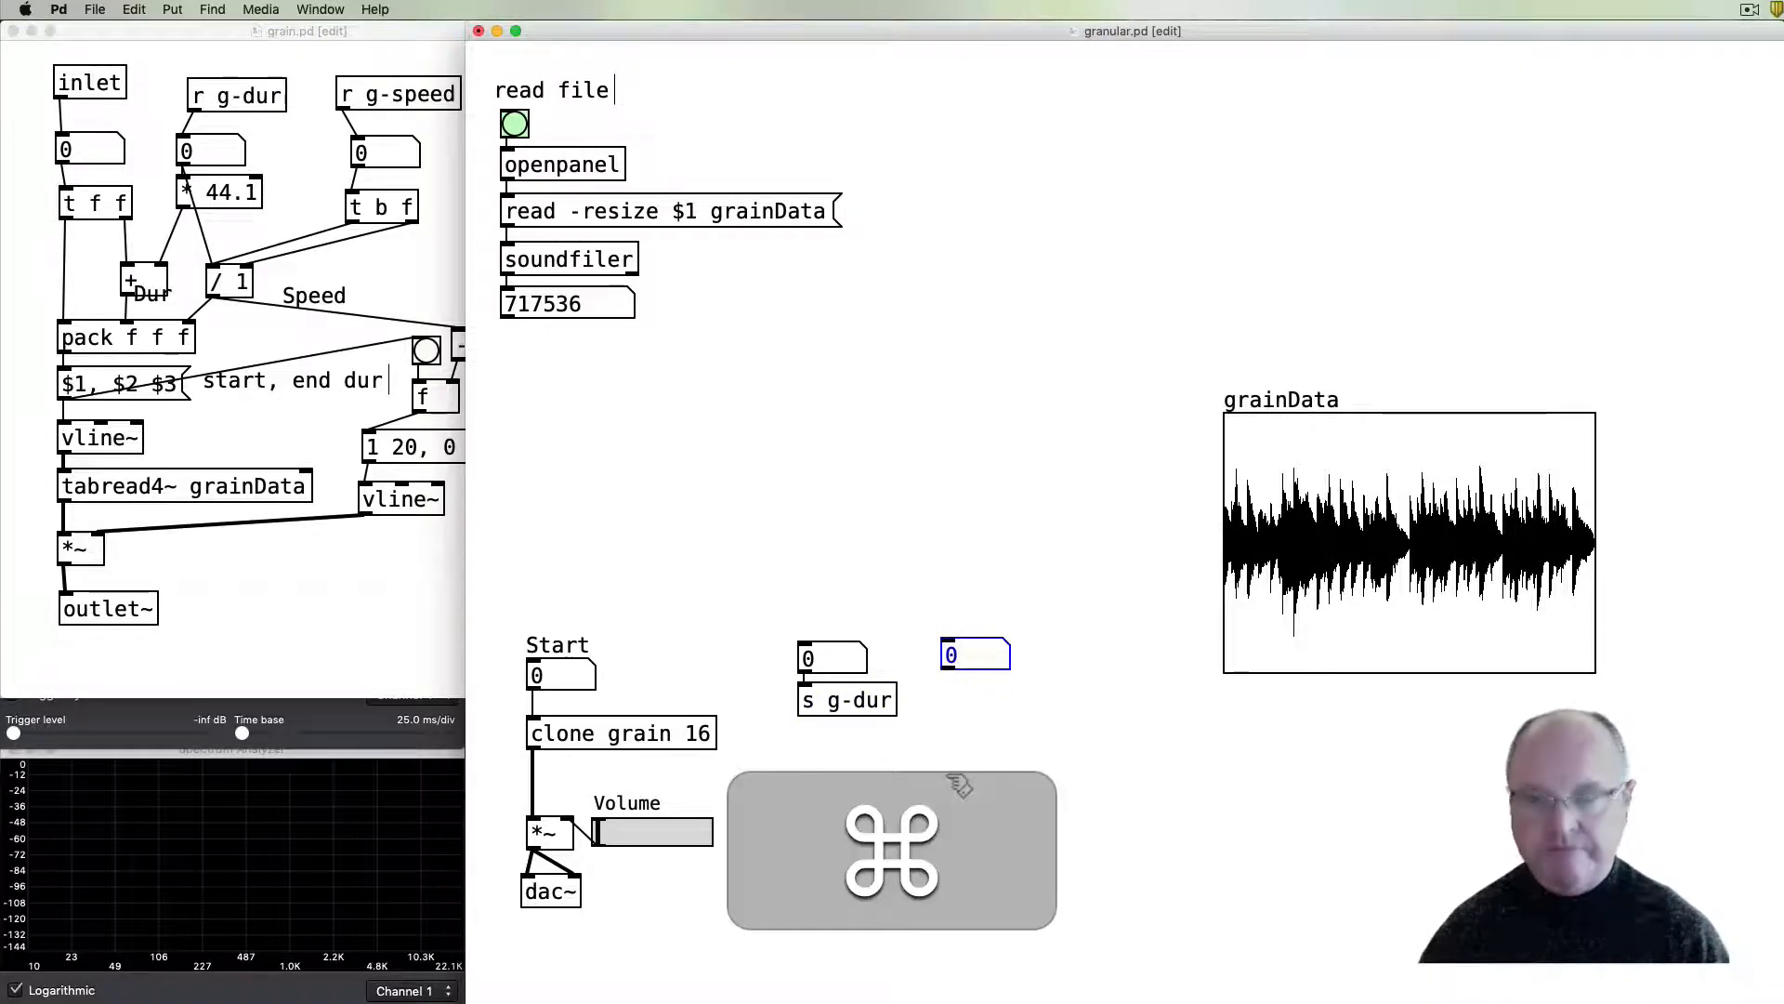
text(s)
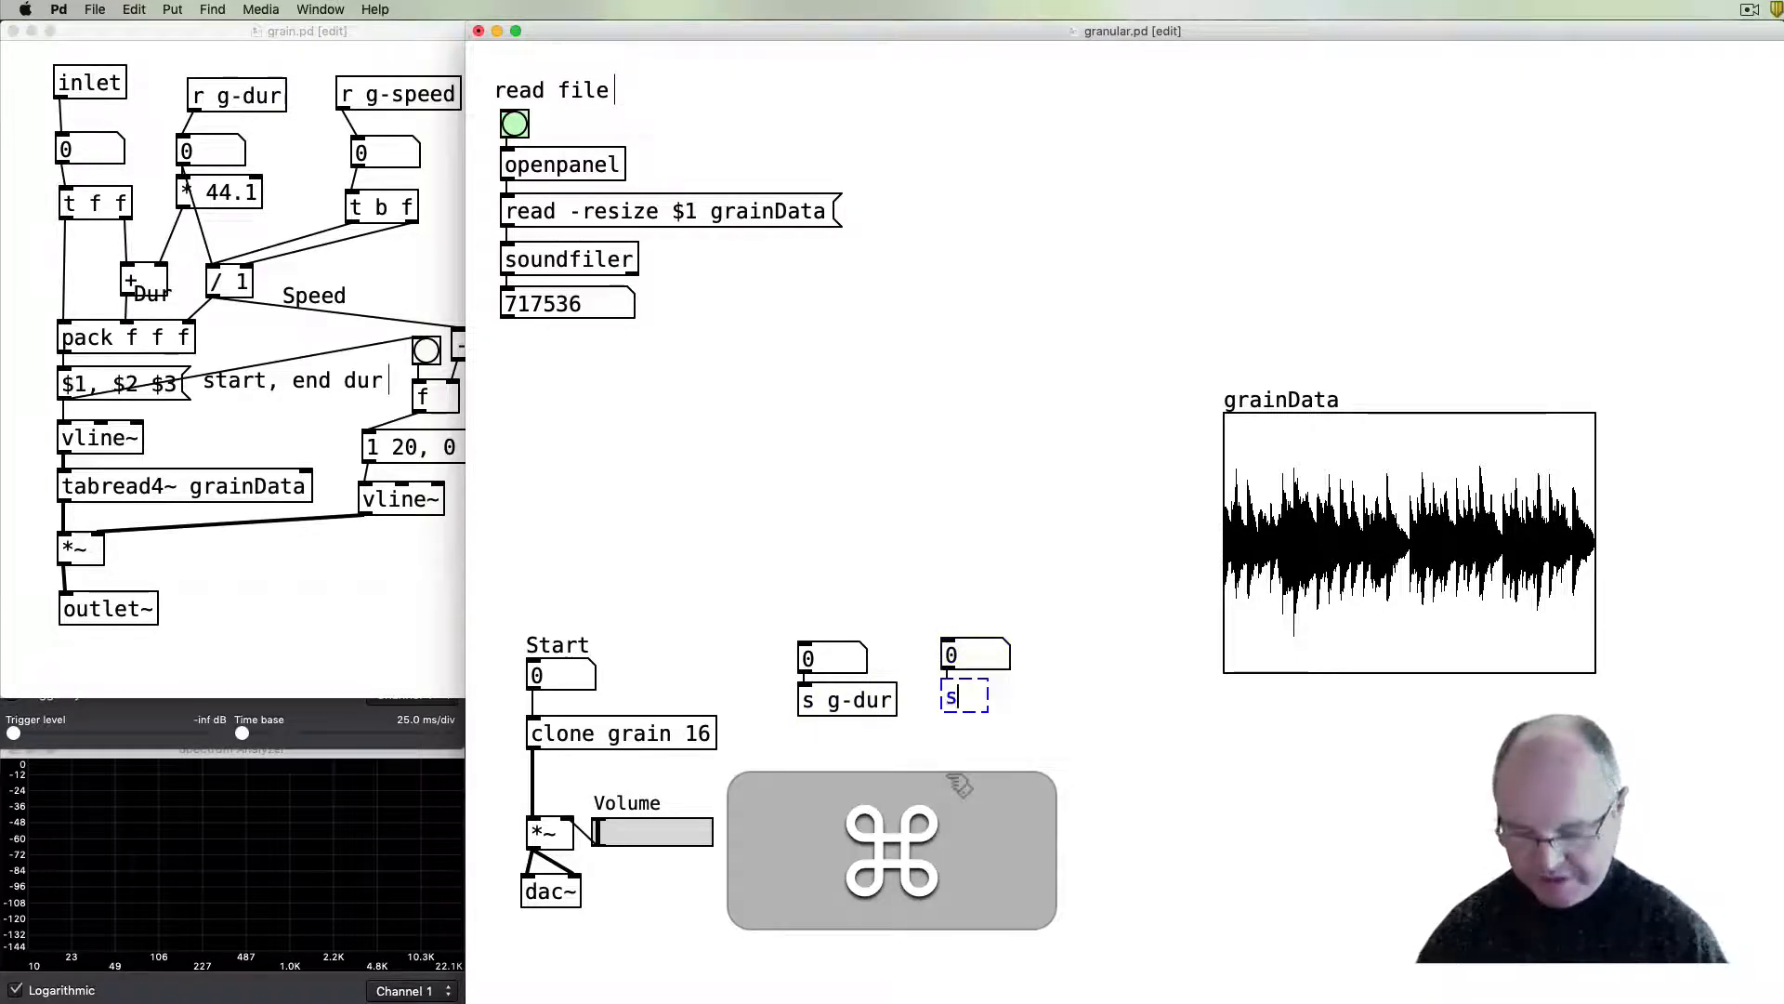
text(g-speed)
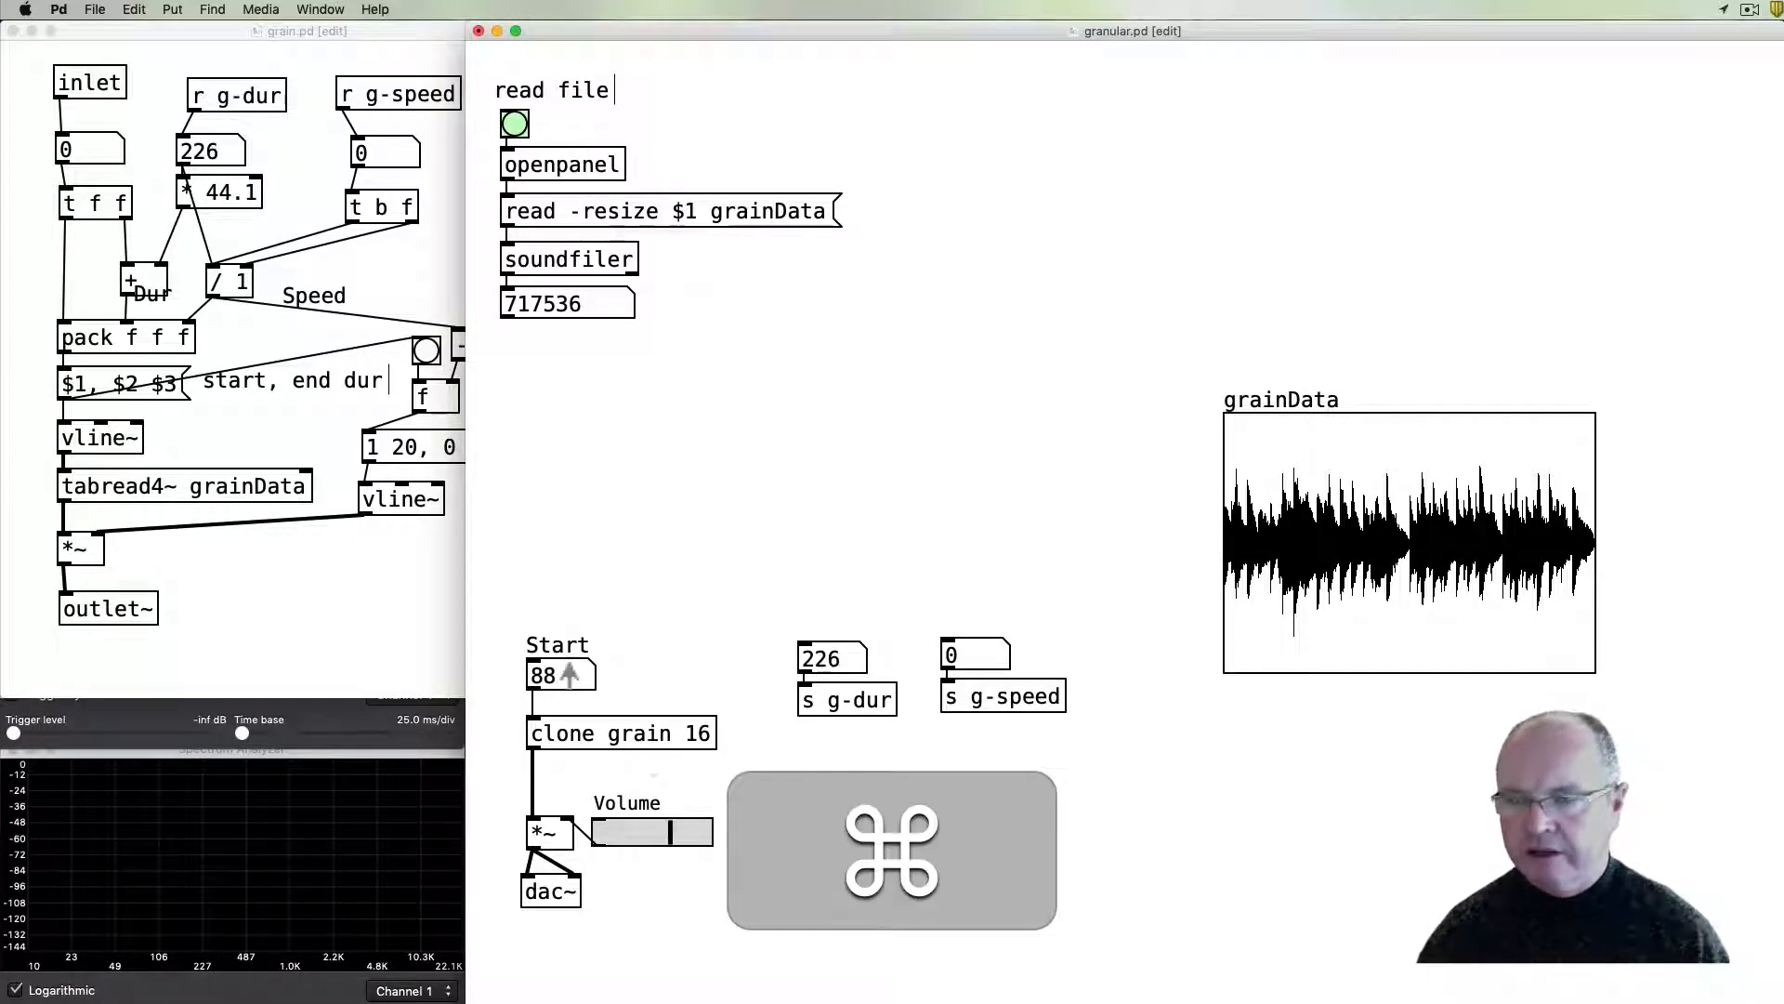
- Move the Start number box aside and add a 'next $1' message box feeding clone
drag(558, 671, 558, 574)
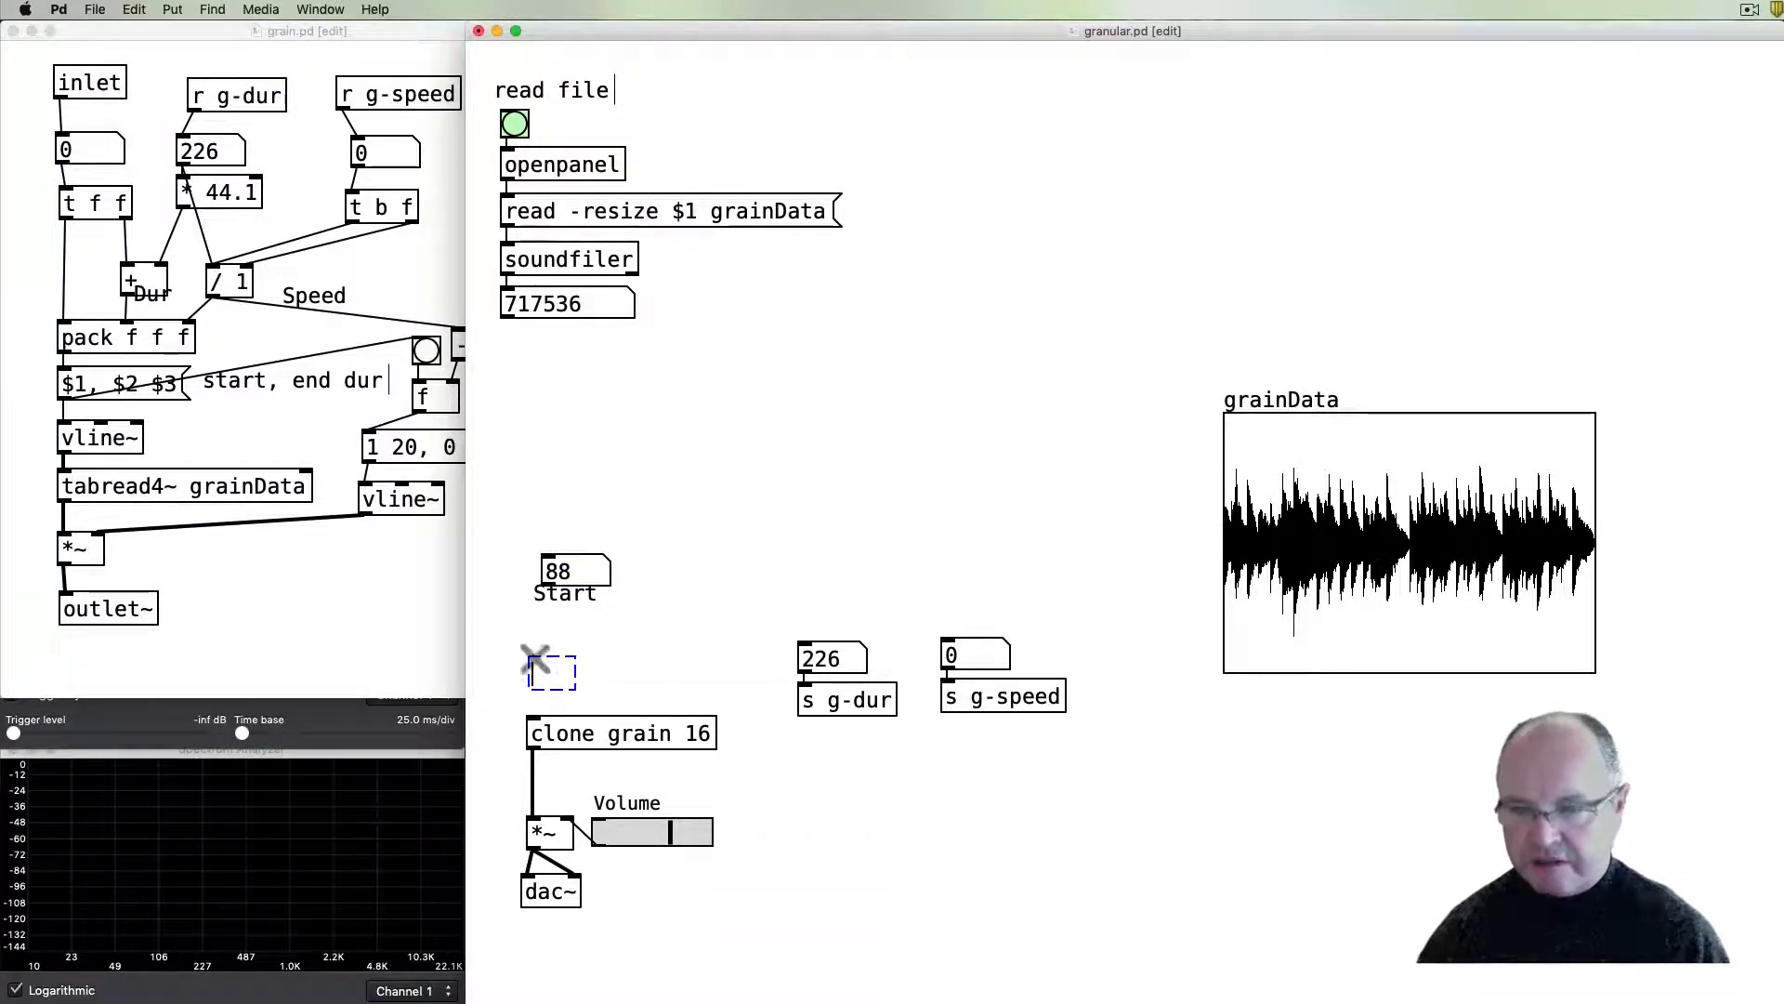
text(netx)
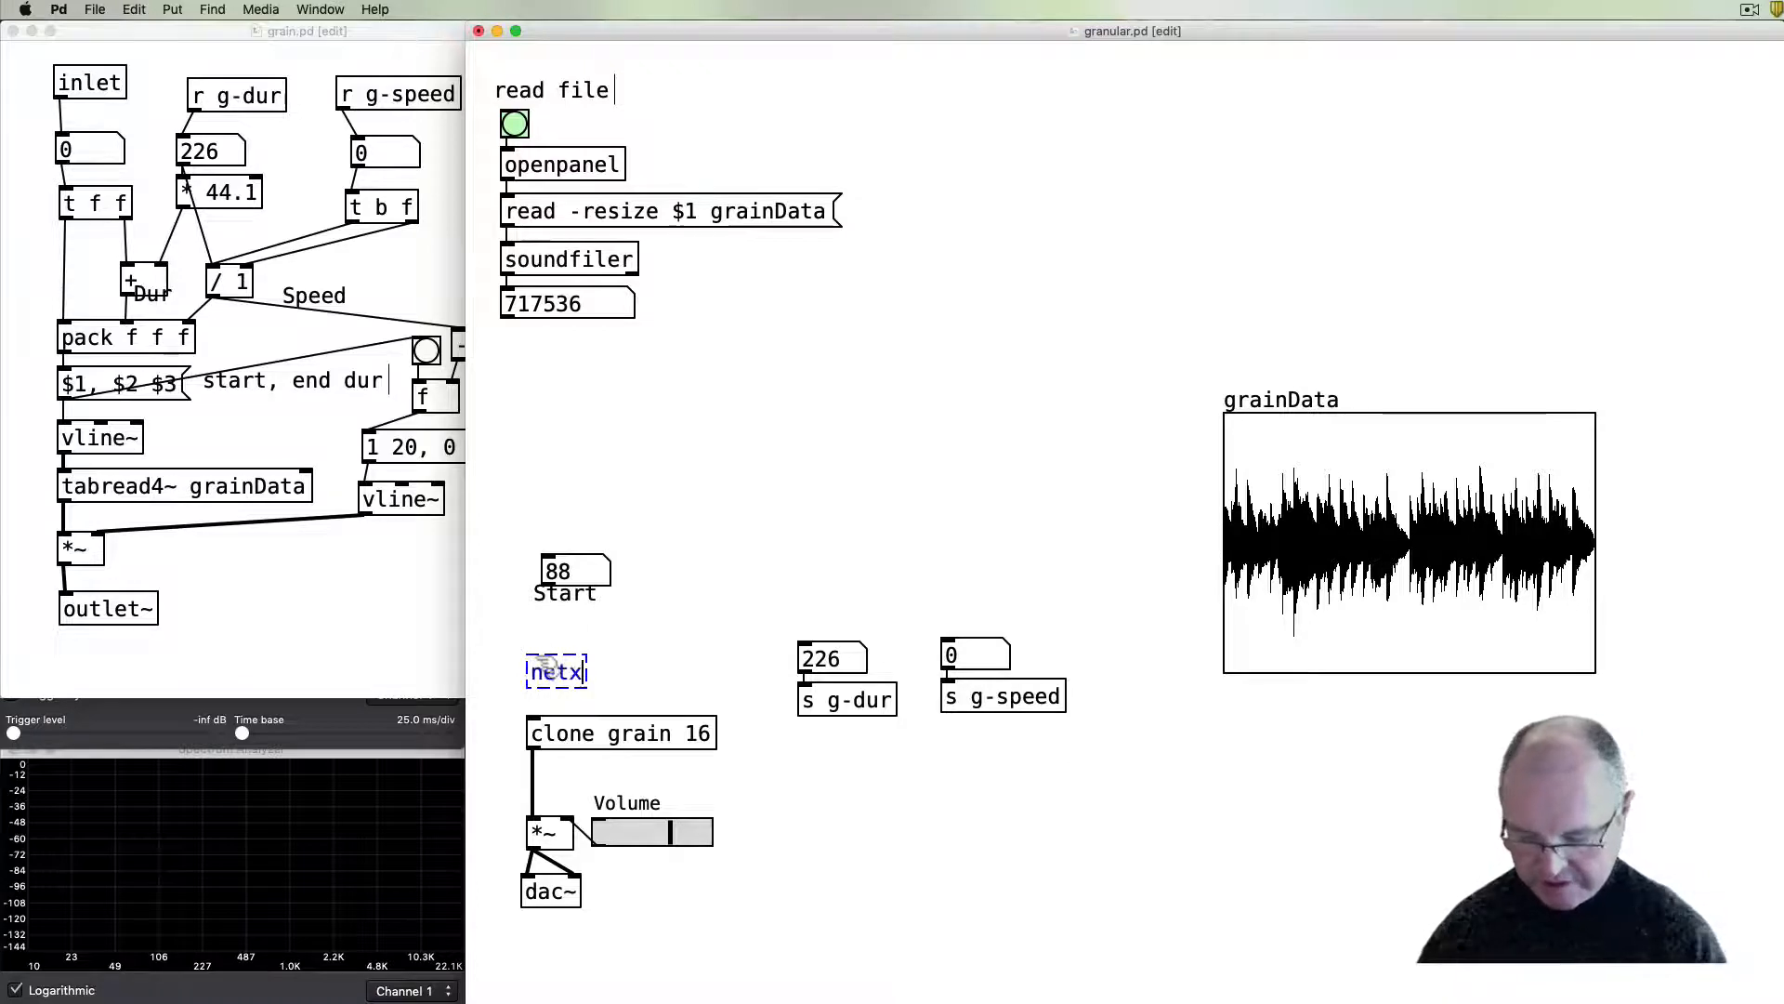
text($1)
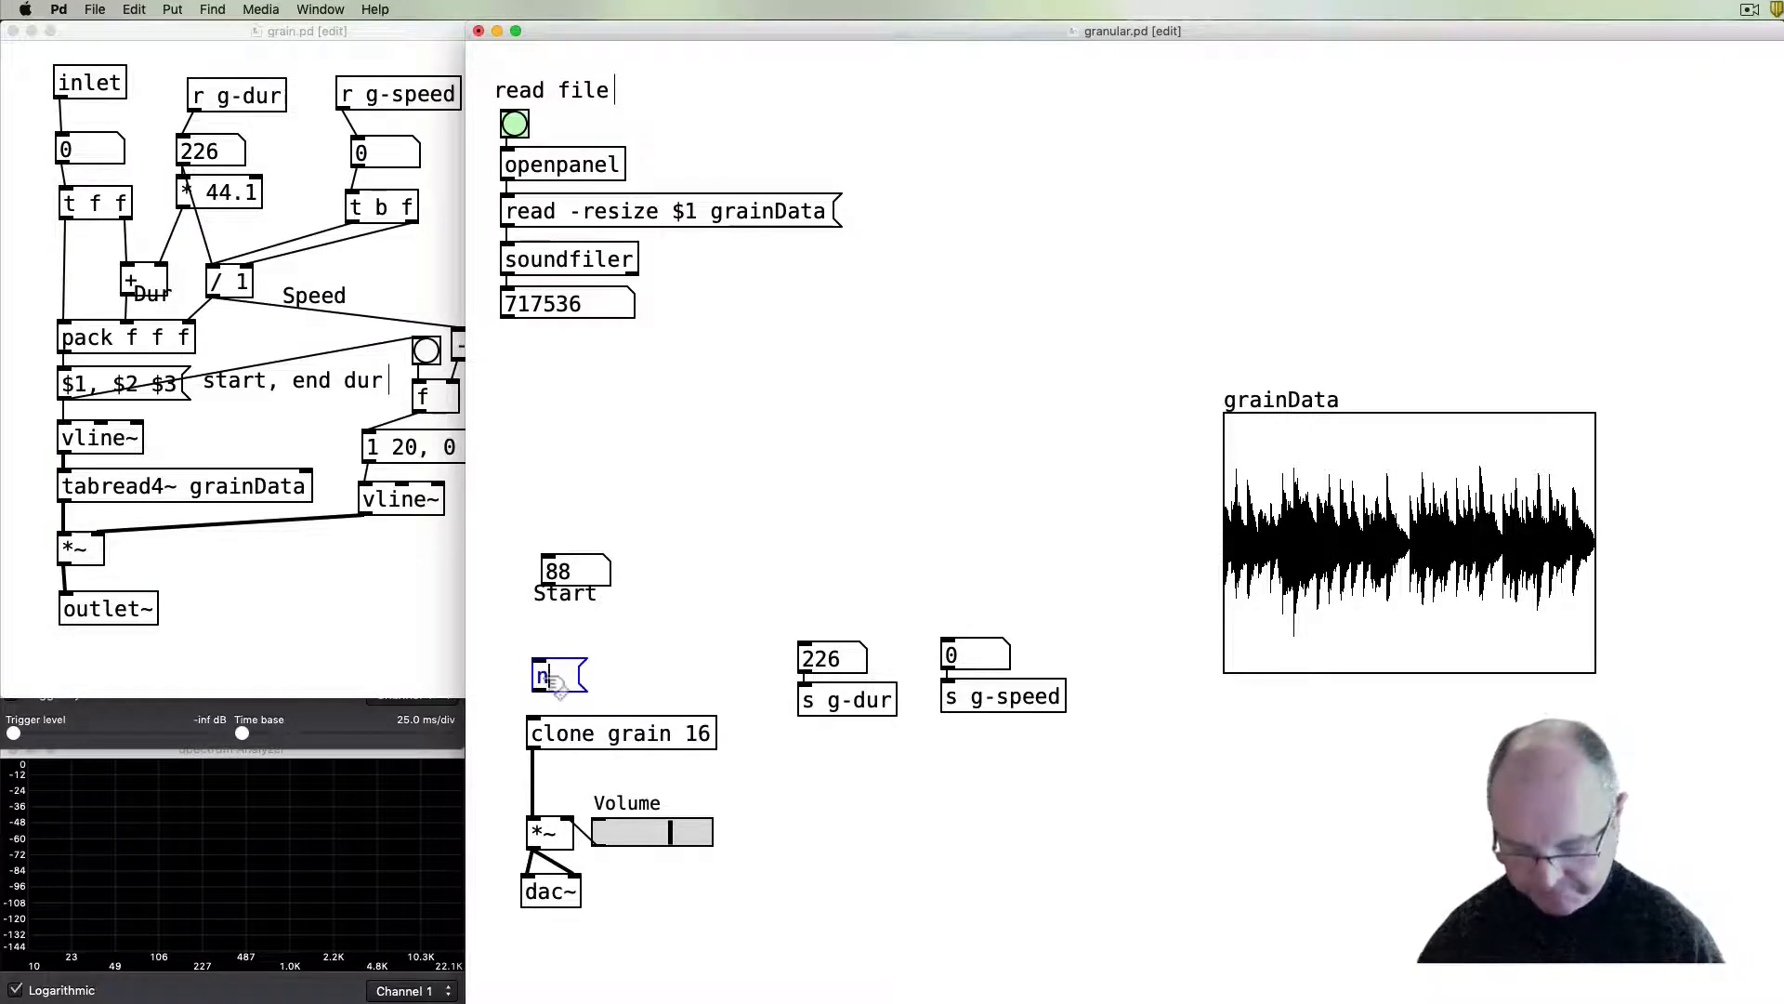
text(next $1)
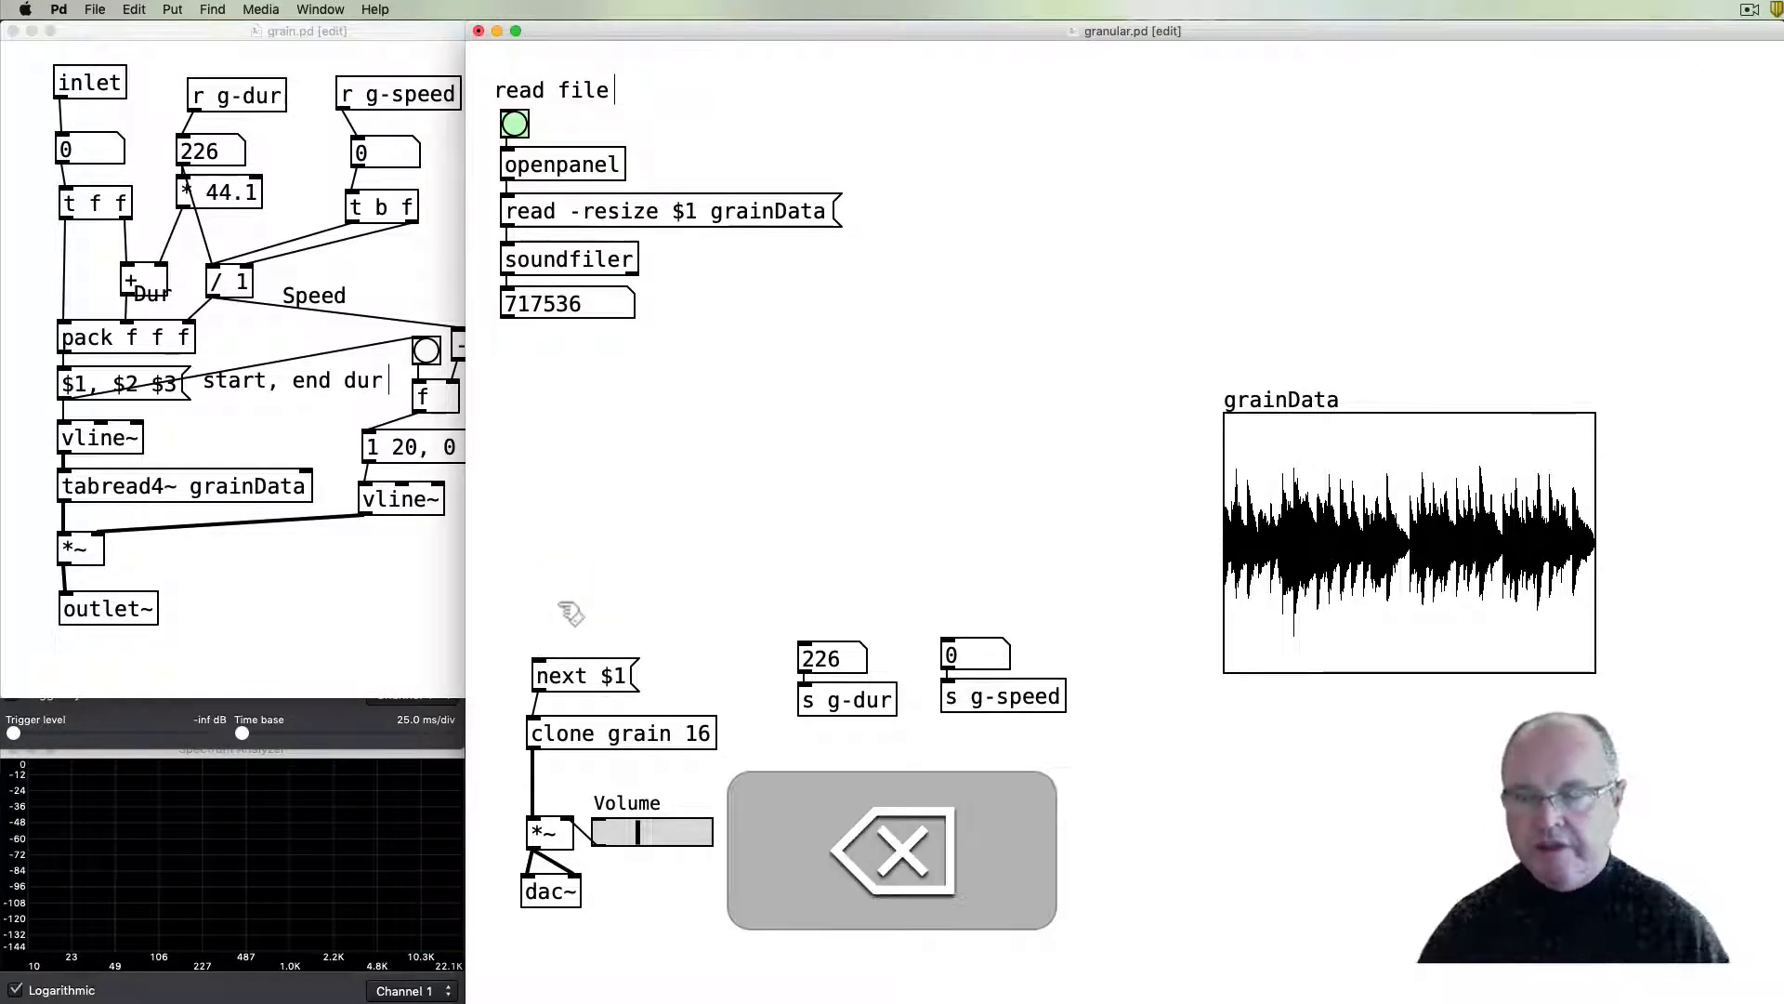
click(584, 674)
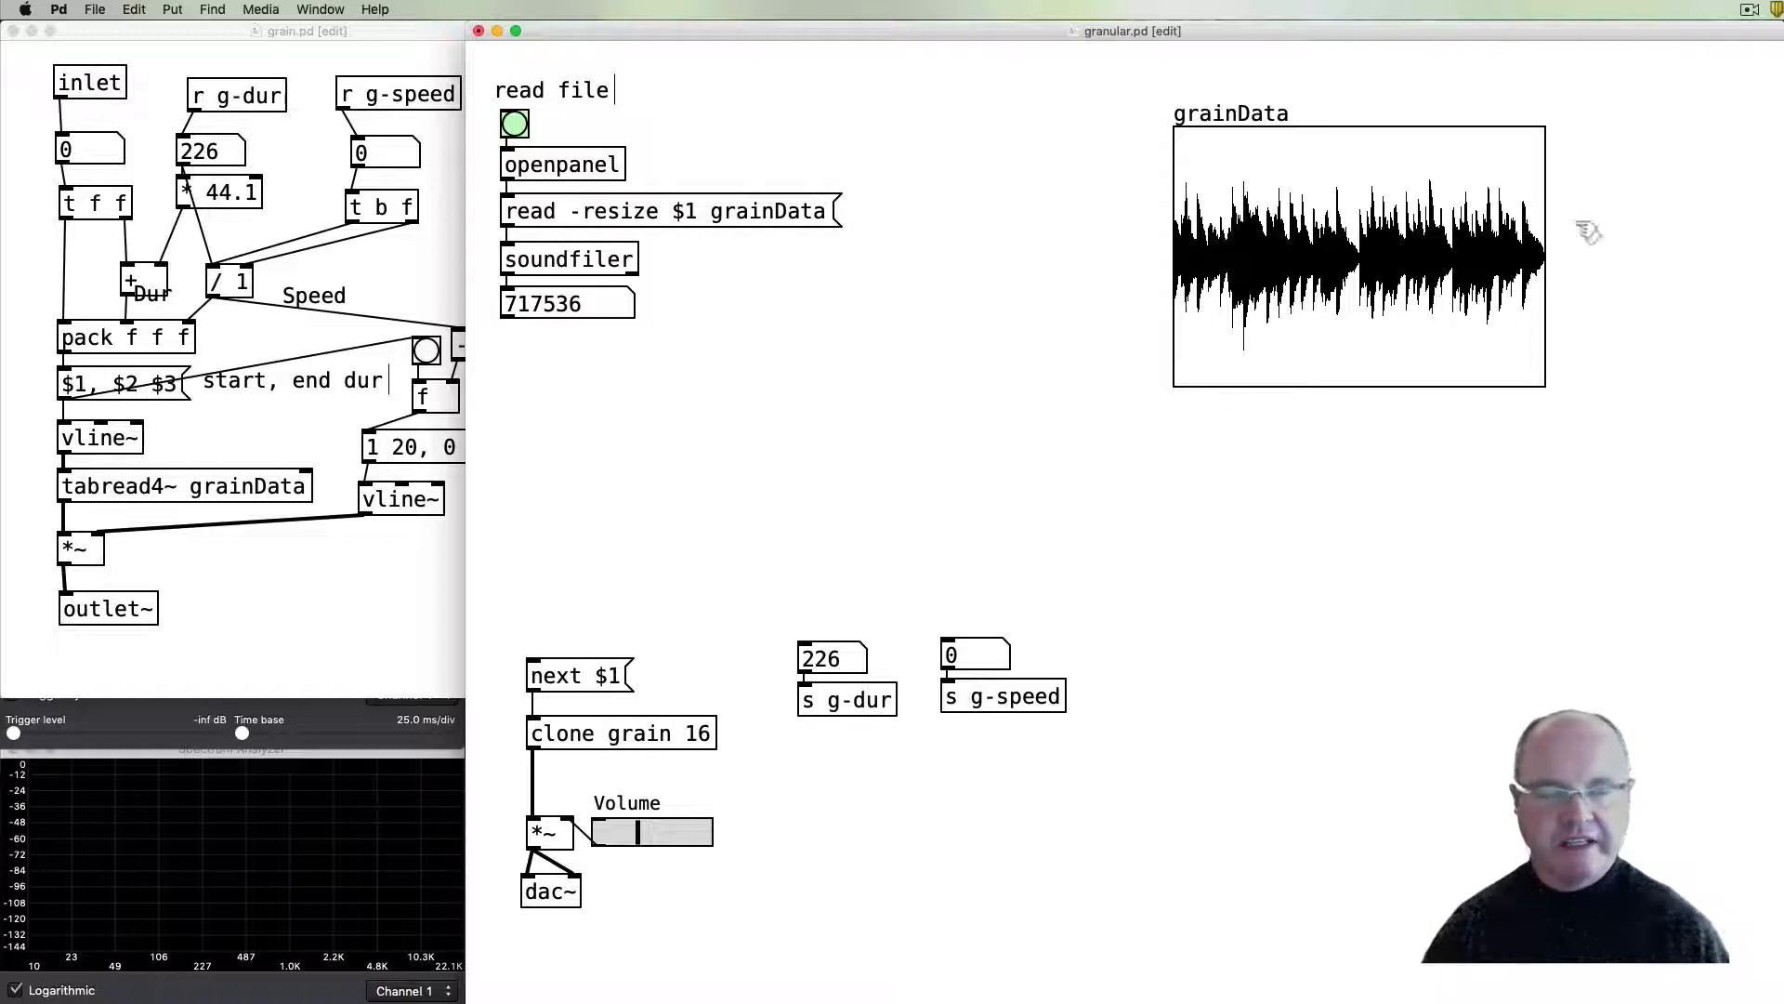
mouse_move(653, 526)
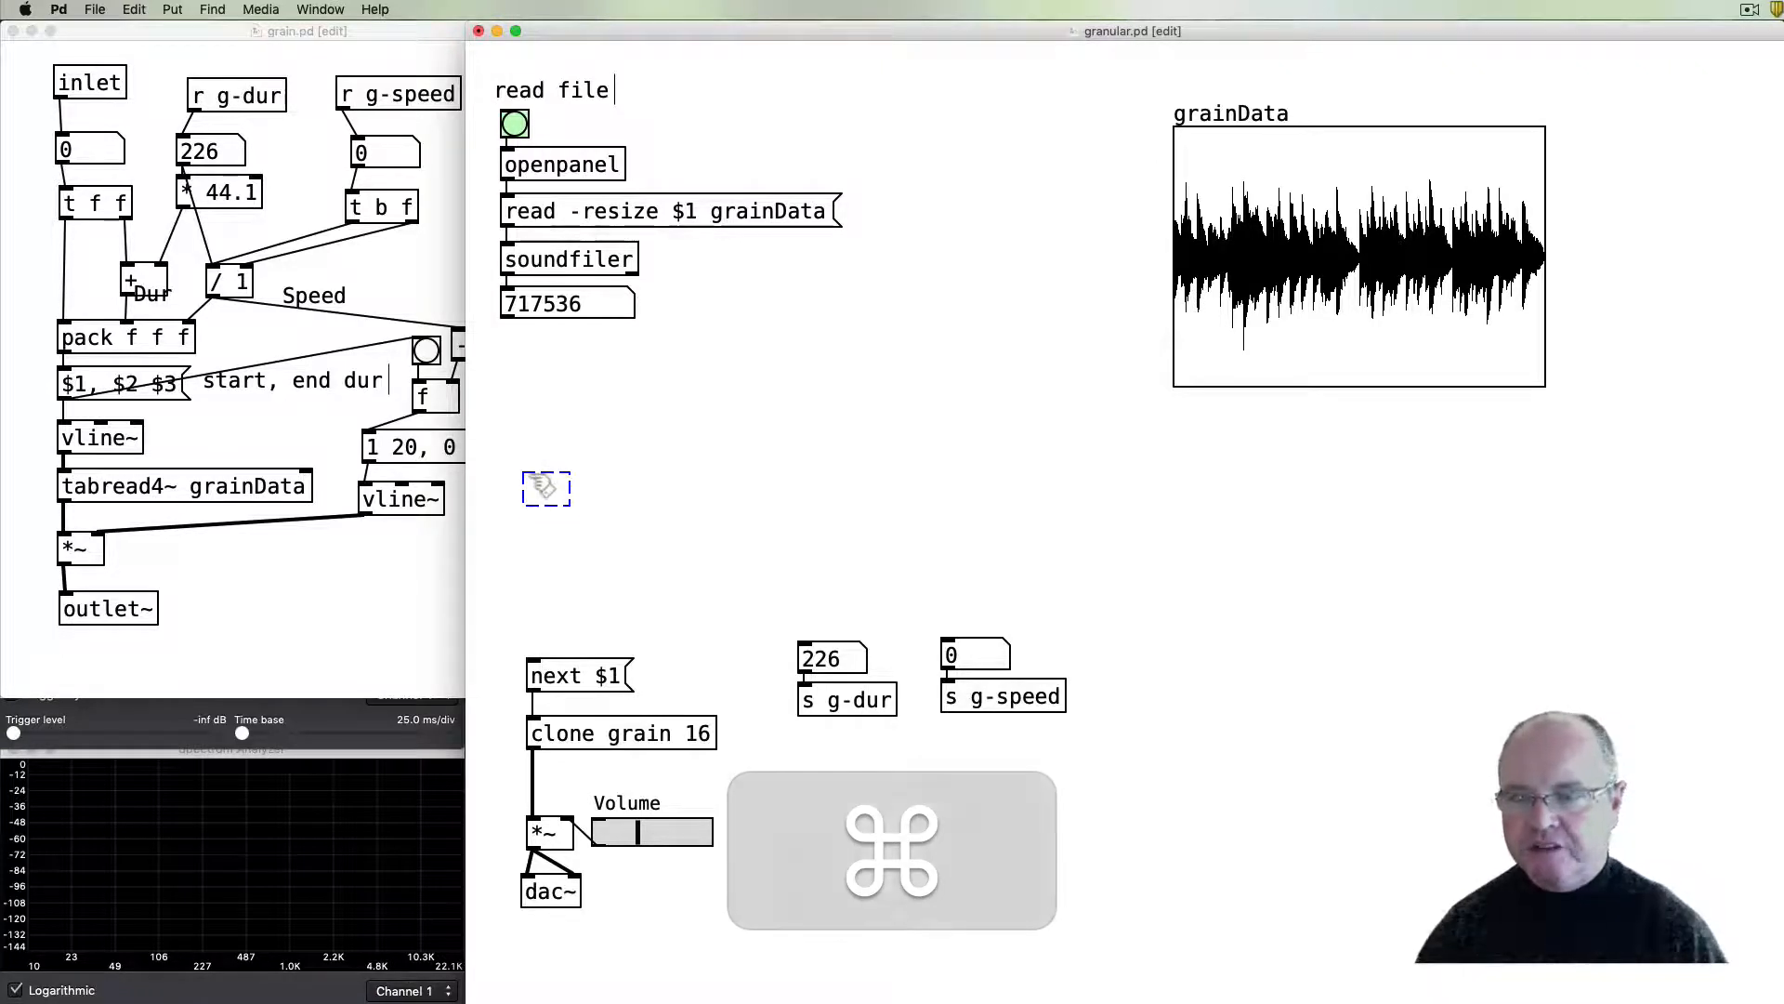
- Create a phasor~ object below the soundfiler section
text(phasor~)
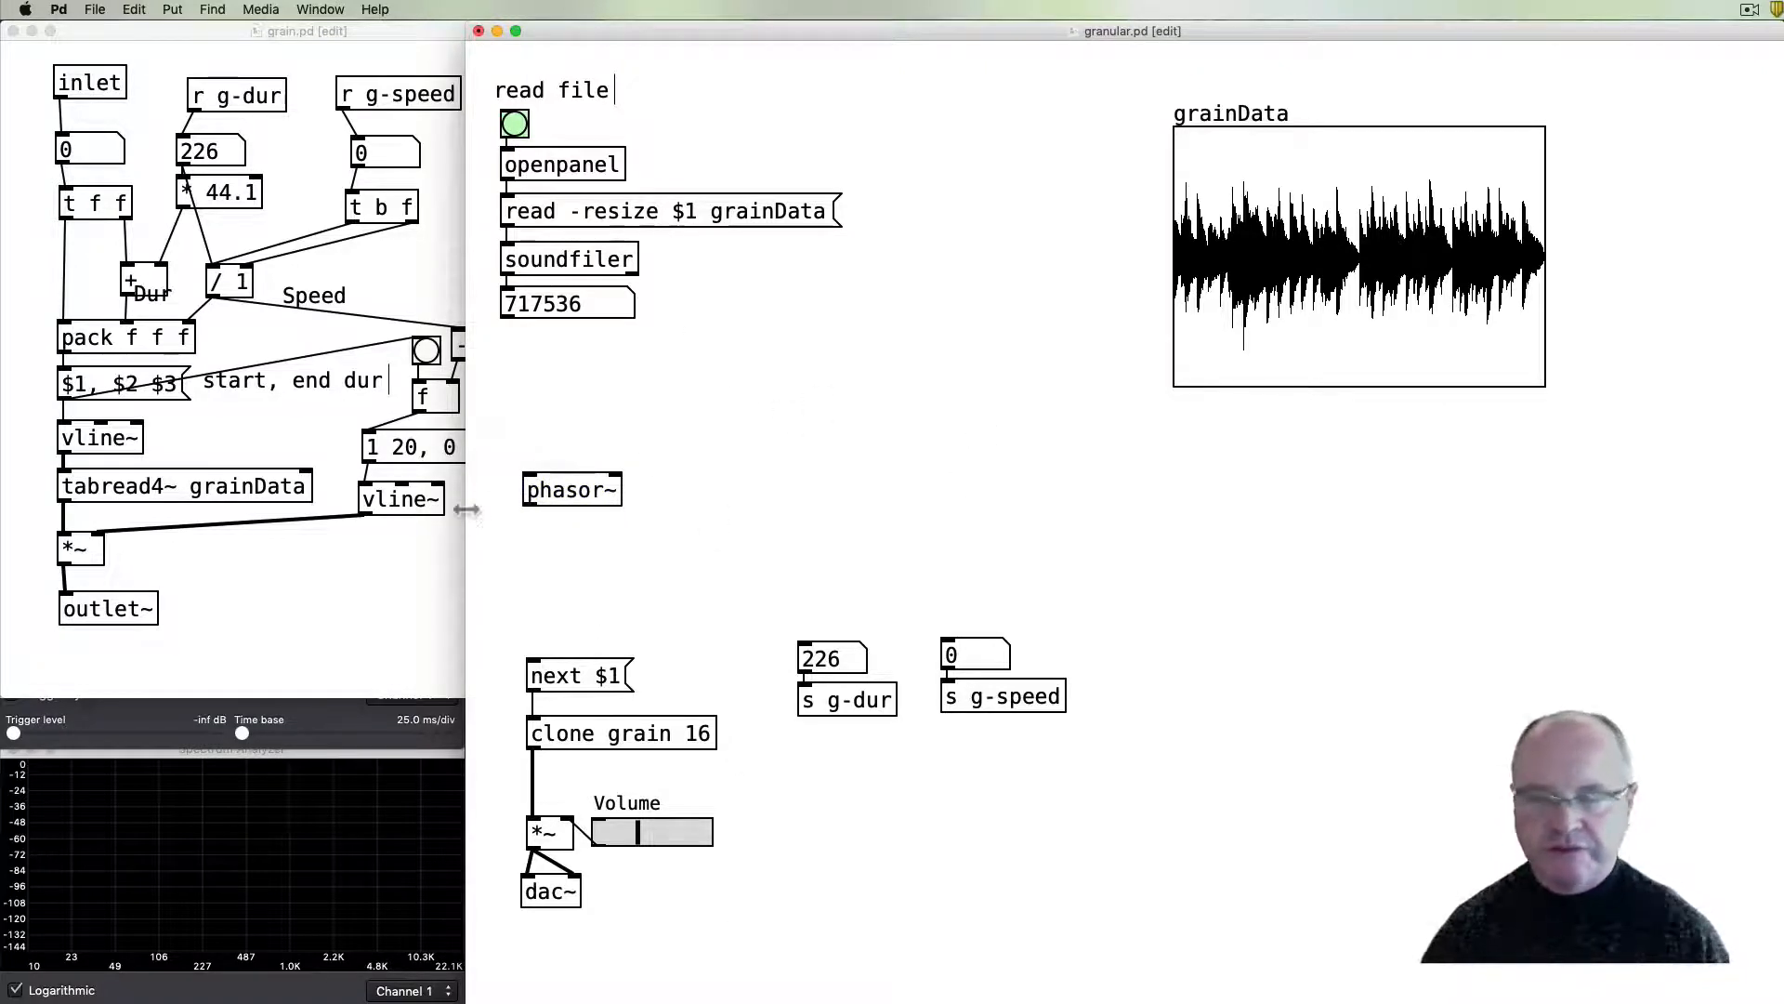
mouse_move(1160, 188)
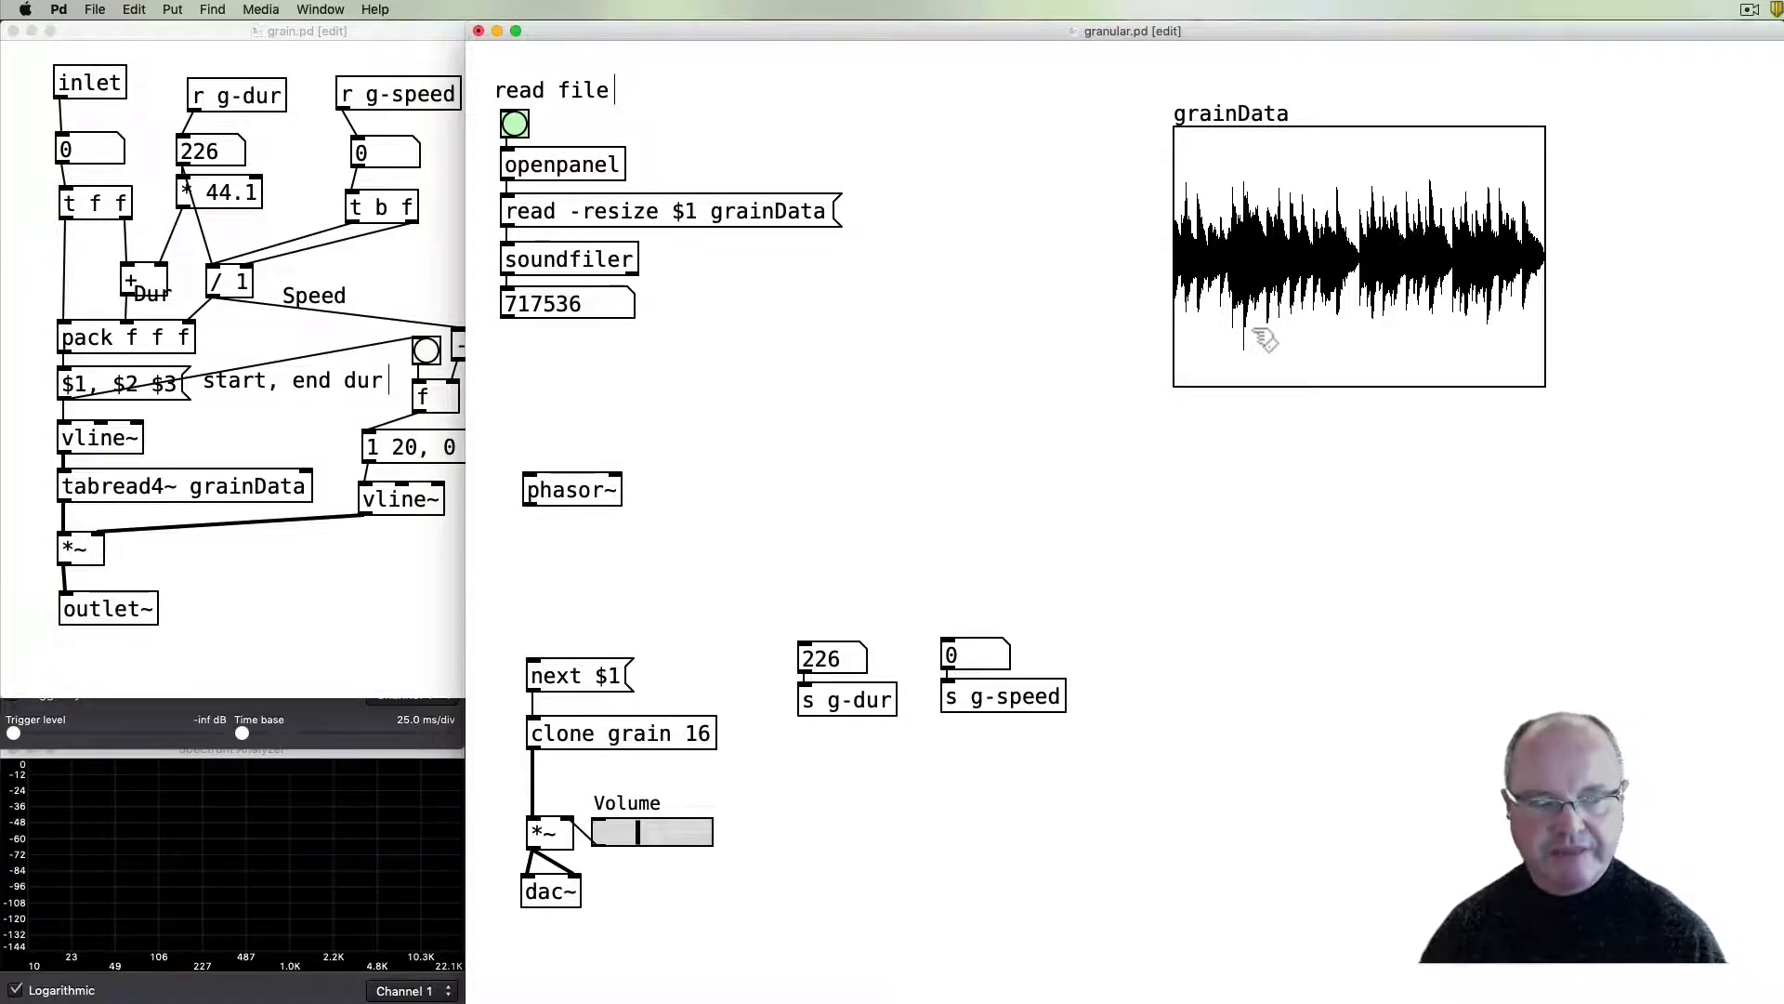
mouse_move(559, 524)
text(*~)
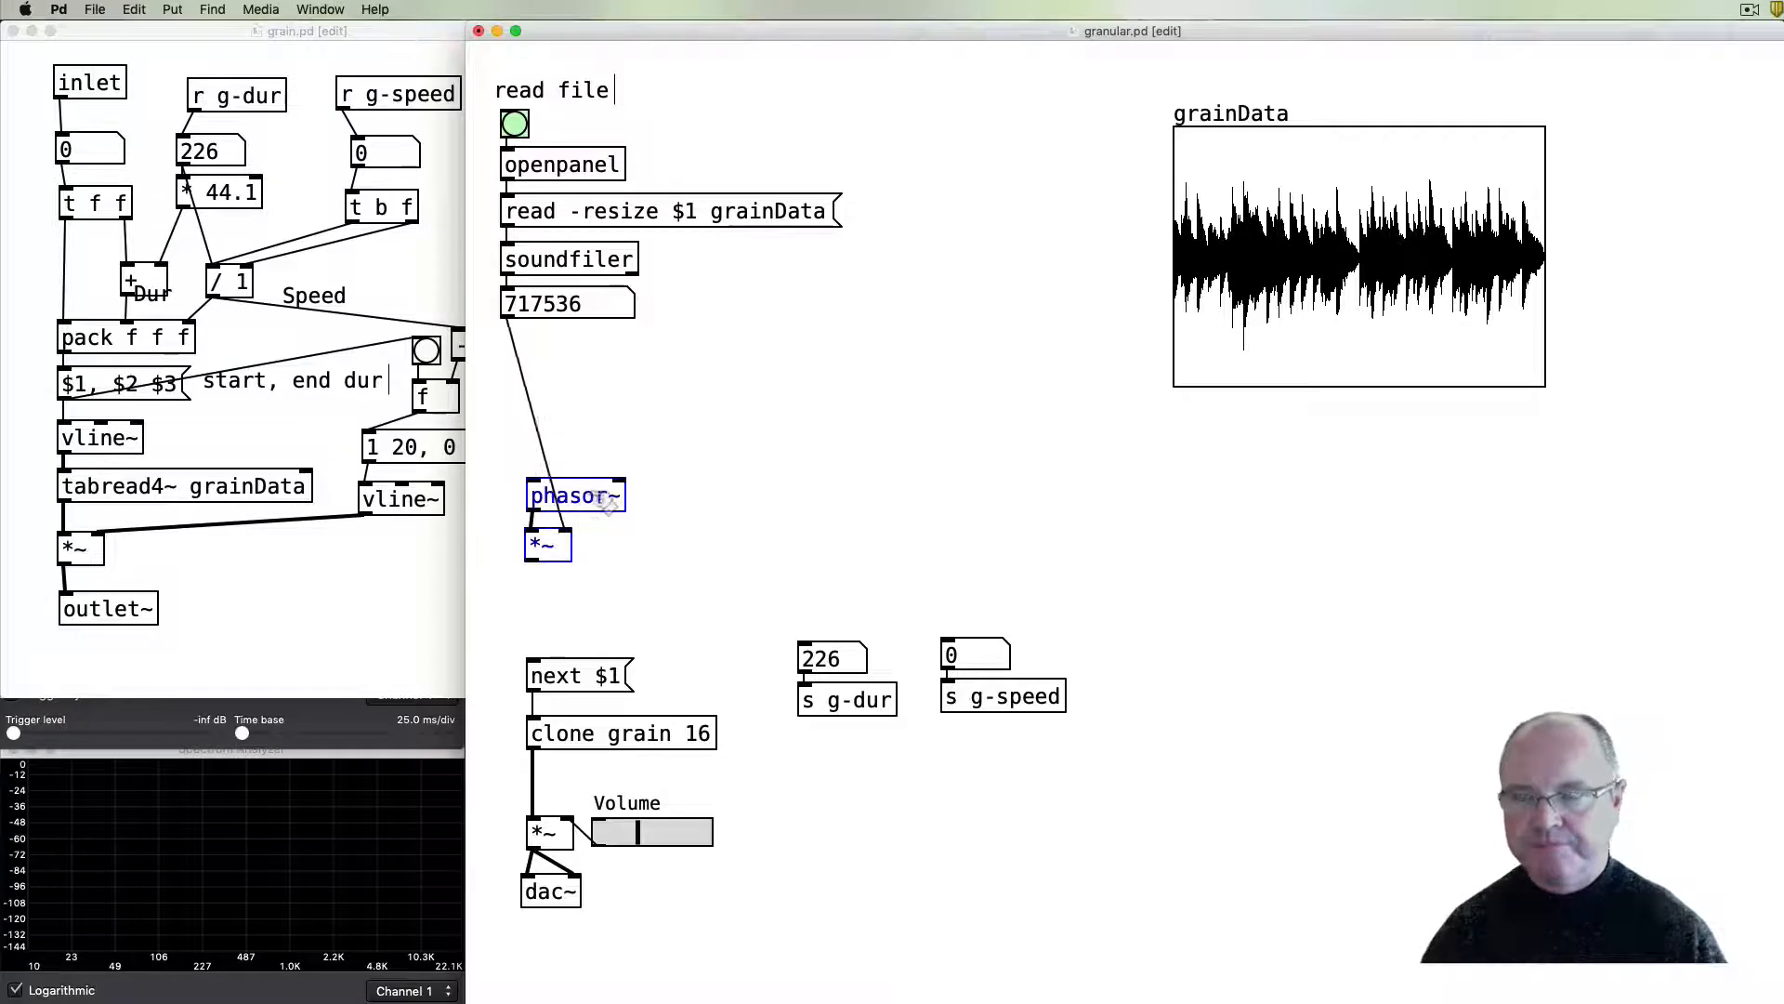
- Shift phasor~ and the multiplier right, then add a metro 100 object to the left
drag(574, 496, 592, 457)
text(snapshot~)
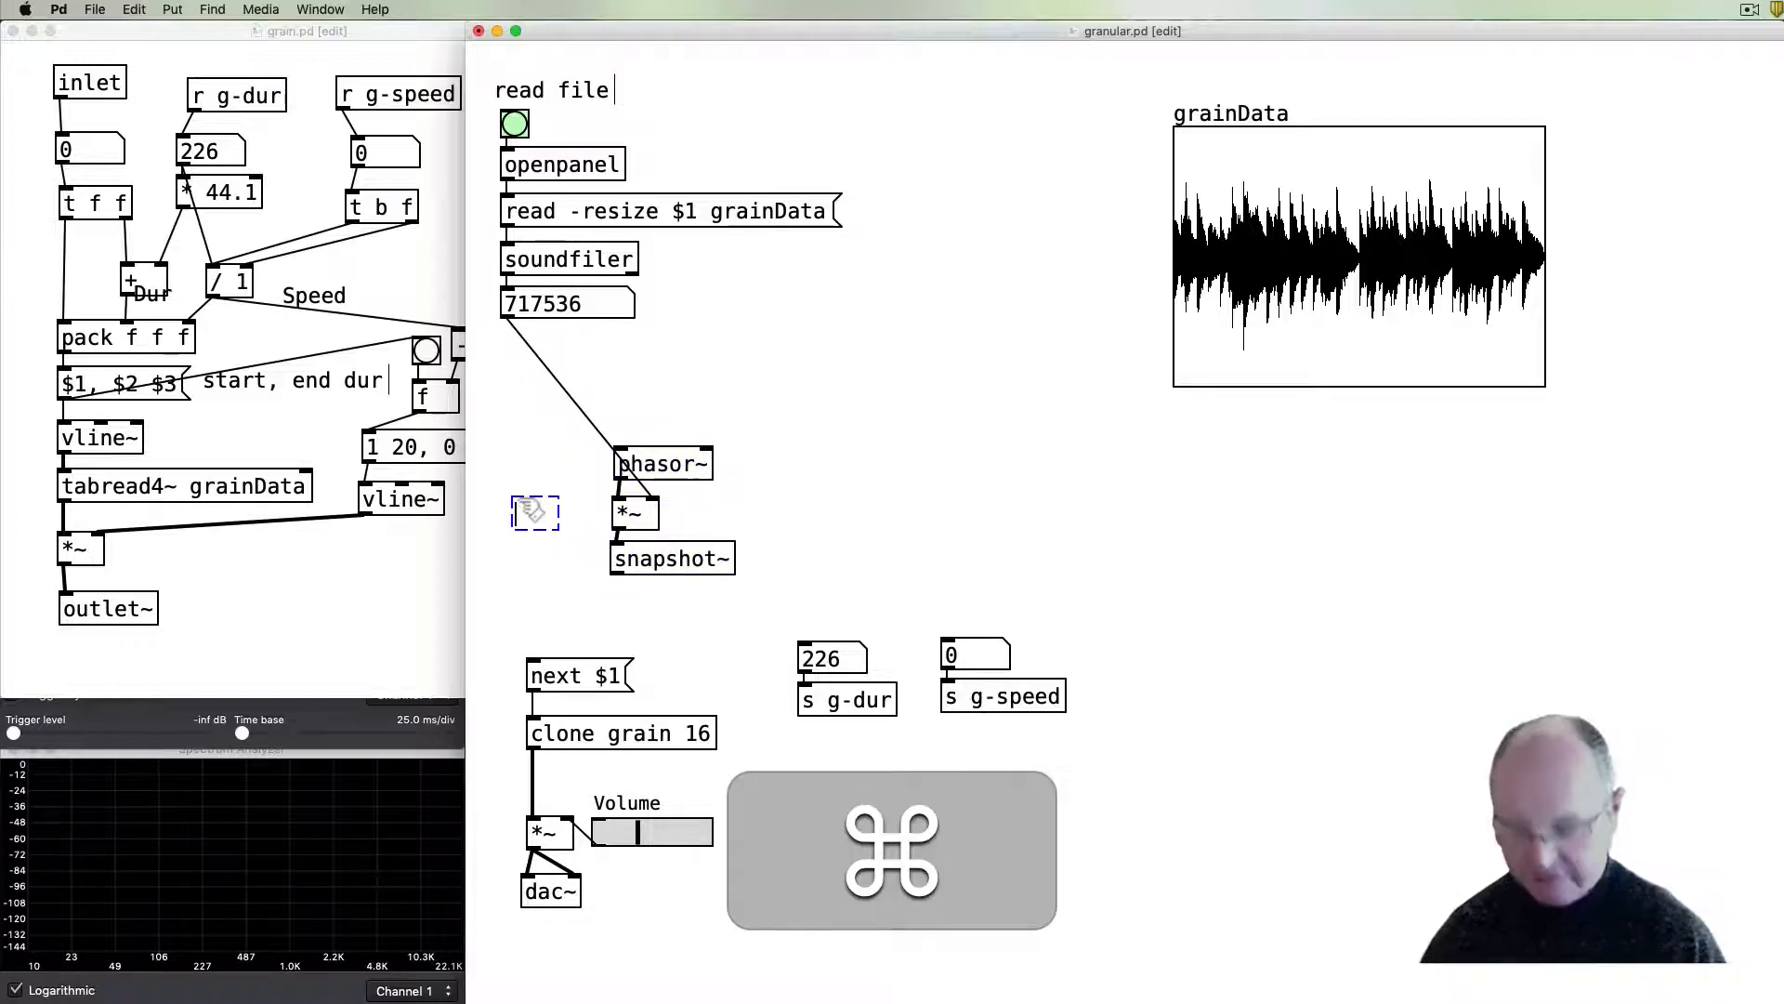
text(metro)
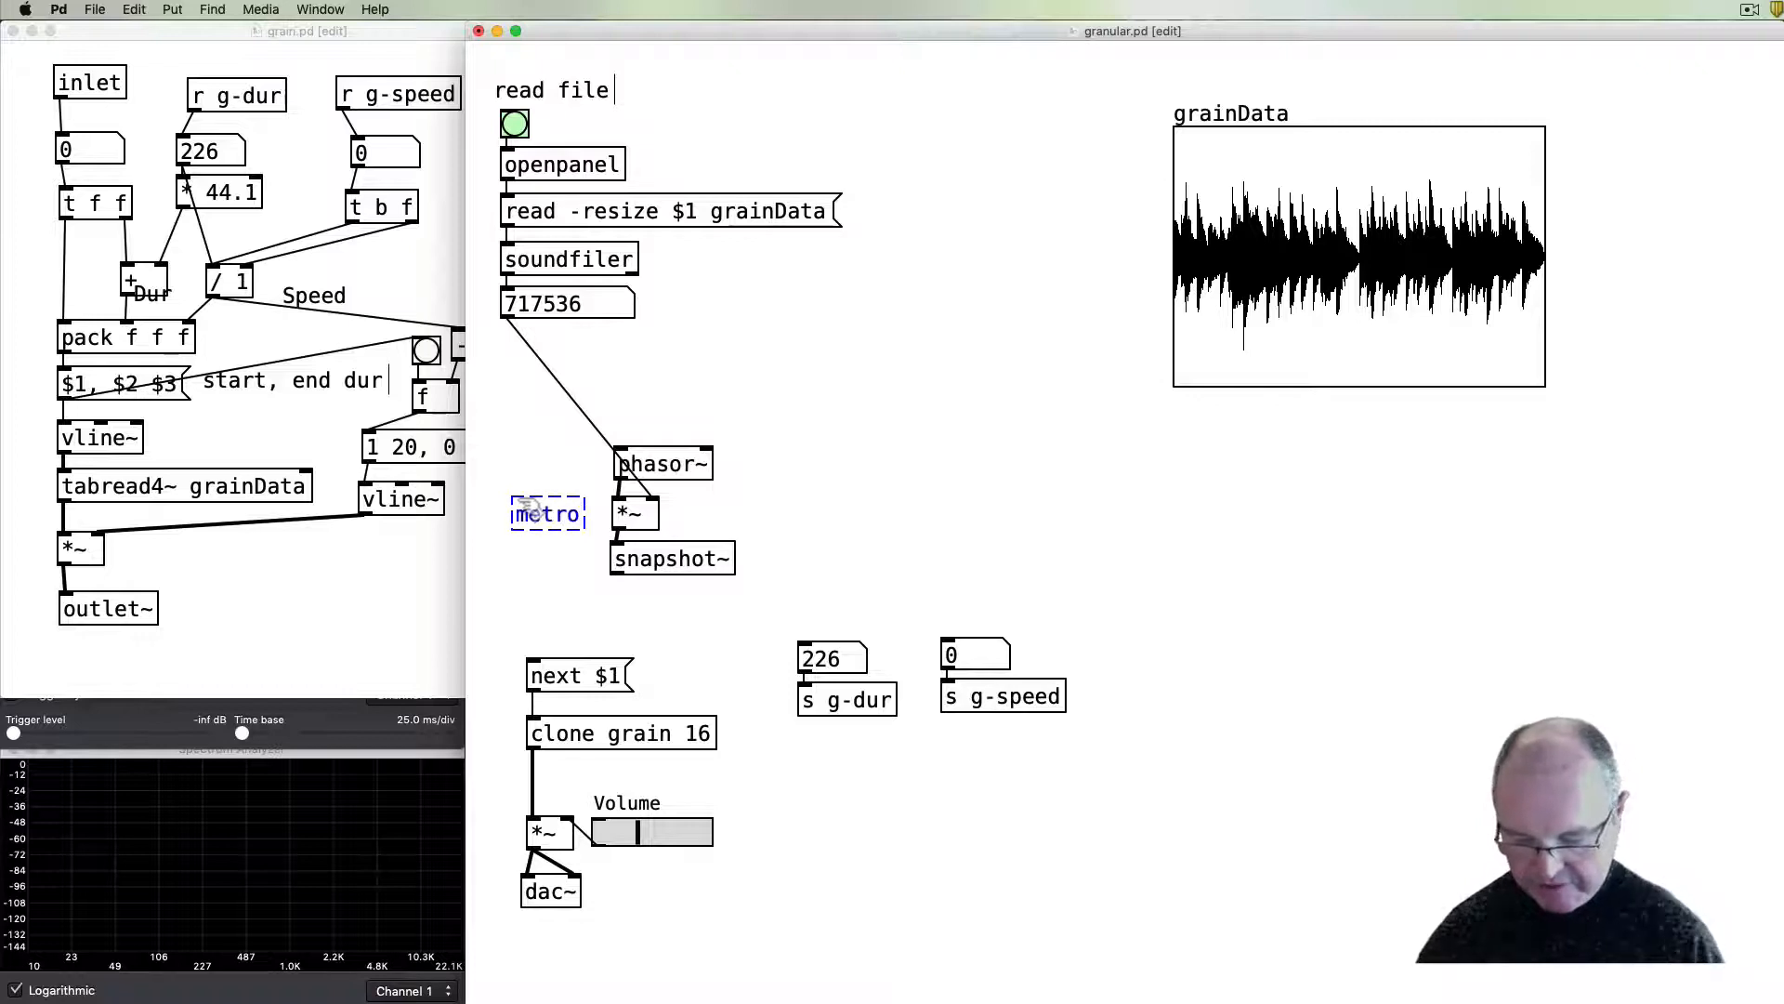
text(100)
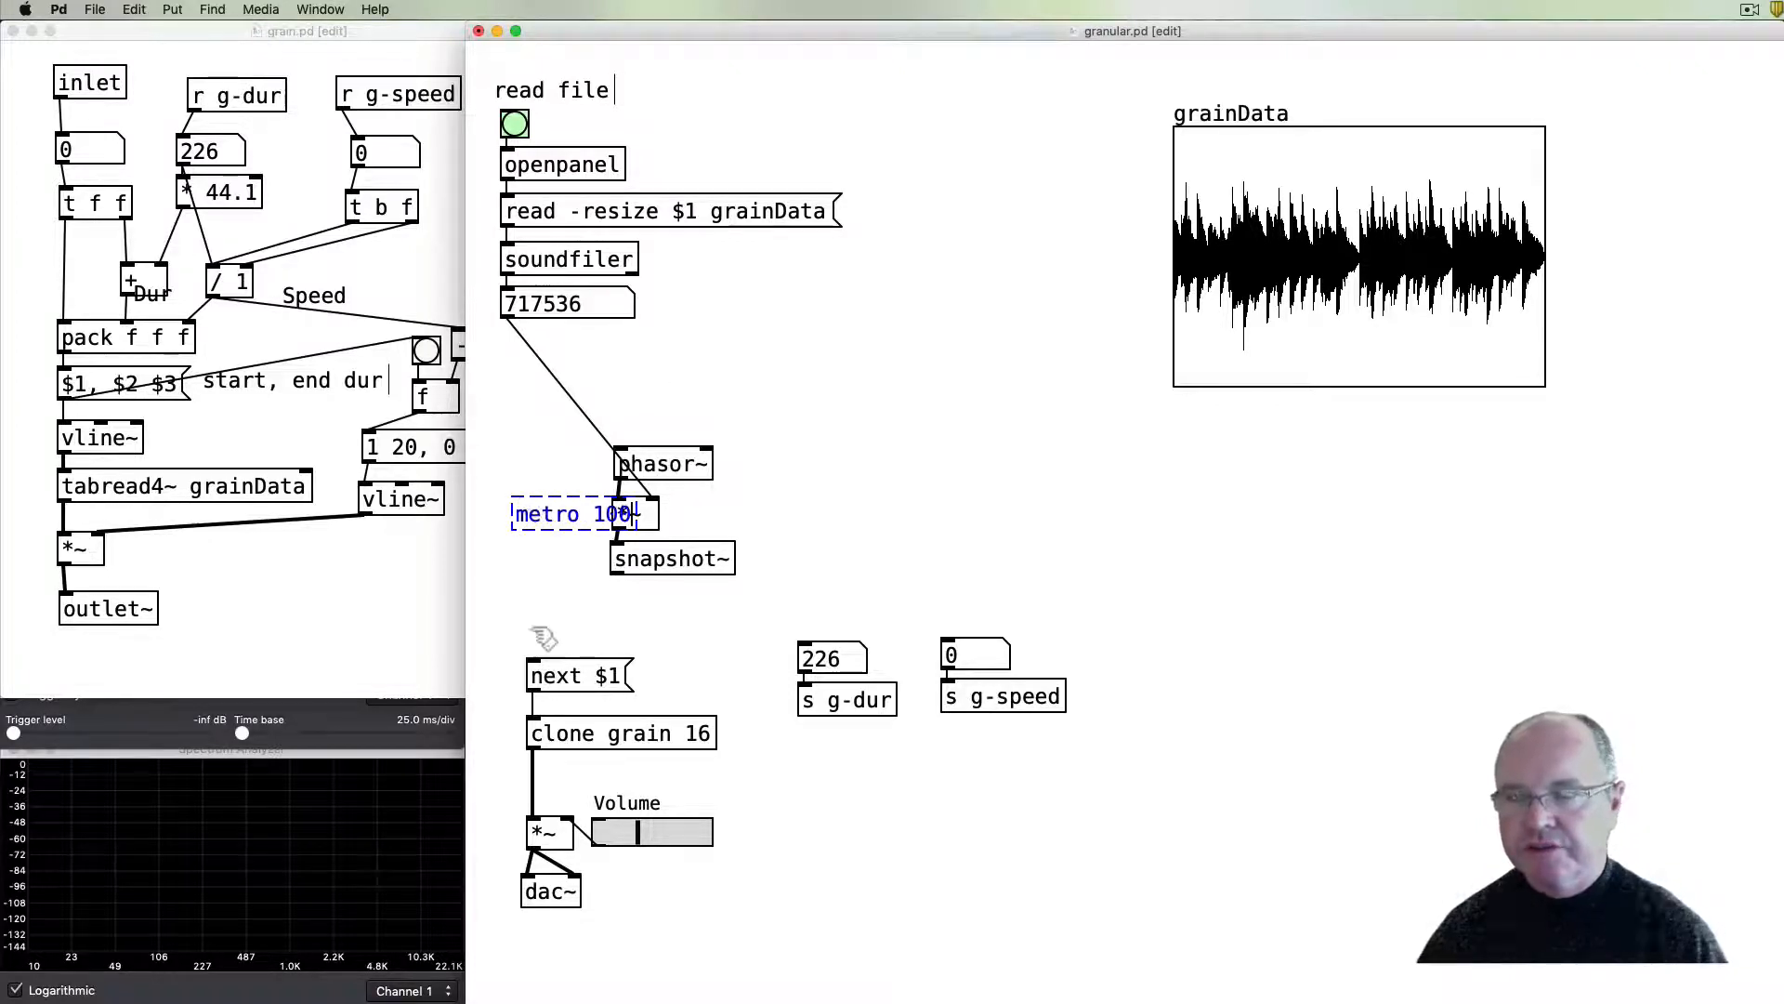
drag(575, 513, 537, 522)
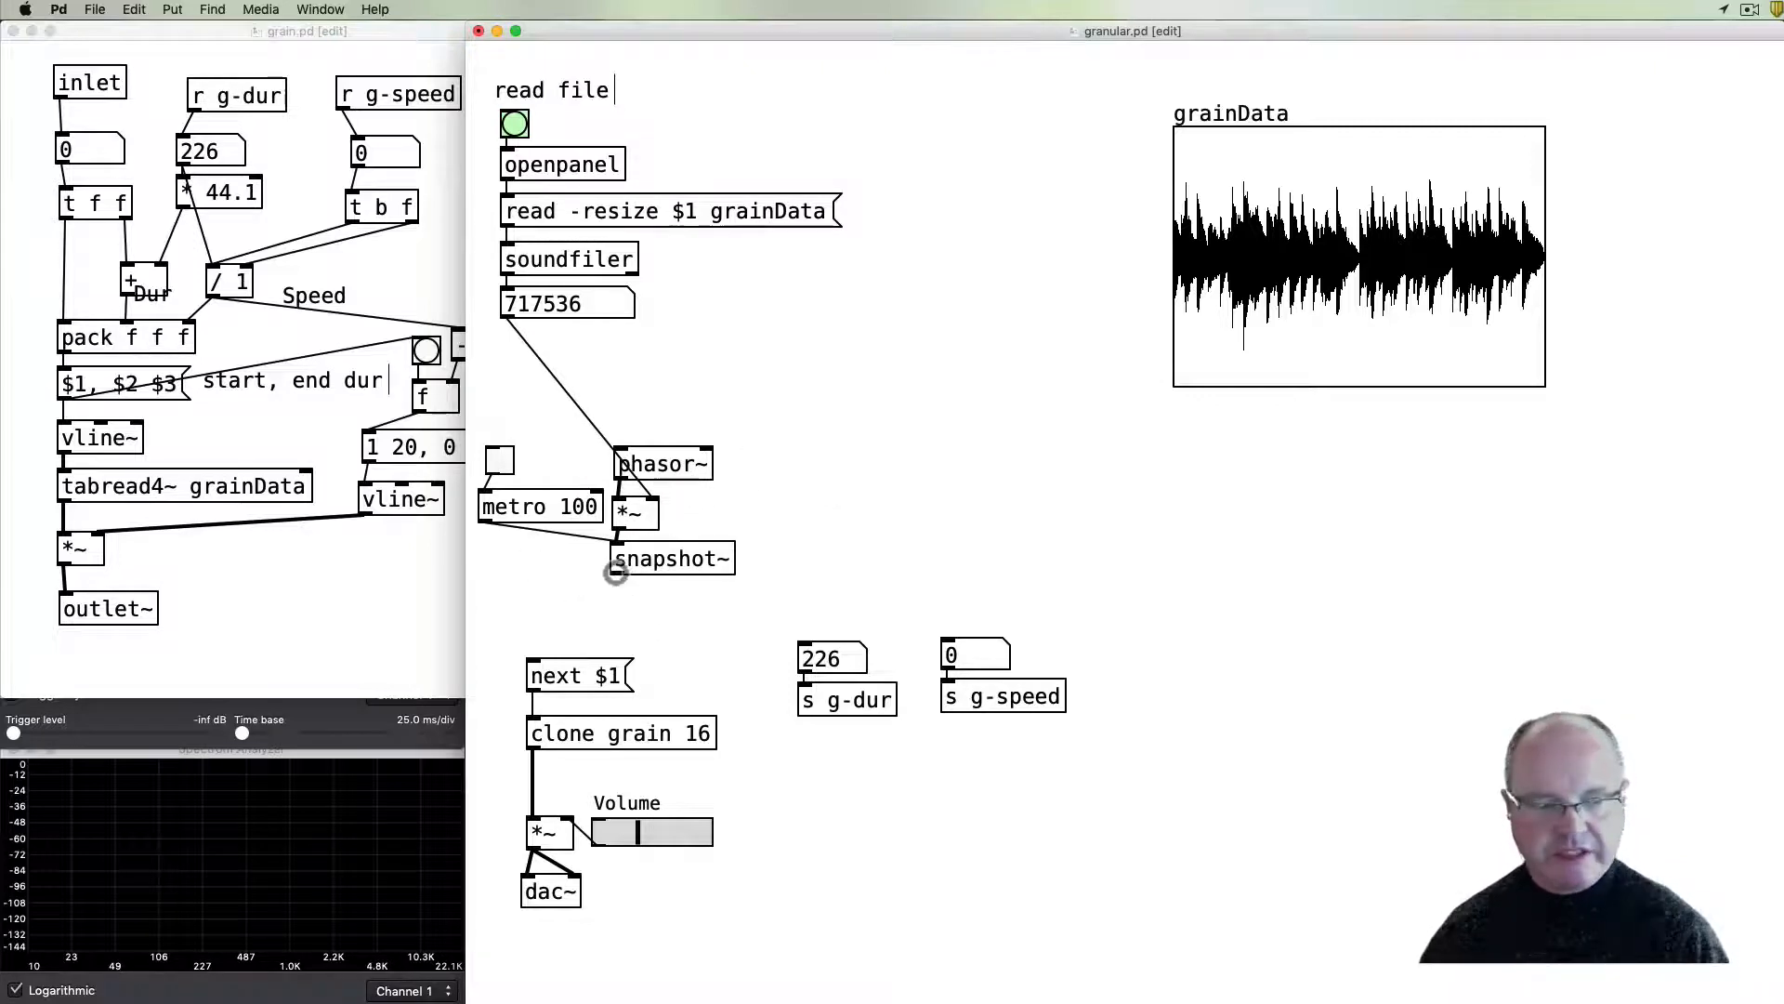
mouse_move(614, 598)
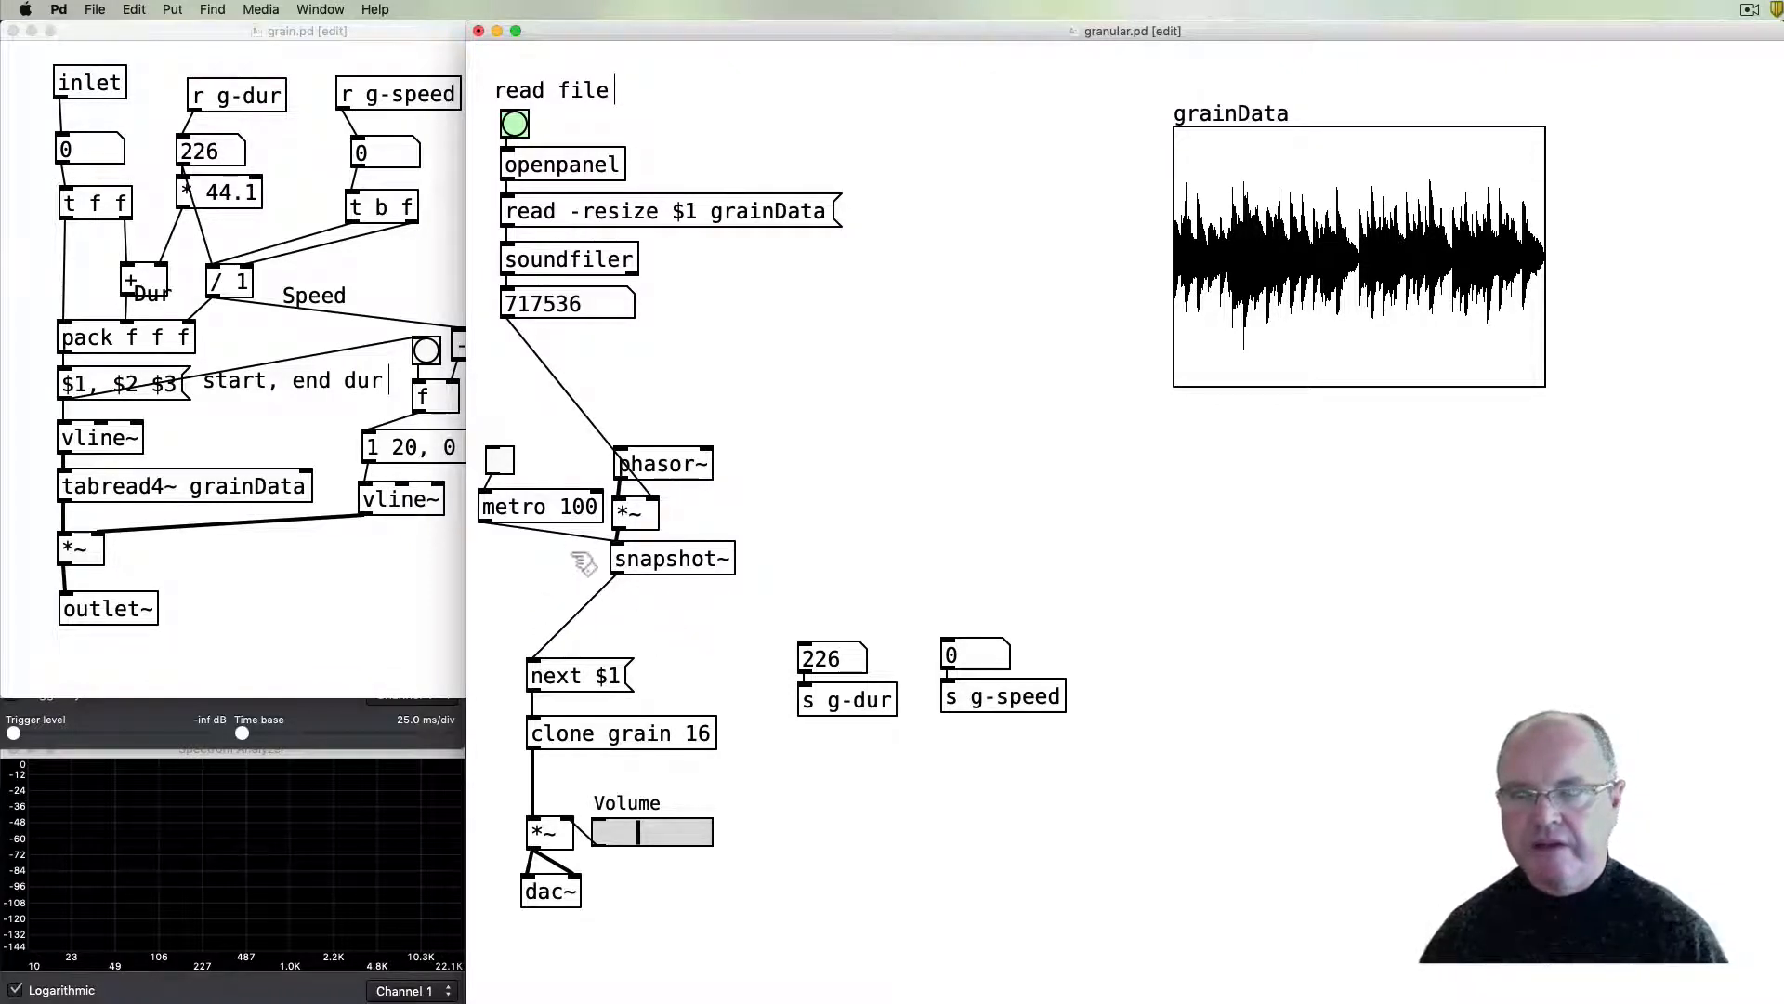
click(671, 559)
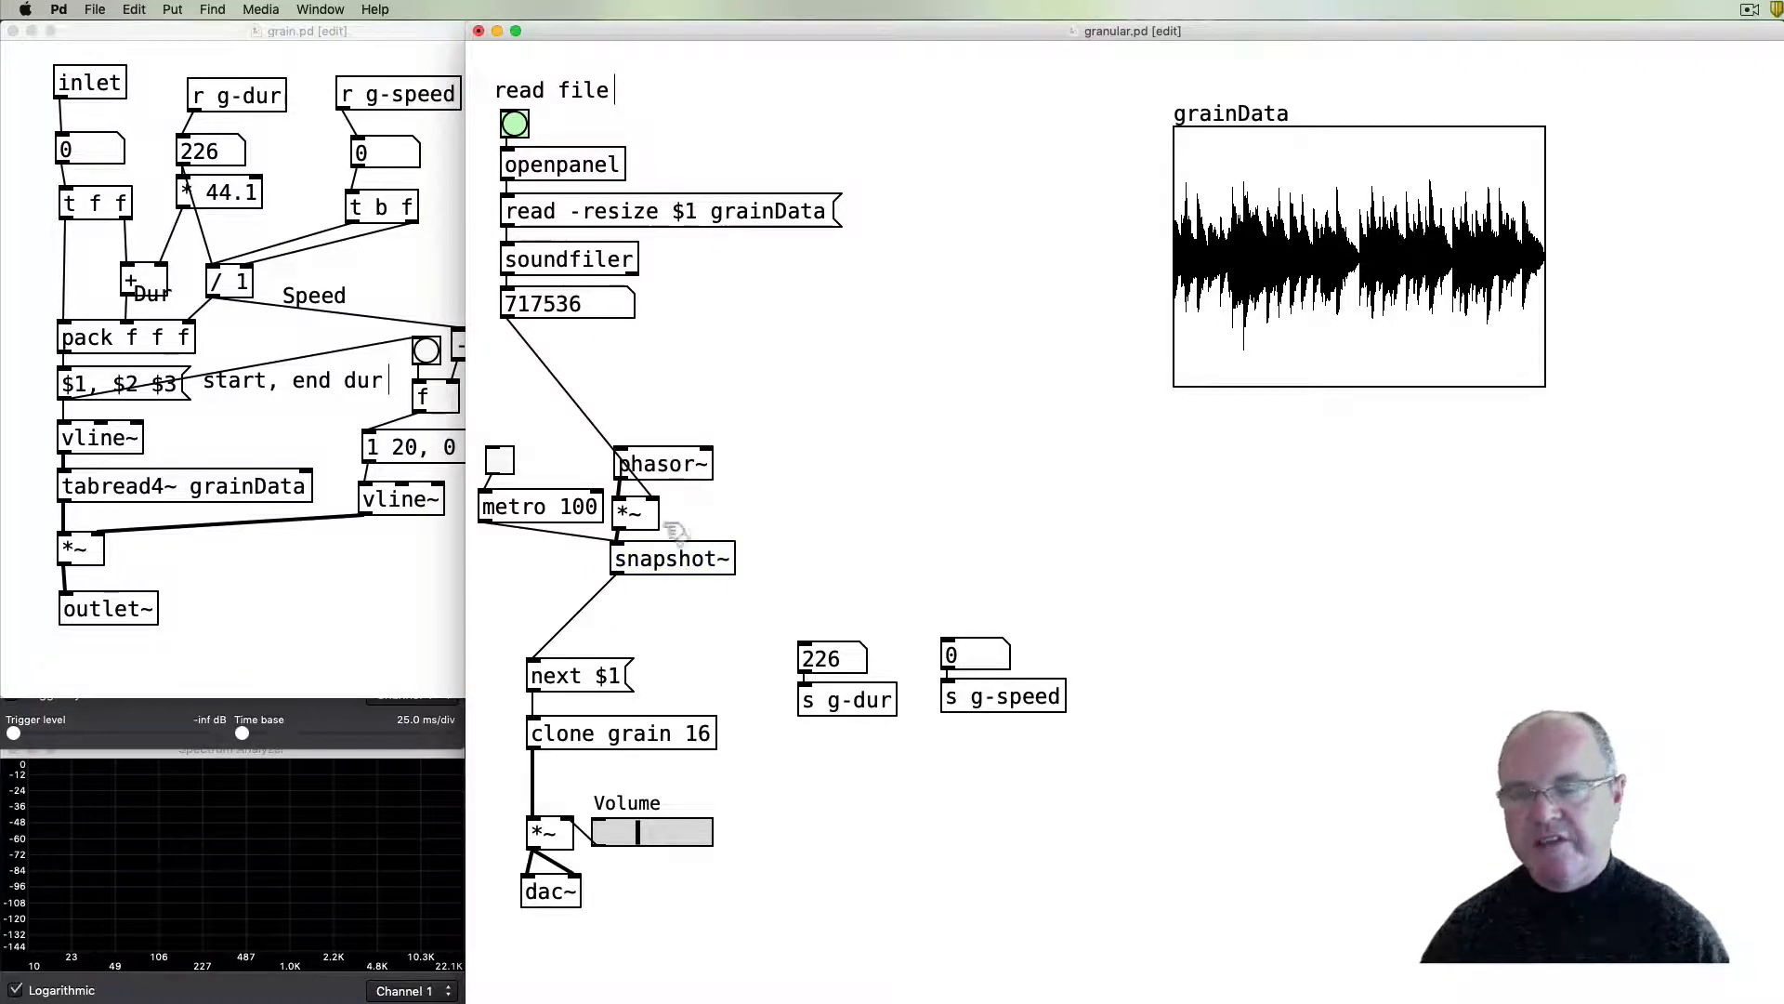
mouse_move(714, 430)
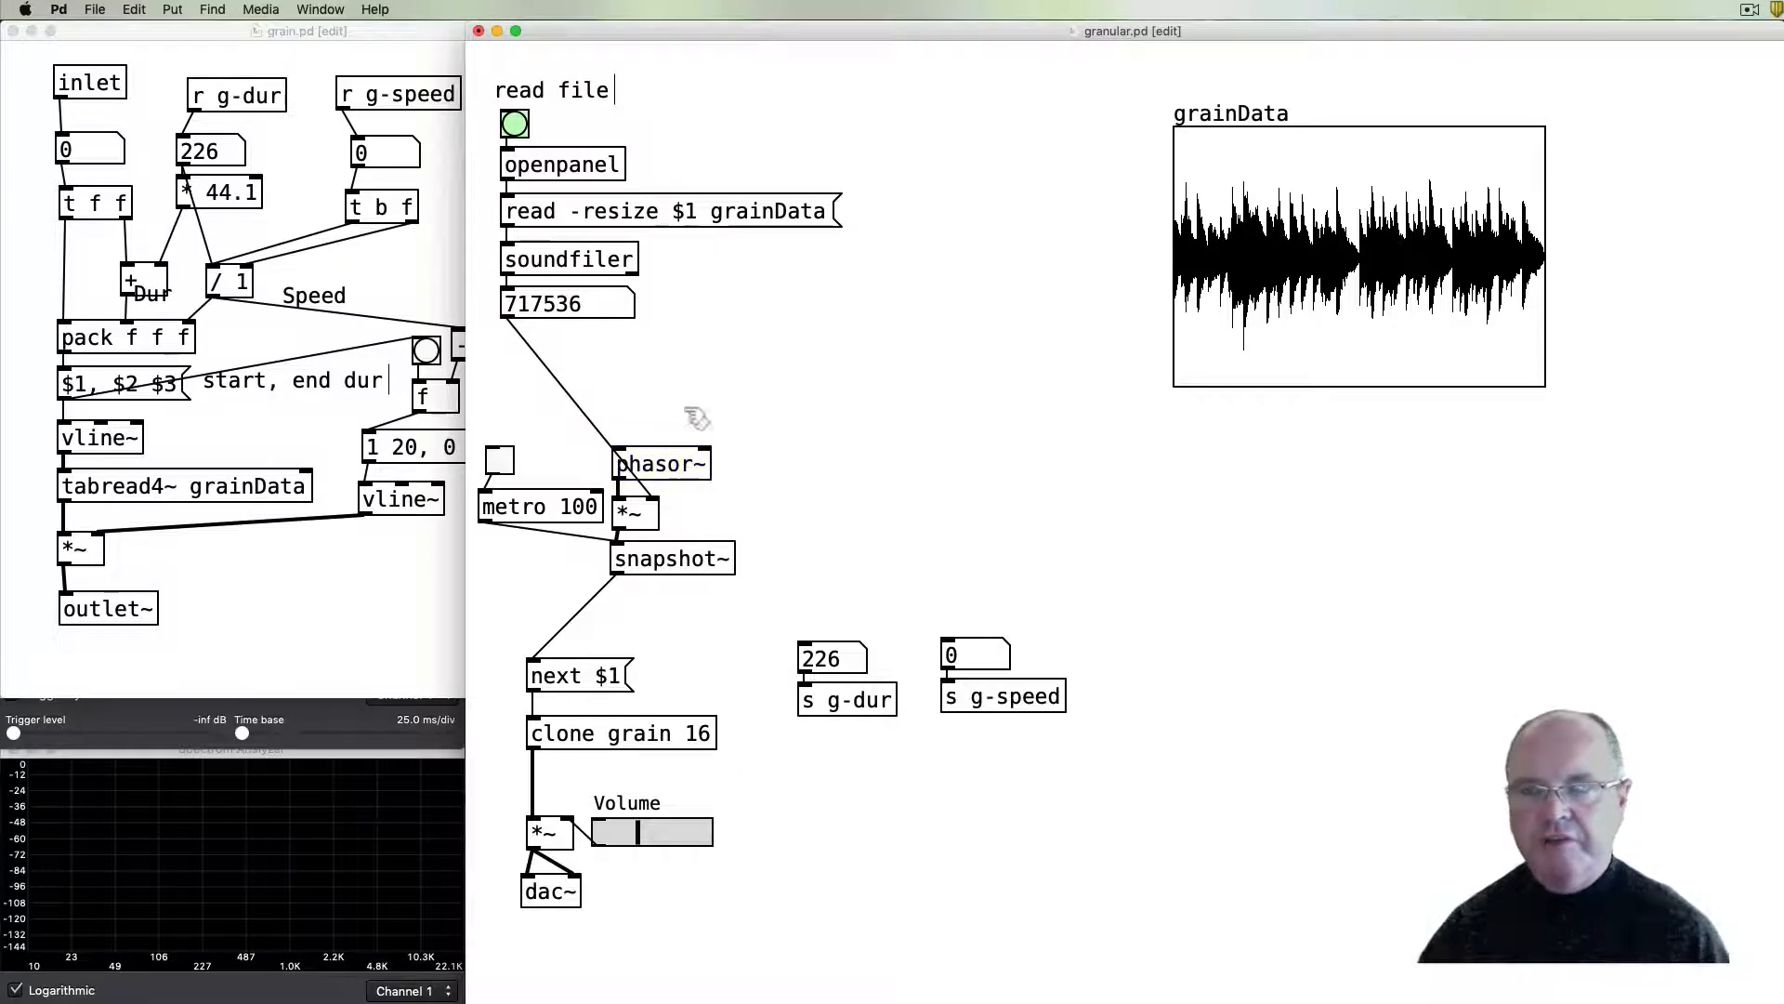
mouse_move(765, 395)
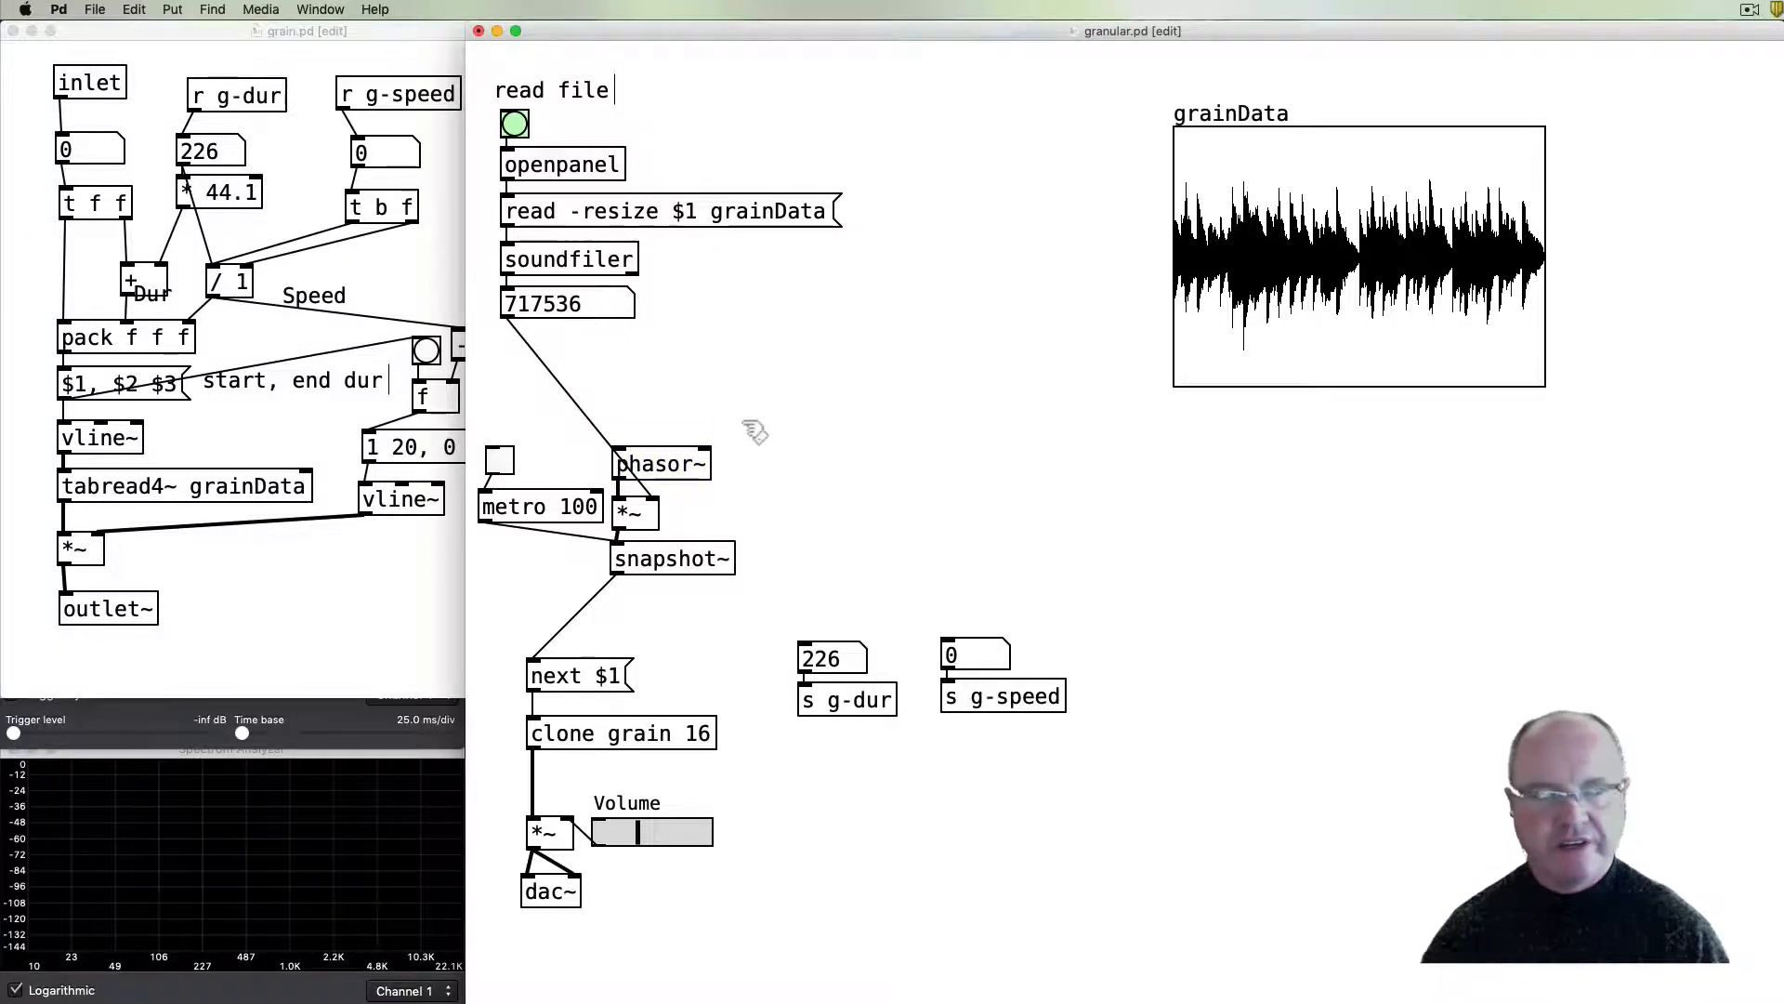
mouse_move(729, 441)
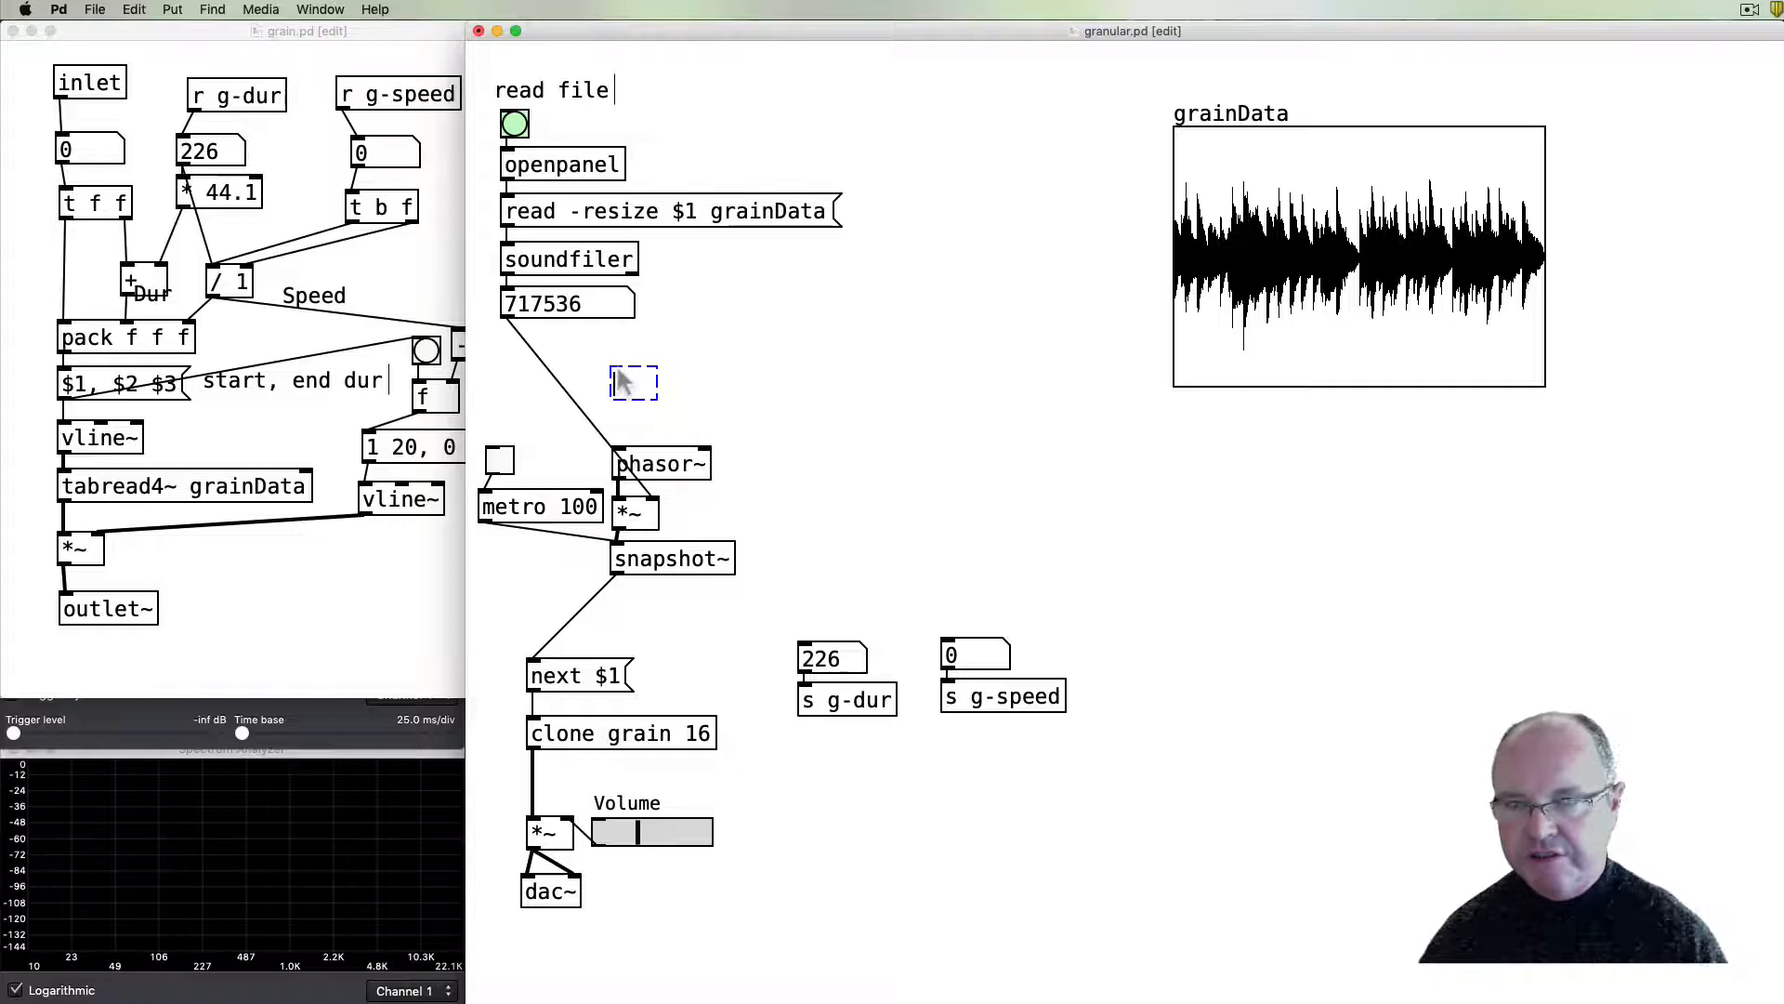
- Create an expr 44100 / $f1 object linking the file-length number to phasor~
text(expr)
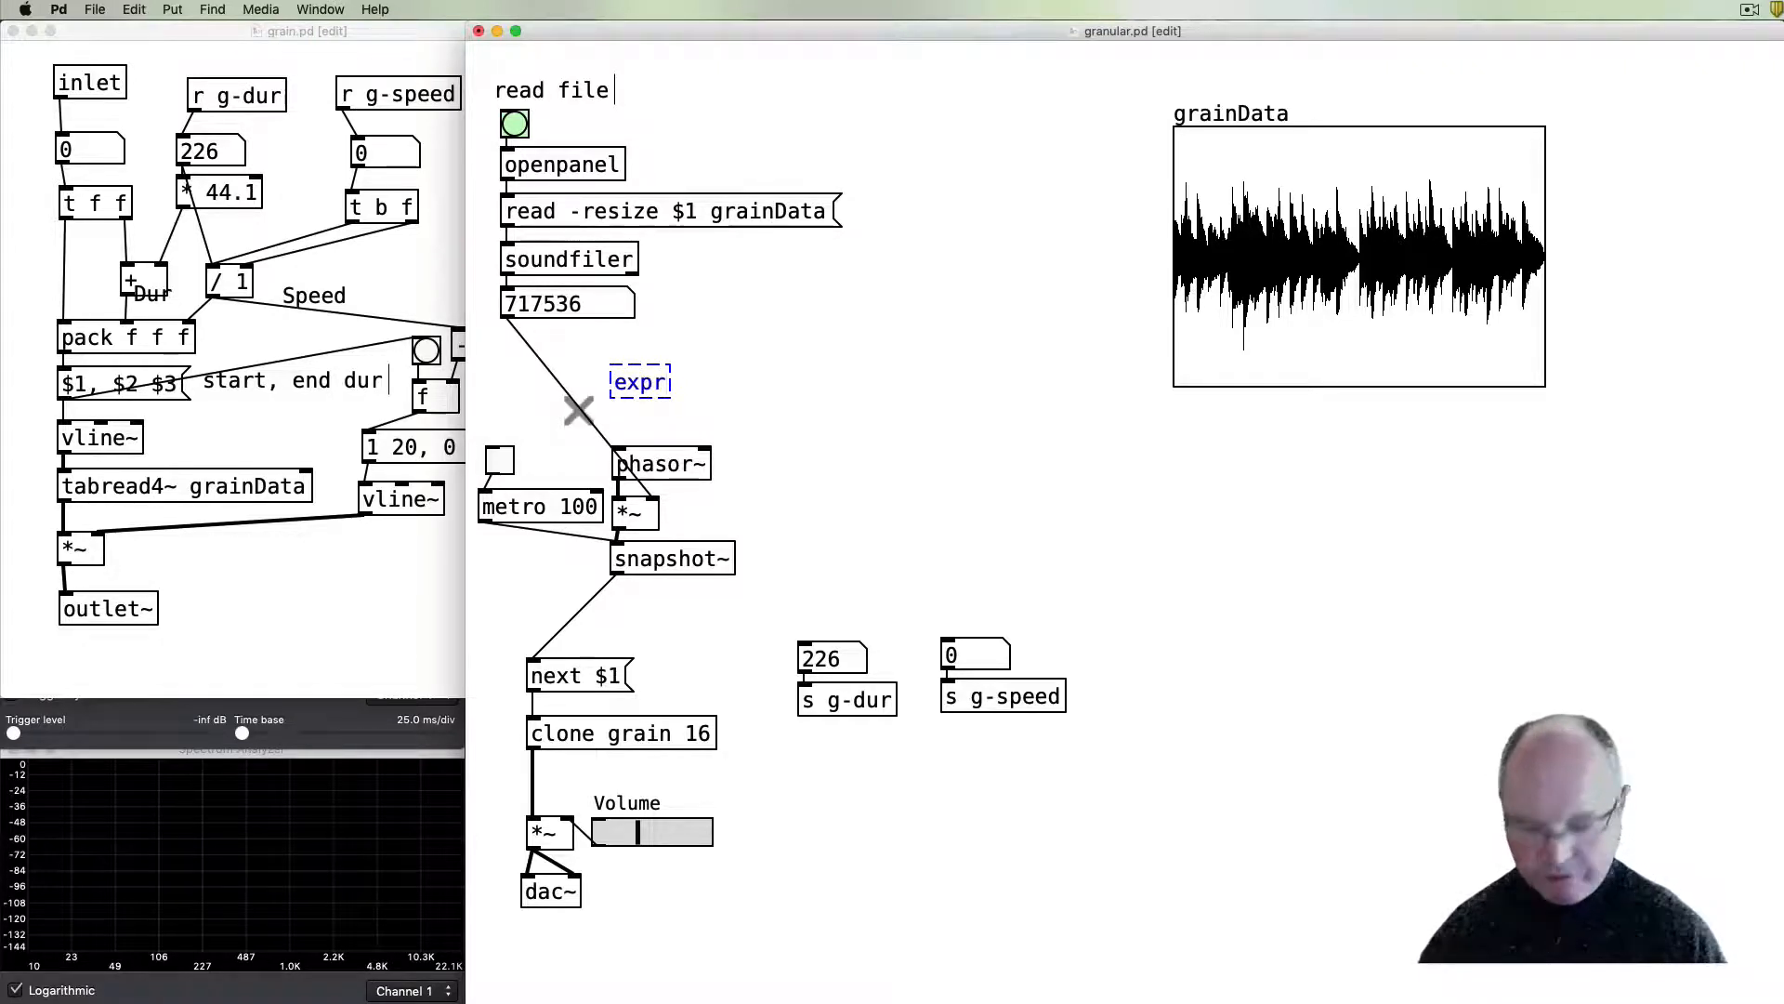
text(44100)
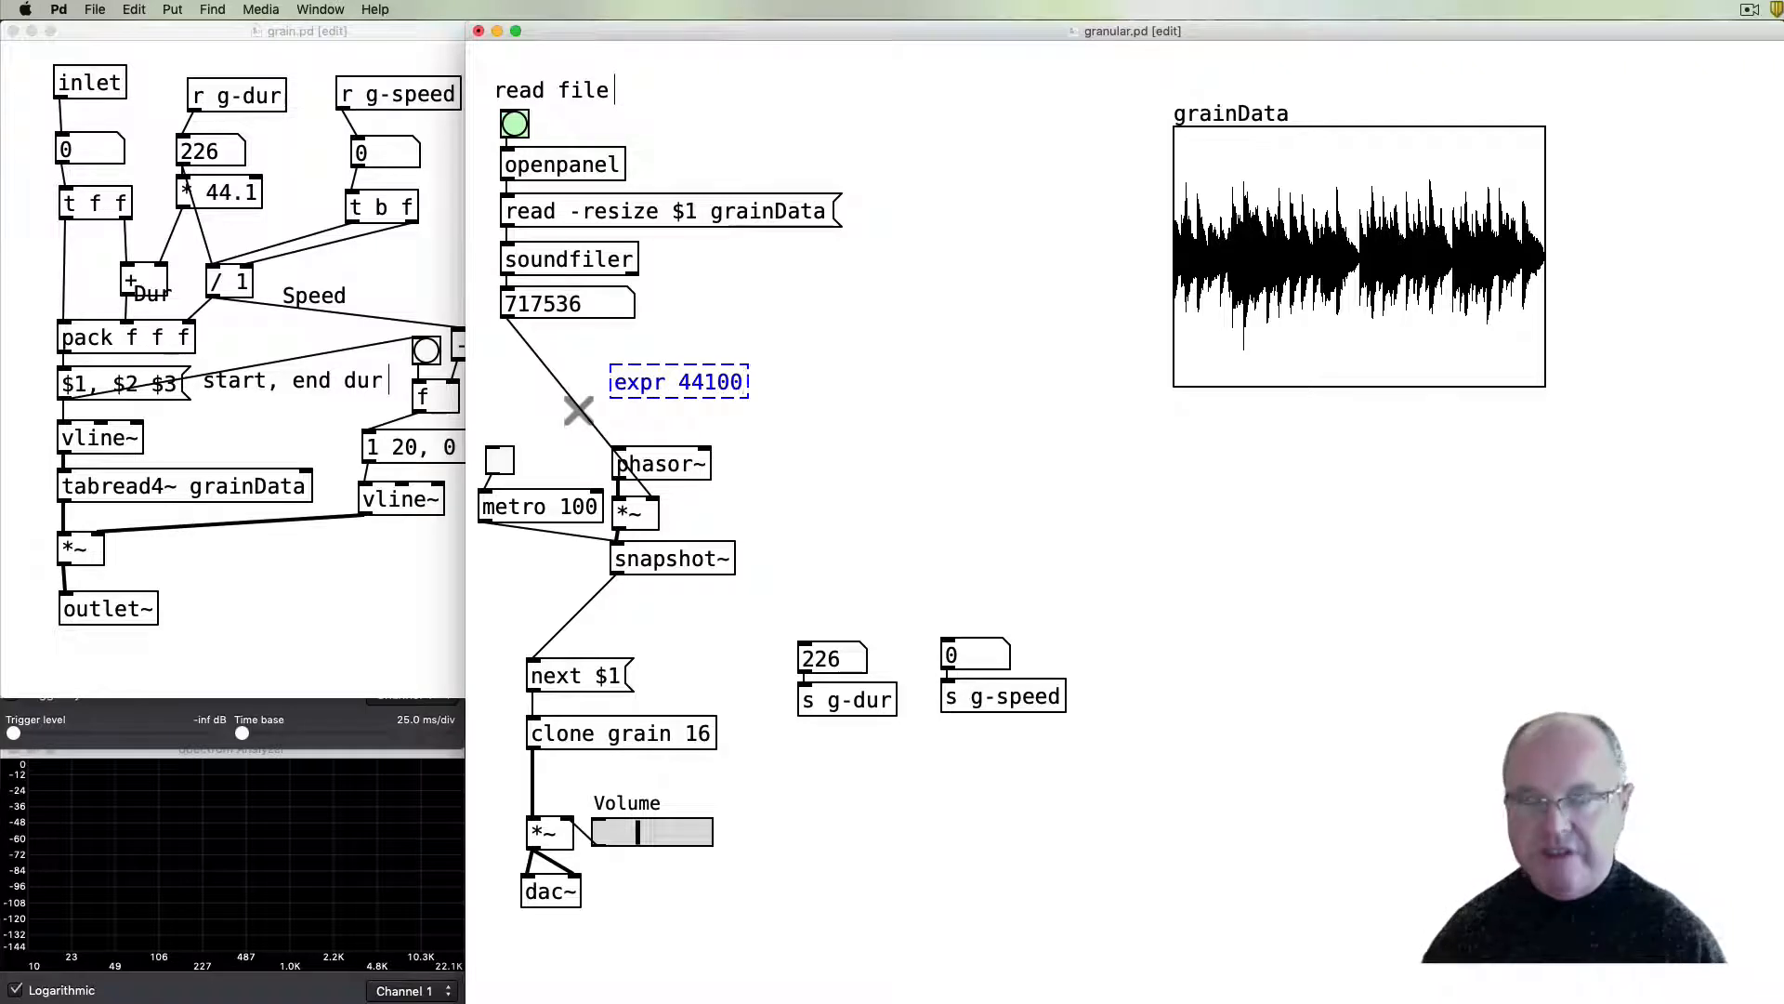
text(/)
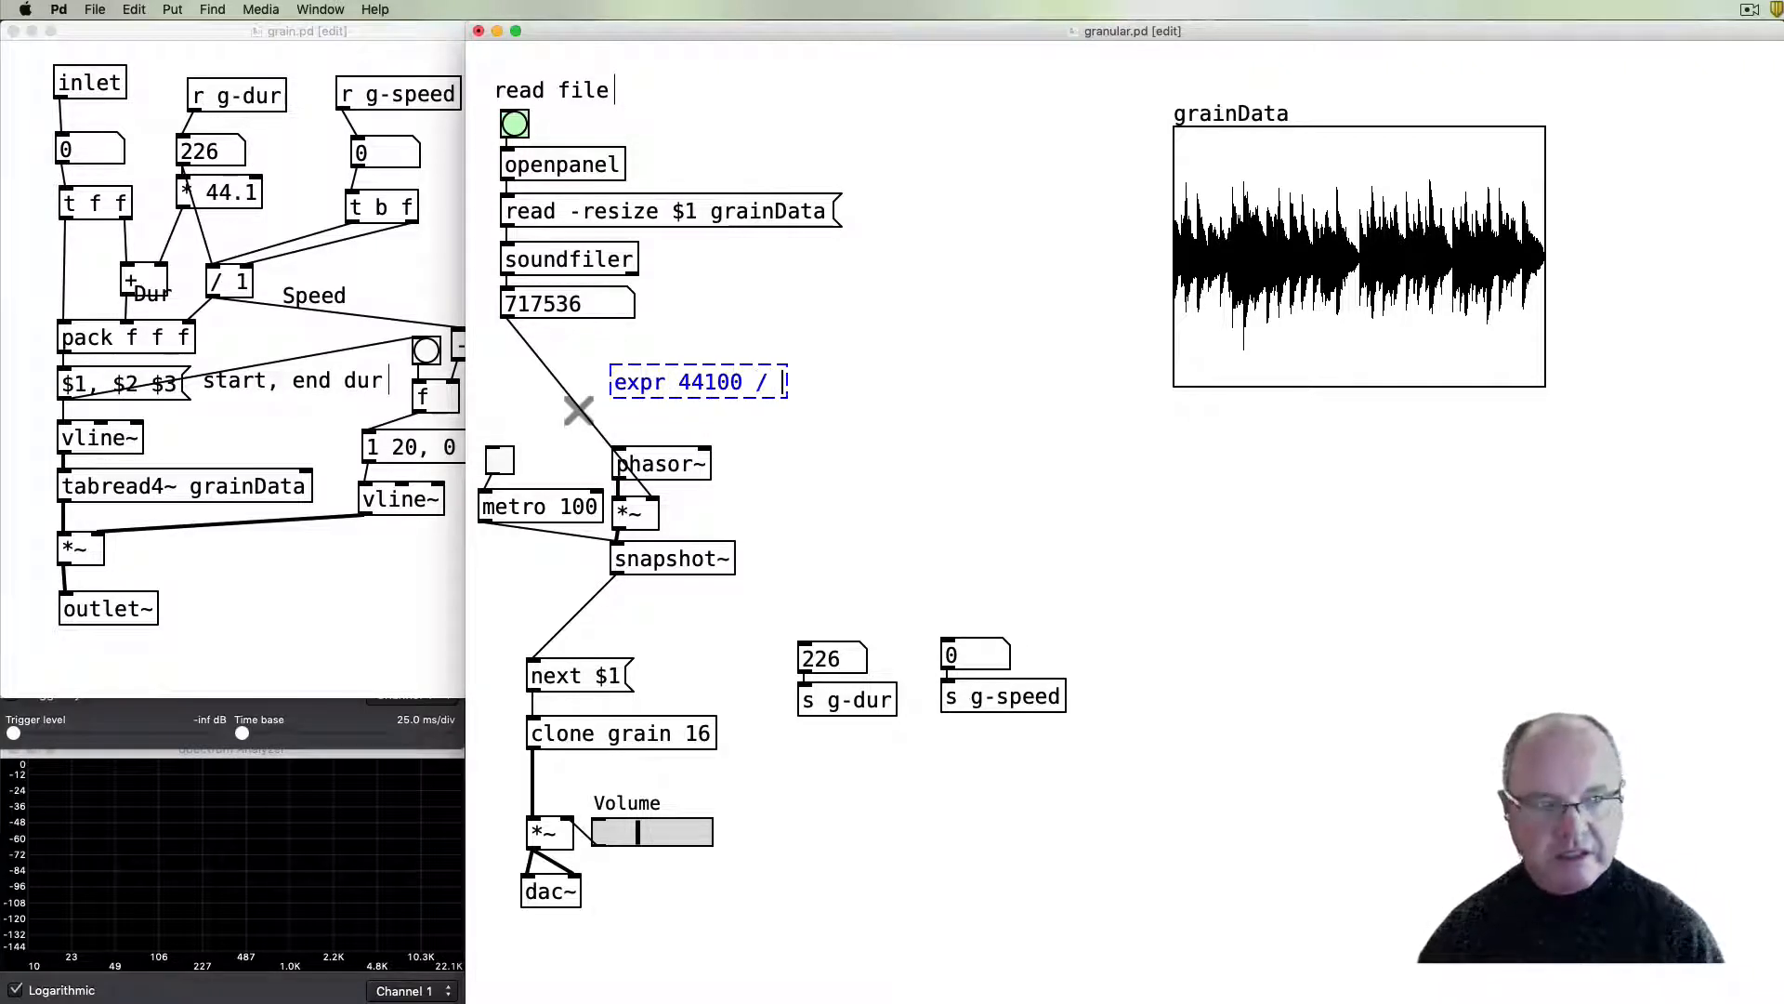
text($f1)
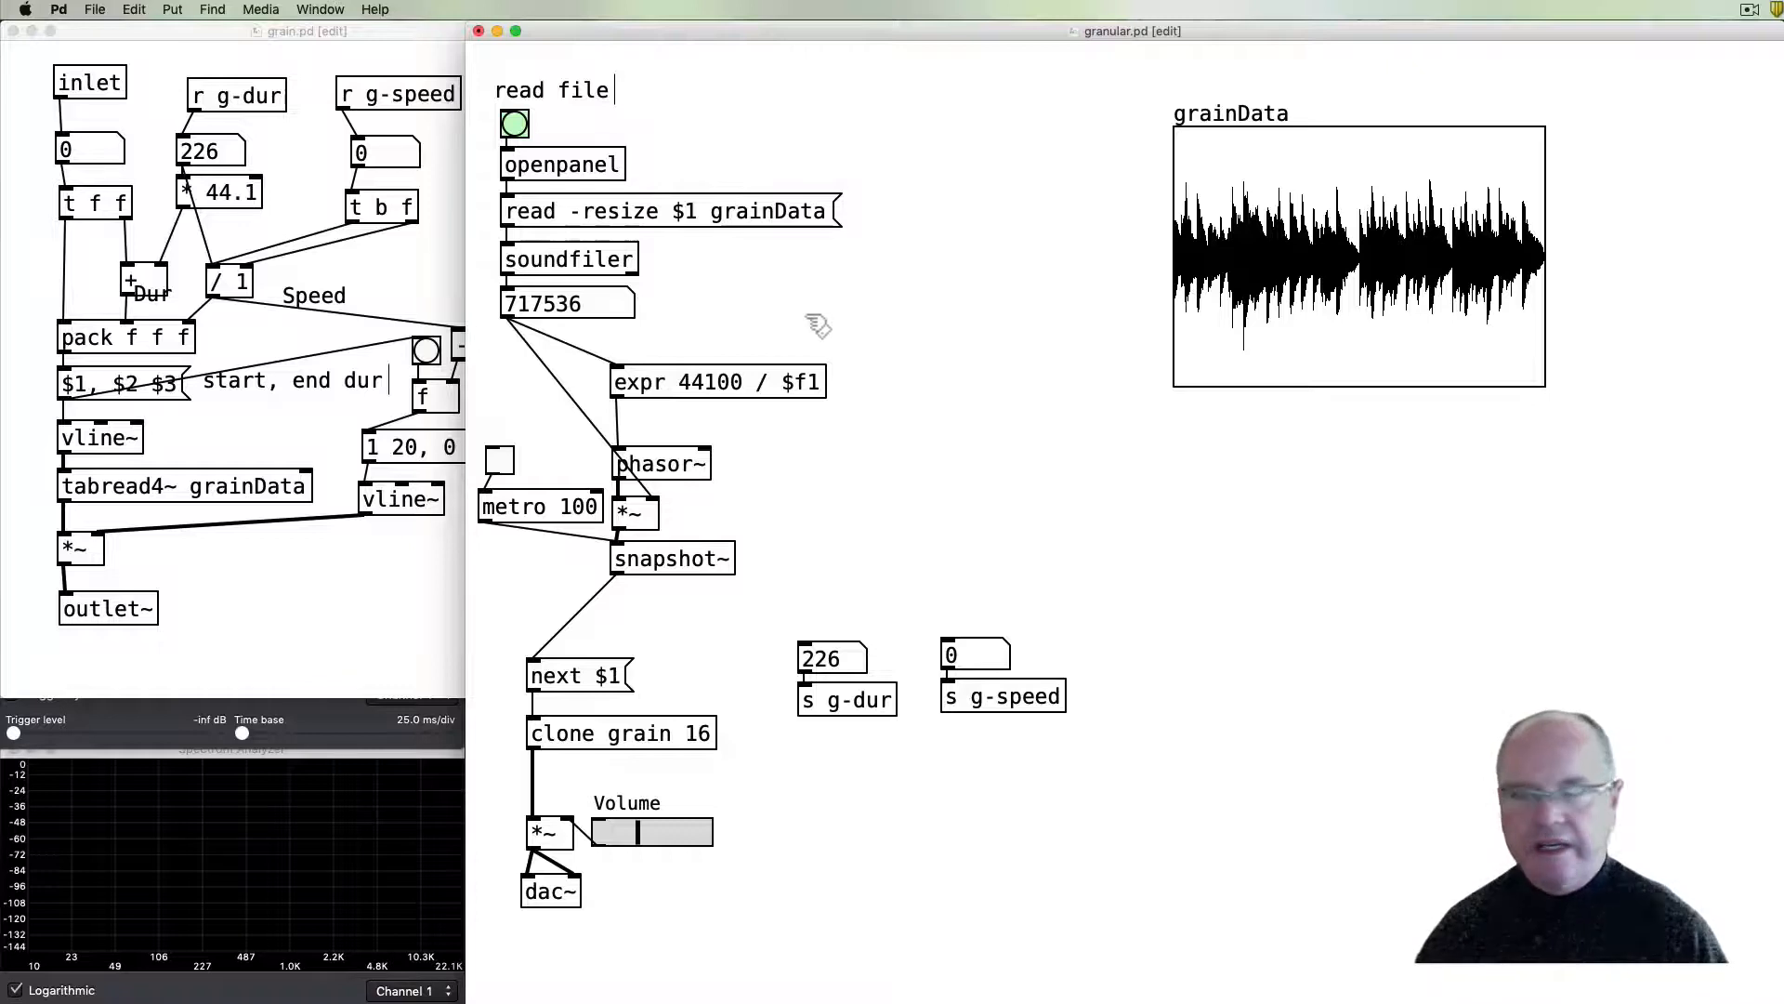
key(cmd)
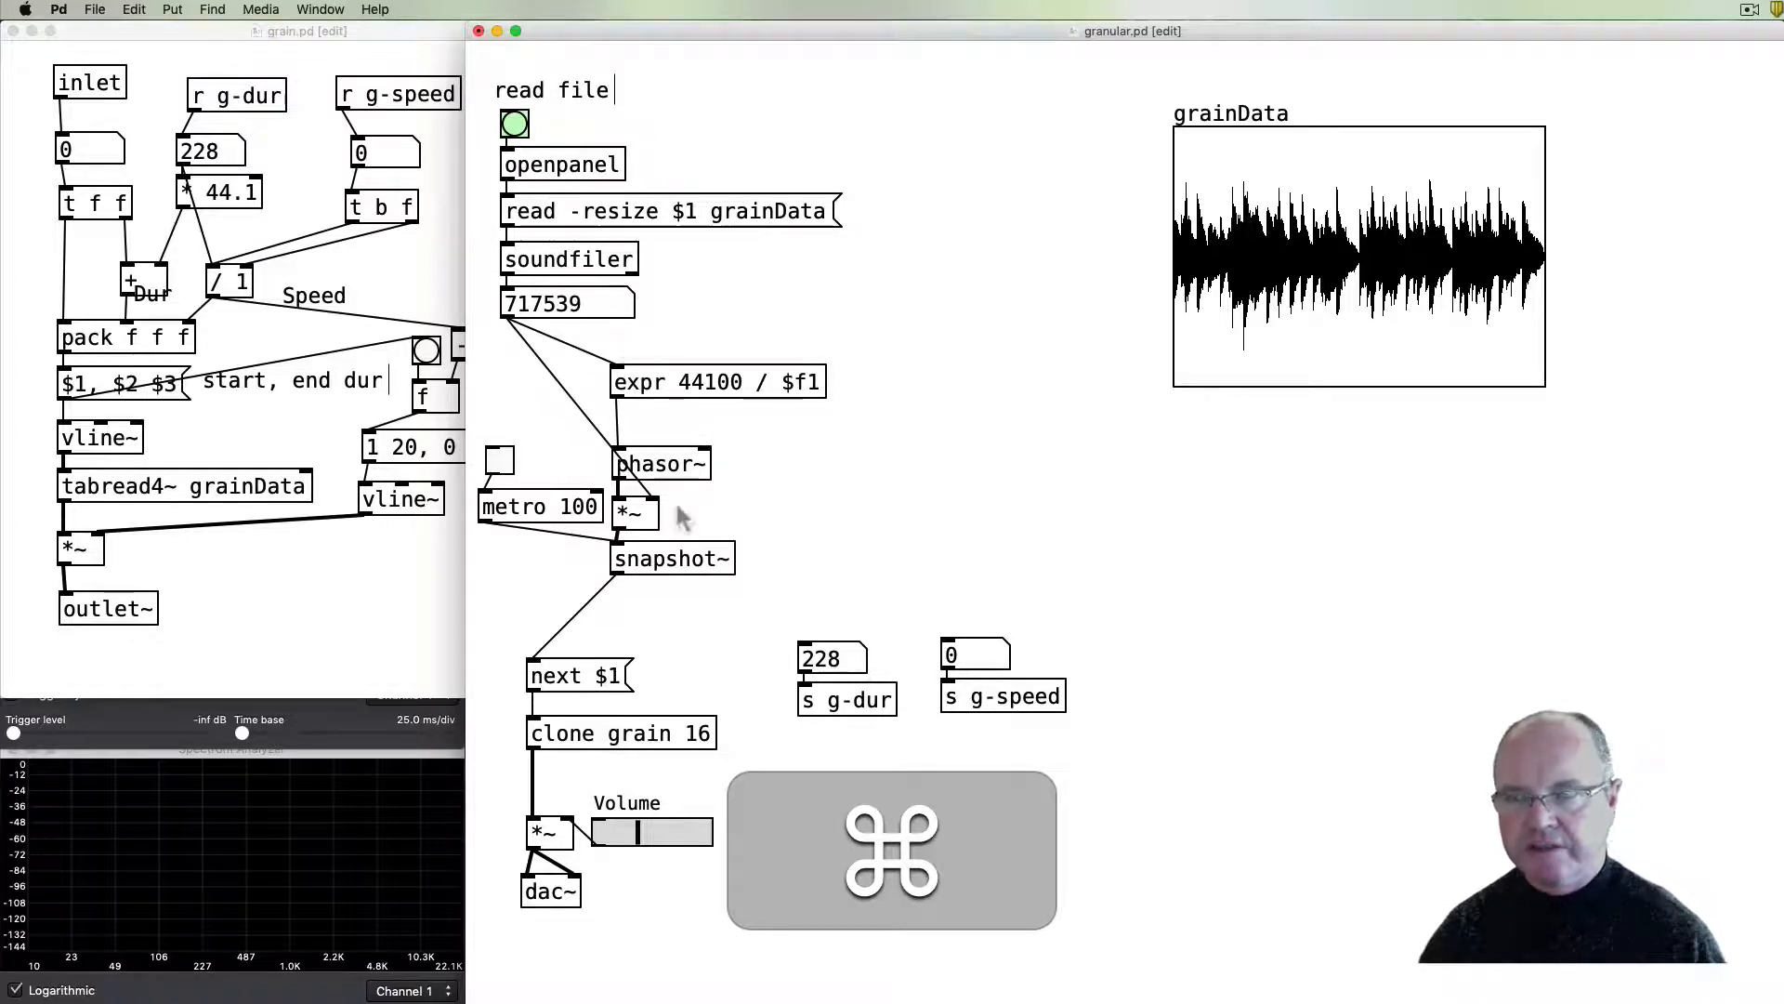
- Start the metro toggle and drag the g-dur number box through different durations
click(498, 460)
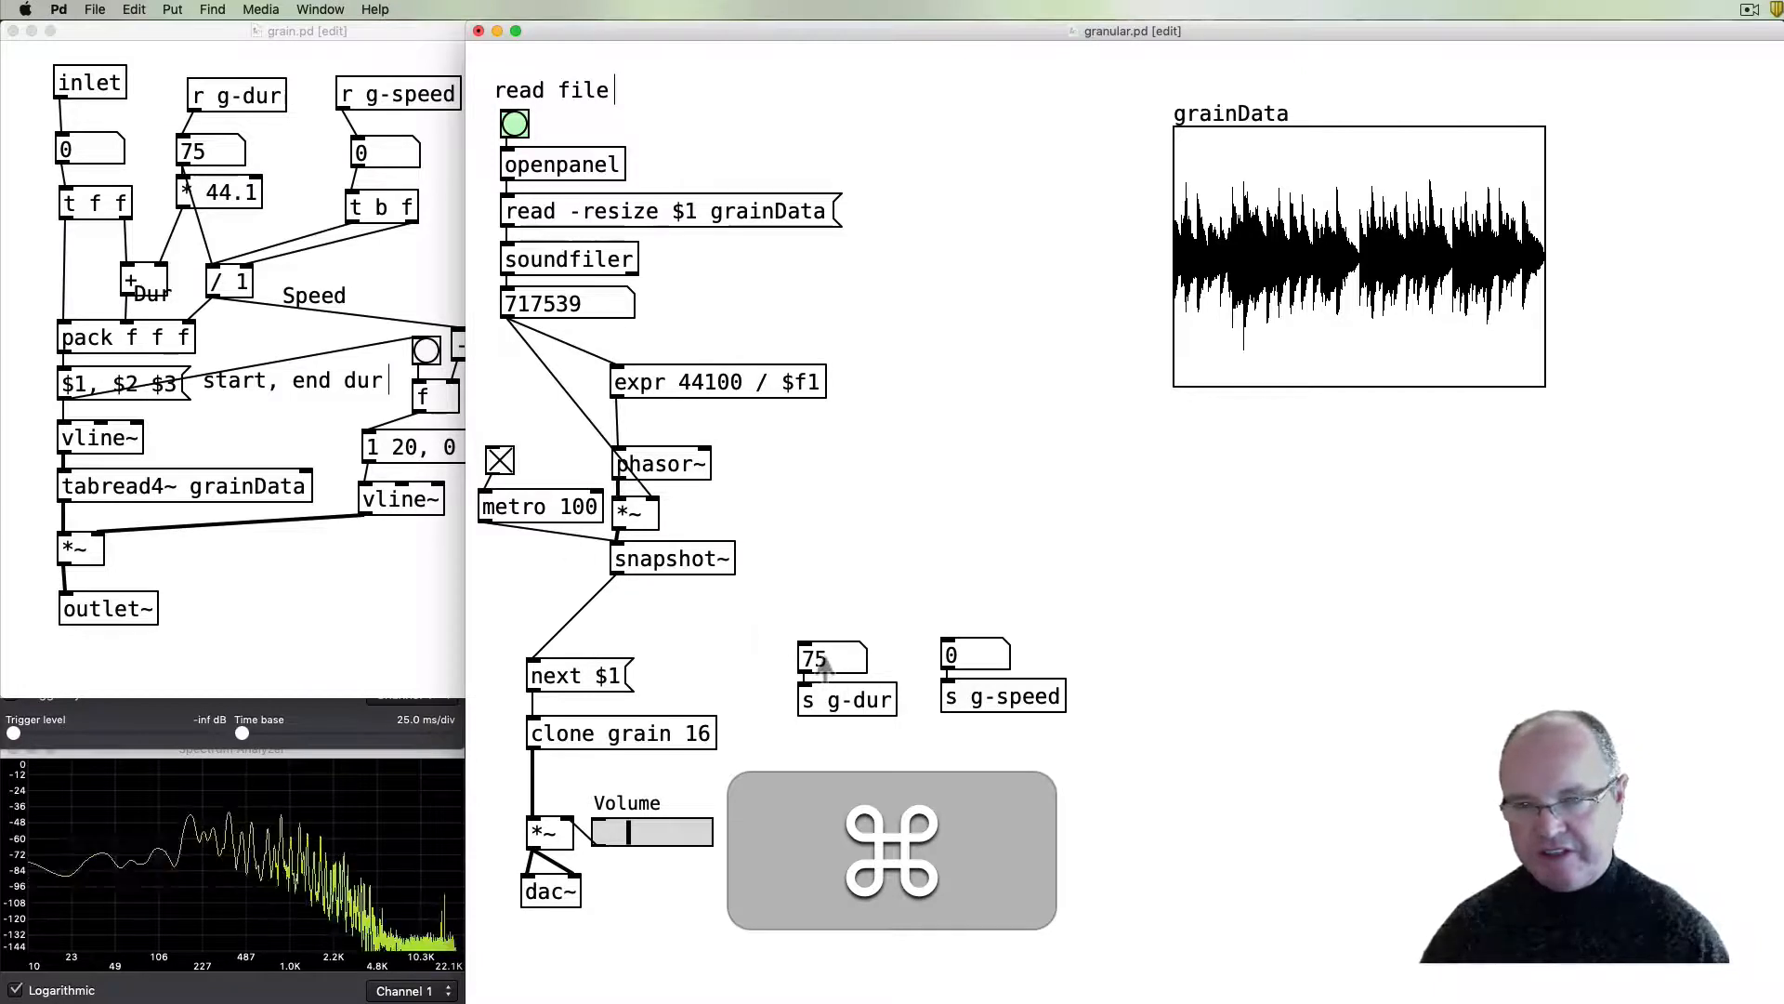
drag(831, 658, 831, 683)
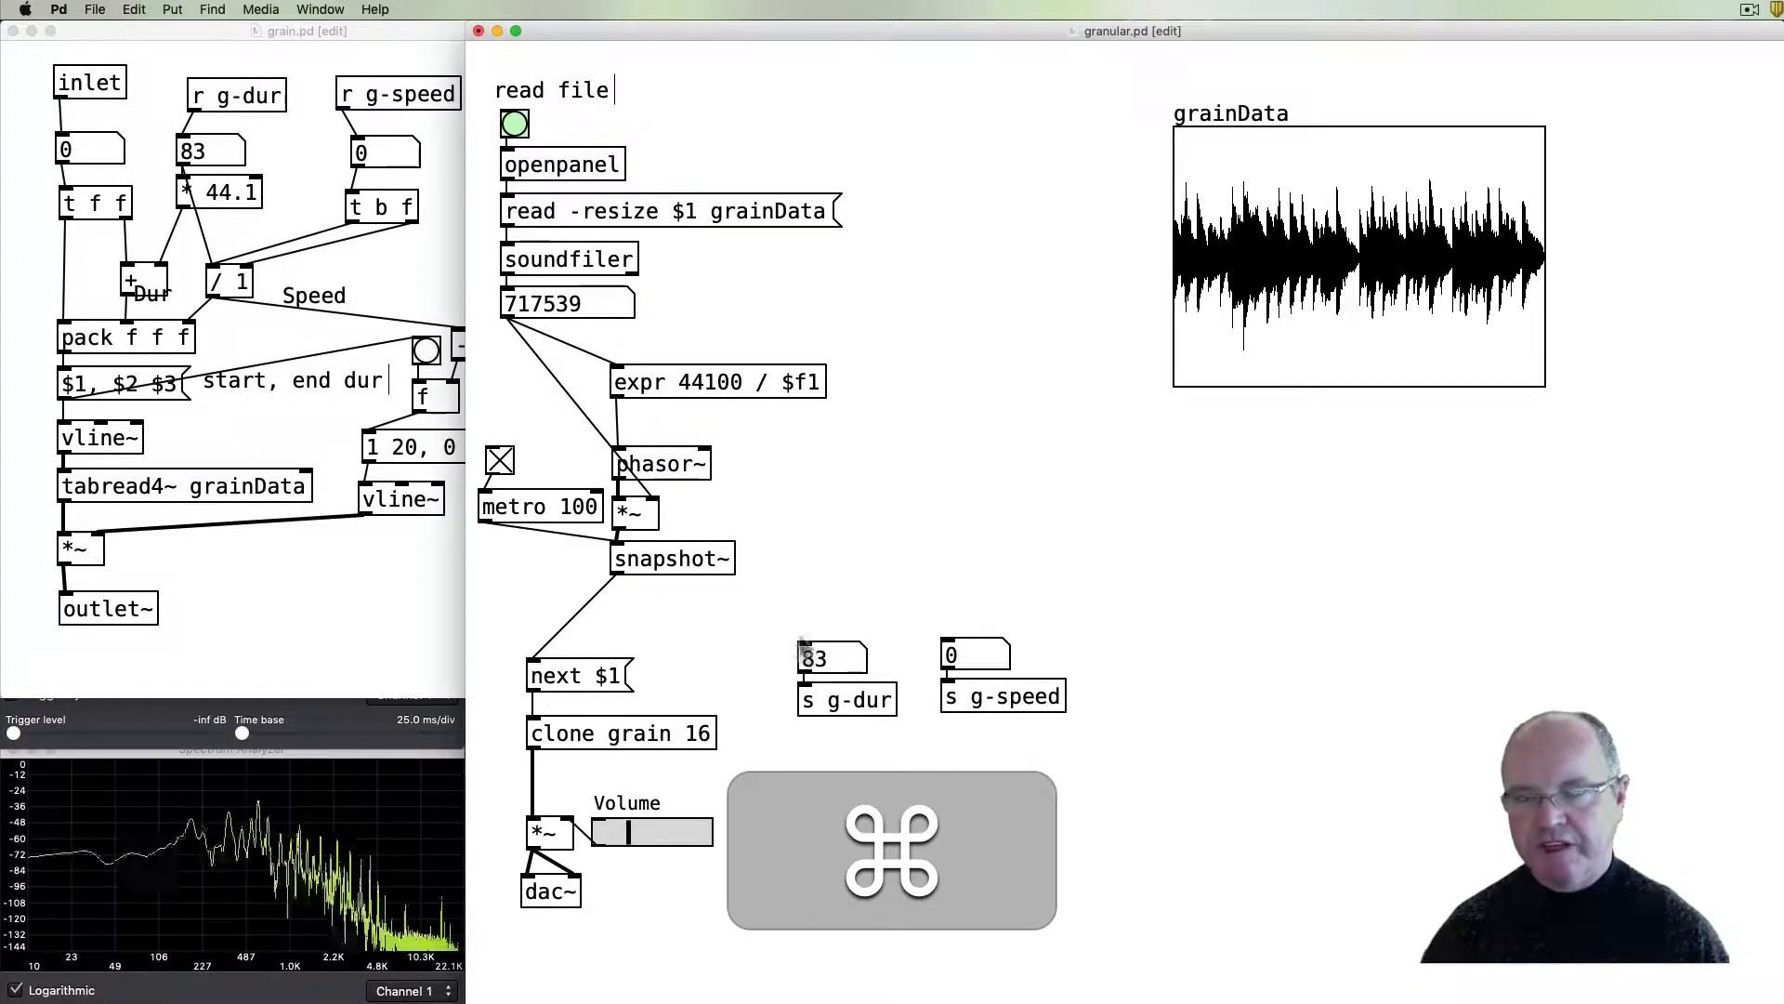
drag(831, 658, 831, 632)
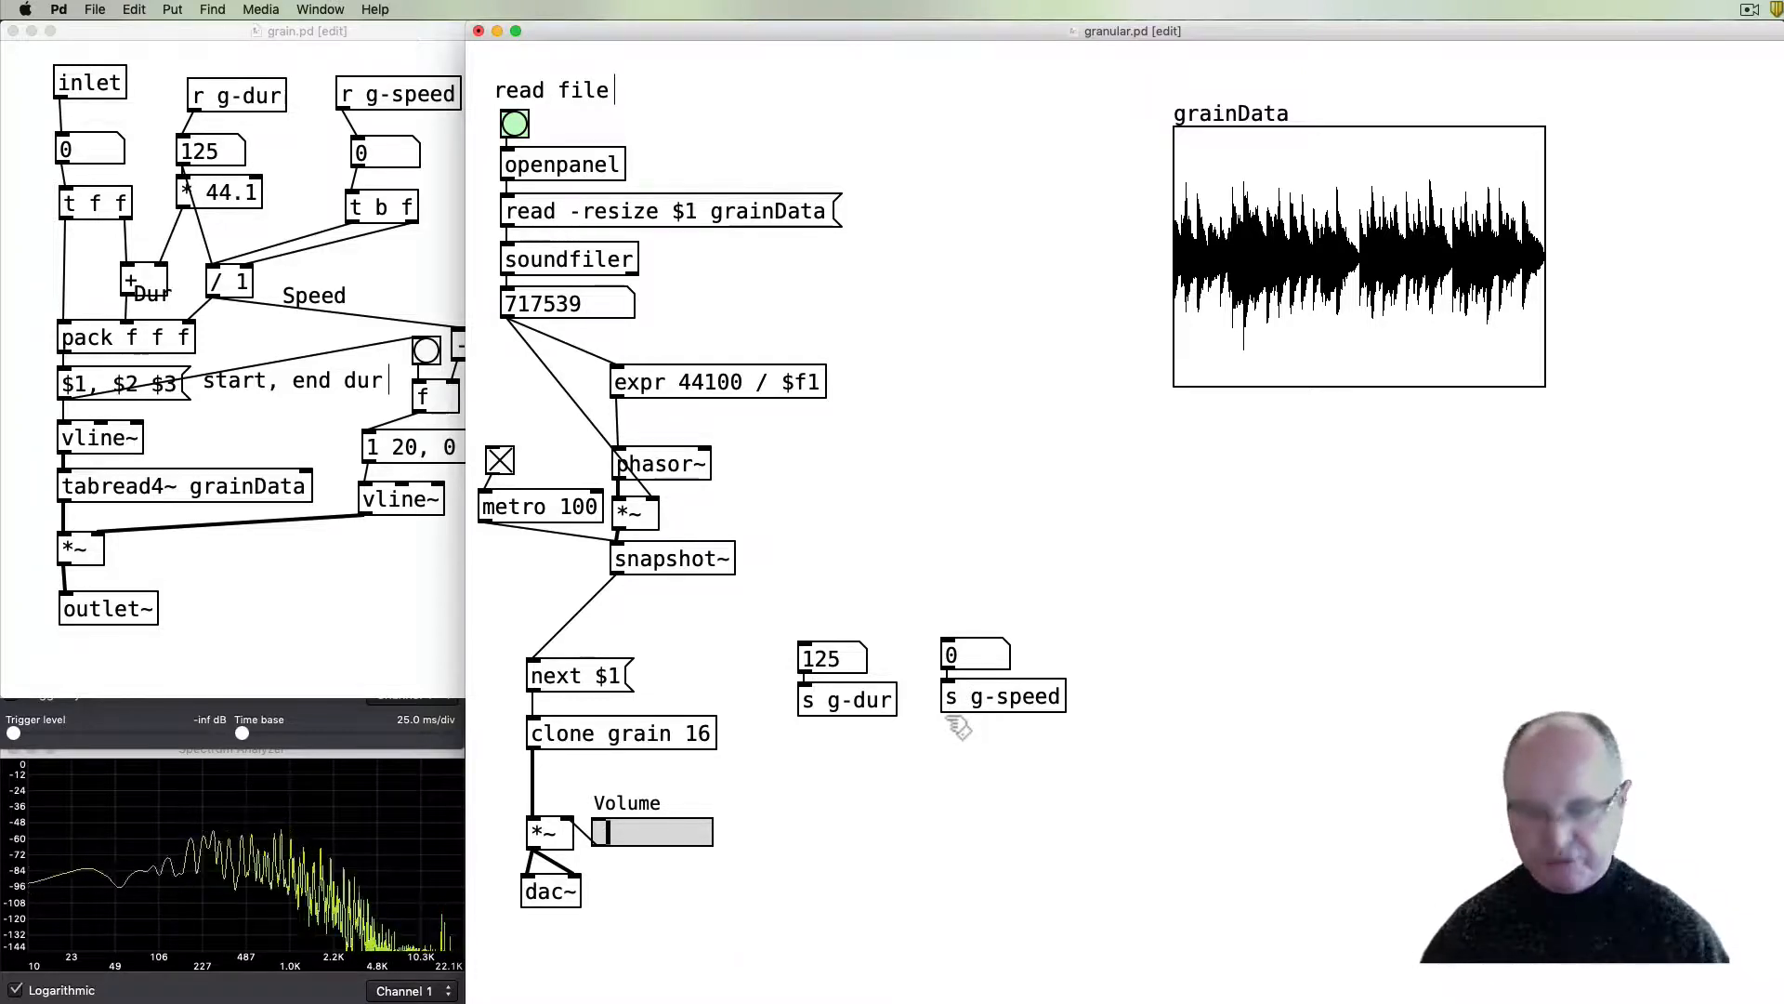
- Fine-tune the g-speed number box through 0.83 and 0.73, settling on 0.97
key(cmd)
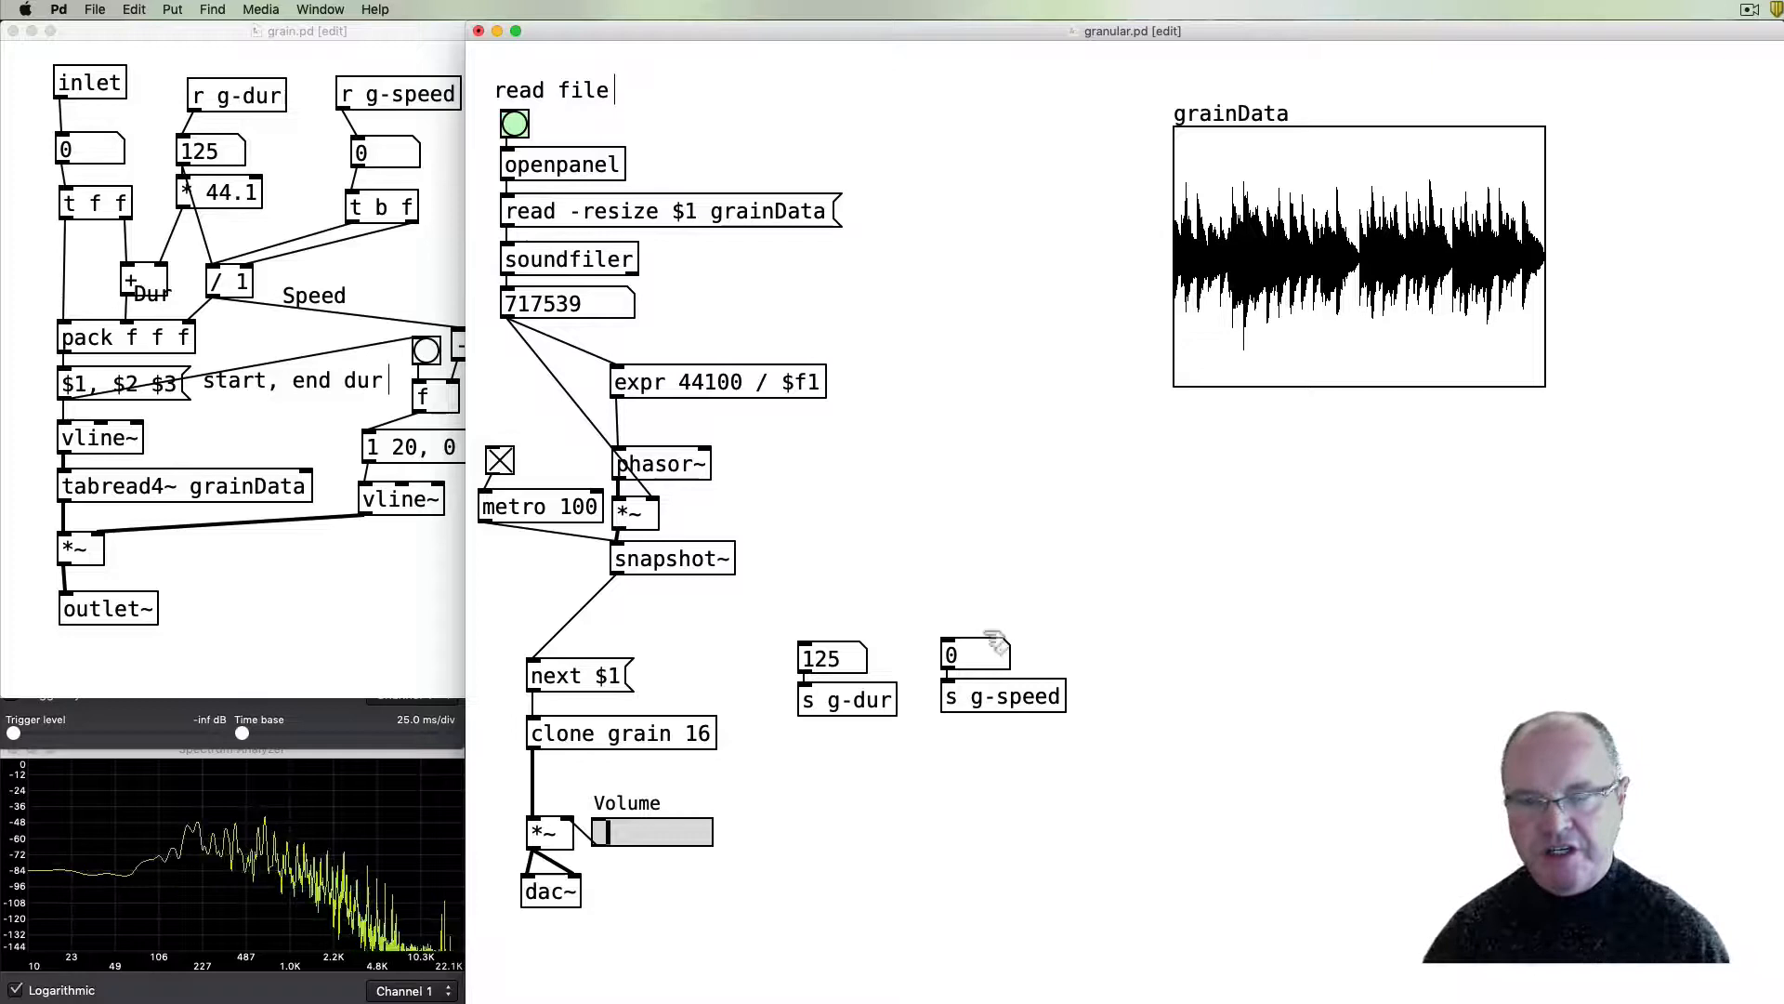
key(cmd)
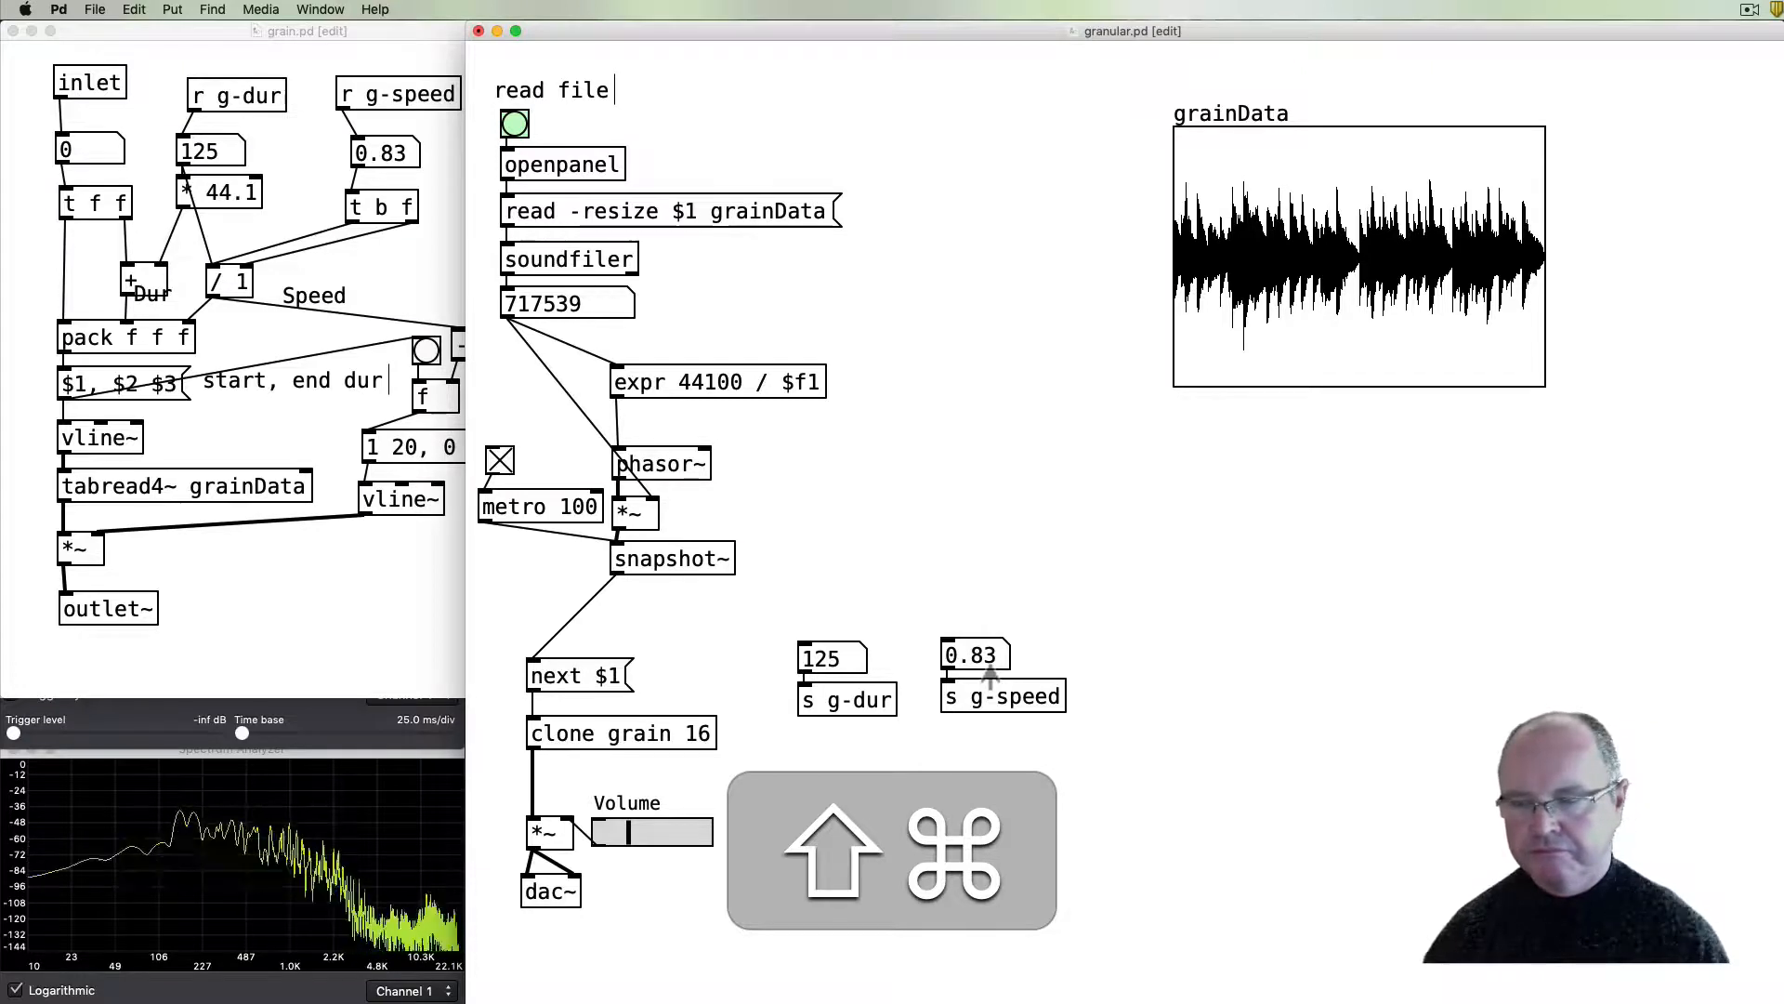
drag(973, 654, 973, 666)
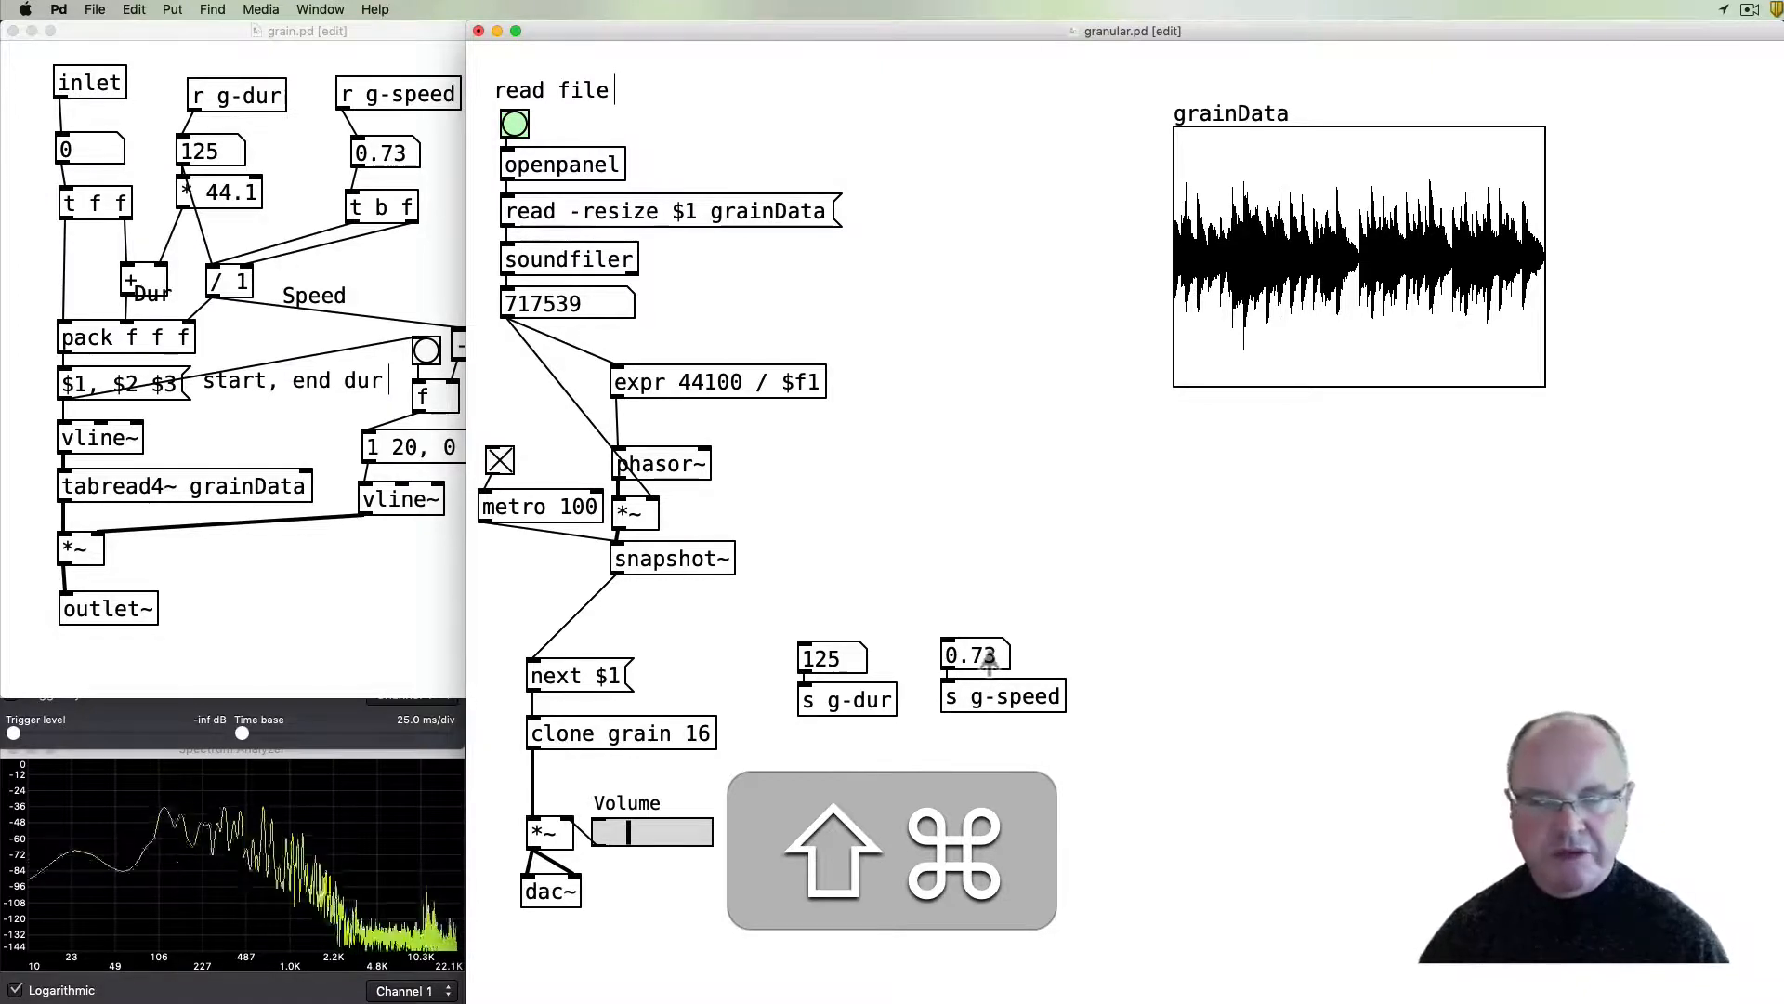
drag(973, 654, 992, 620)
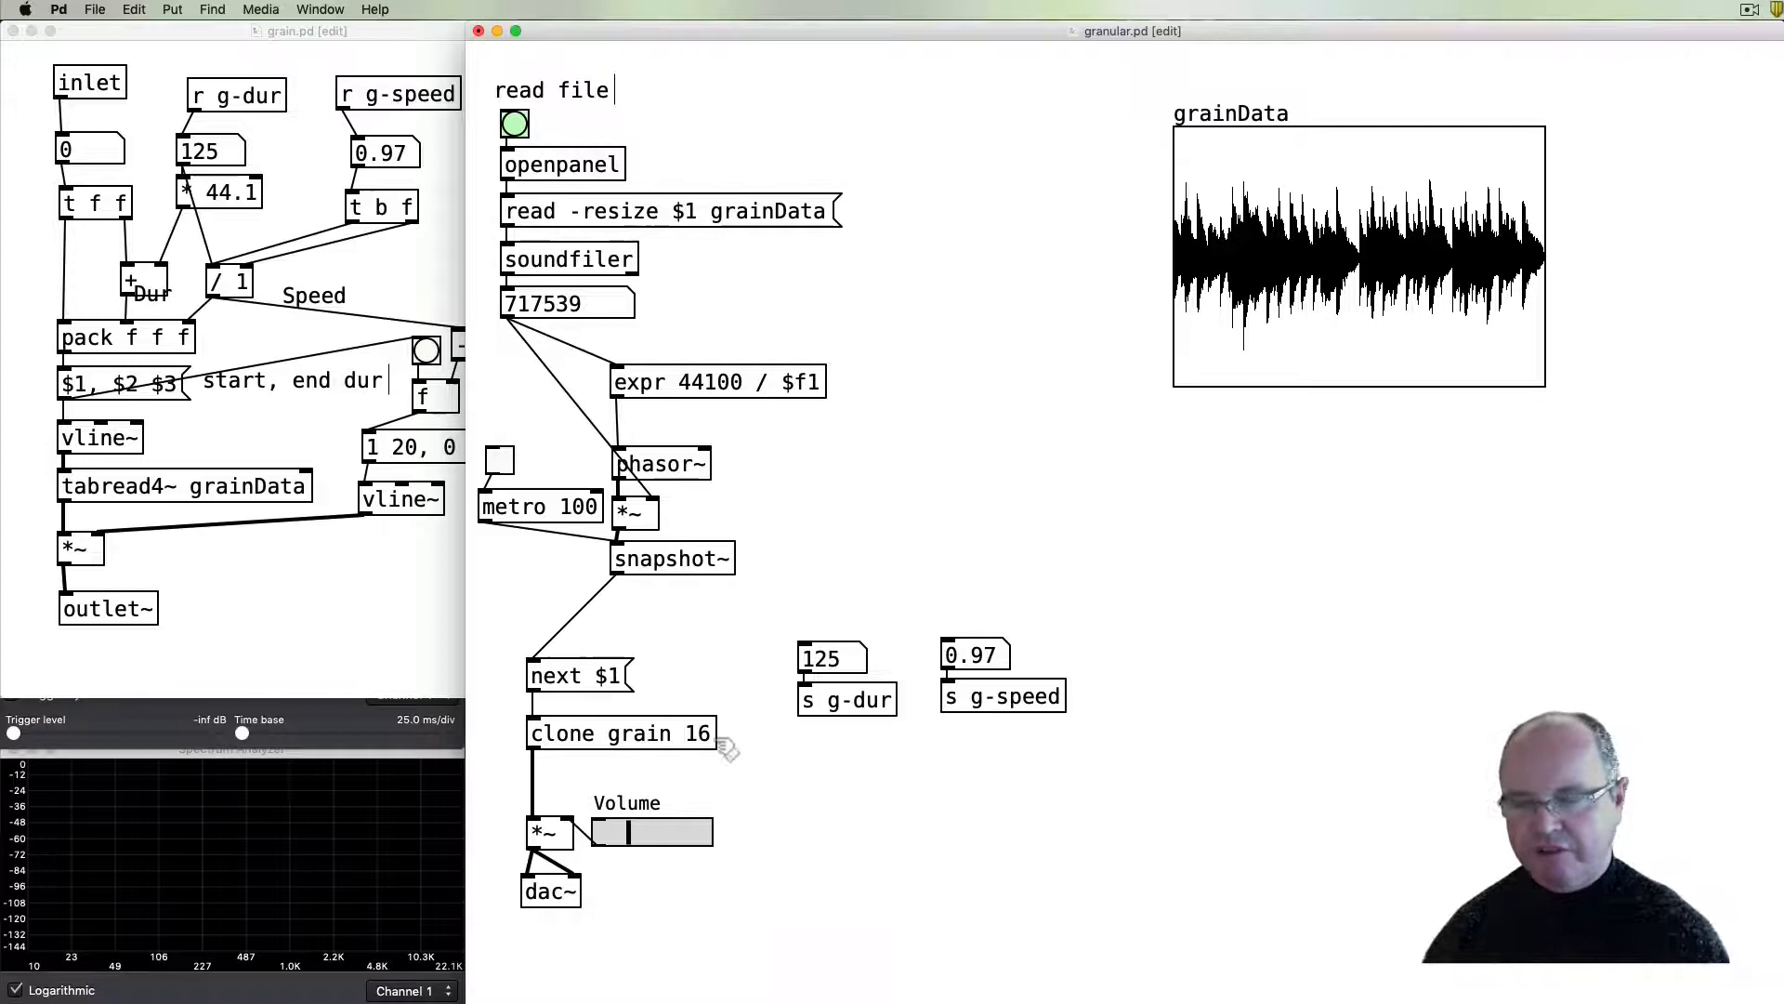
mouse_move(721, 608)
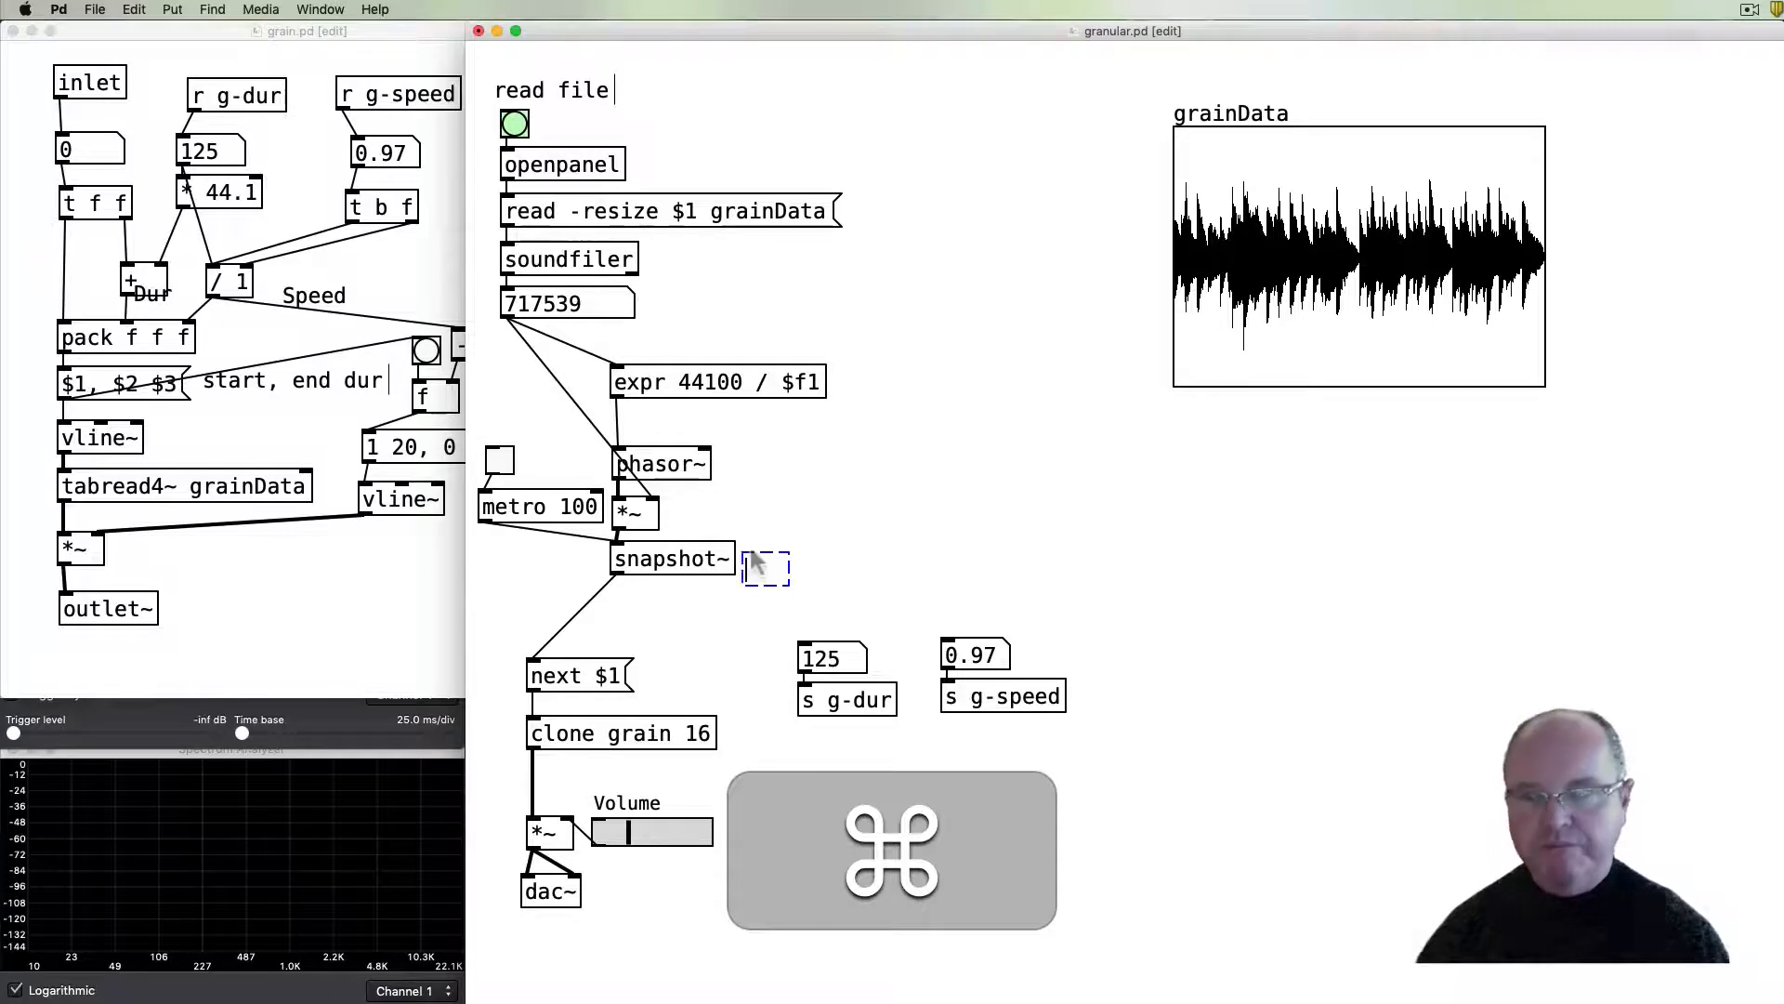
- Create a random 200 object and select the metro and toggle to reposition them
text(rando)
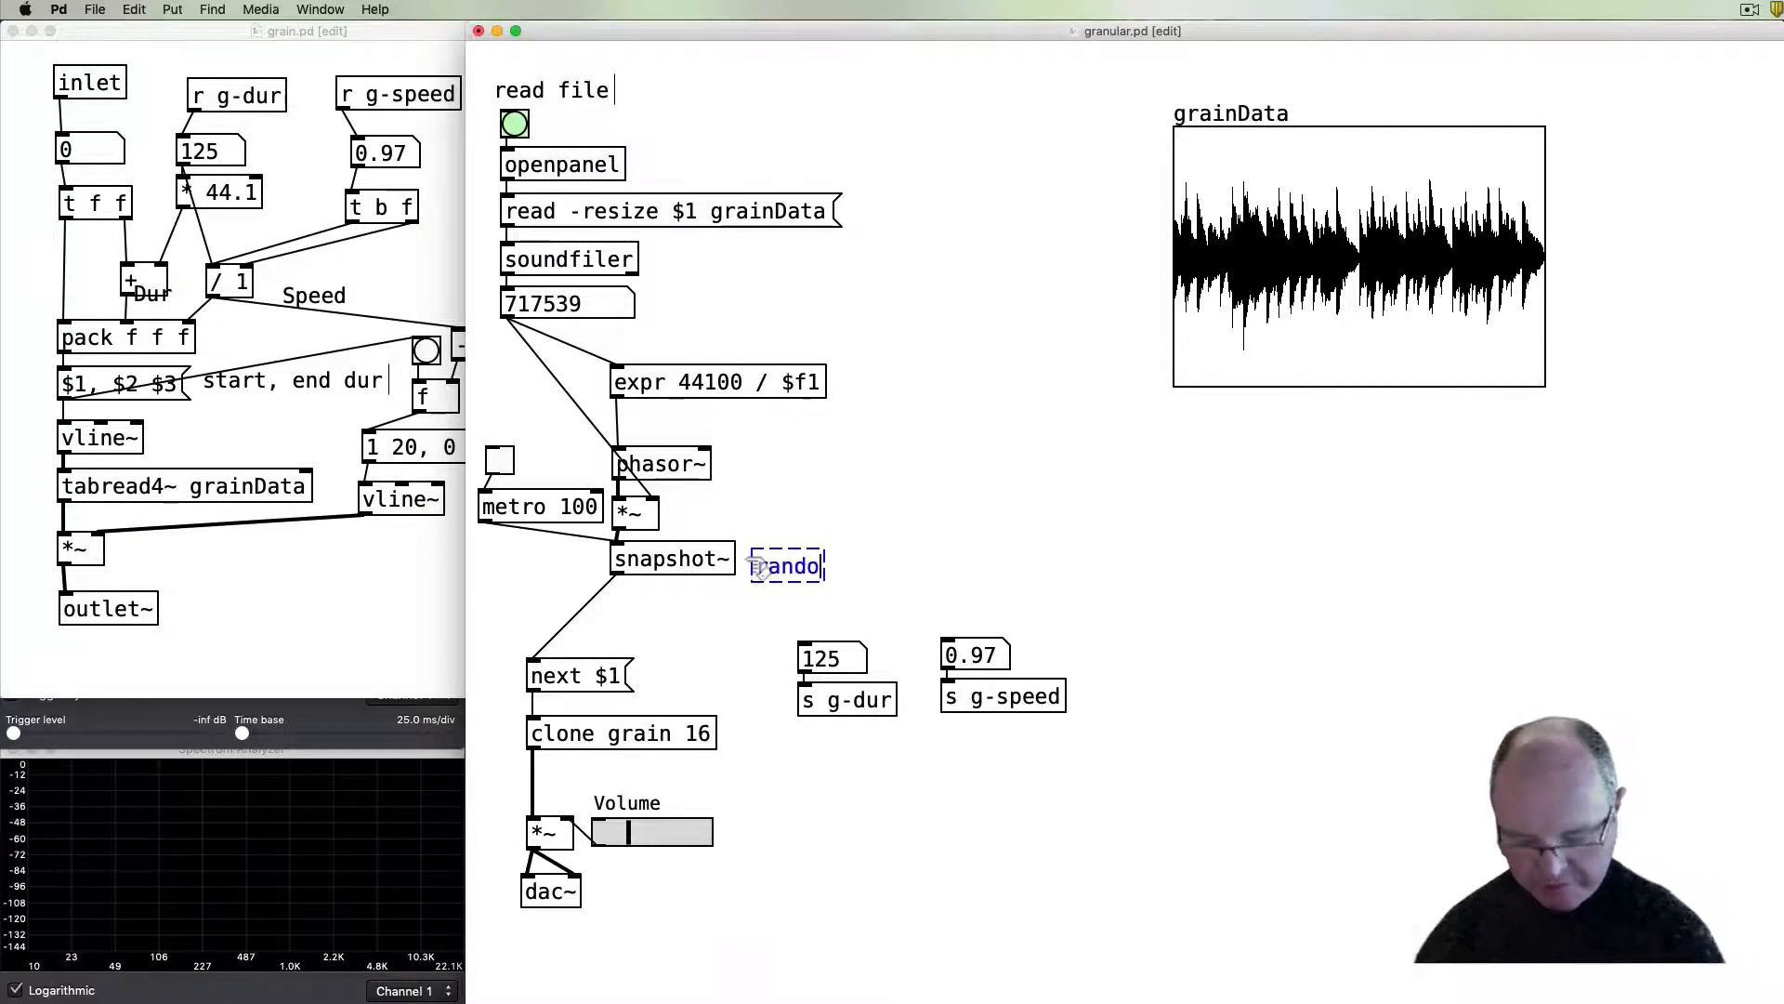
text(m)
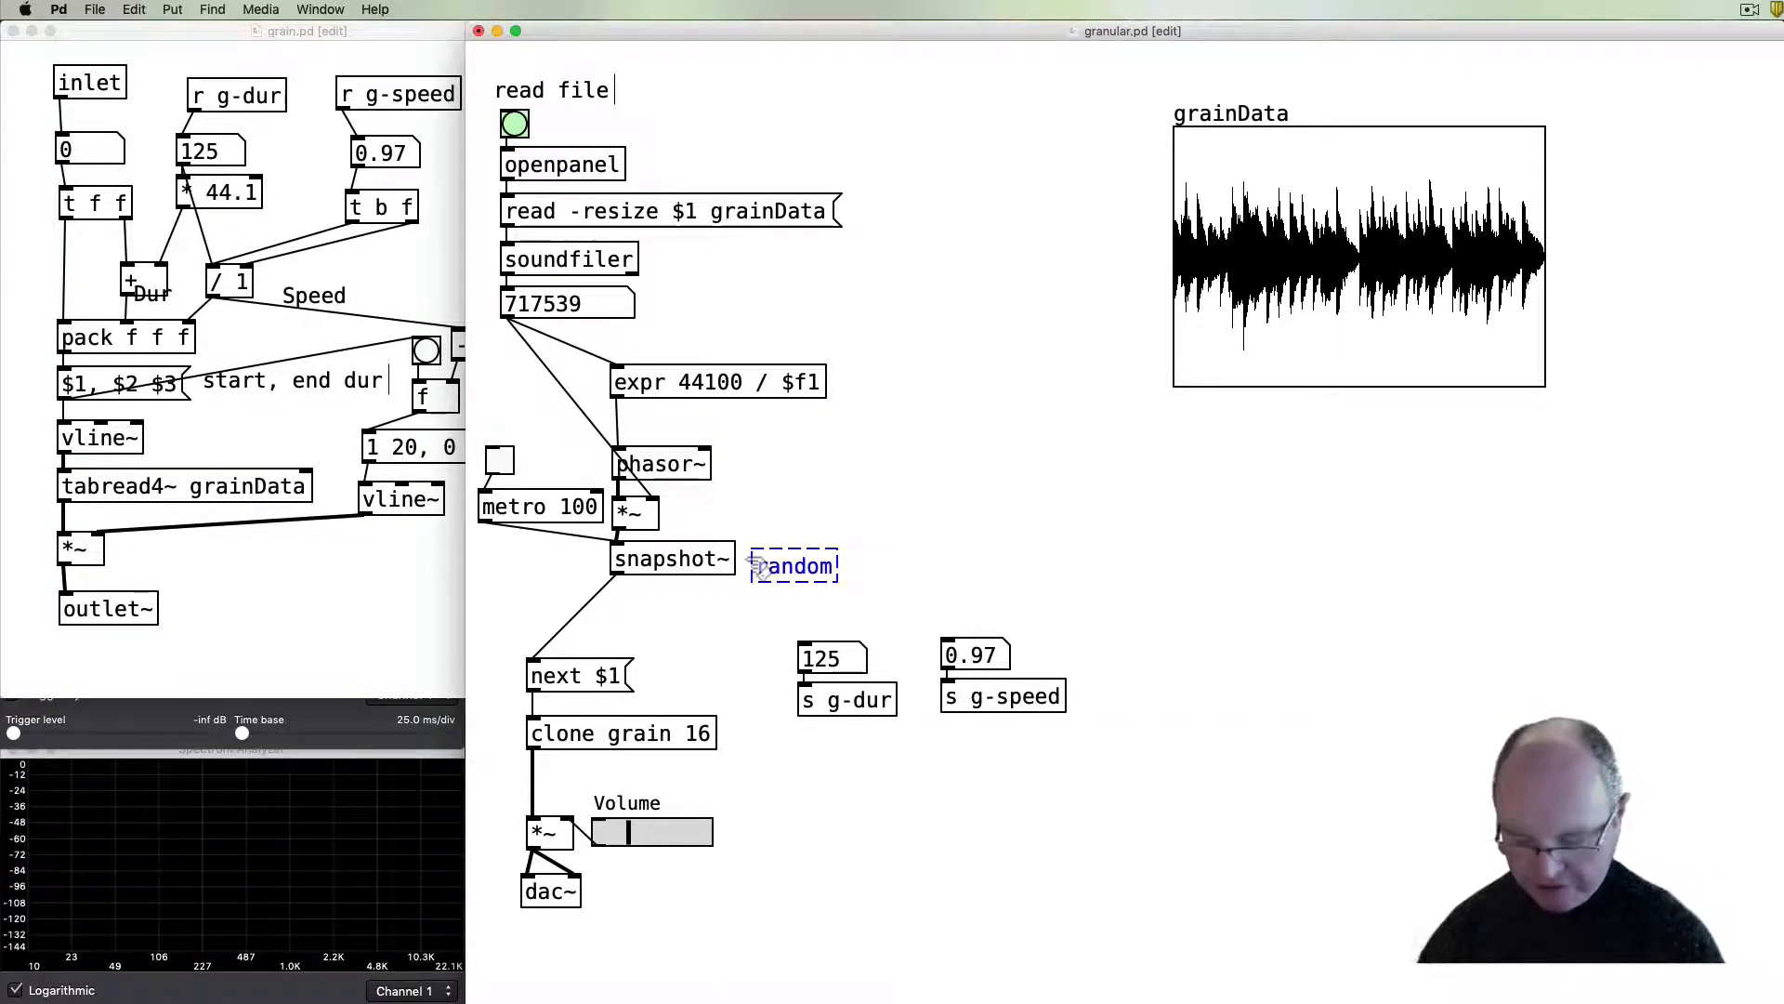
text(200)
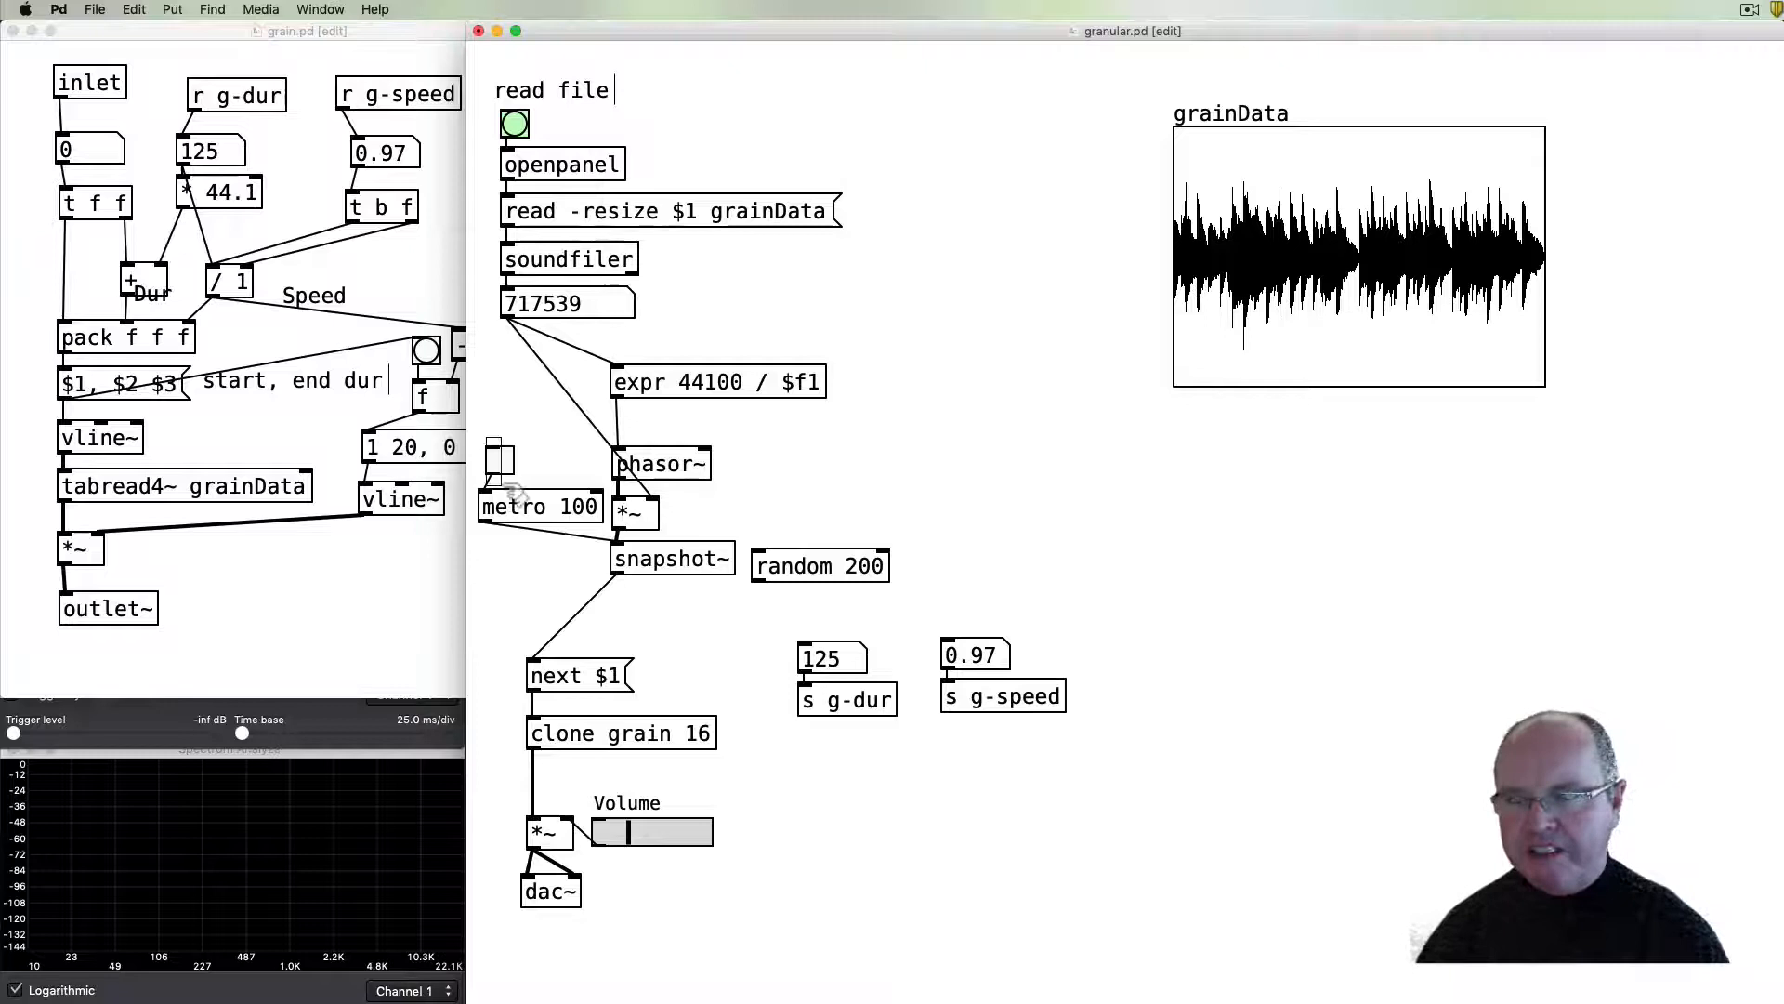
click(541, 478)
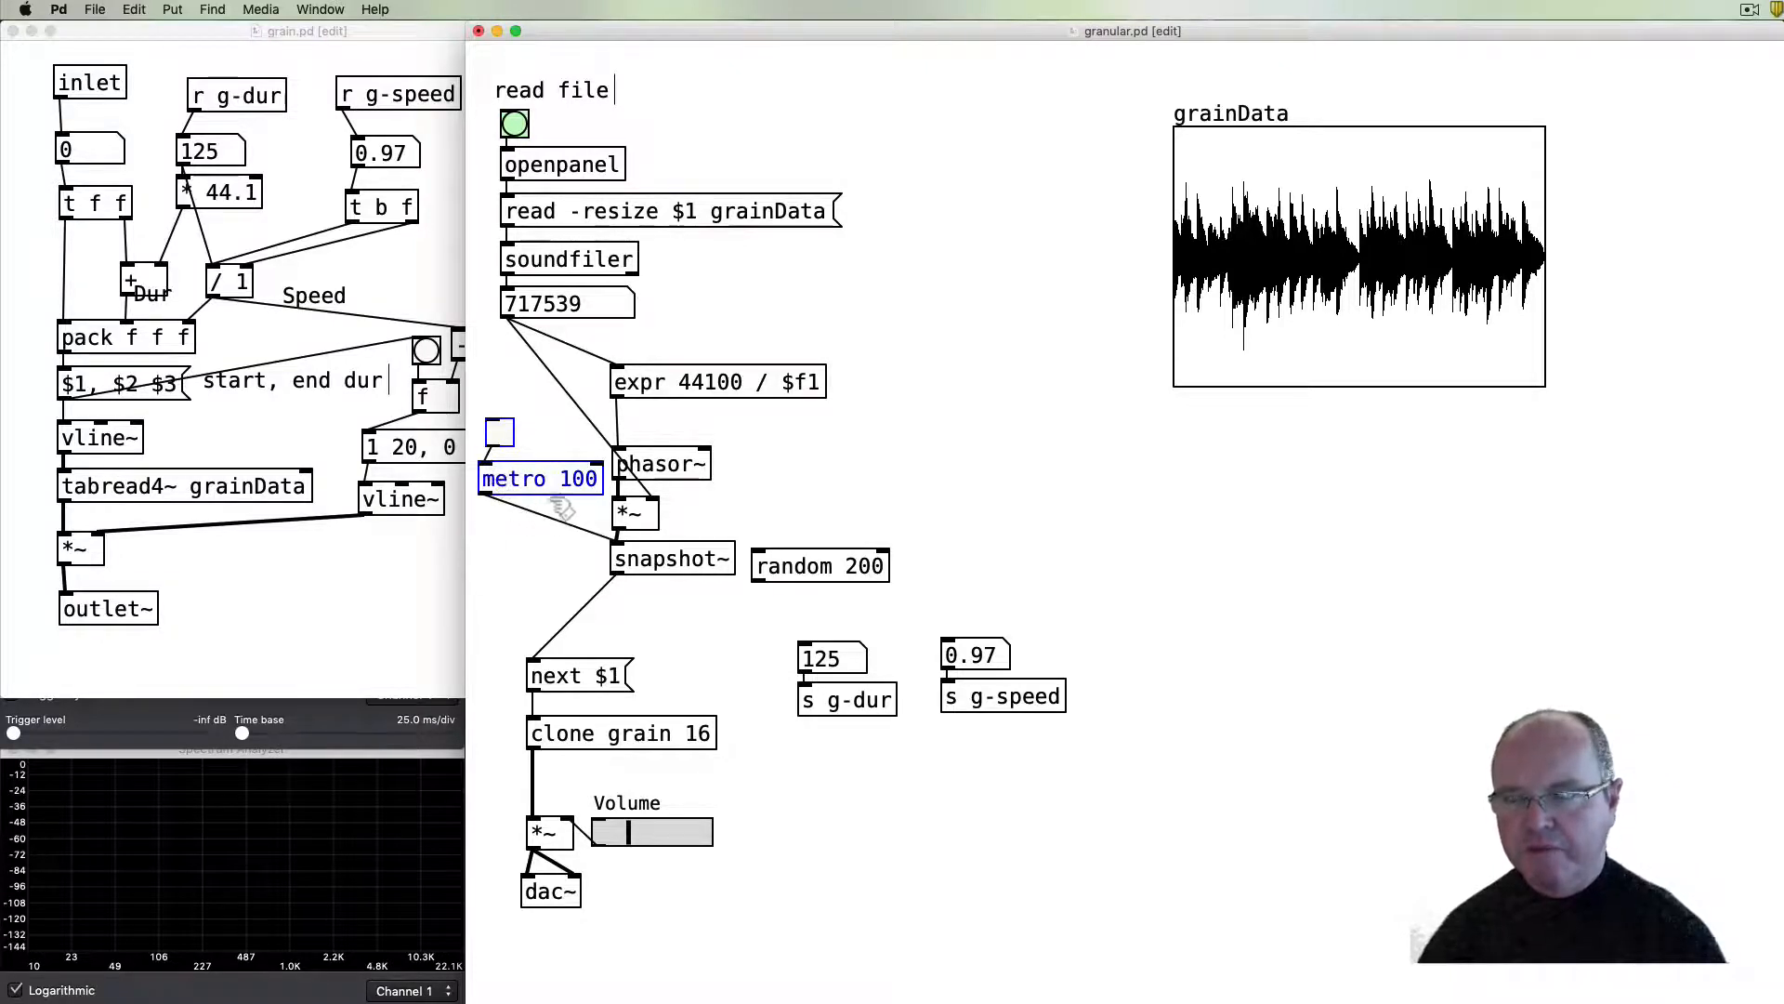
key(cmd+backspace)
text(t b b)
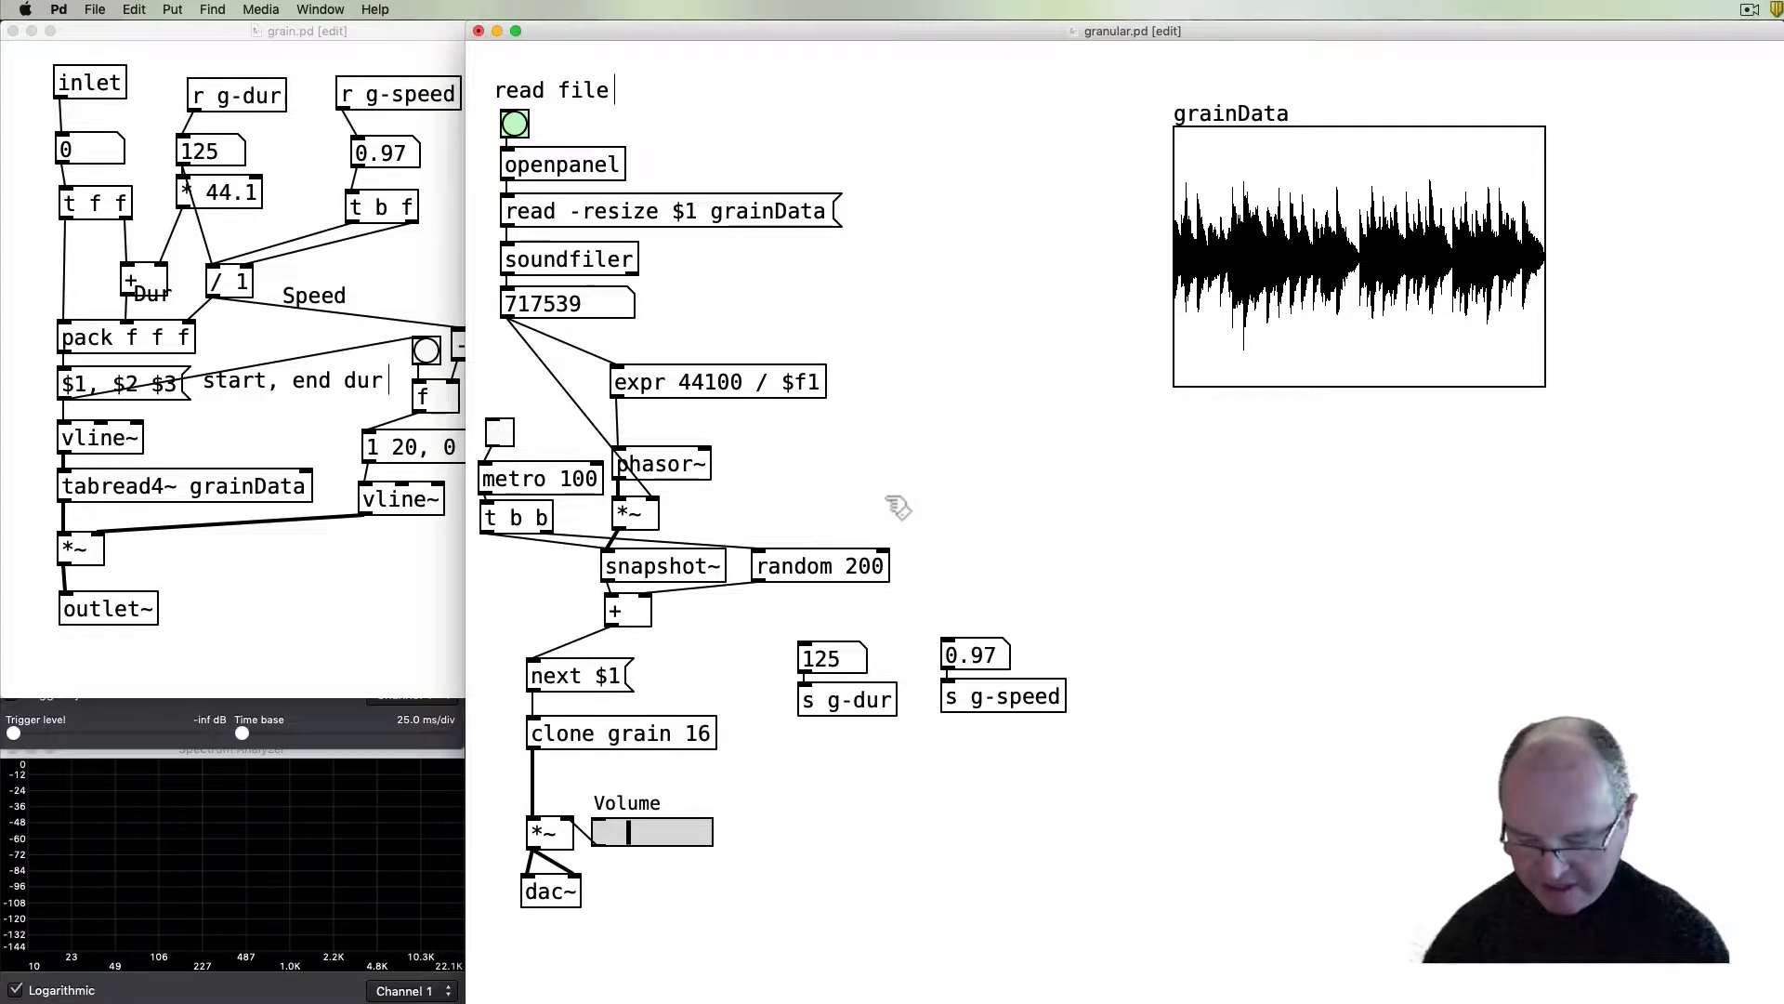
- Add a 200000 message box above random 200 to set its range
key(cmd)
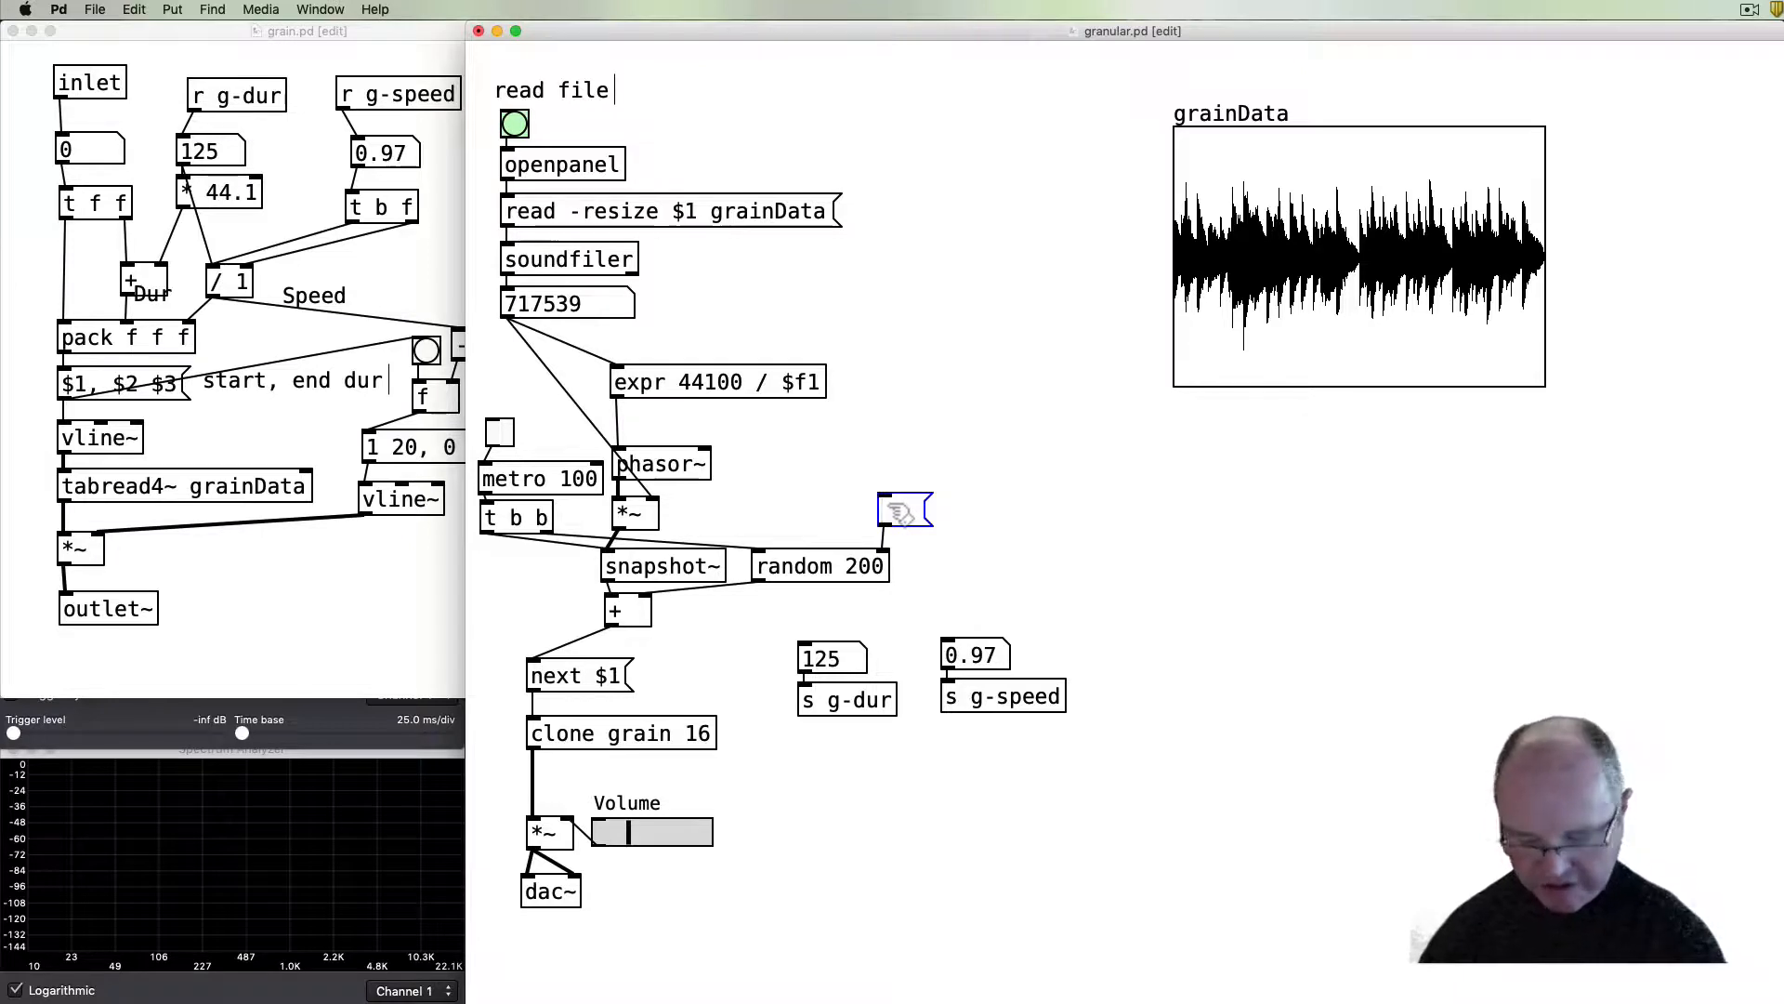
text(2000000)
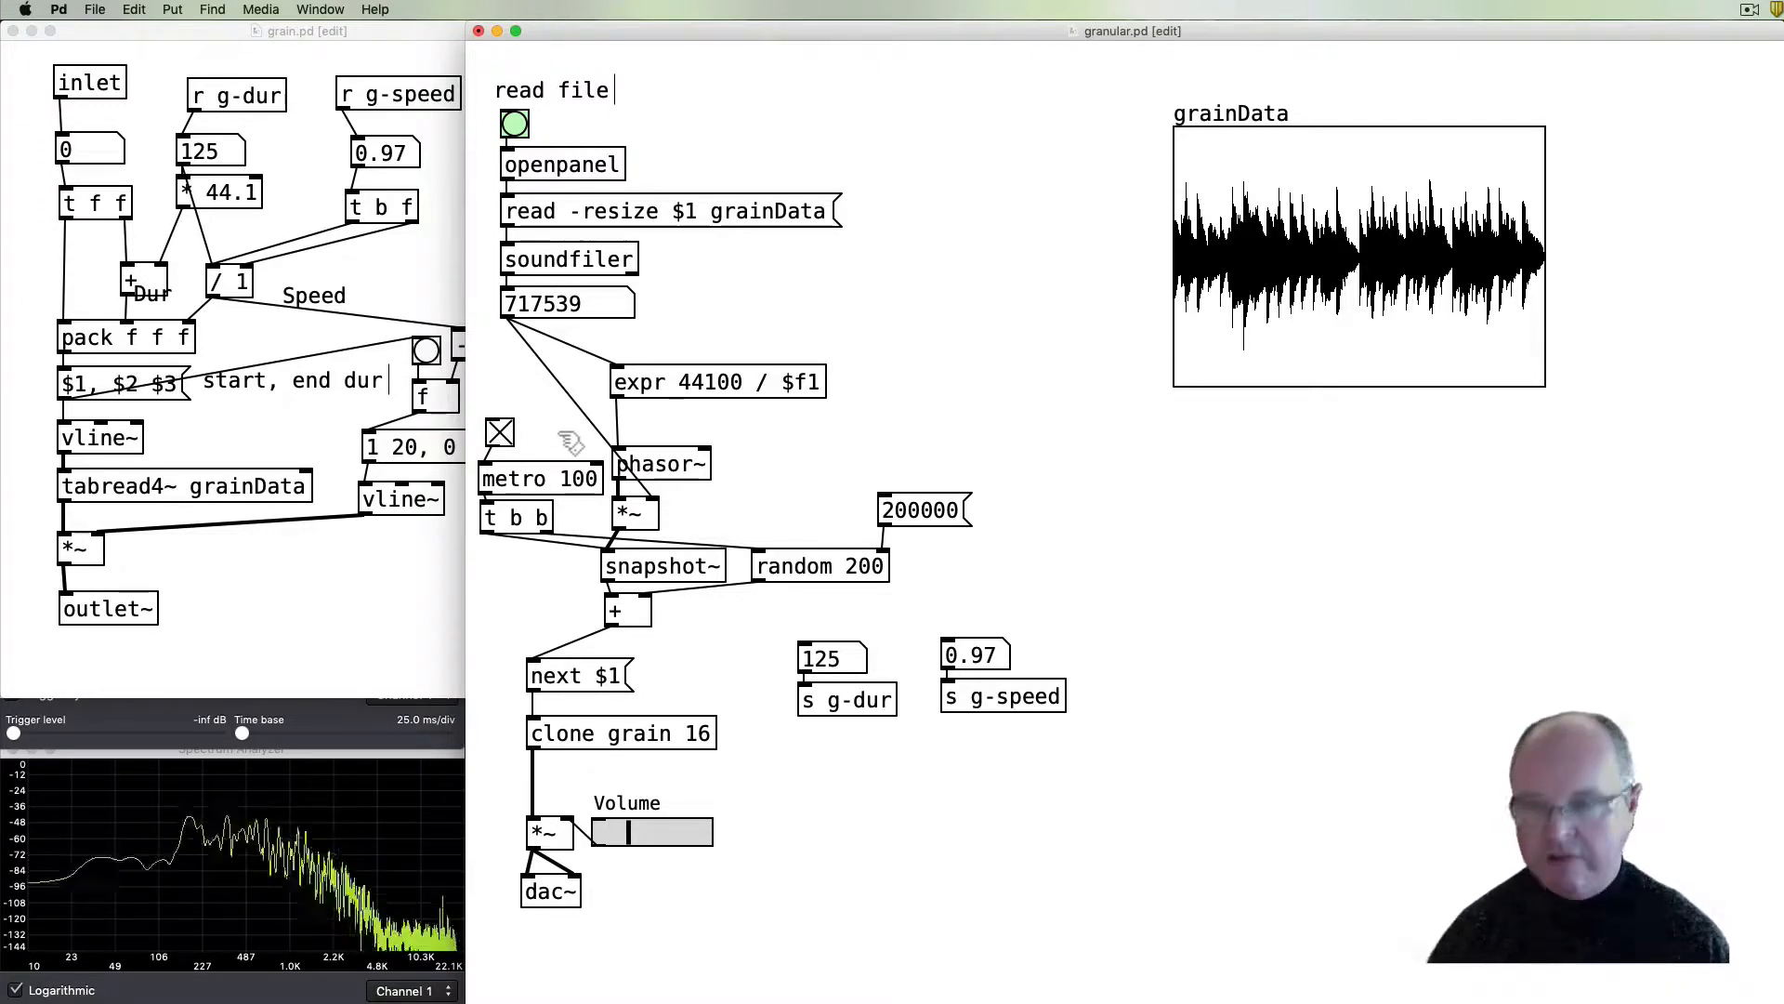
key(cmd)
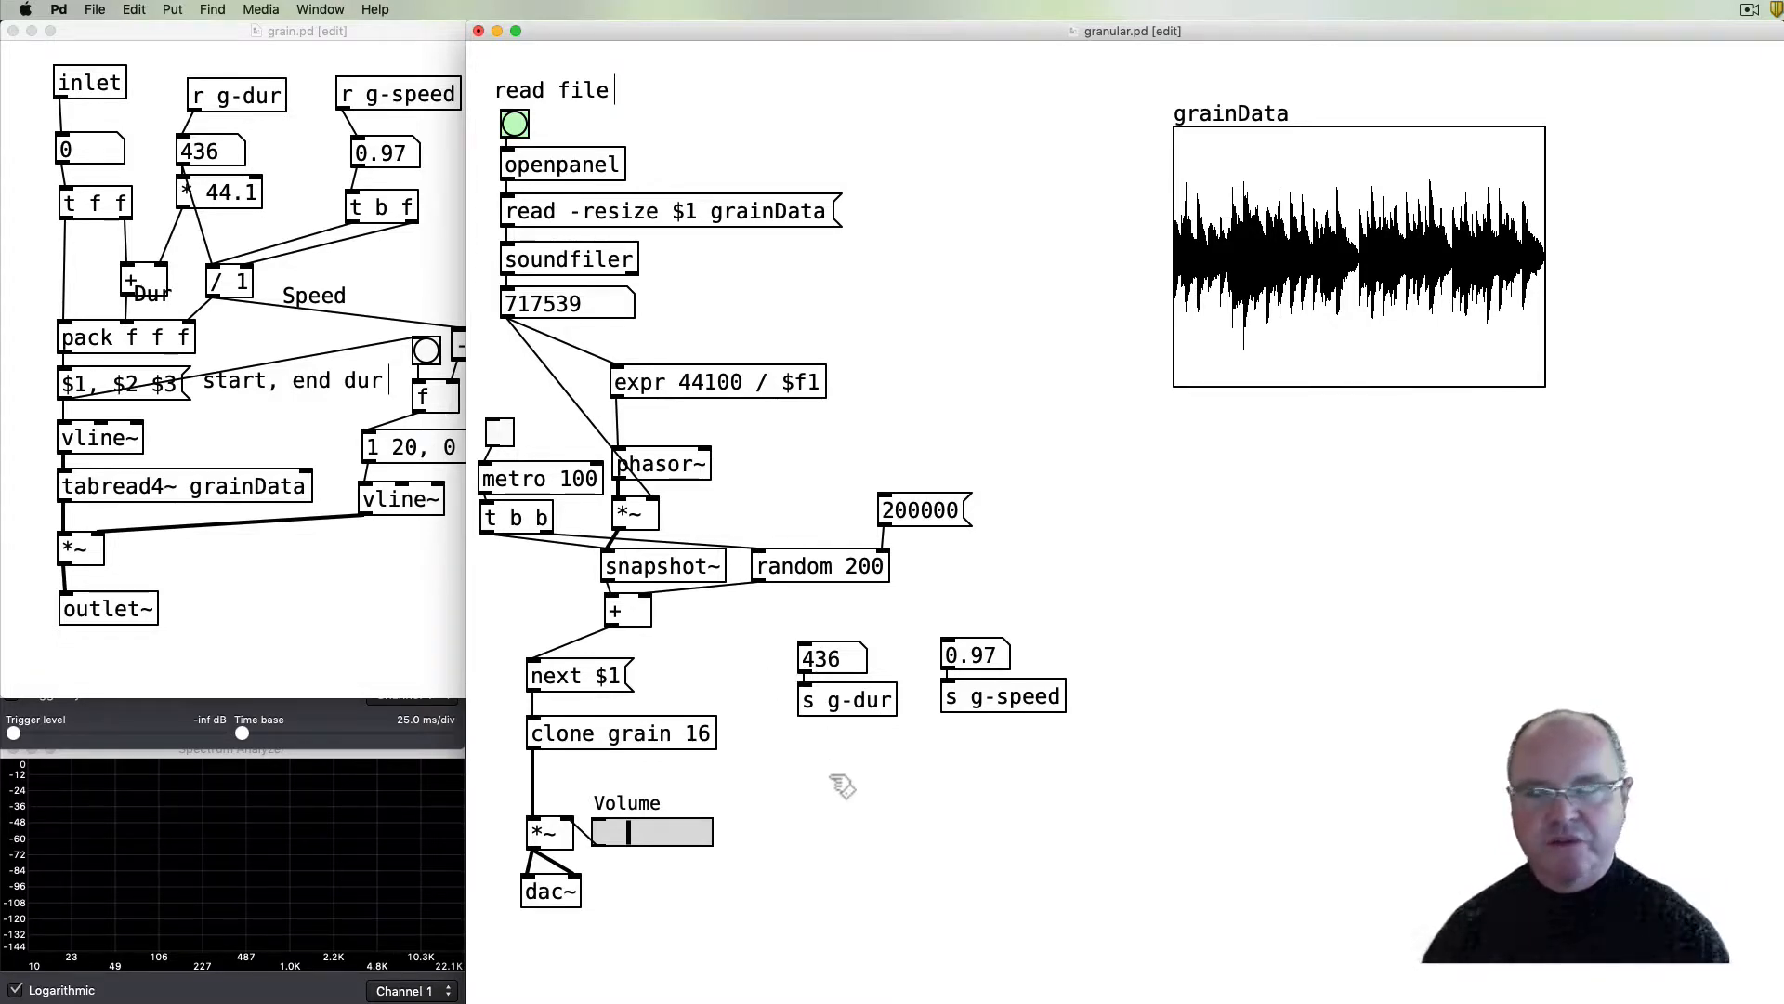
mouse_move(868, 745)
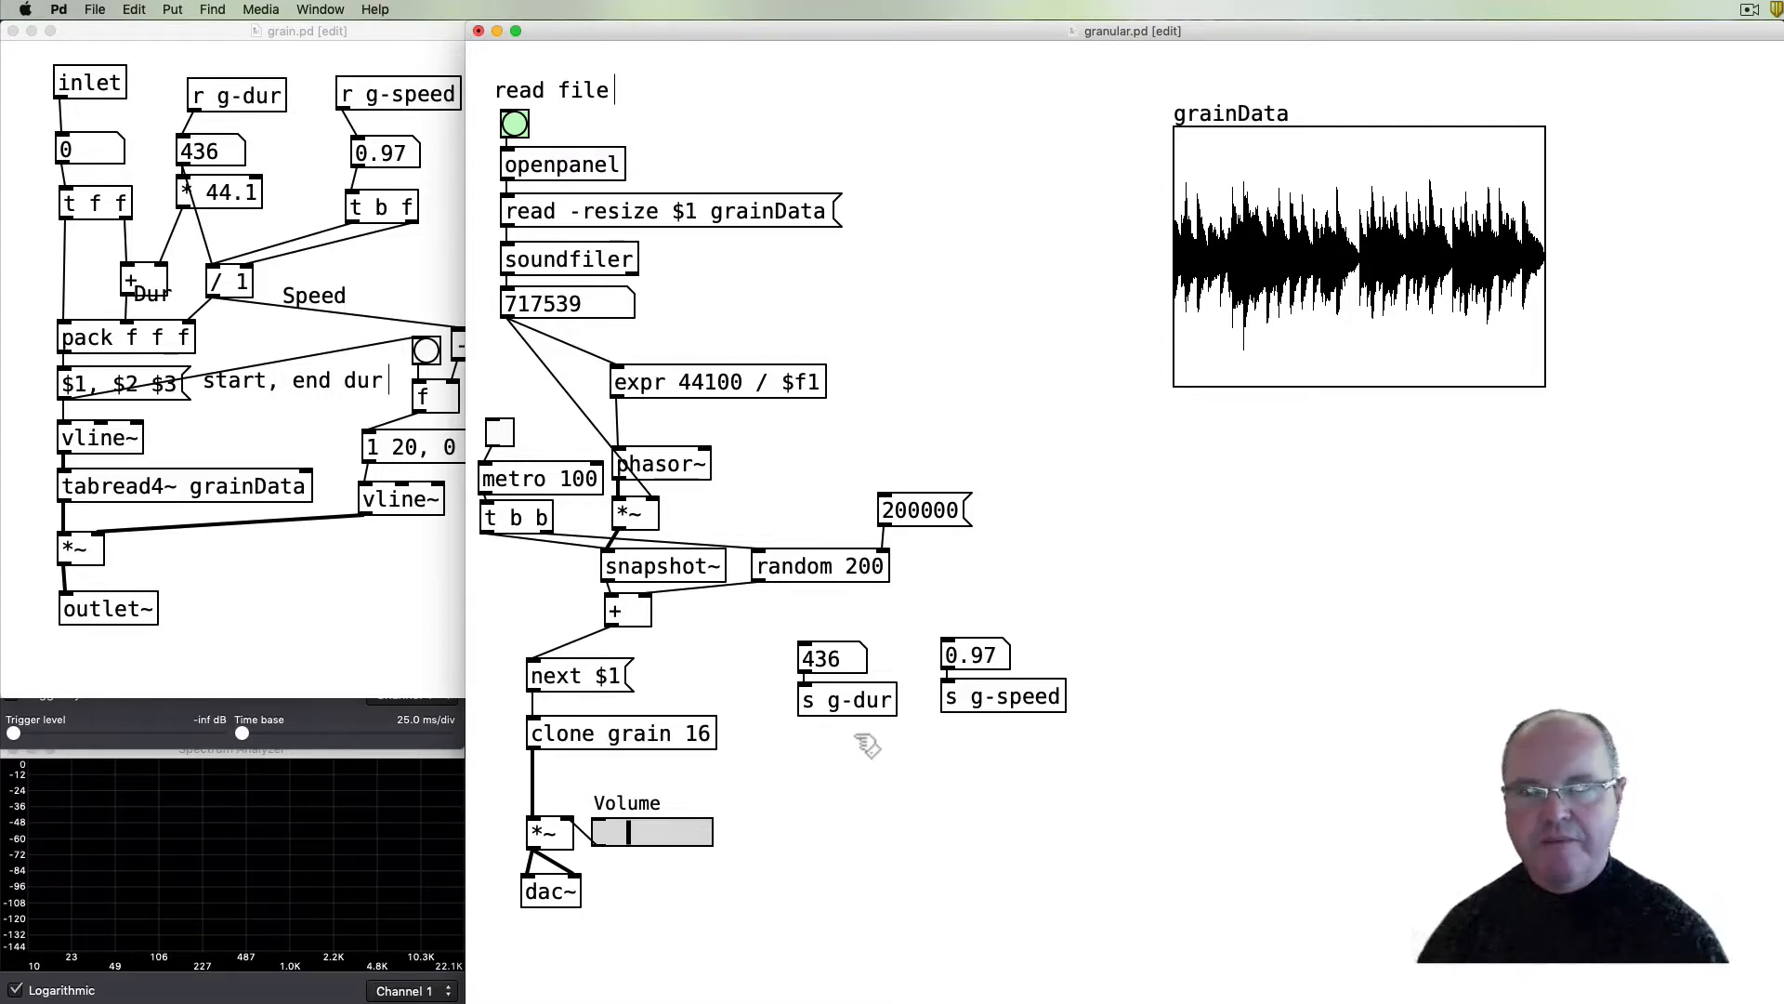
mouse_move(741, 493)
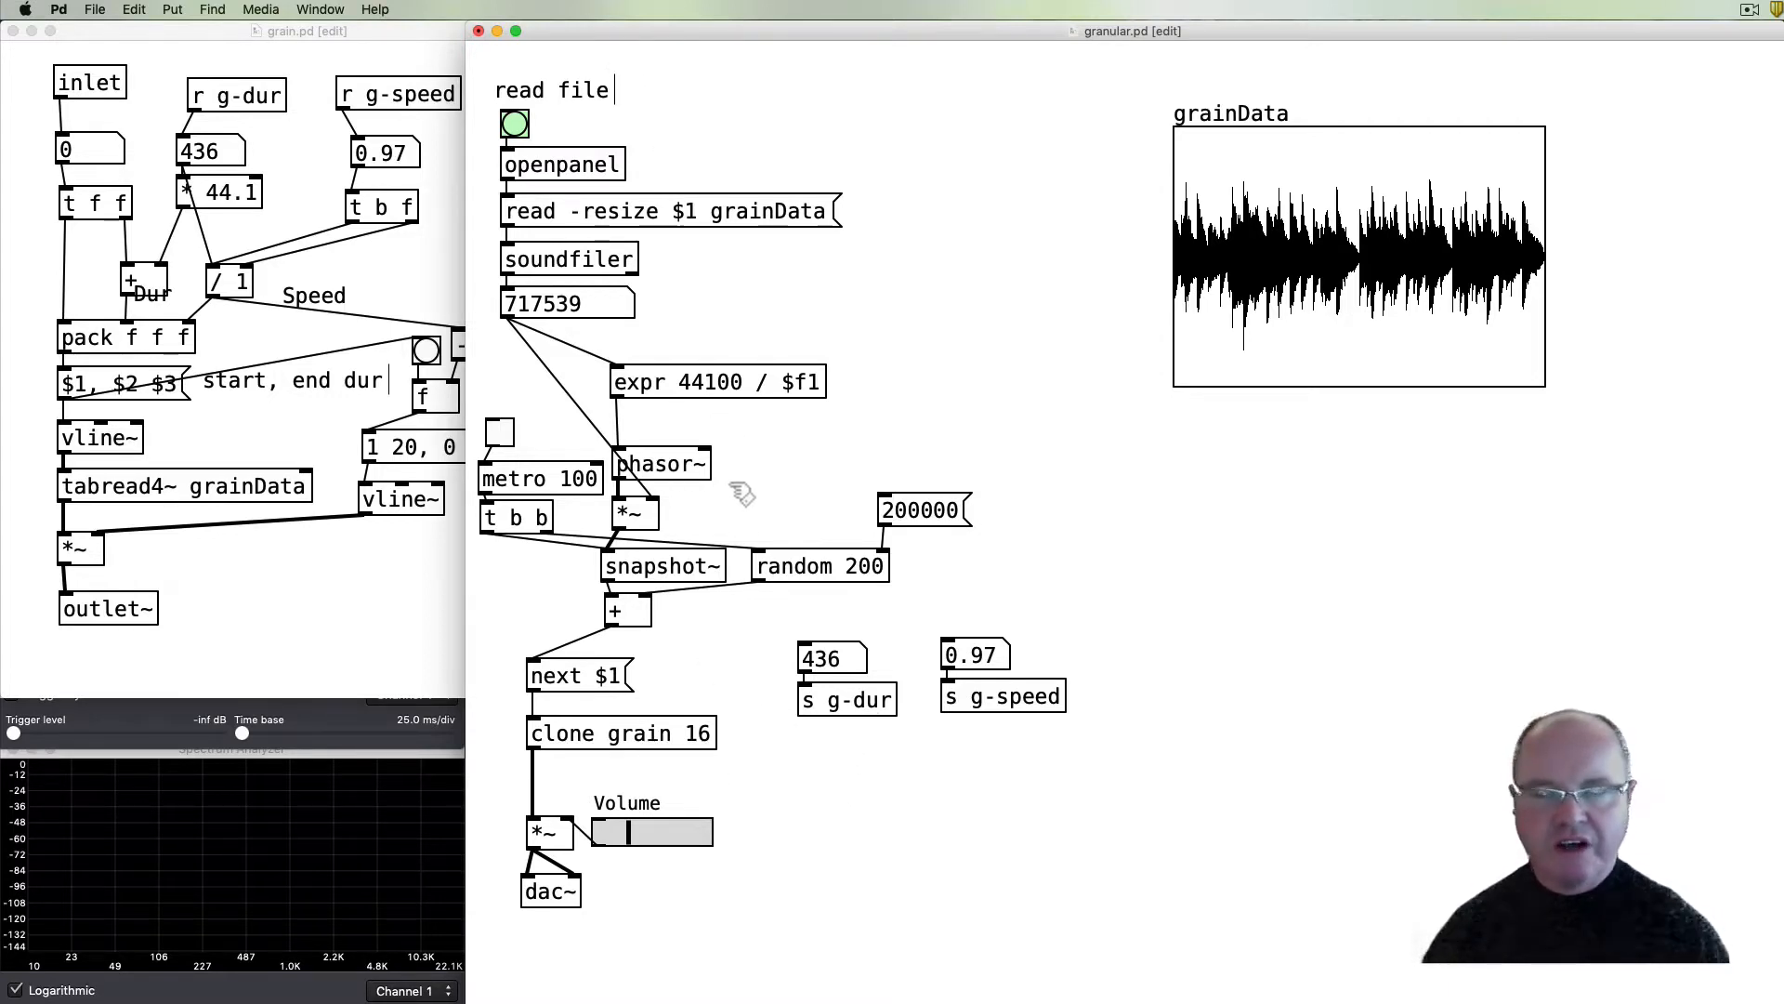